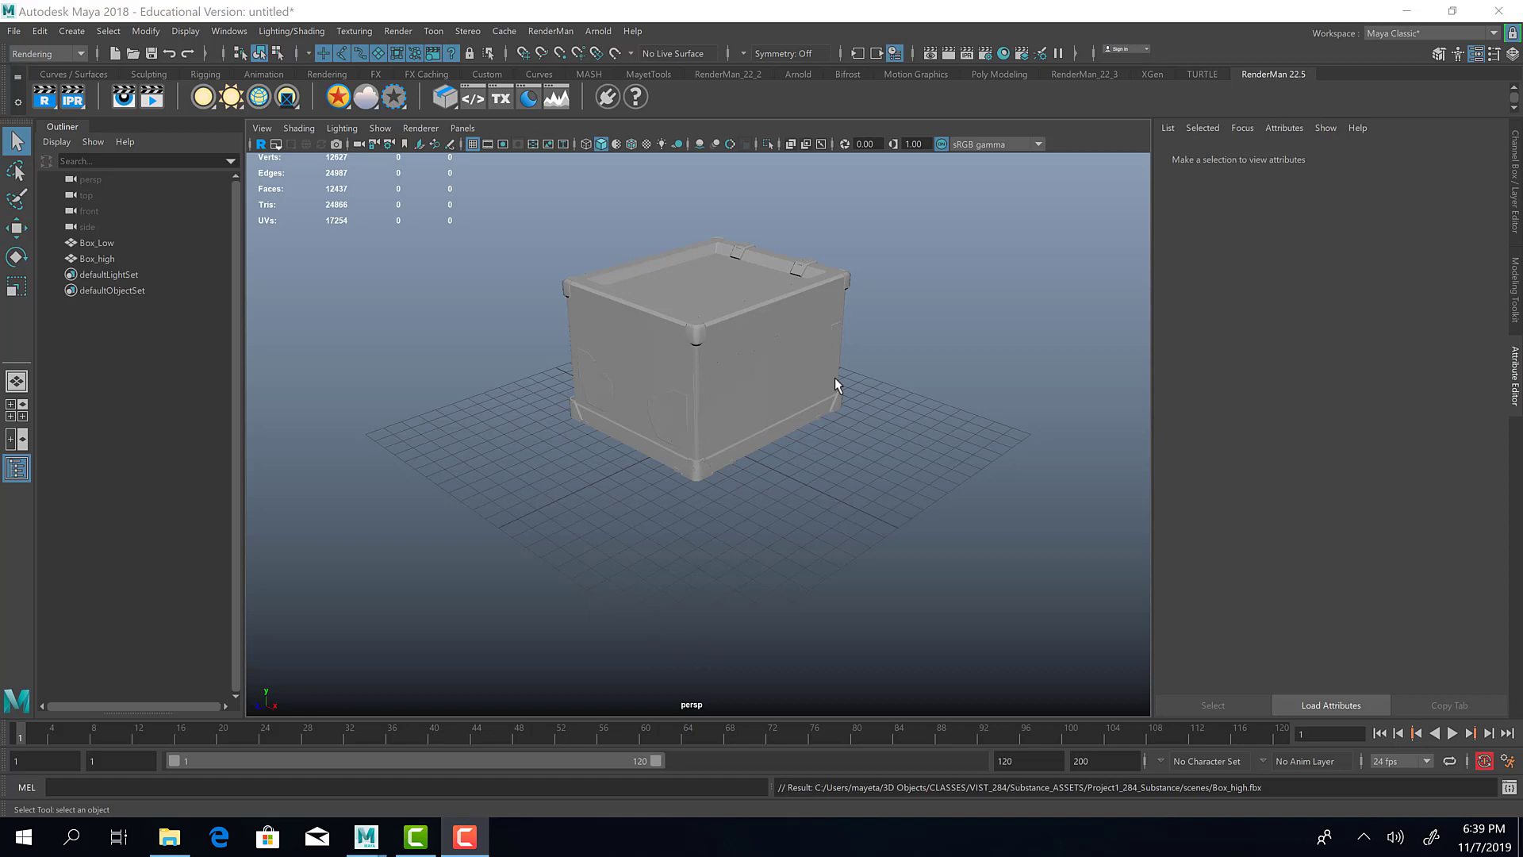
pyautogui.moveTo(790, 233)
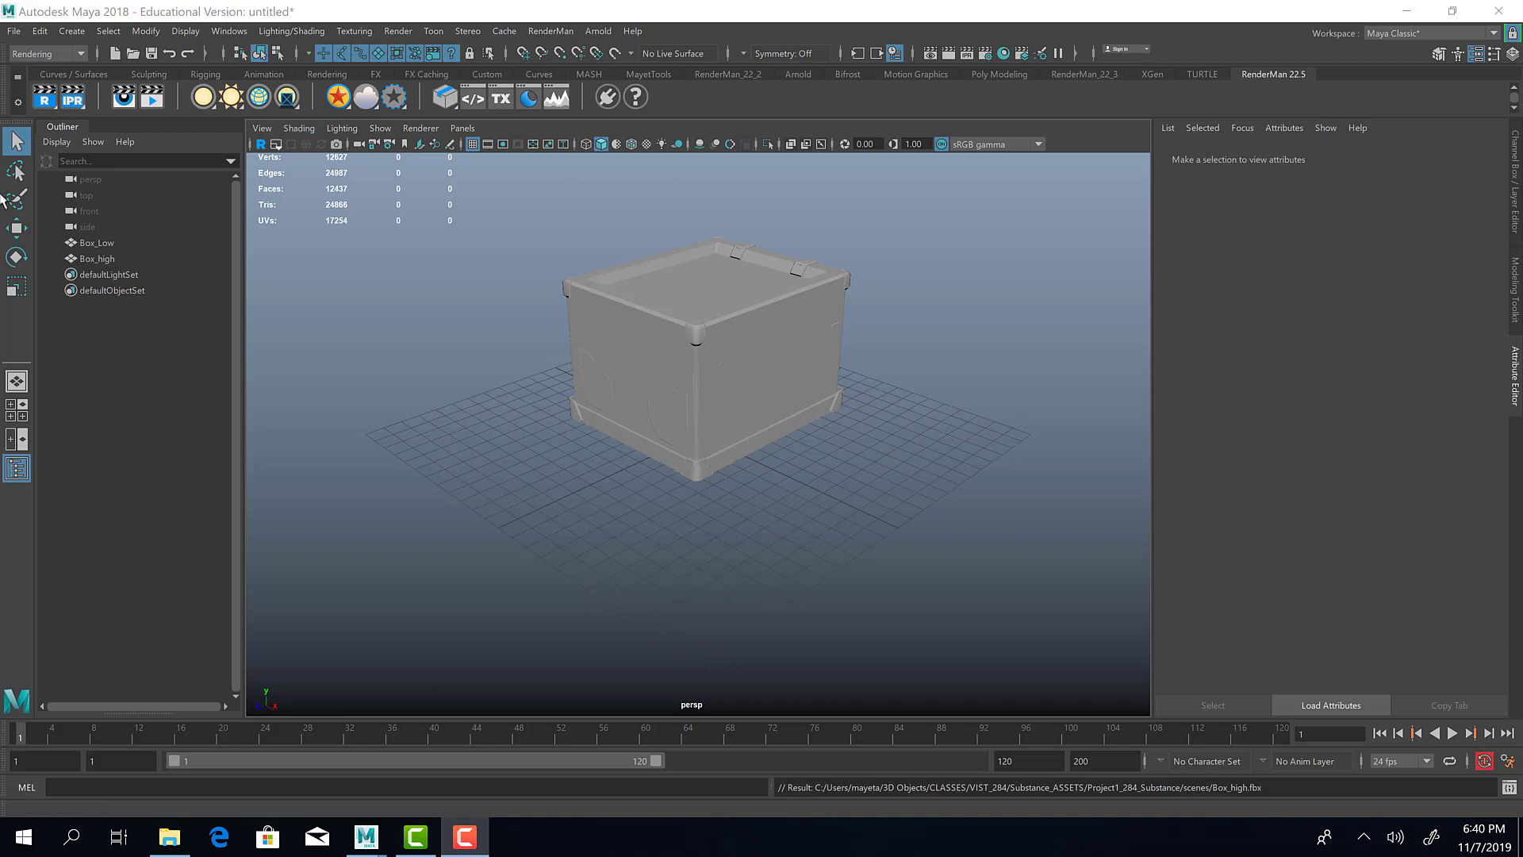
# Step: Toggle Box_Low and Box_high visibility in the Outliner to compare them, ending with only Box_Low shown
pyautogui.click(97, 258)
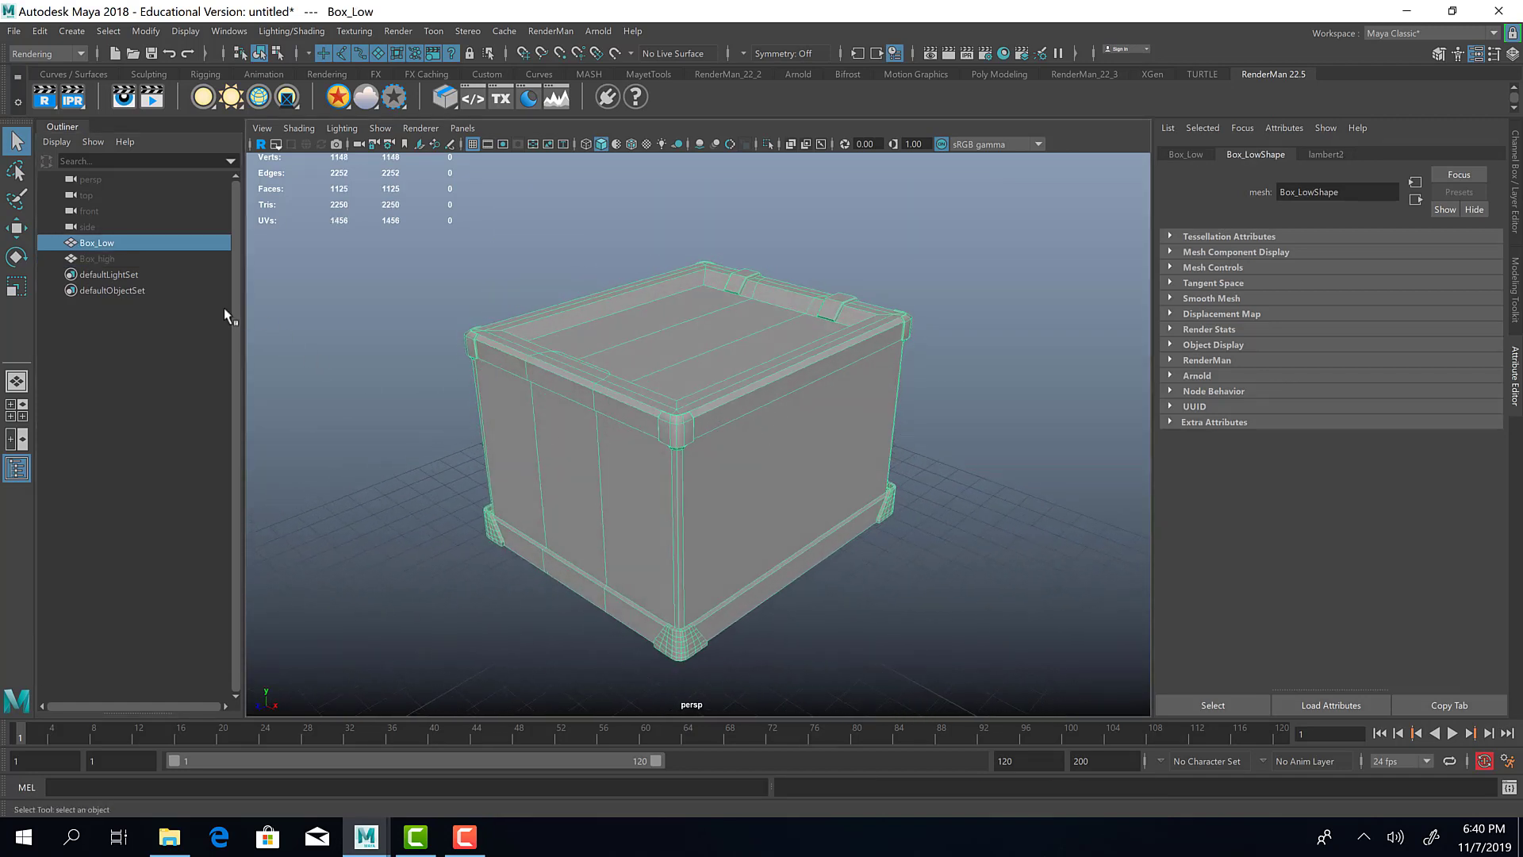
pyautogui.click(97, 258)
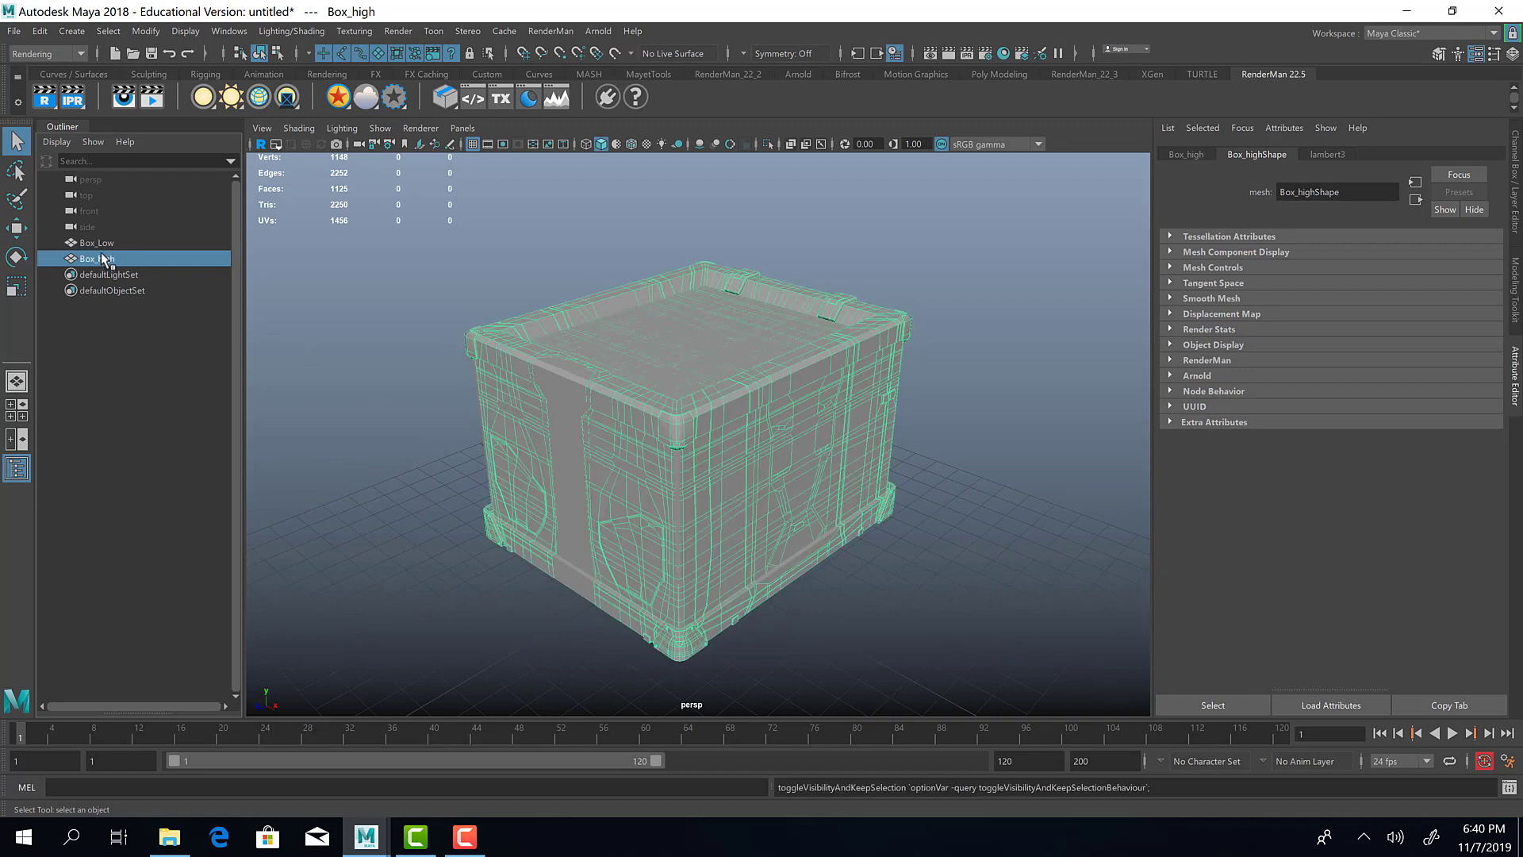
pyautogui.click(96, 241)
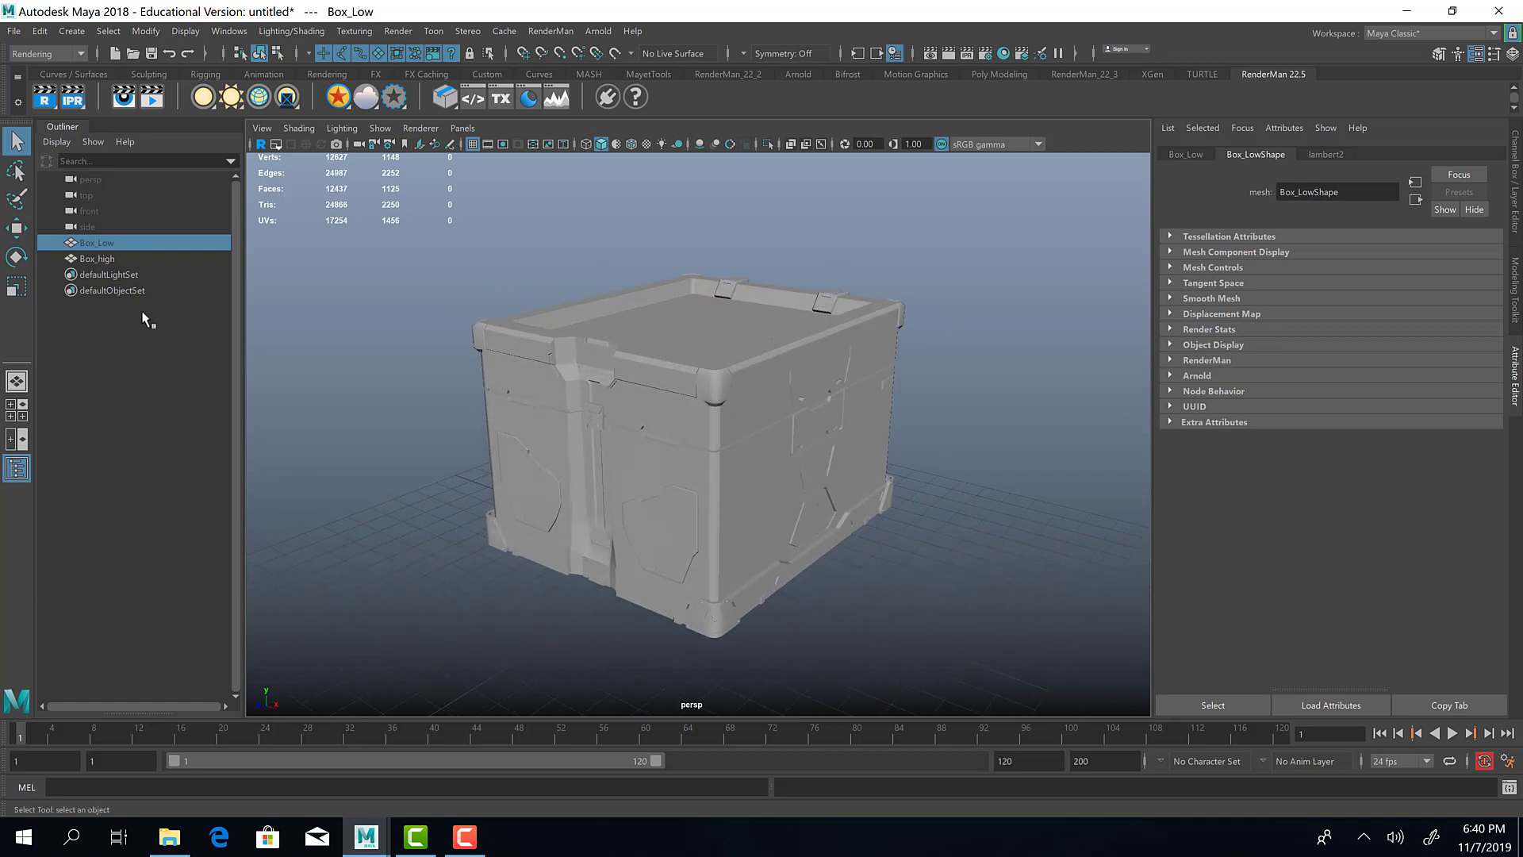
pyautogui.moveTo(520, 398)
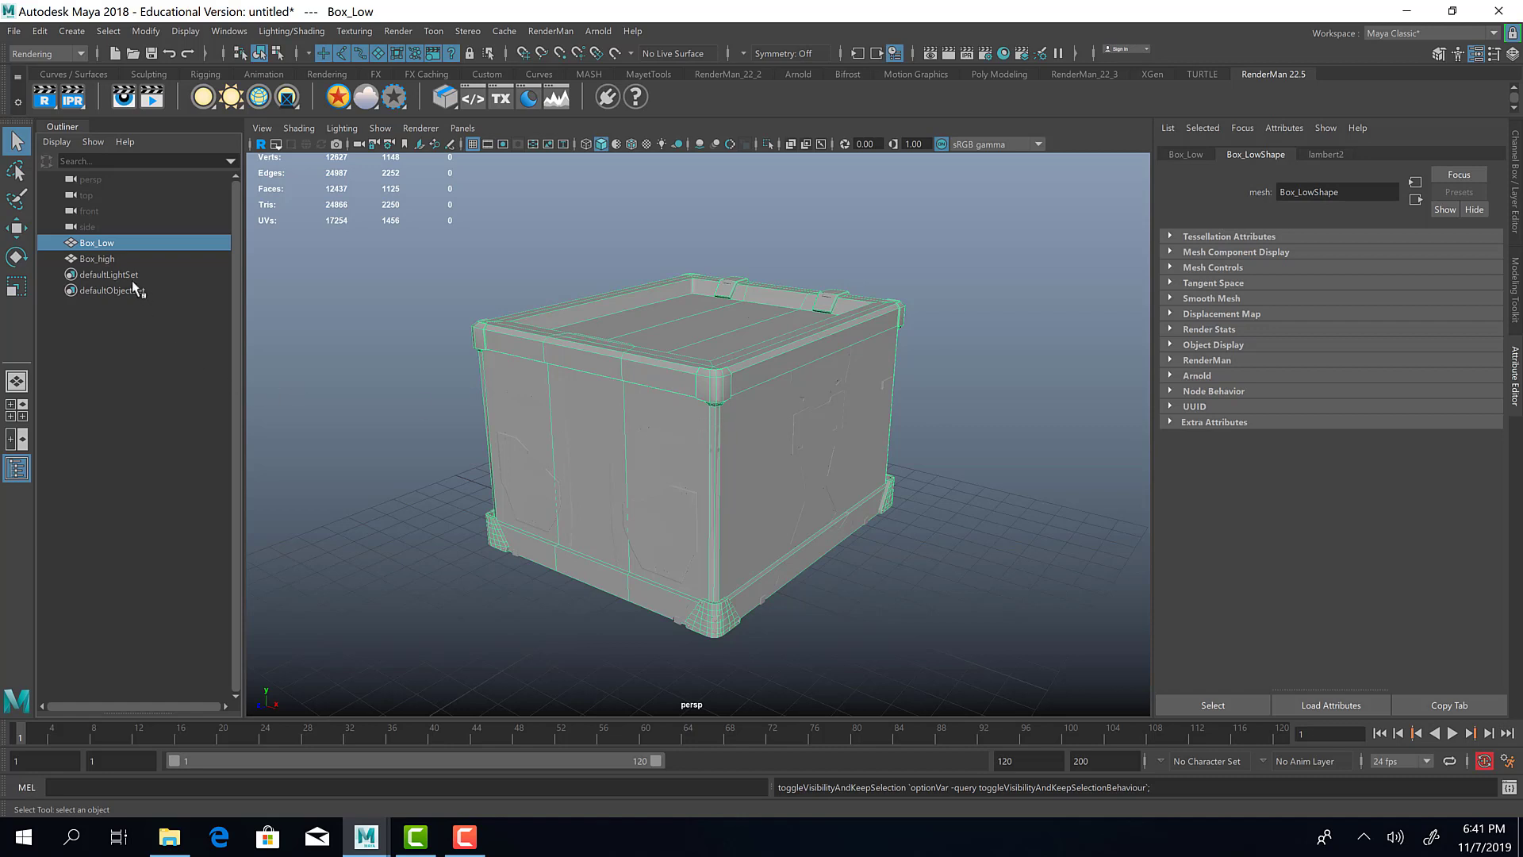
pyautogui.click(97, 259)
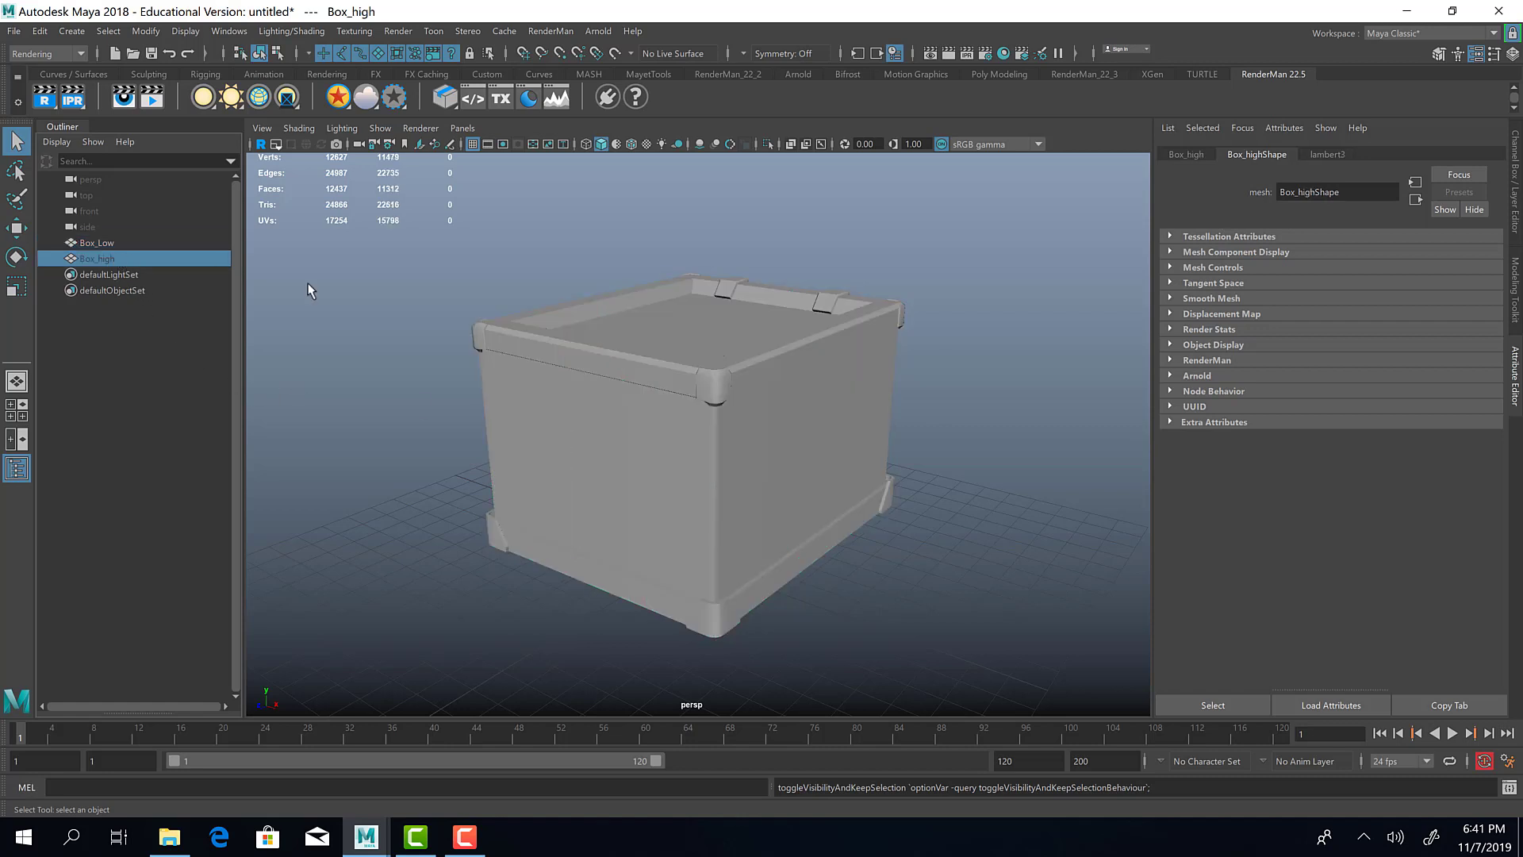
pyautogui.click(97, 241)
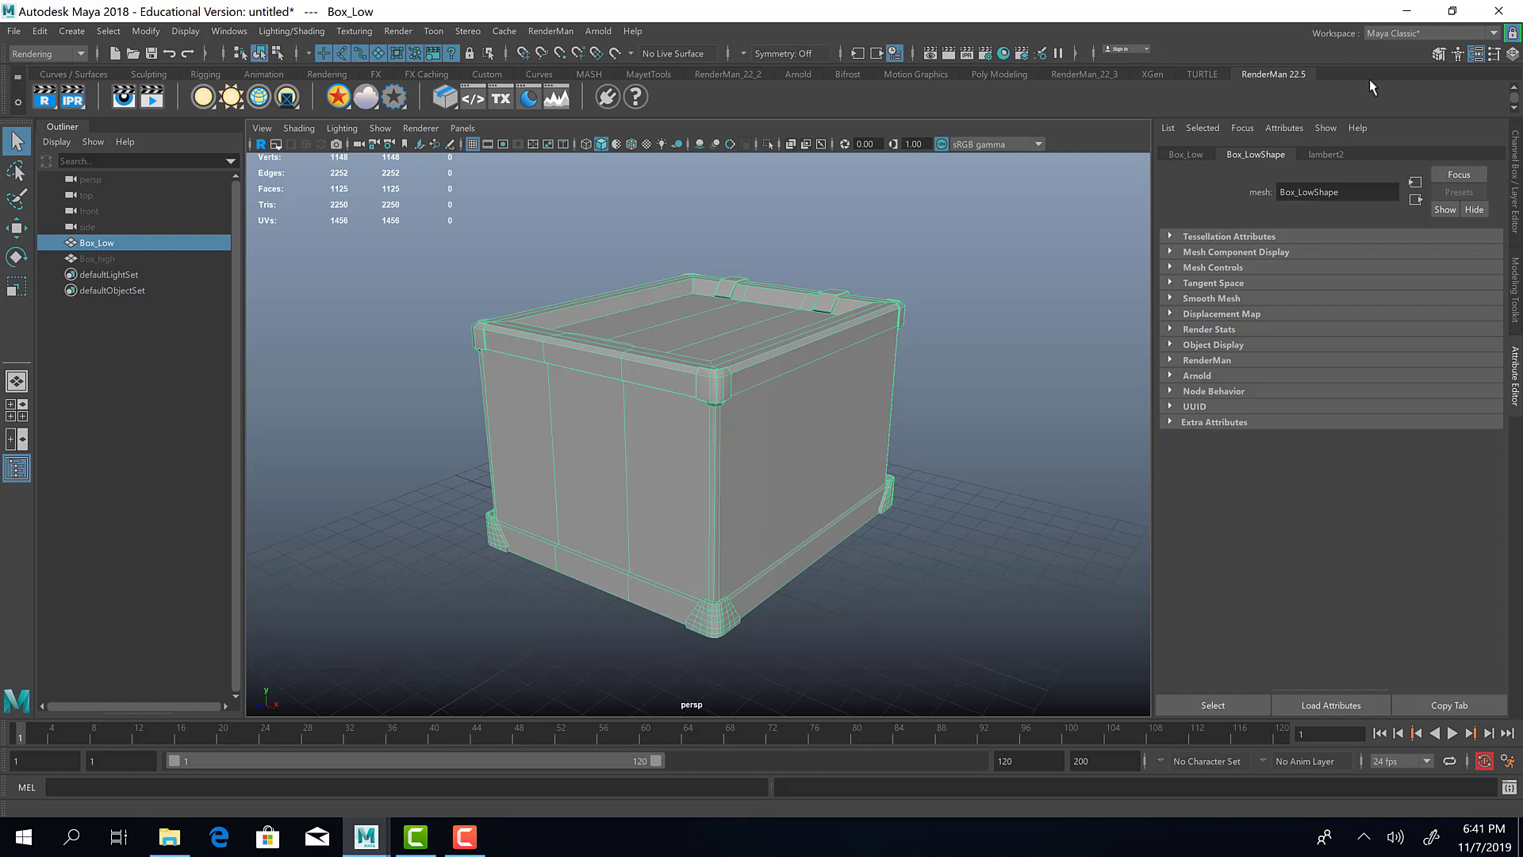
pyautogui.click(1428, 32)
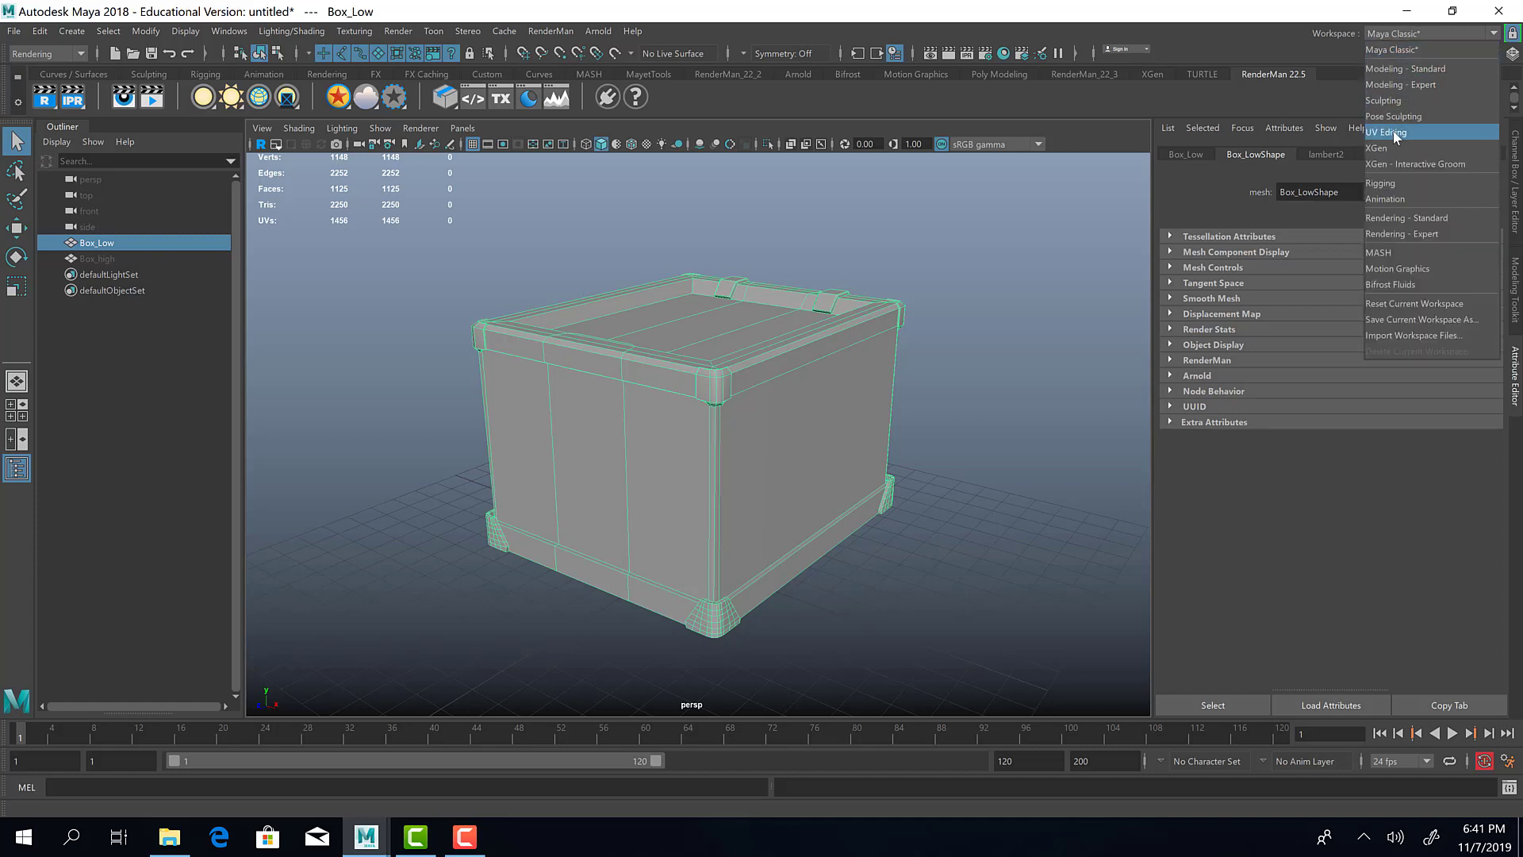
pyautogui.click(1387, 132)
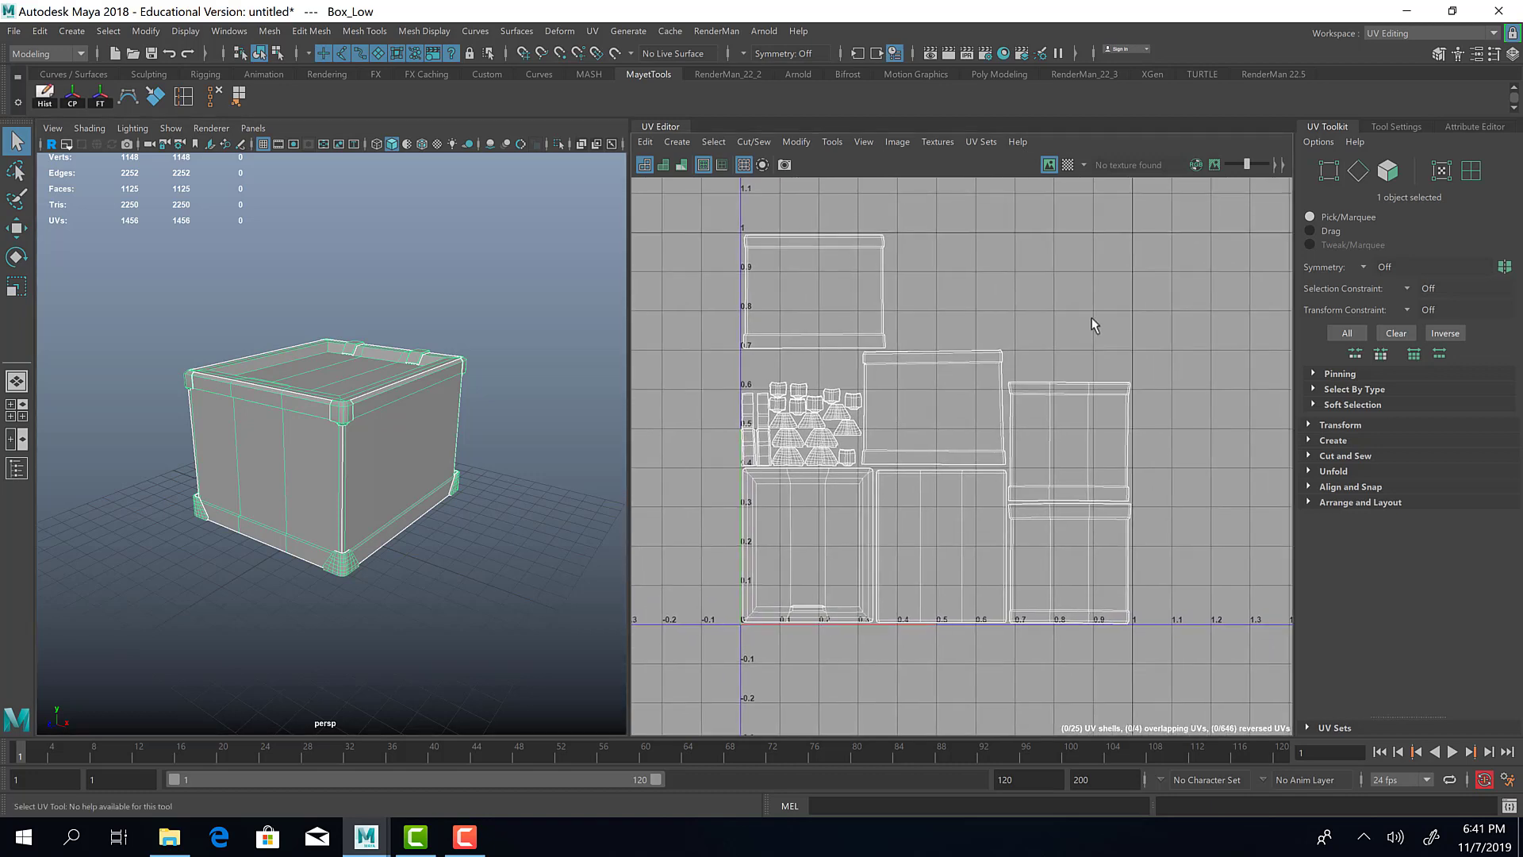
pyautogui.moveTo(1169, 262)
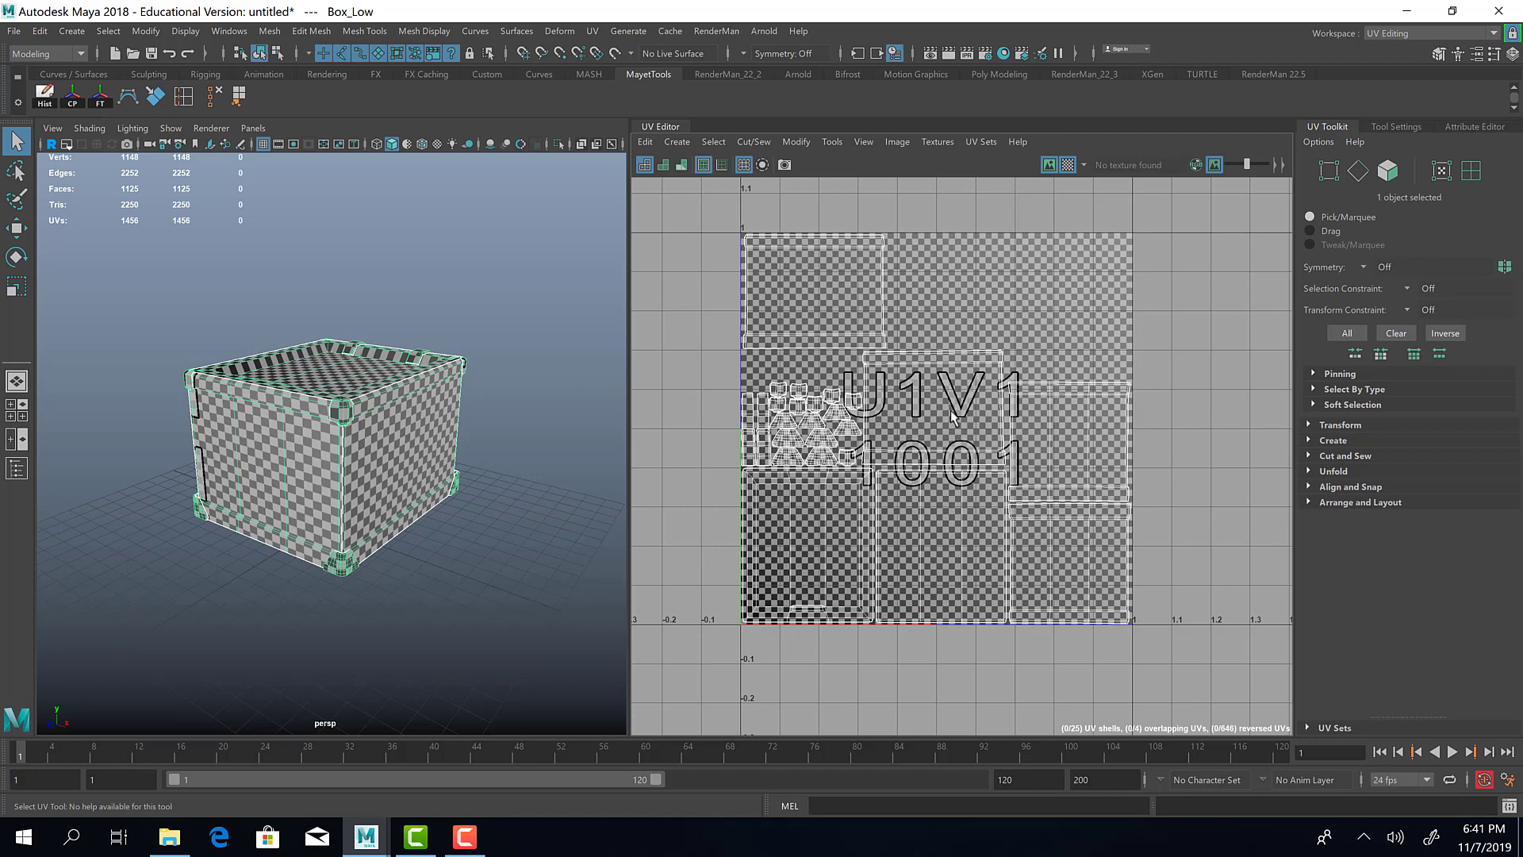
pyautogui.moveTo(1035, 296)
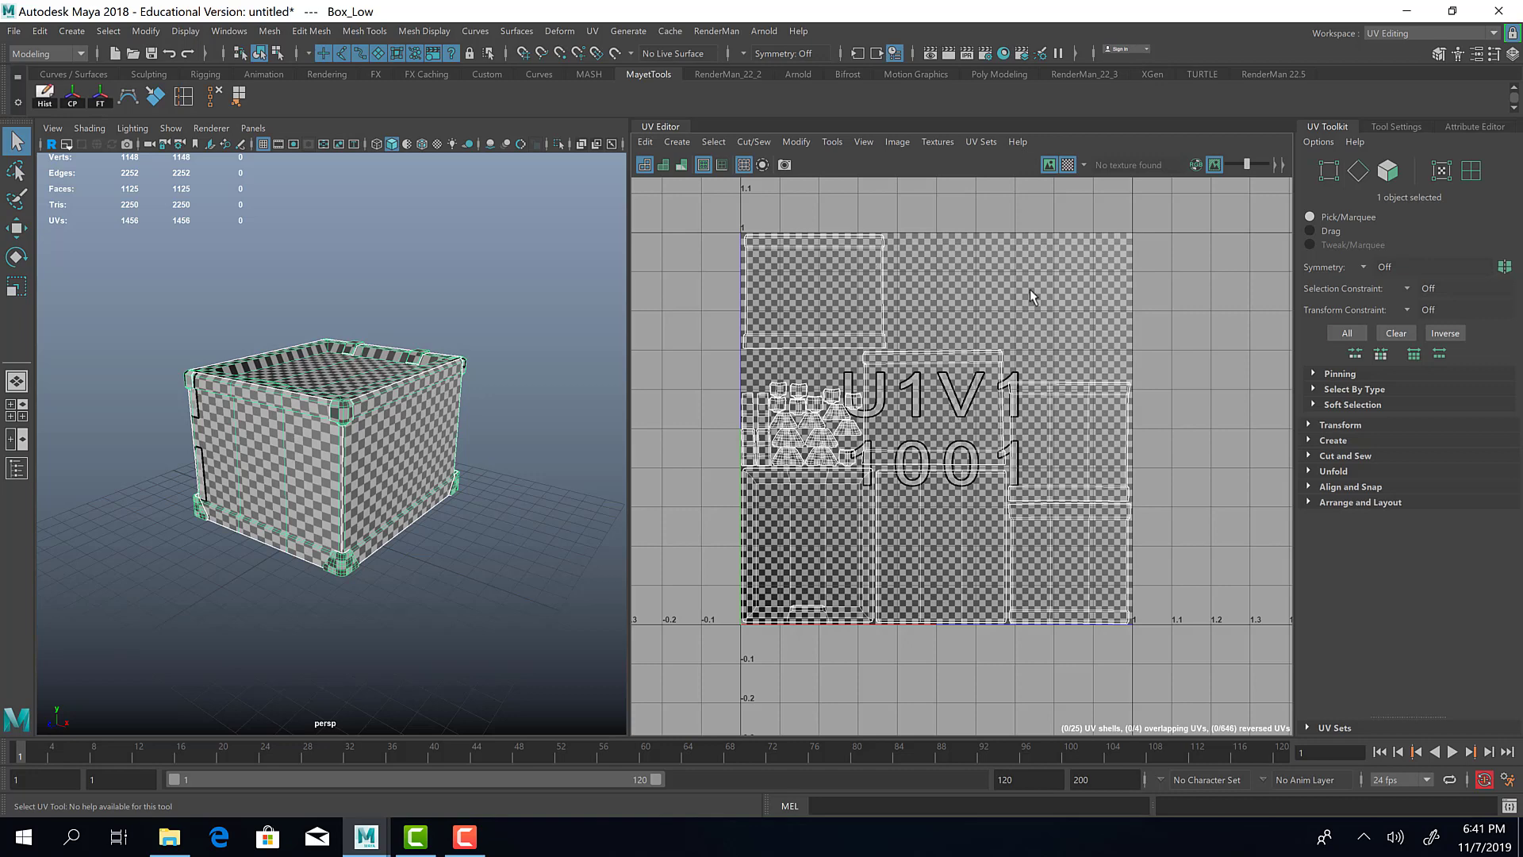
pyautogui.moveTo(781, 239)
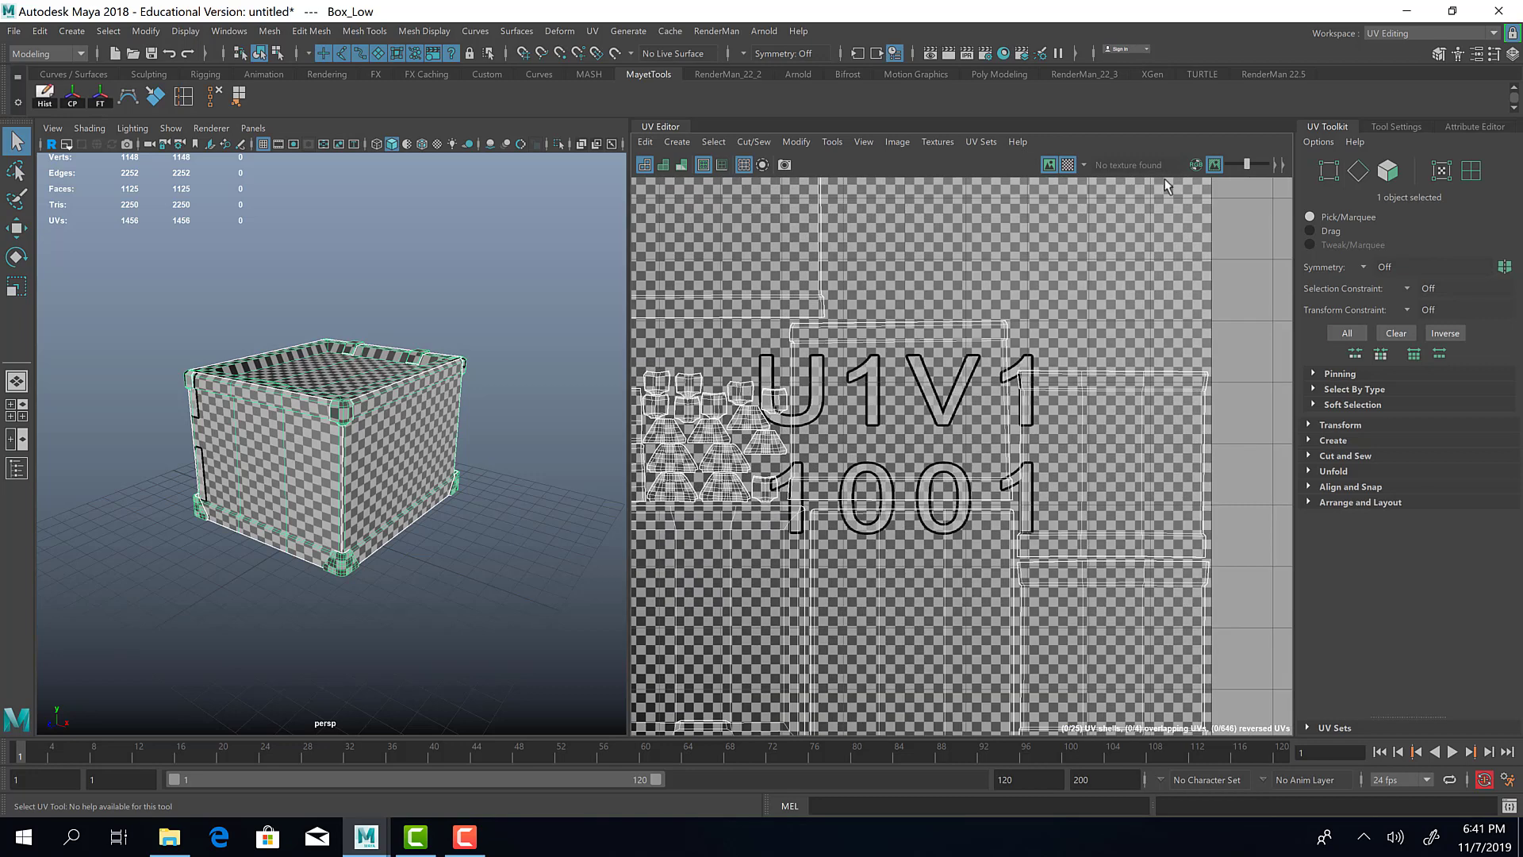
pyautogui.click(1214, 163)
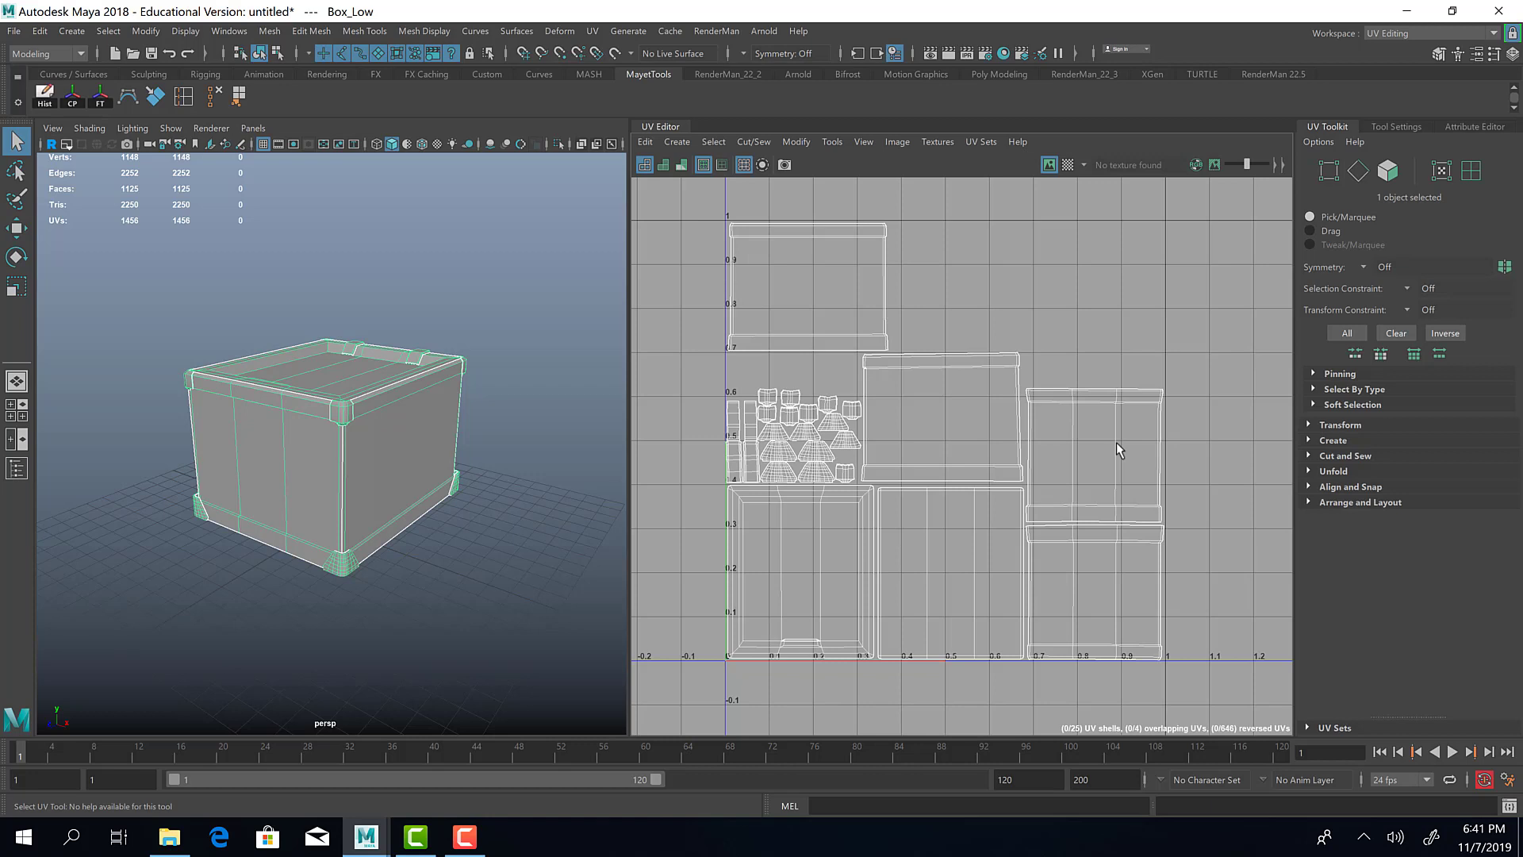
pyautogui.moveTo(1359, 155)
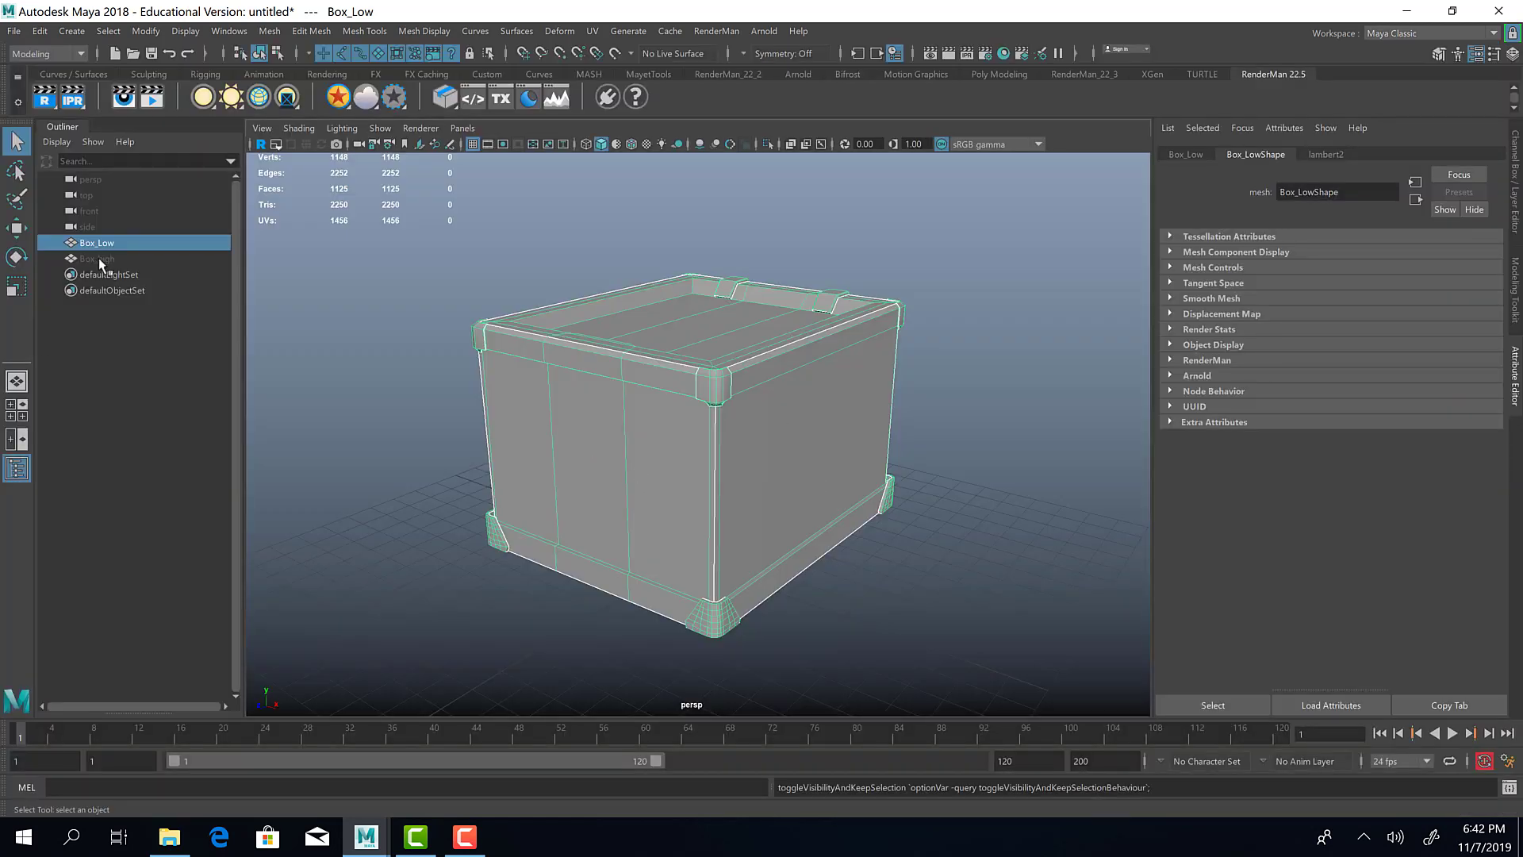
# Step: Show only Box_high and dolly the camera closer to it
pyautogui.click(97, 258)
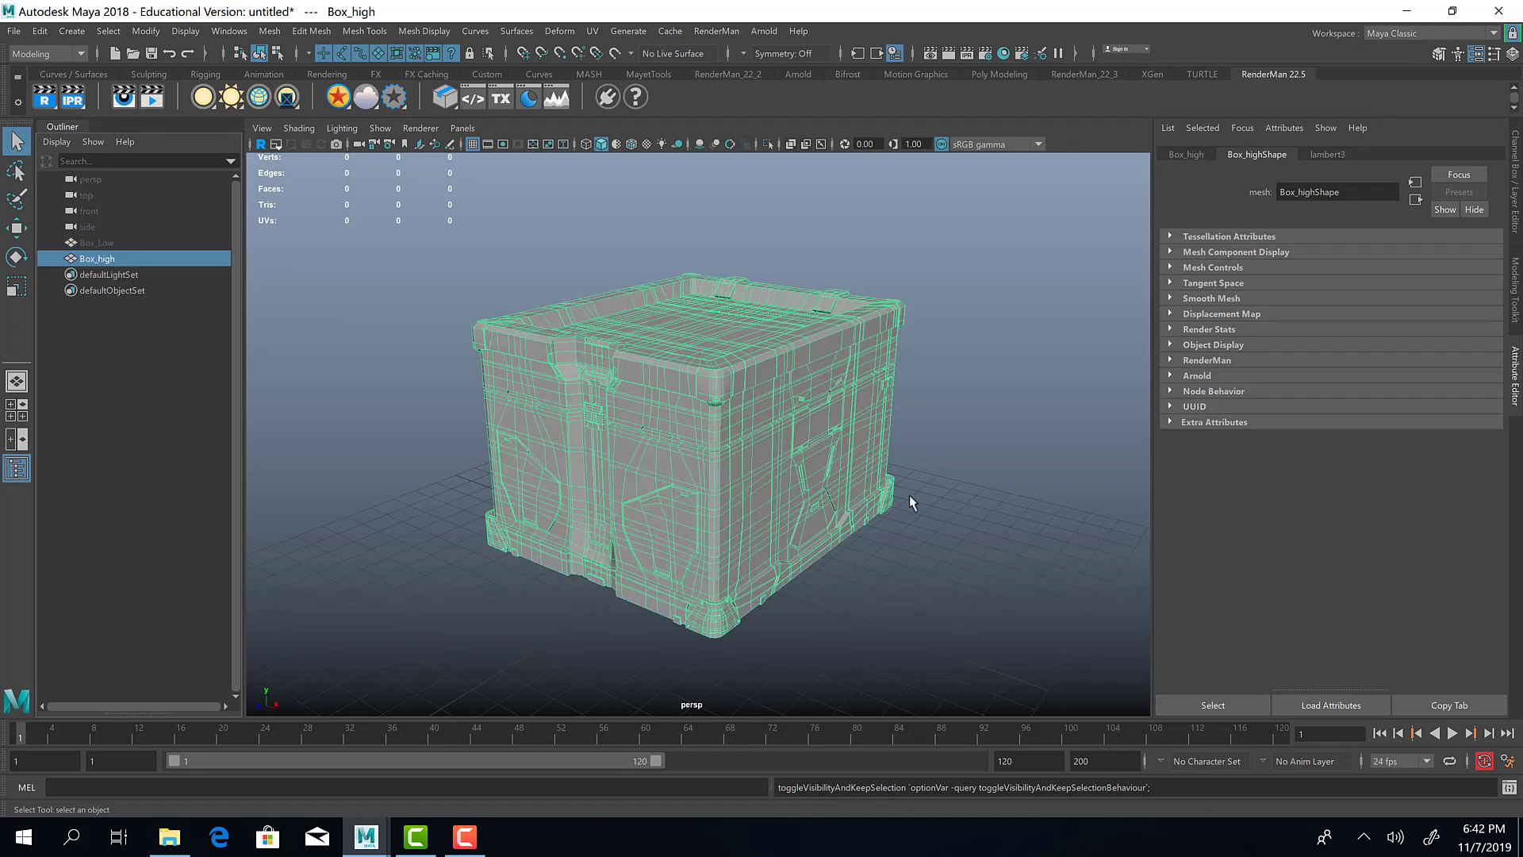
pyautogui.moveTo(910, 503); pyautogui.dragTo(920, 444)
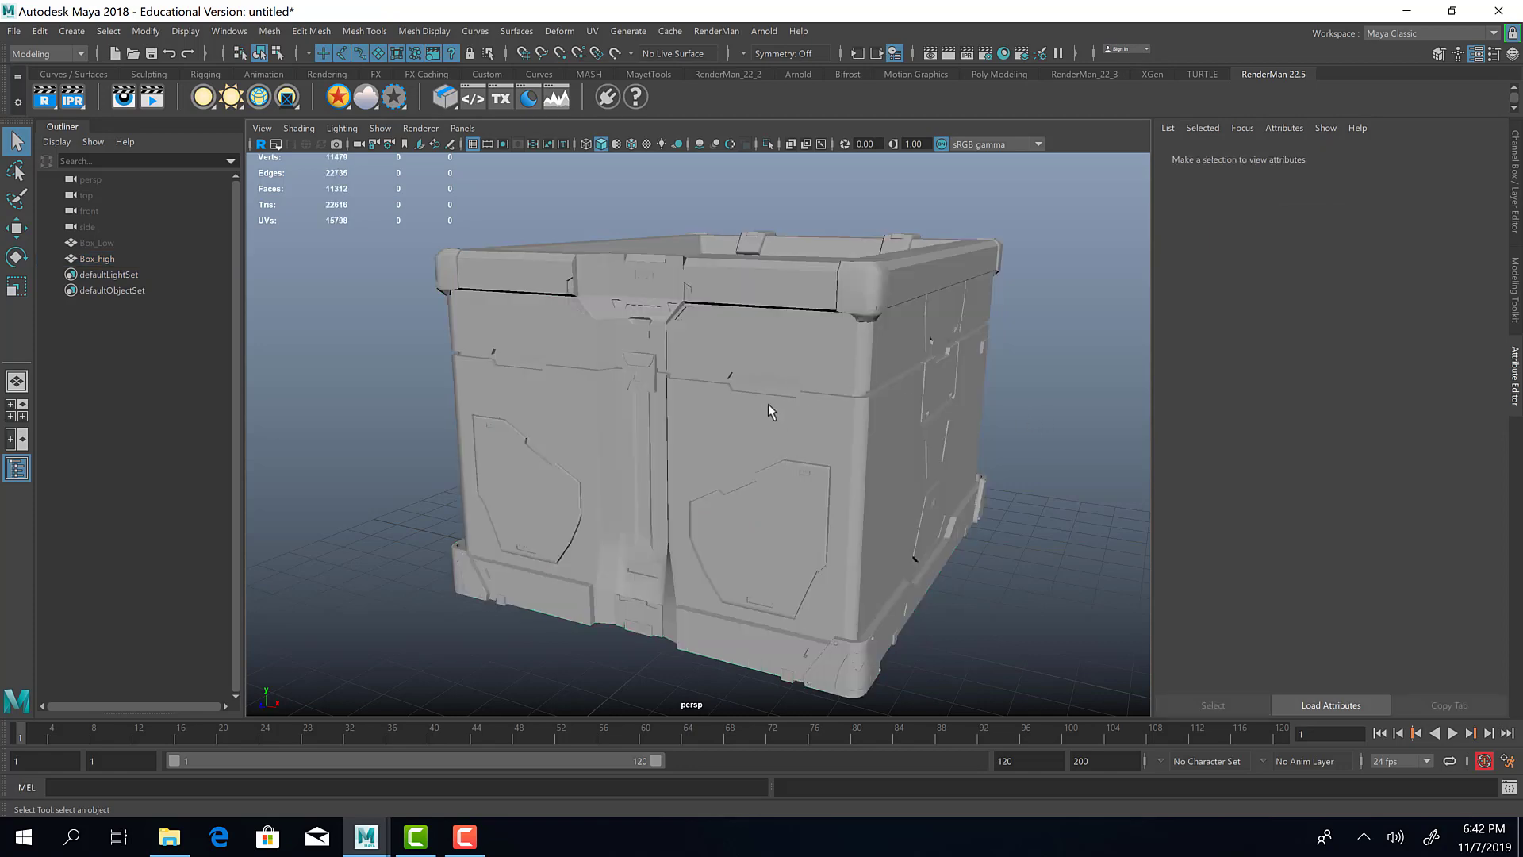
pyautogui.moveTo(737, 445)
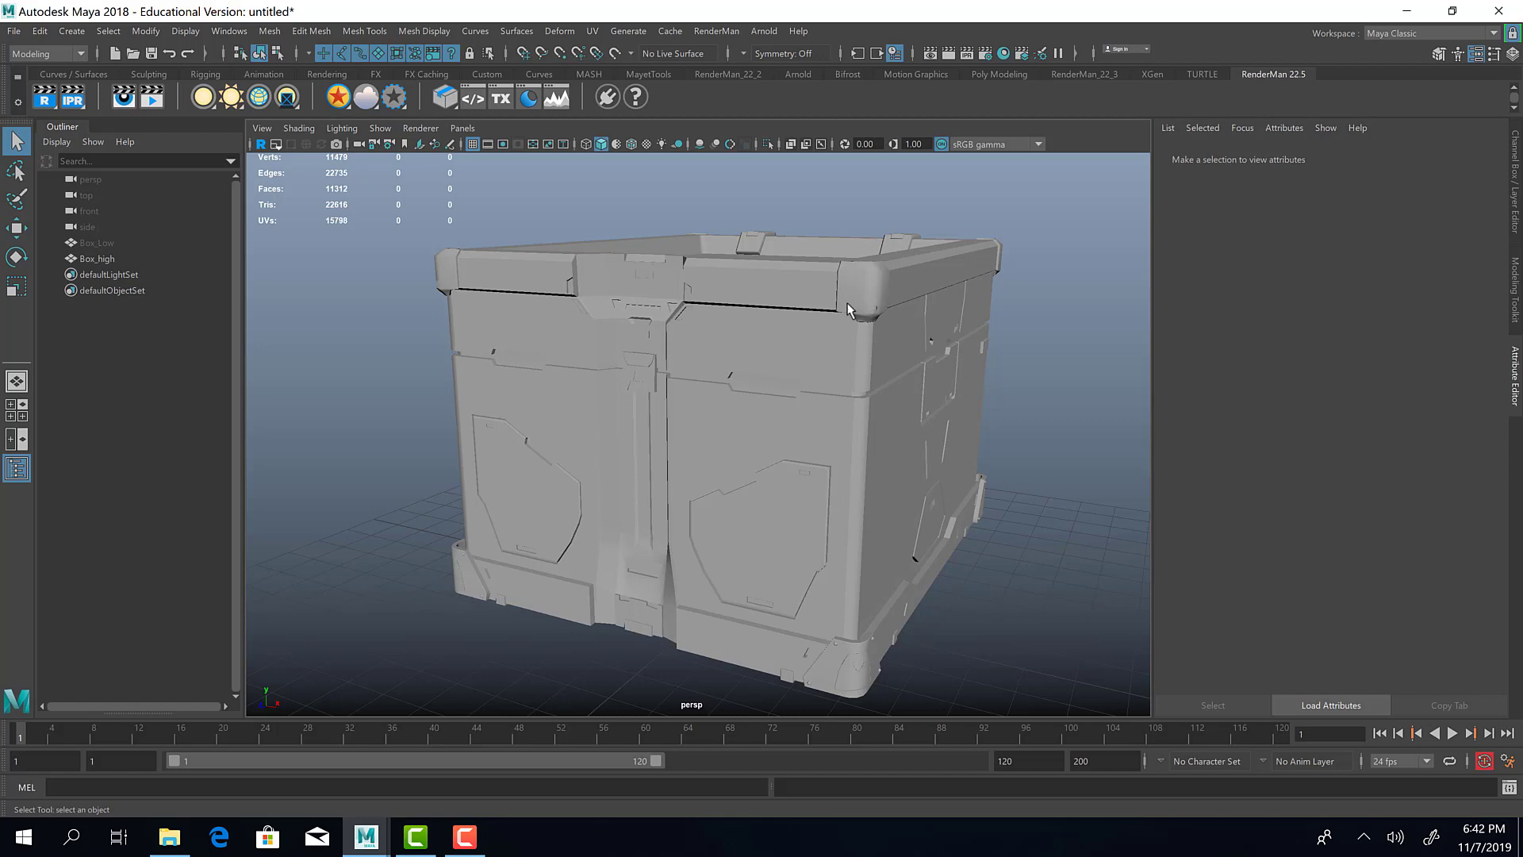
pyautogui.moveTo(538, 505)
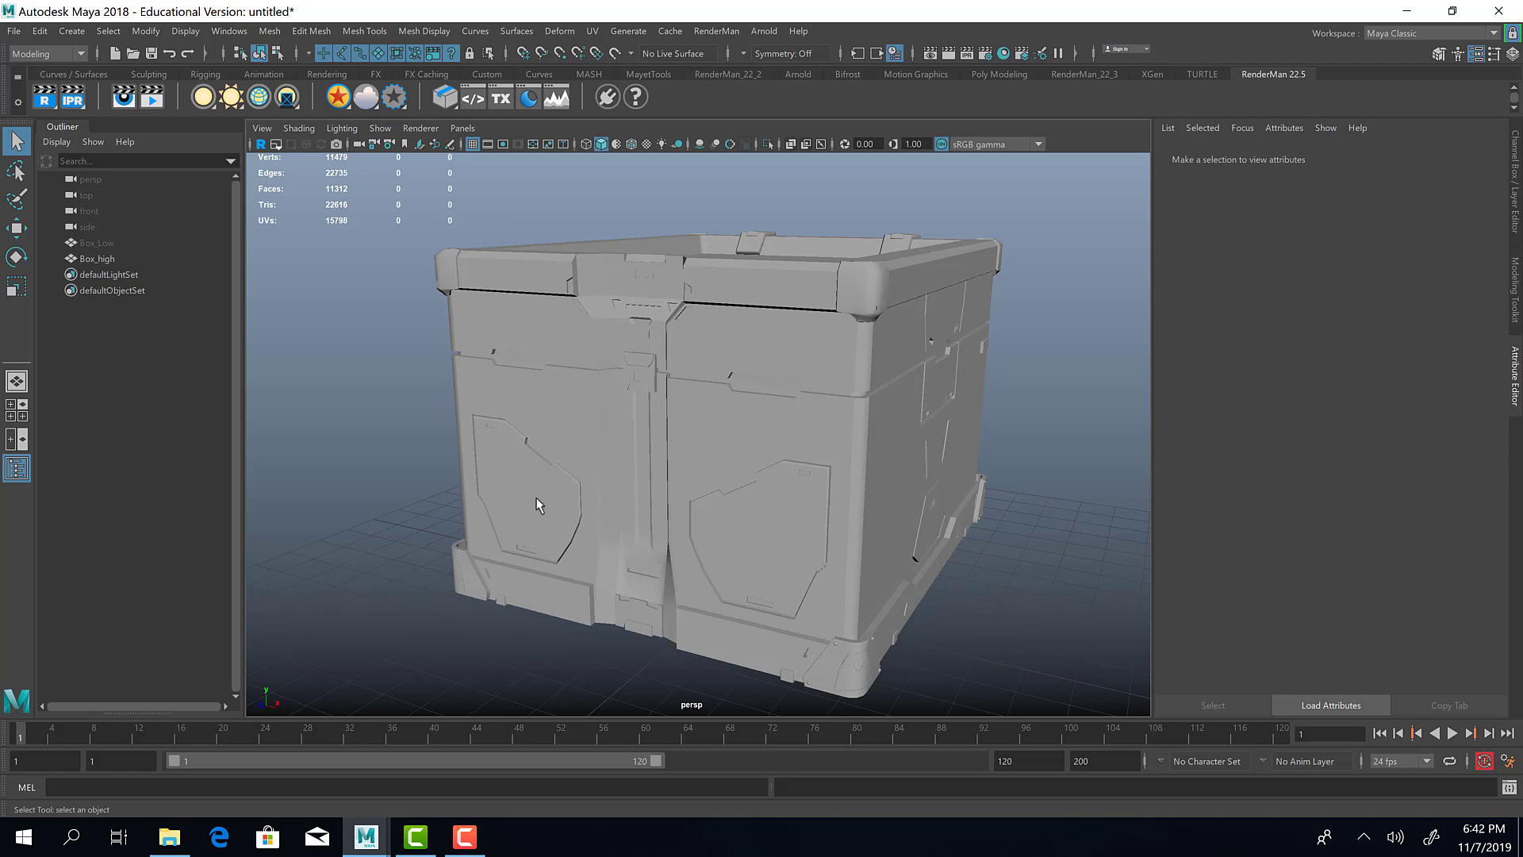
pyautogui.moveTo(923, 657)
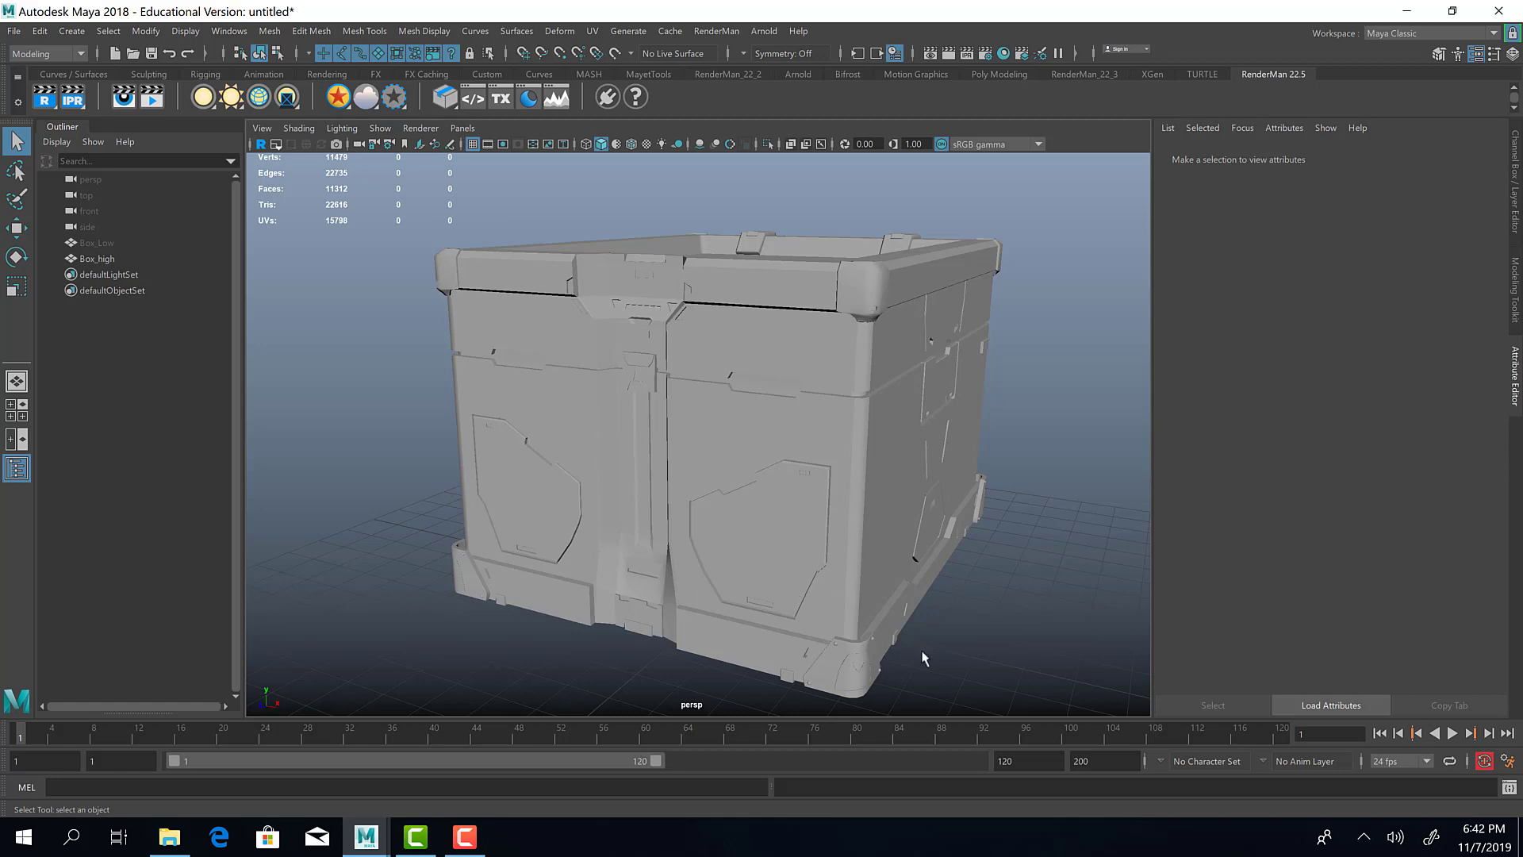
pyautogui.moveTo(794, 566)
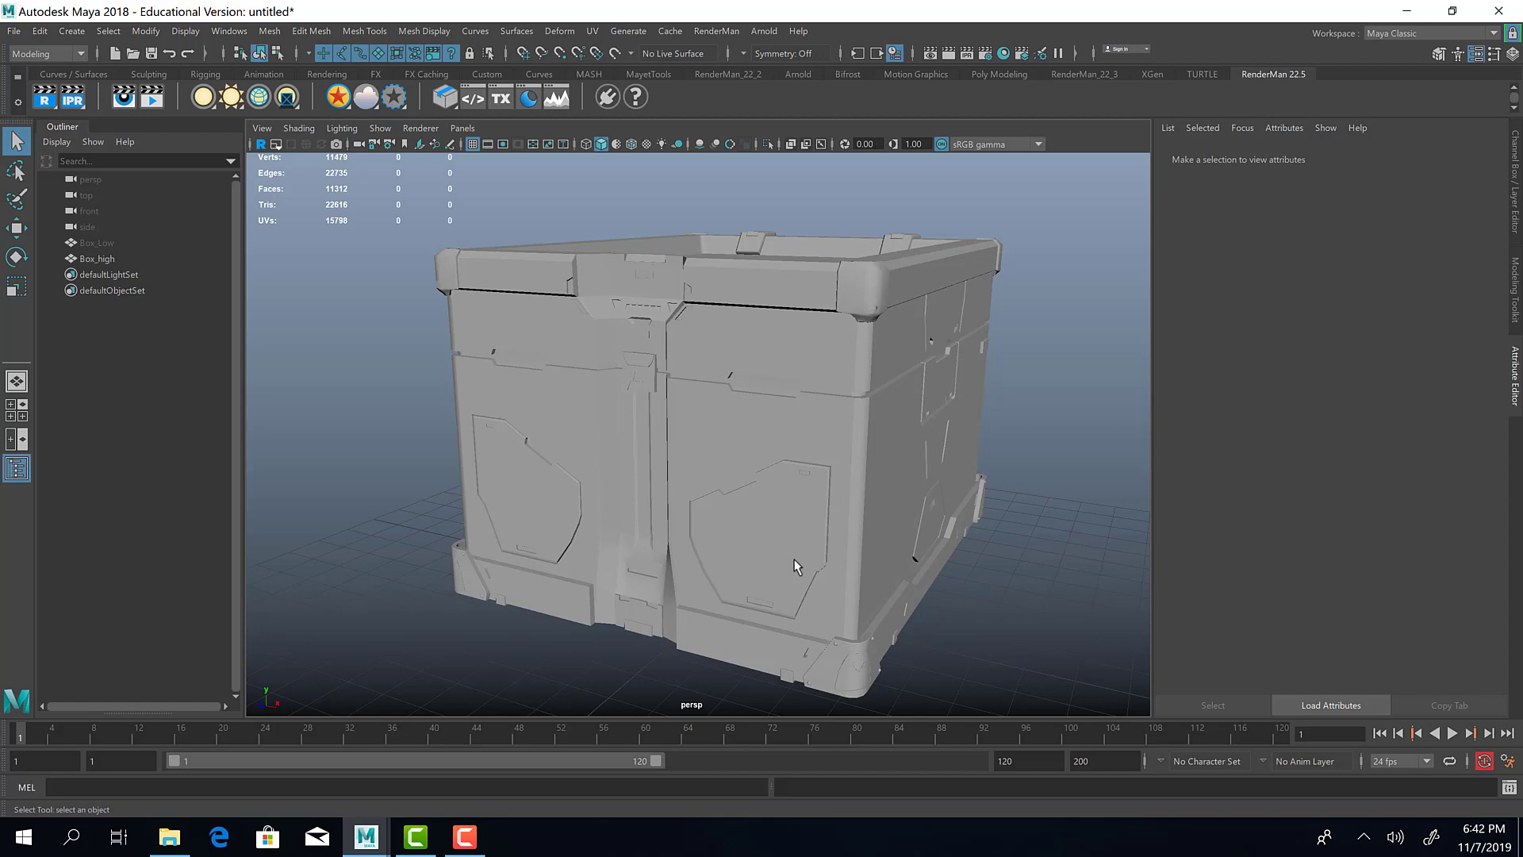
pyautogui.moveTo(635, 469)
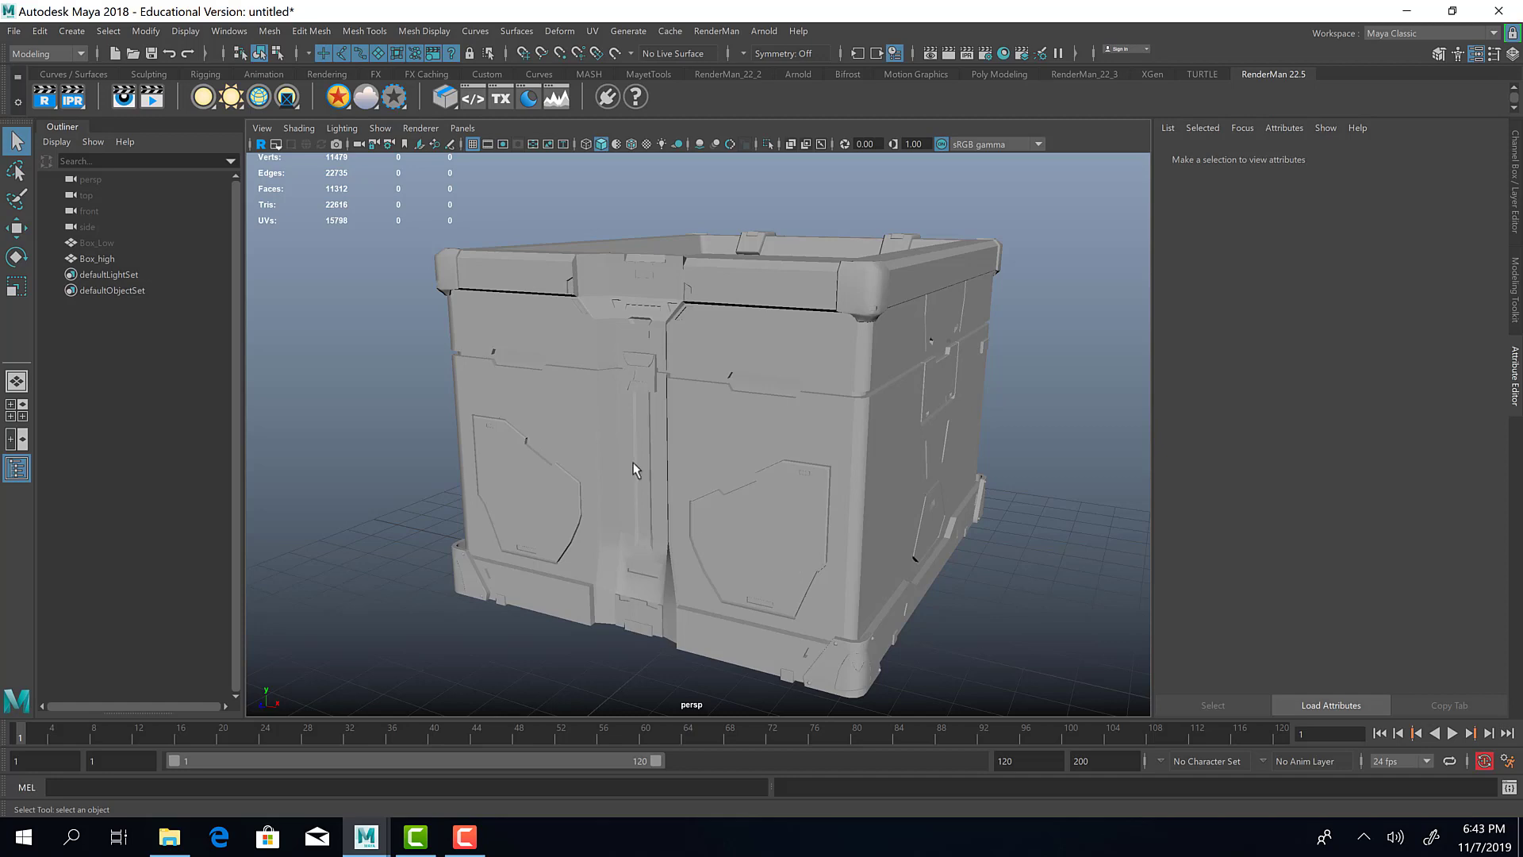
# Step: Select a face shell on Box_high and invert the selection to get faces 0 to 4031
pyautogui.click(97, 257)
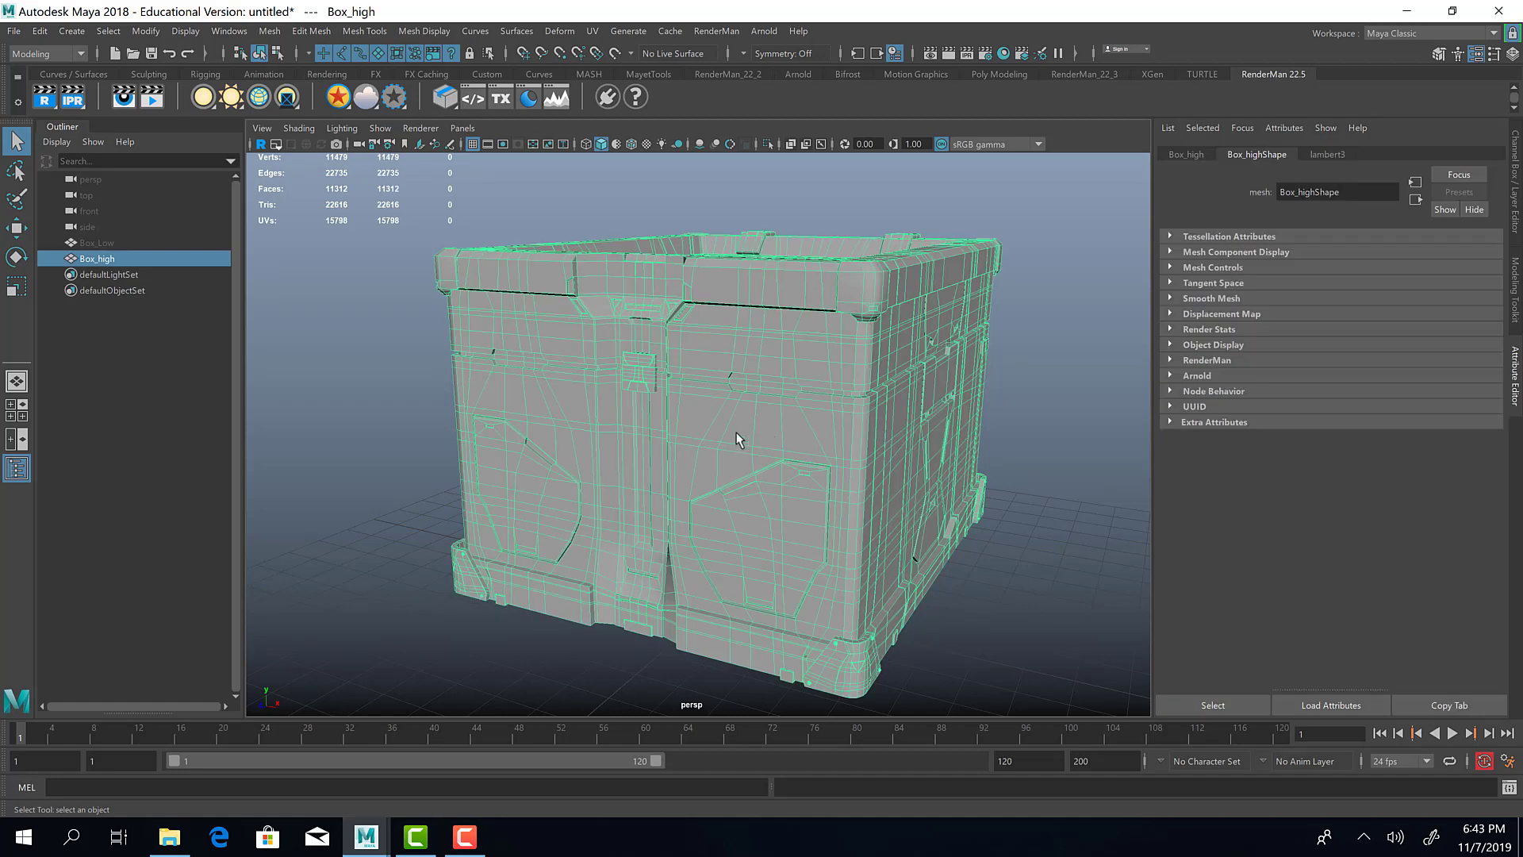
pyautogui.click(741, 437)
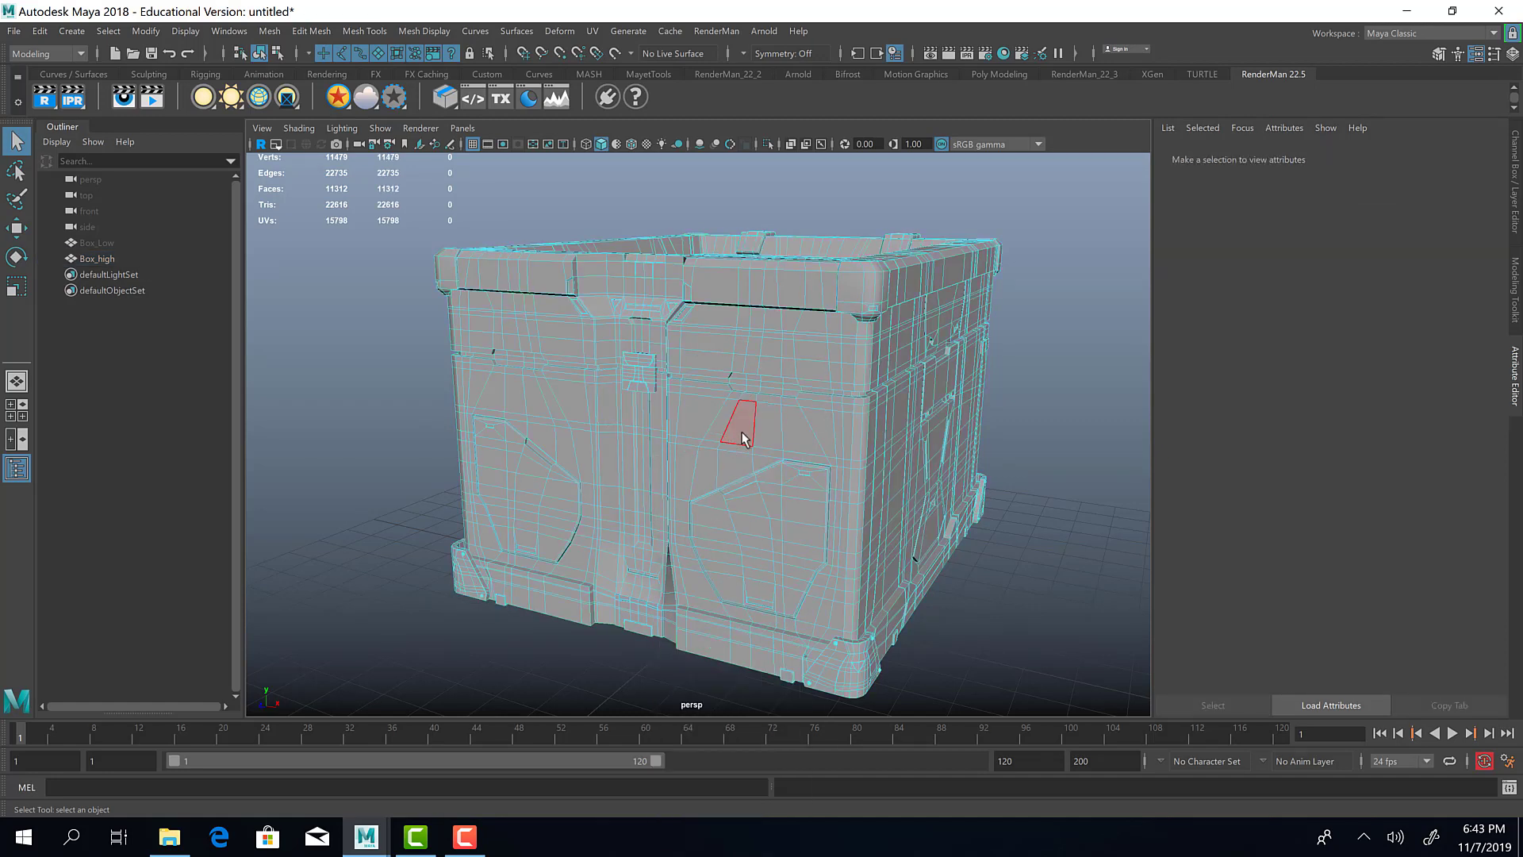
pyautogui.click(741, 435)
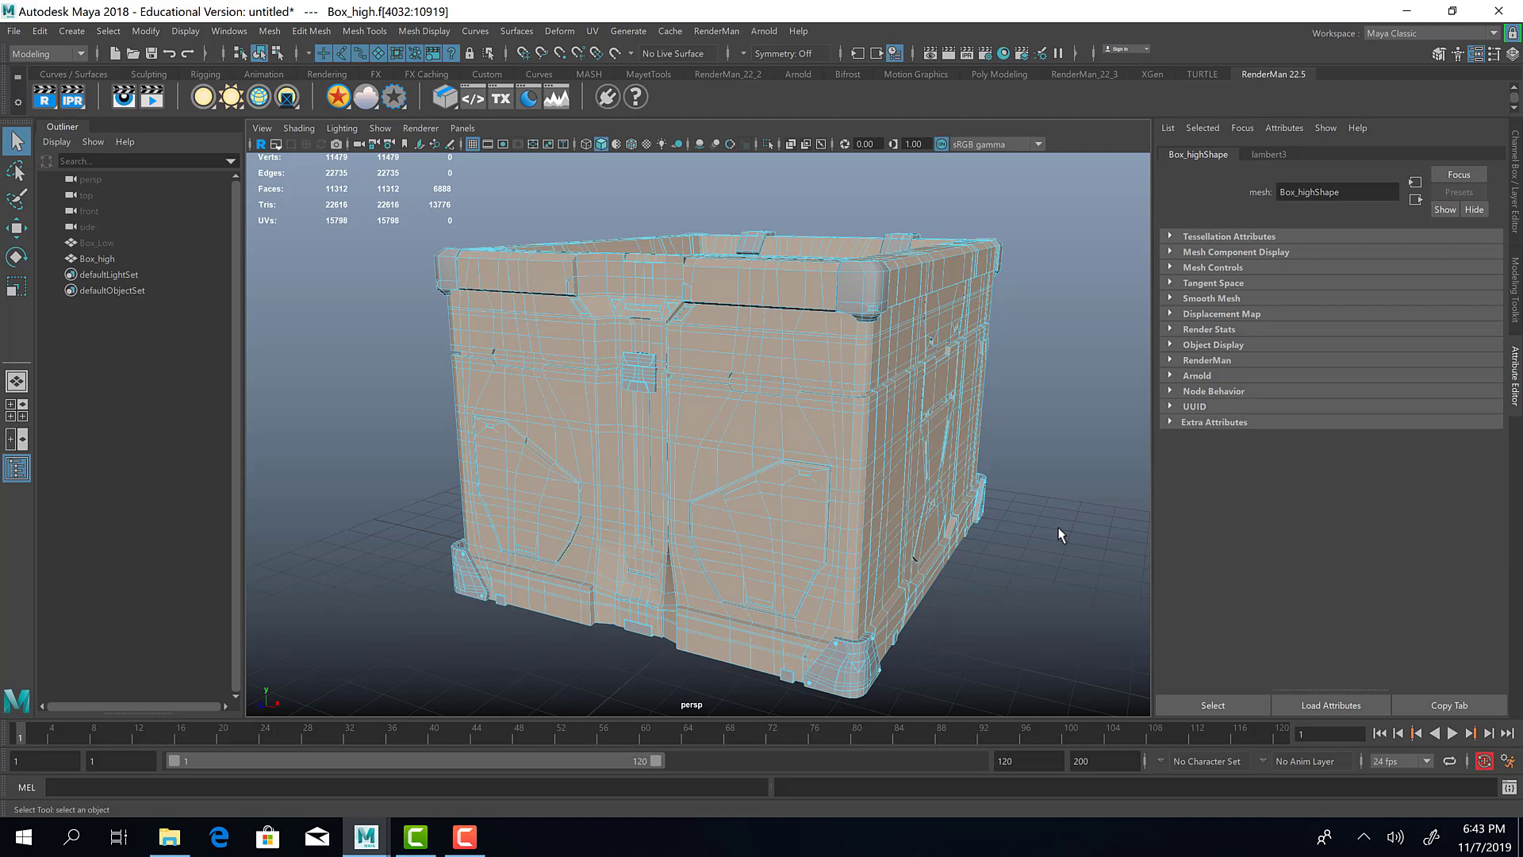
pyautogui.press('ctrl+shift+i')
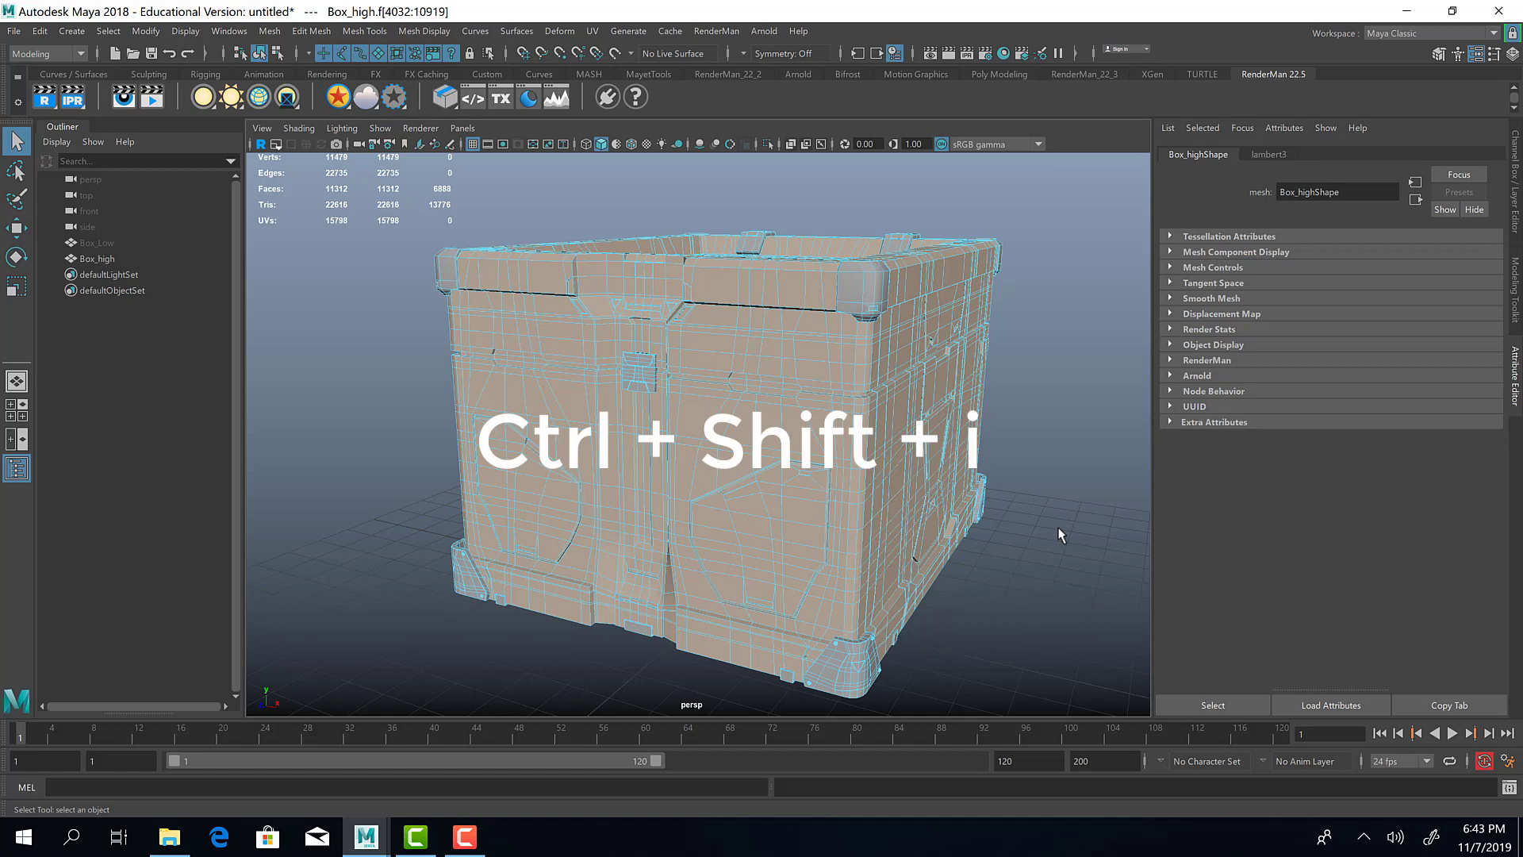
pyautogui.press('ctrl+shift+i')
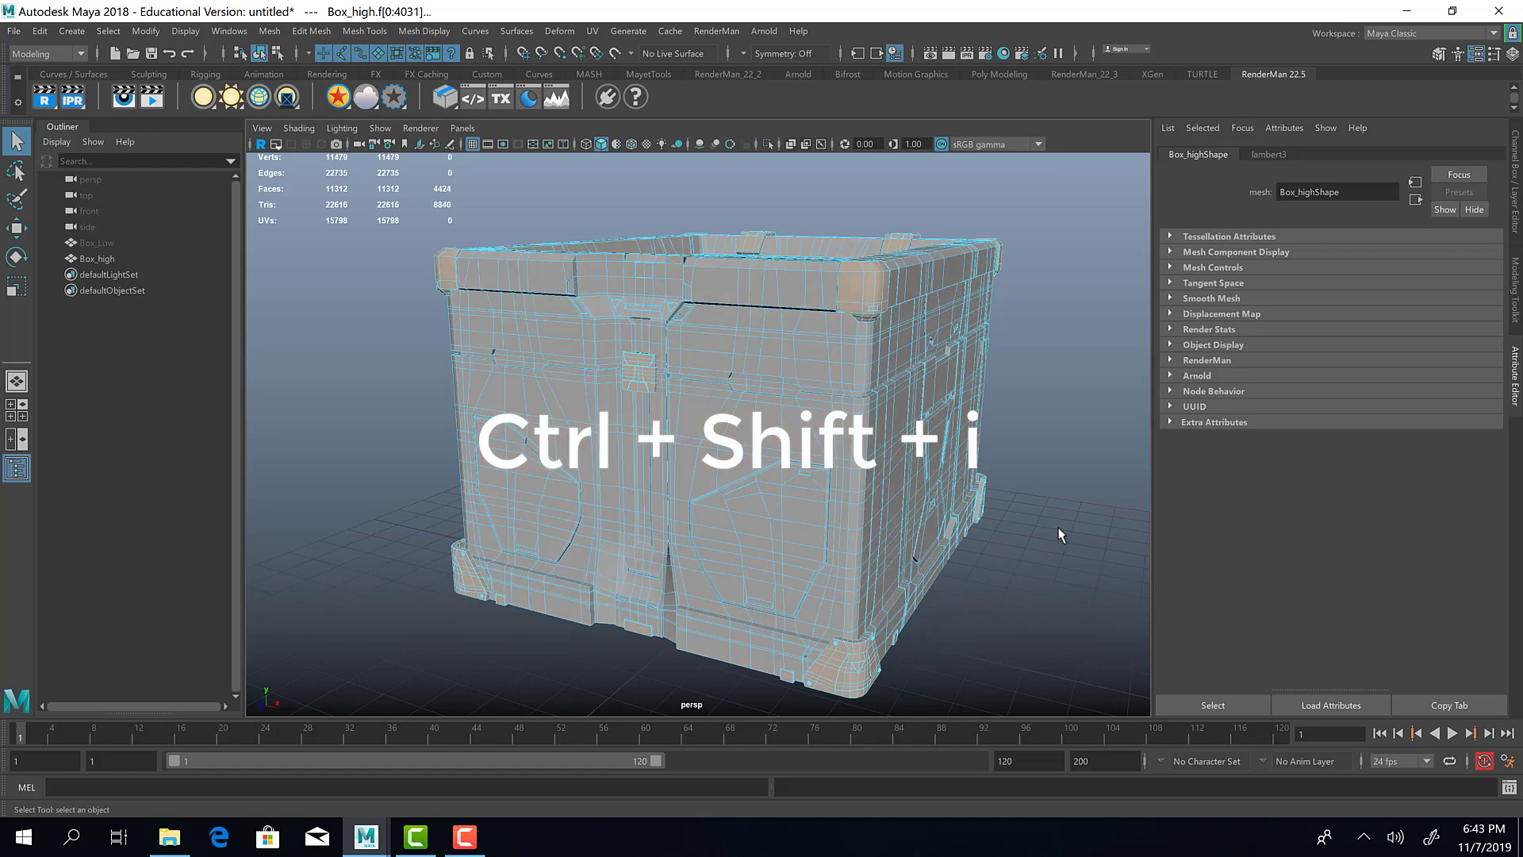
pyautogui.press('Ctrl+Shift+i')
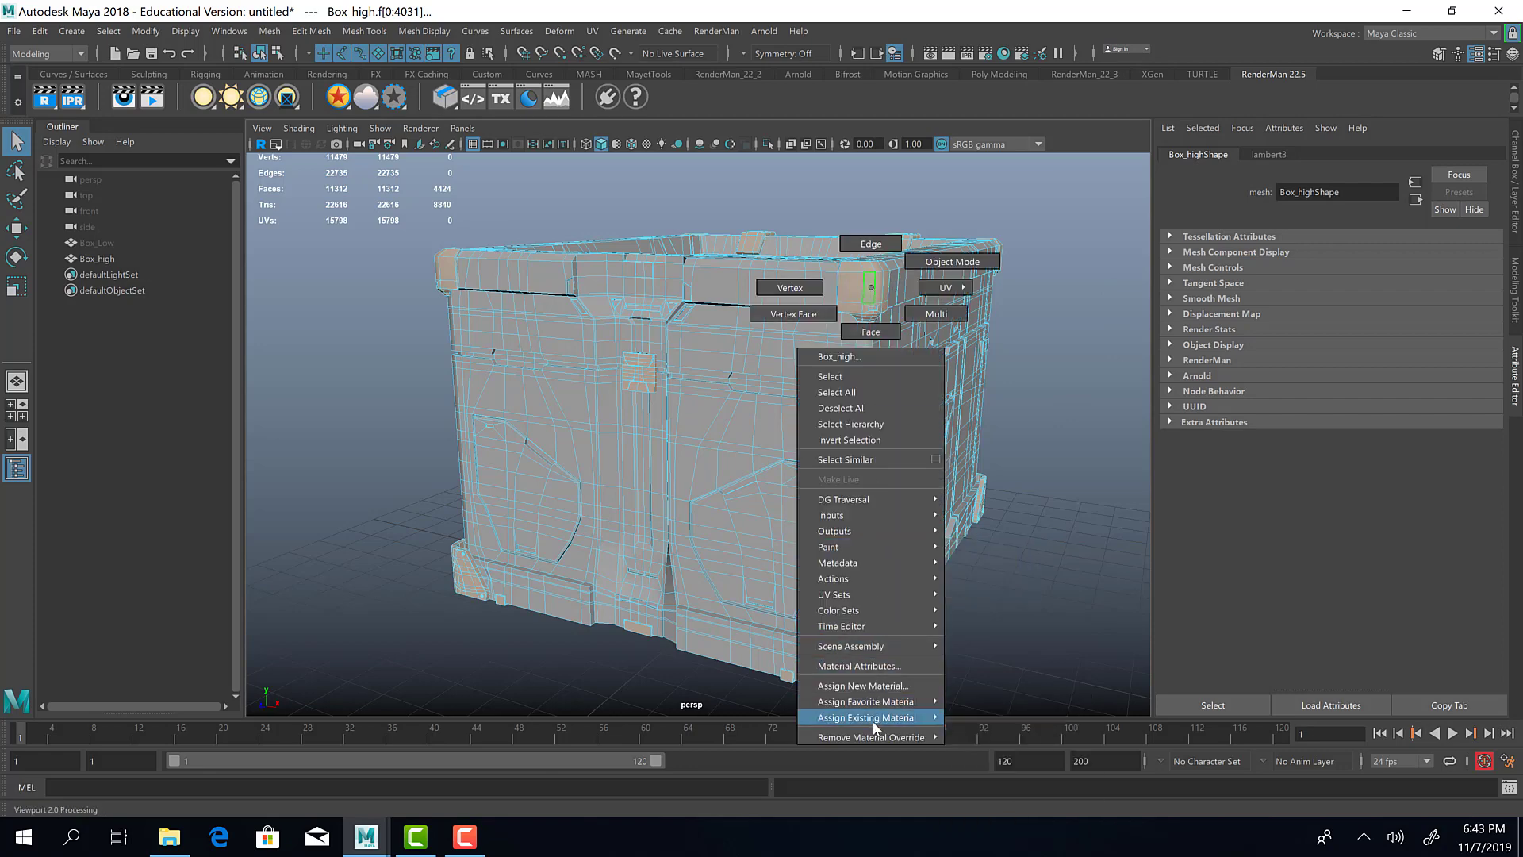
pyautogui.moveTo(869, 701)
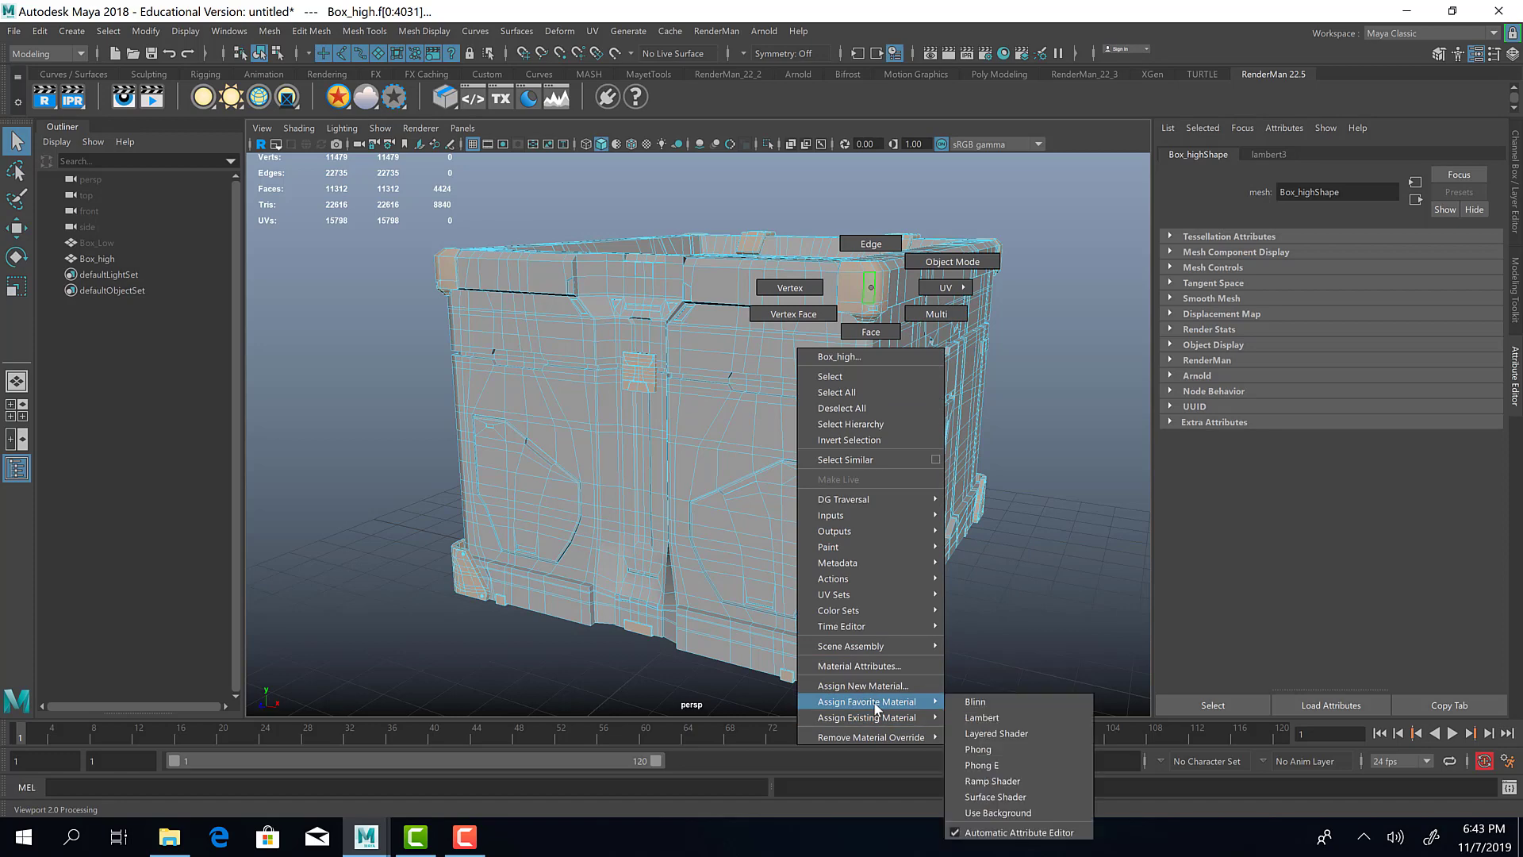
# Step: Assign a new Lambert to the selected faces, rename it Blue_mat and colour it blue
pyautogui.click(981, 717)
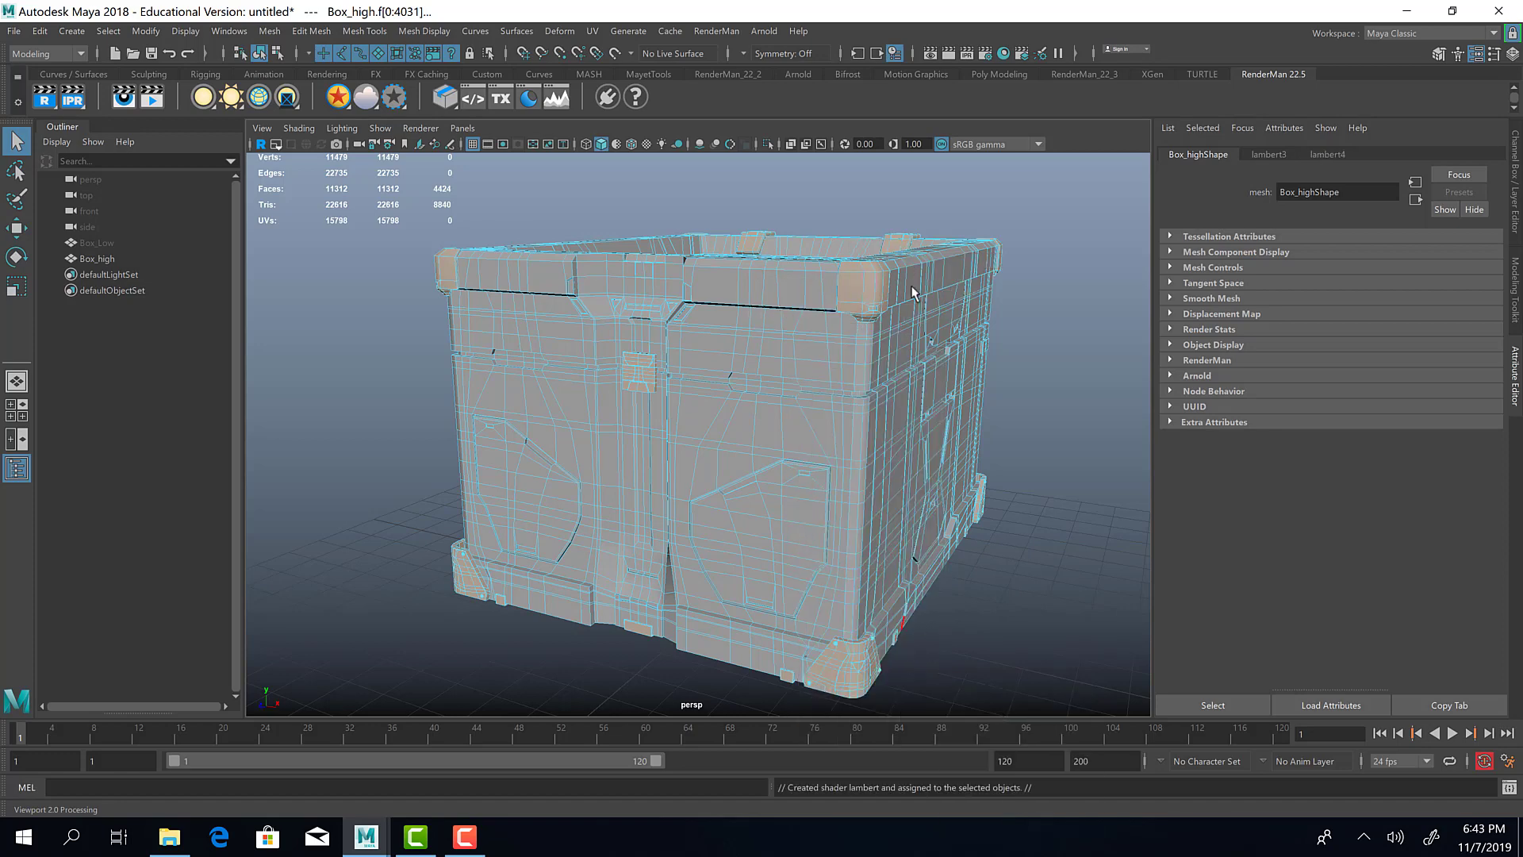
pyautogui.click(1320, 154)
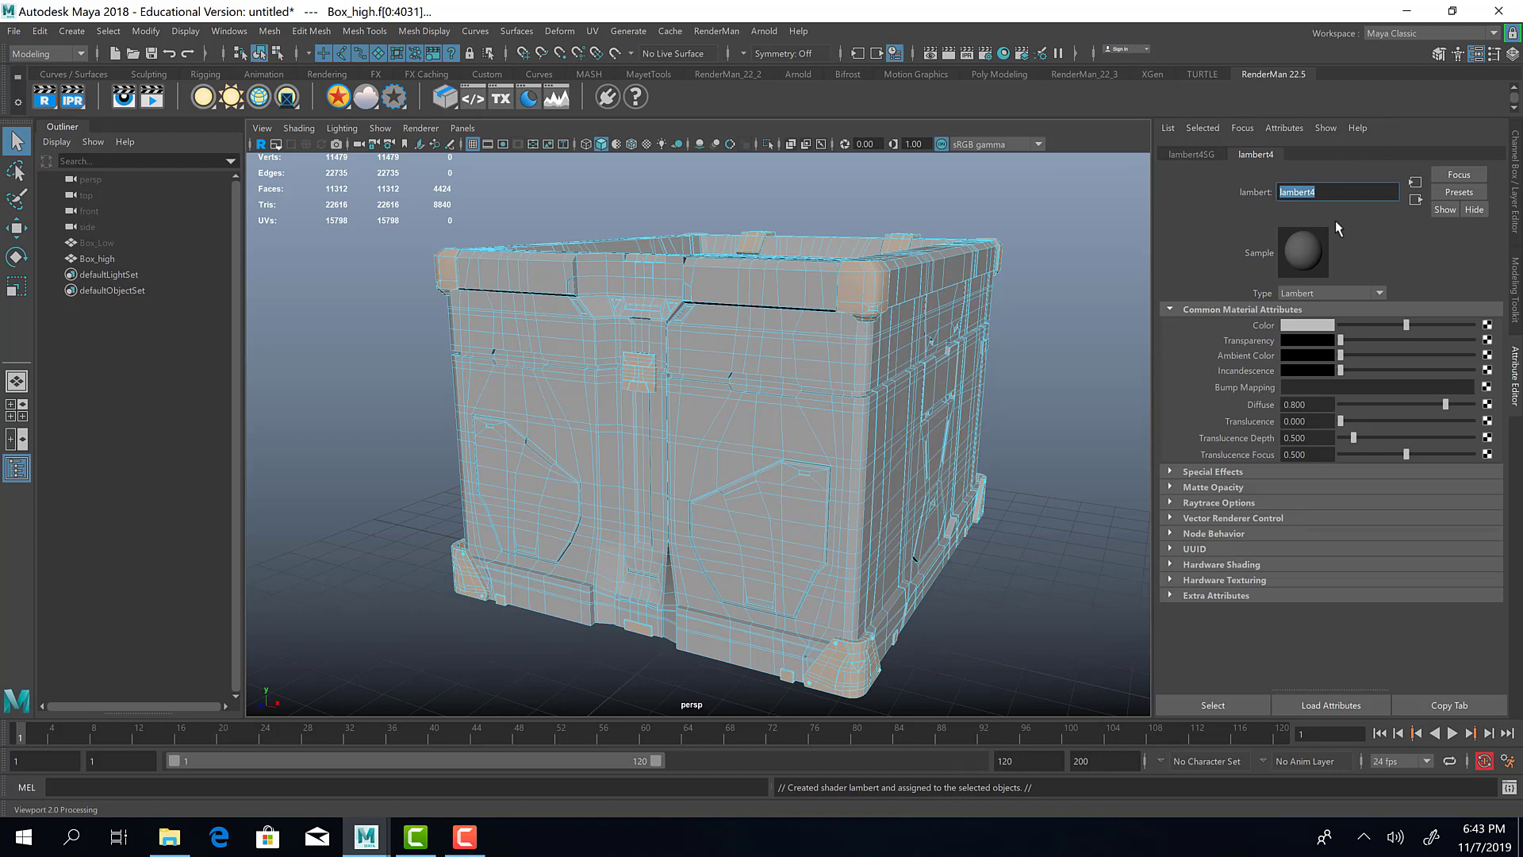
pyautogui.write('Blue_mat')
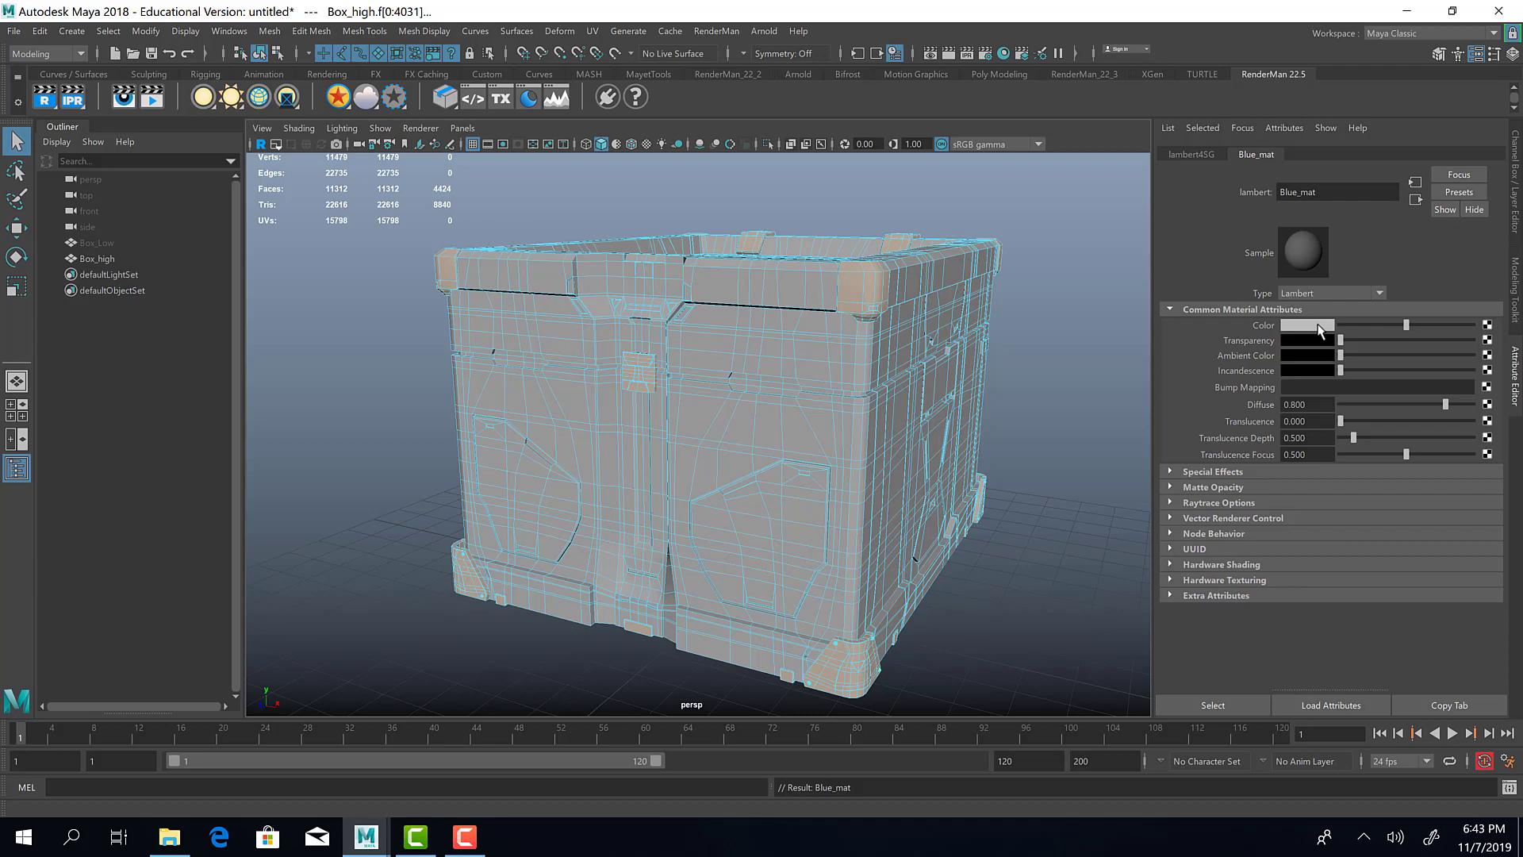
pyautogui.click(1309, 324)
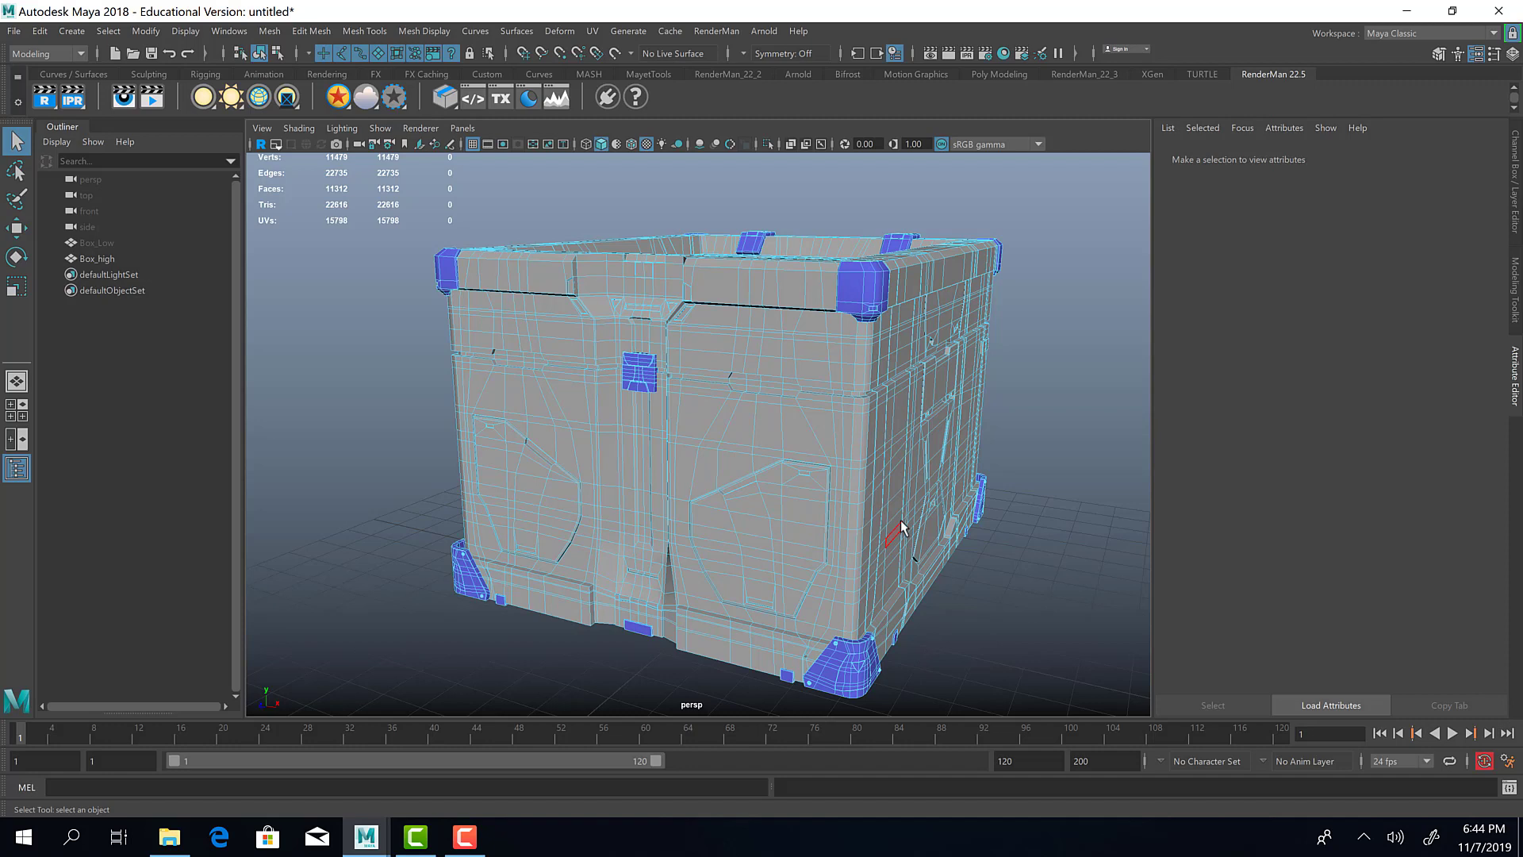
pyautogui.moveTo(895, 526)
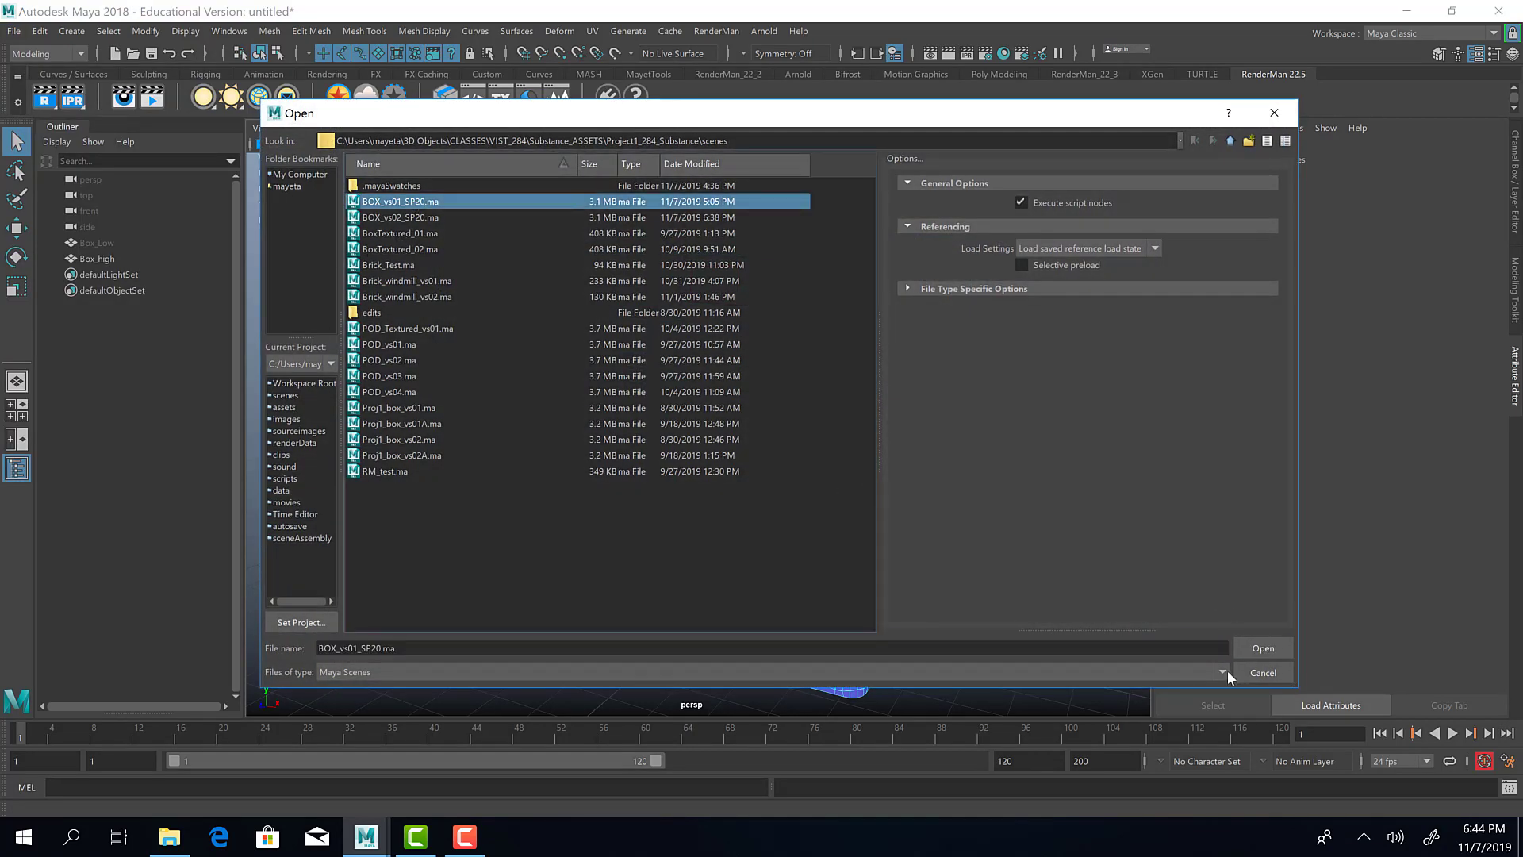
# Step: Open BOX_vs01_SP20.ma without saving the untitled scene and orbit to see the box top
pyautogui.click(1263, 648)
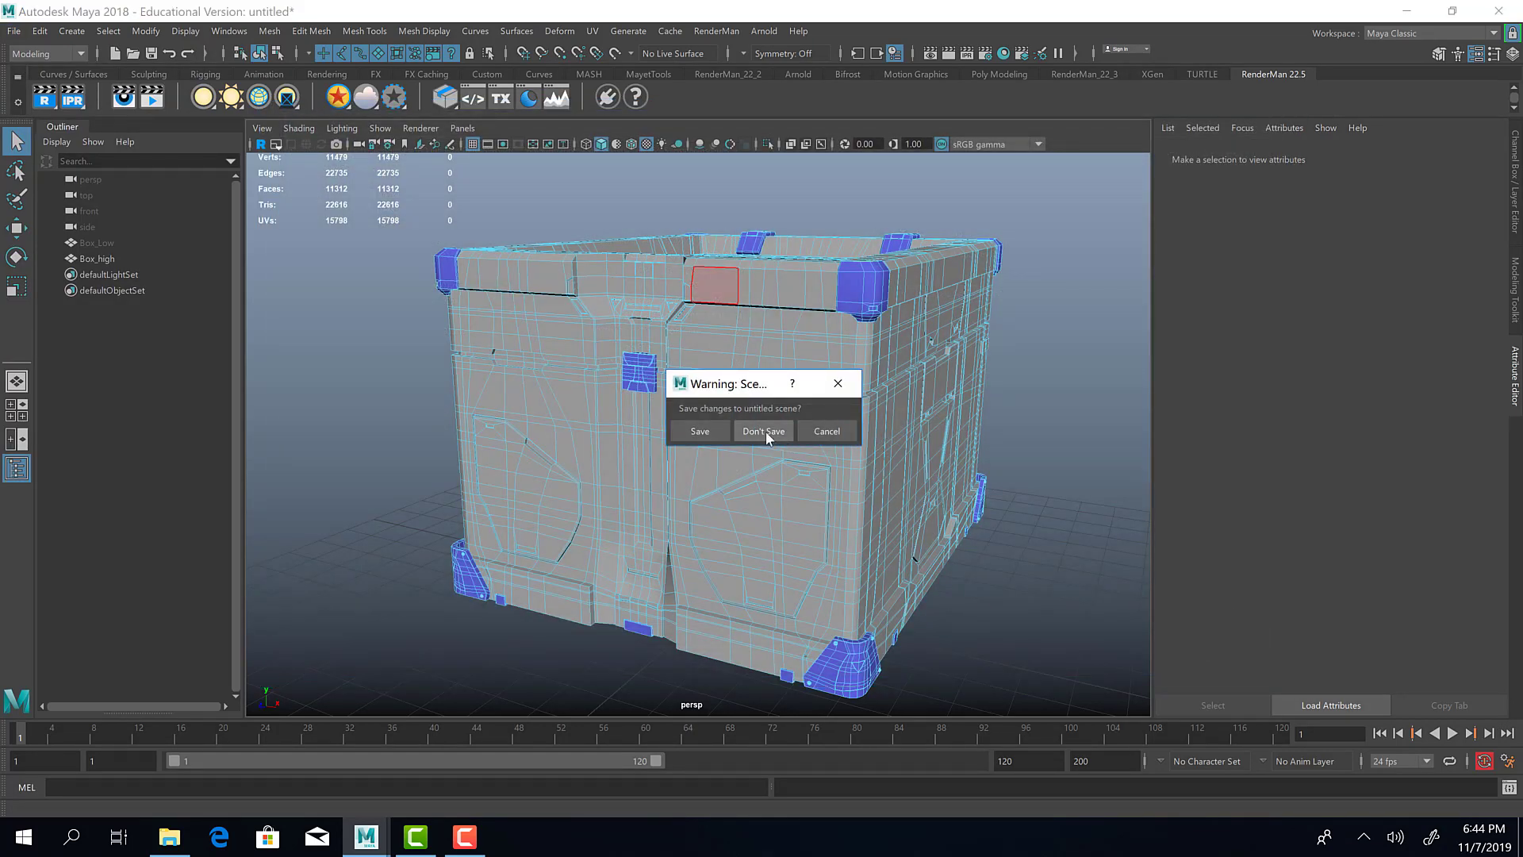
pyautogui.click(763, 430)
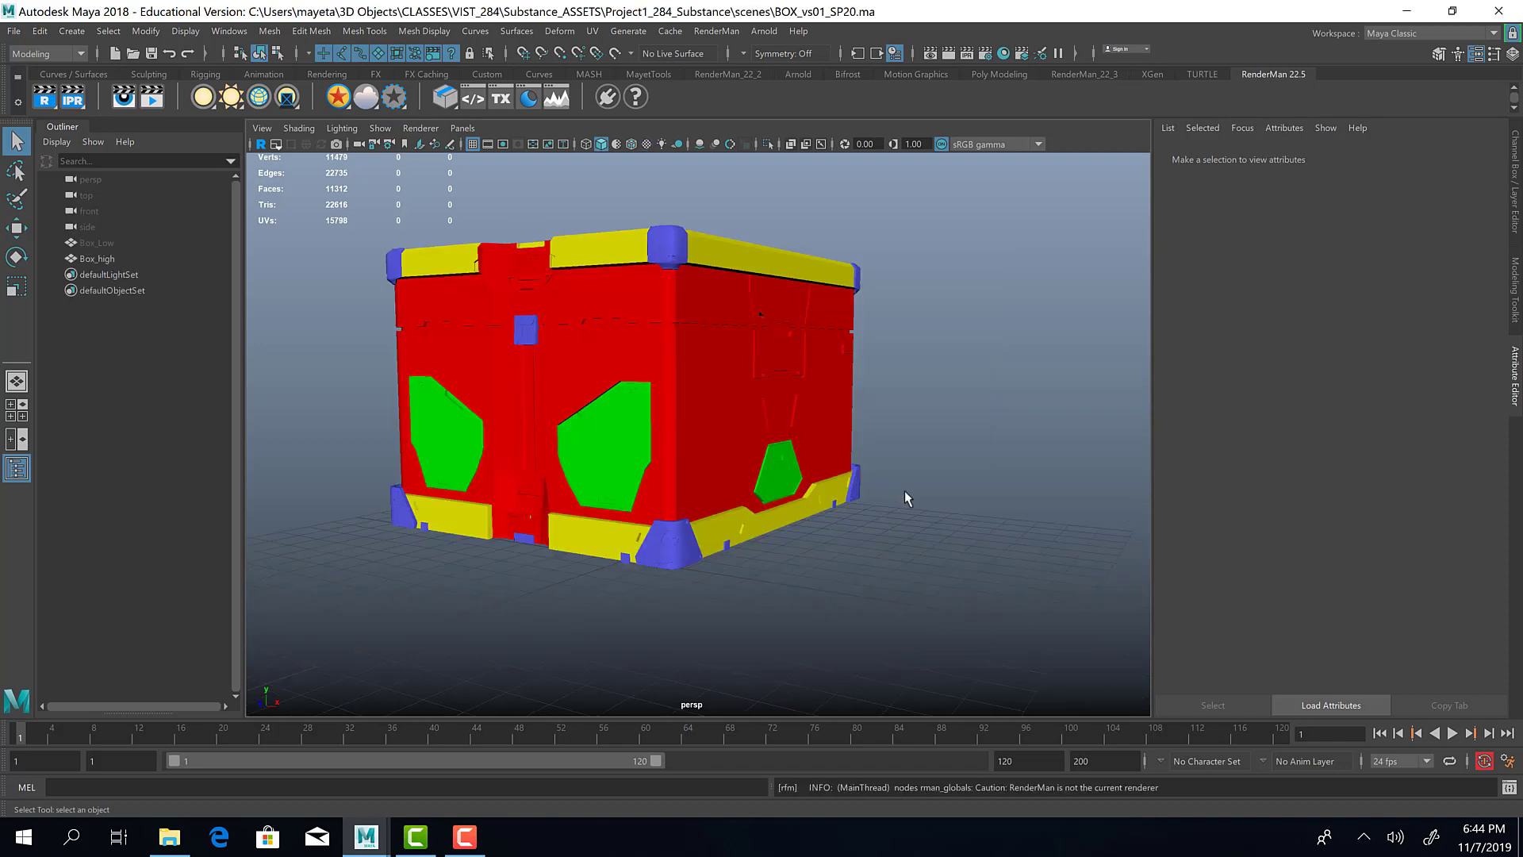
pyautogui.moveTo(908, 498); pyautogui.dragTo(943, 459)
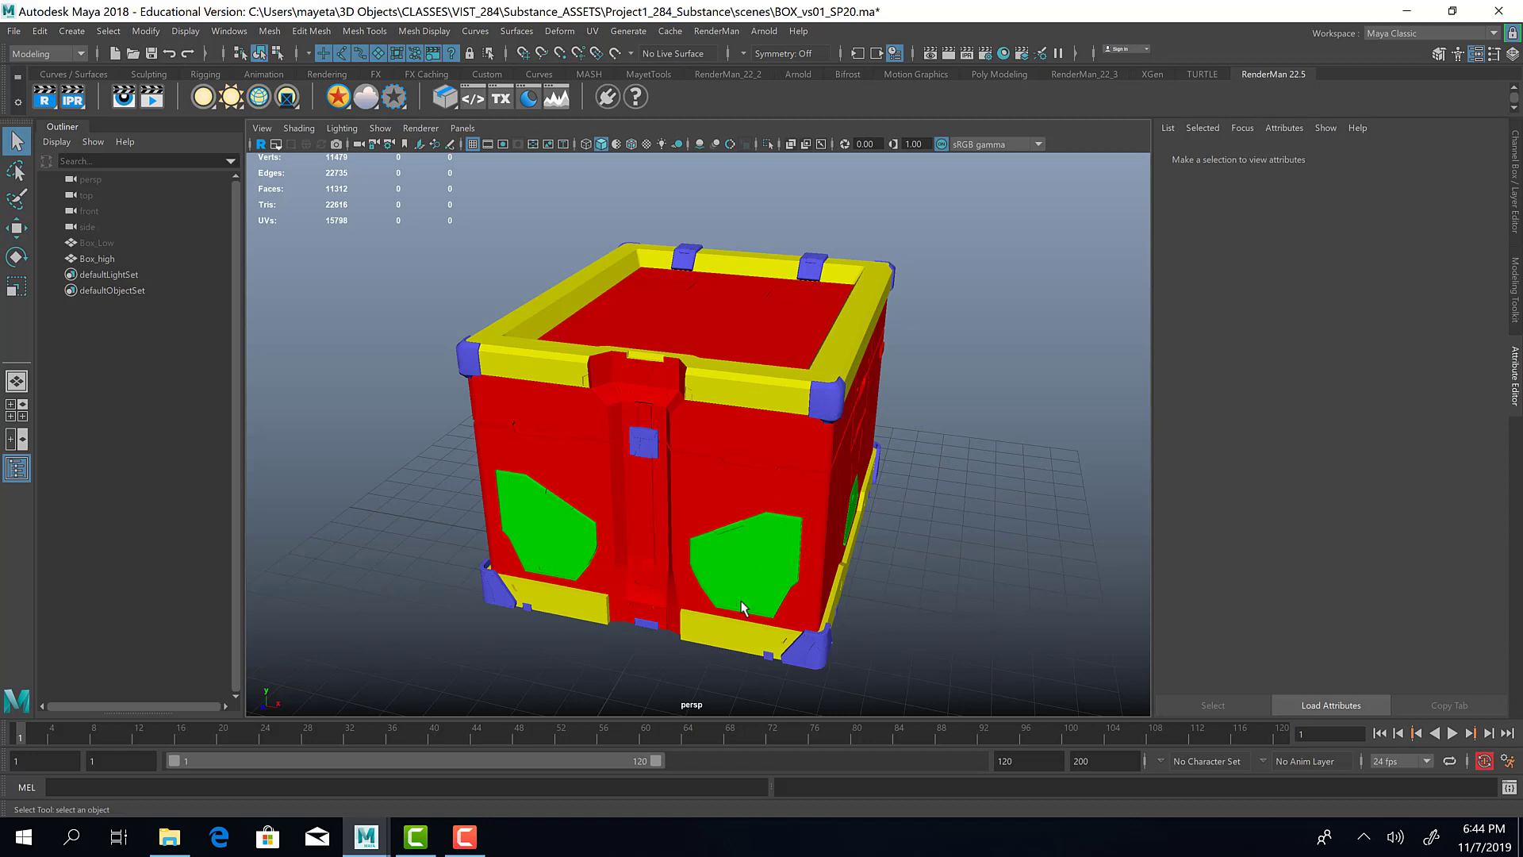
pyautogui.moveTo(997, 660)
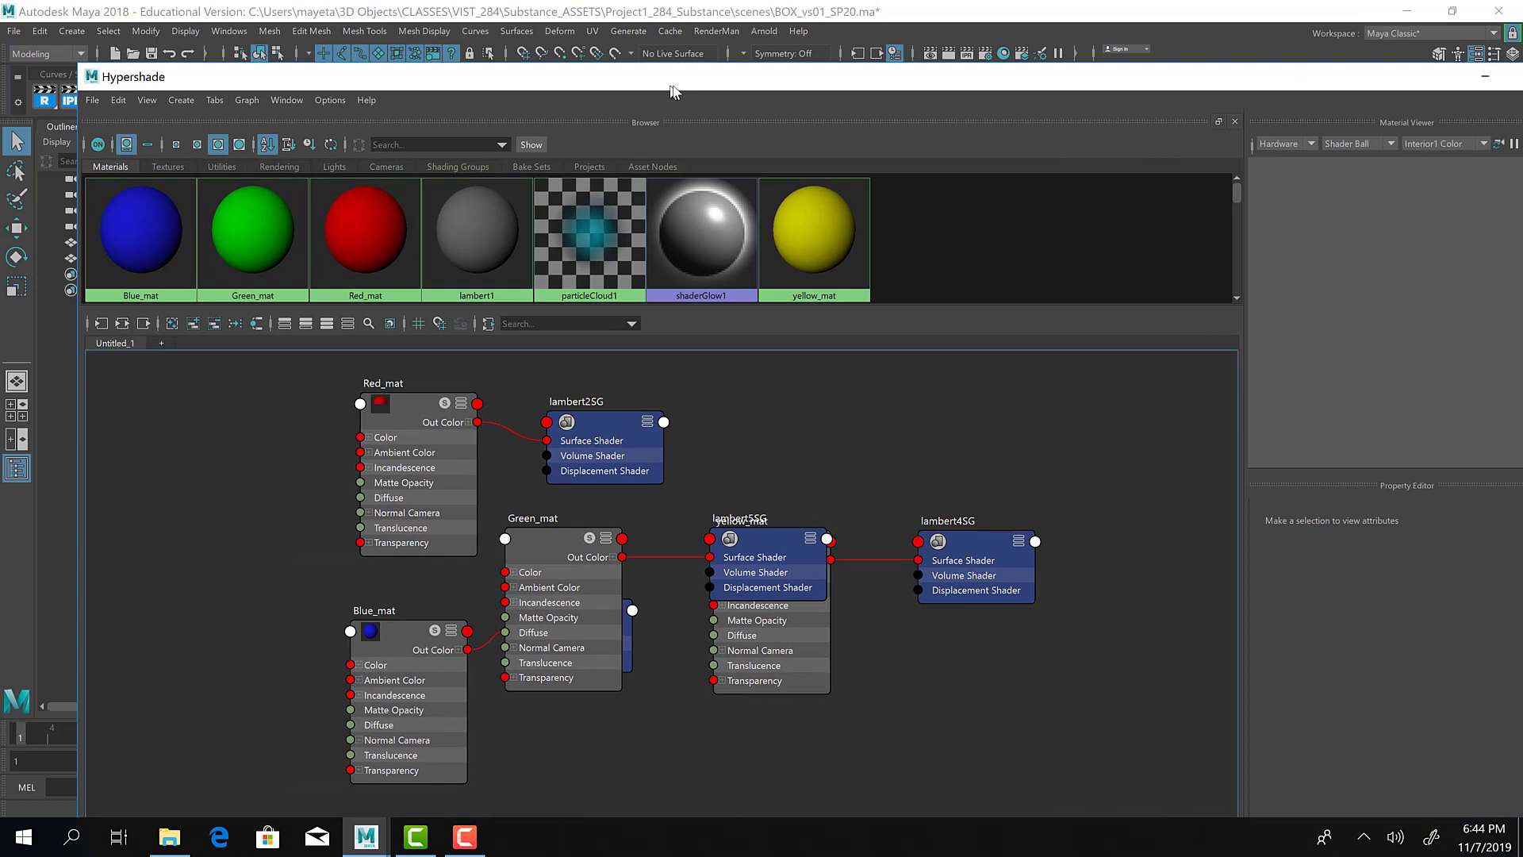
pyautogui.click(816, 230)
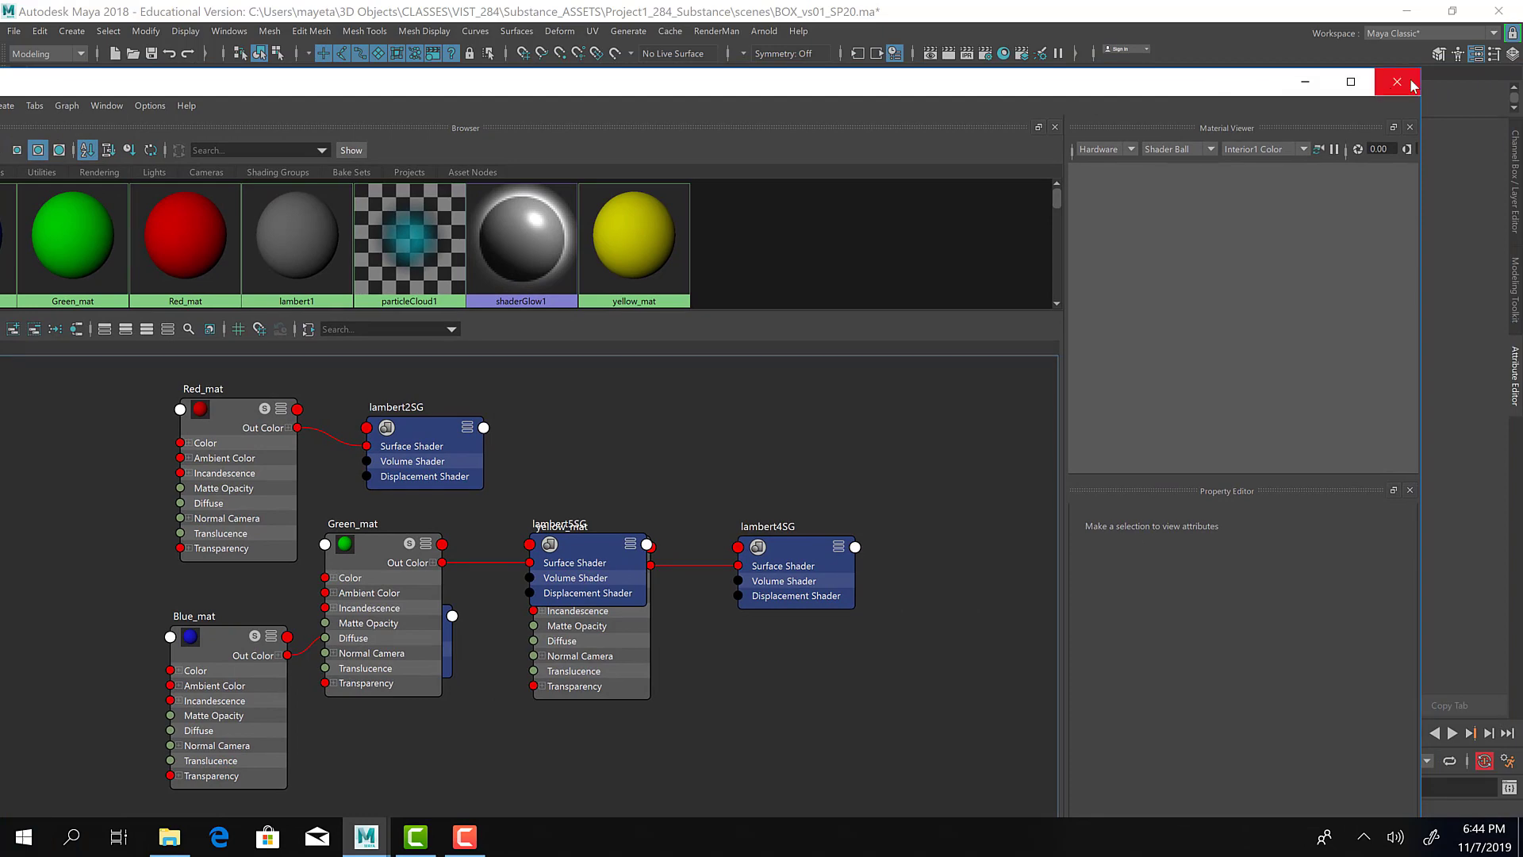
pyautogui.click(1396, 81)
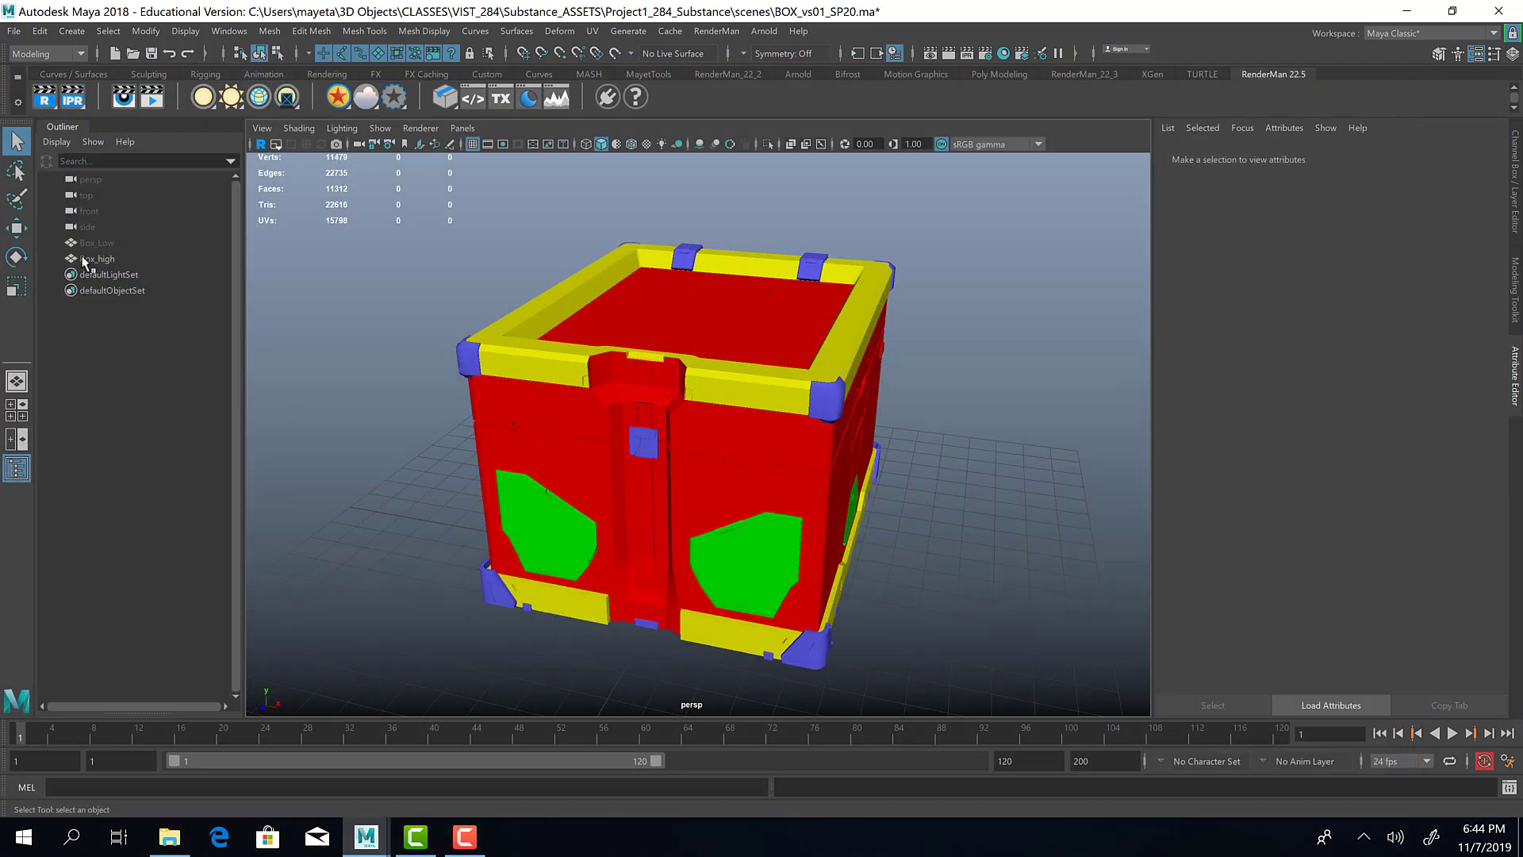
# Step: Assign the default lambert1 material to Box_Low and leave Box_high hidden
pyautogui.click(97, 259)
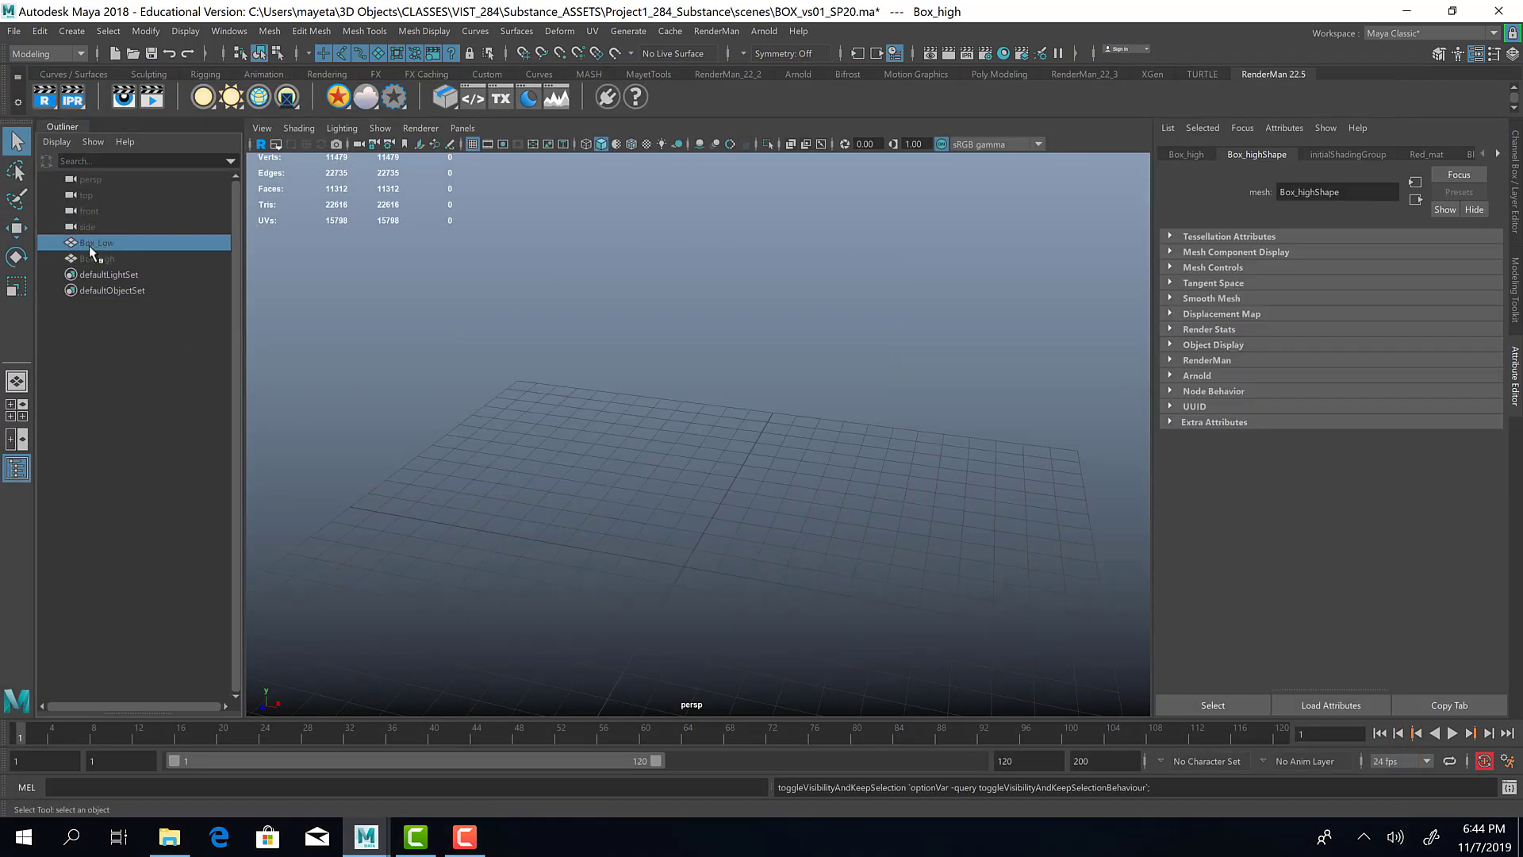
pyautogui.click(70, 242)
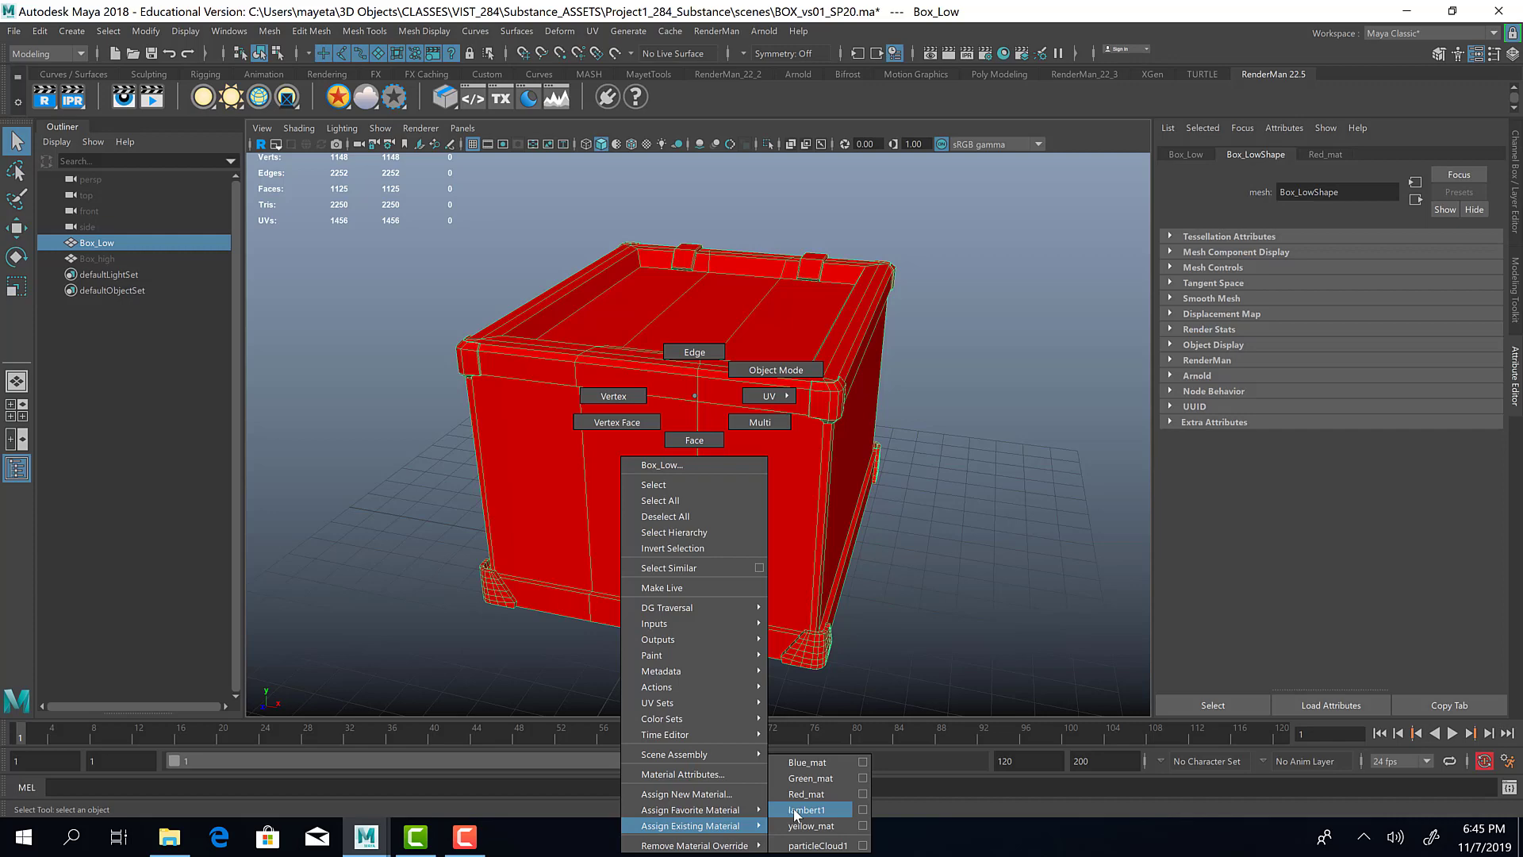
pyautogui.click(806, 809)
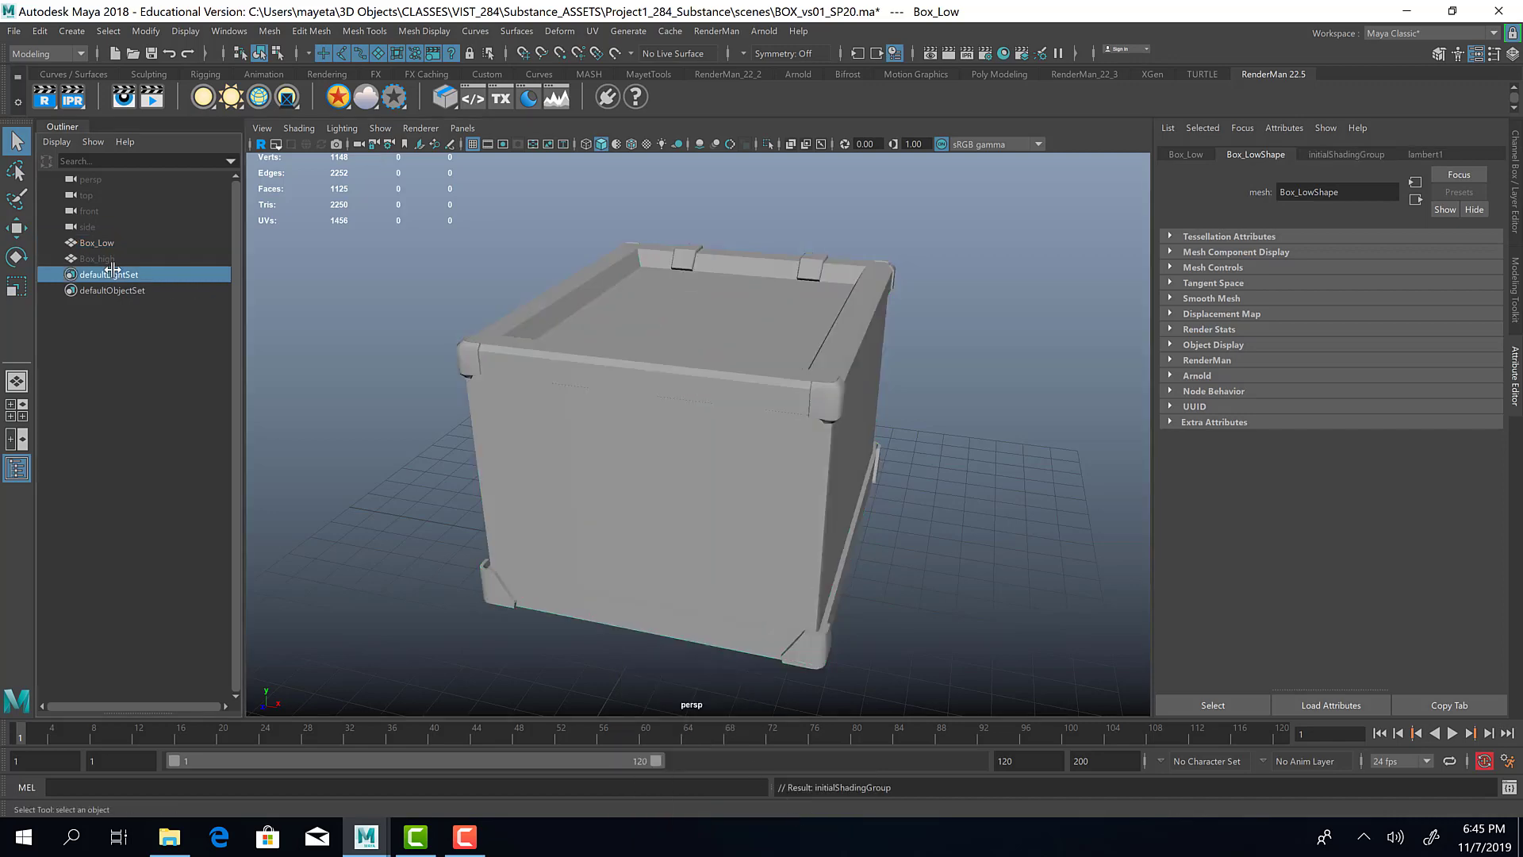
pyautogui.click(96, 259)
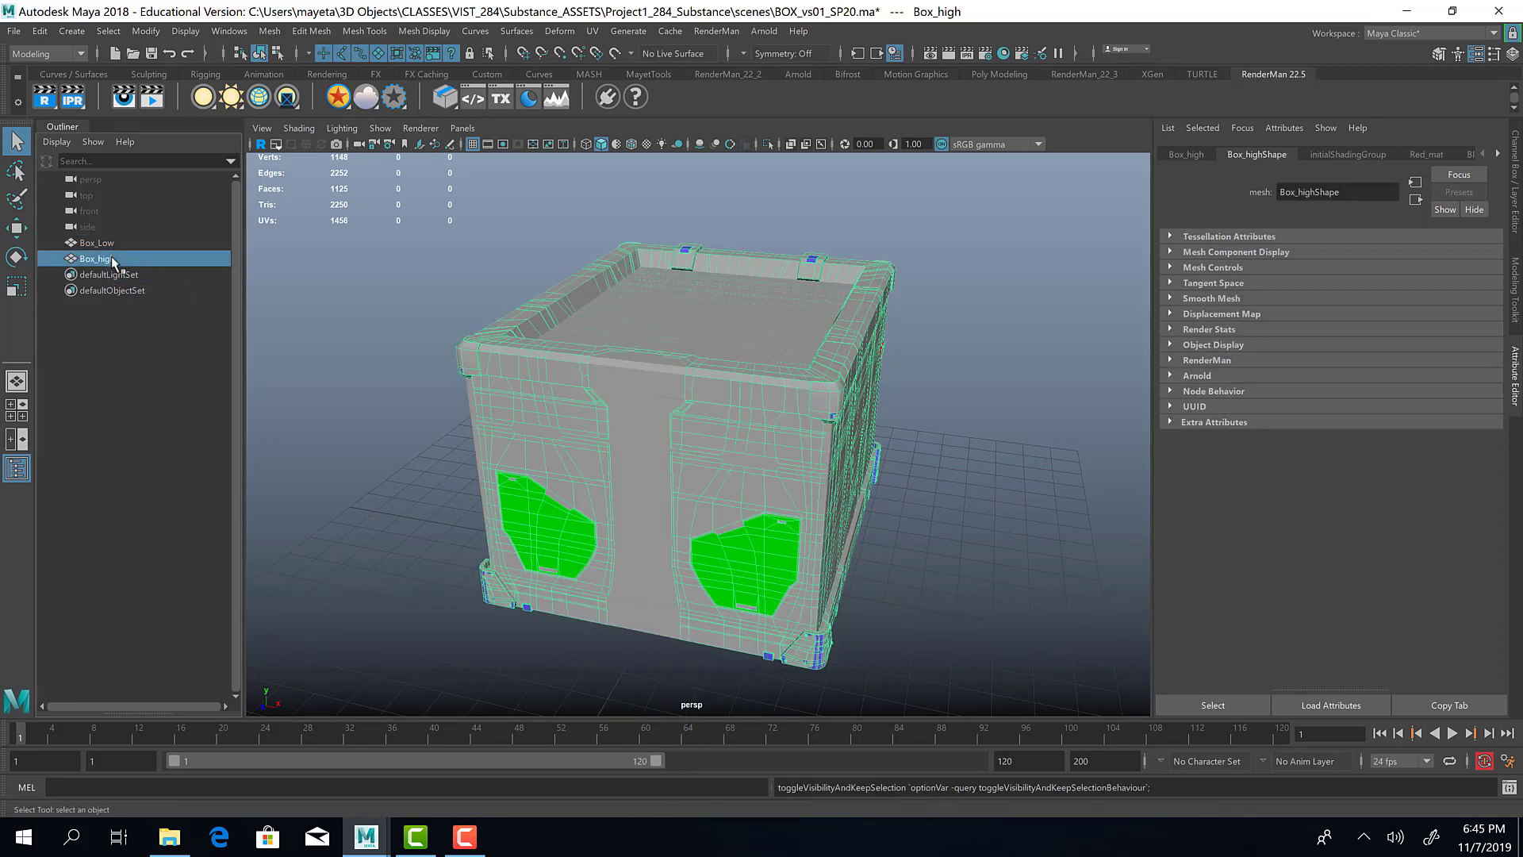
pyautogui.click(97, 243)
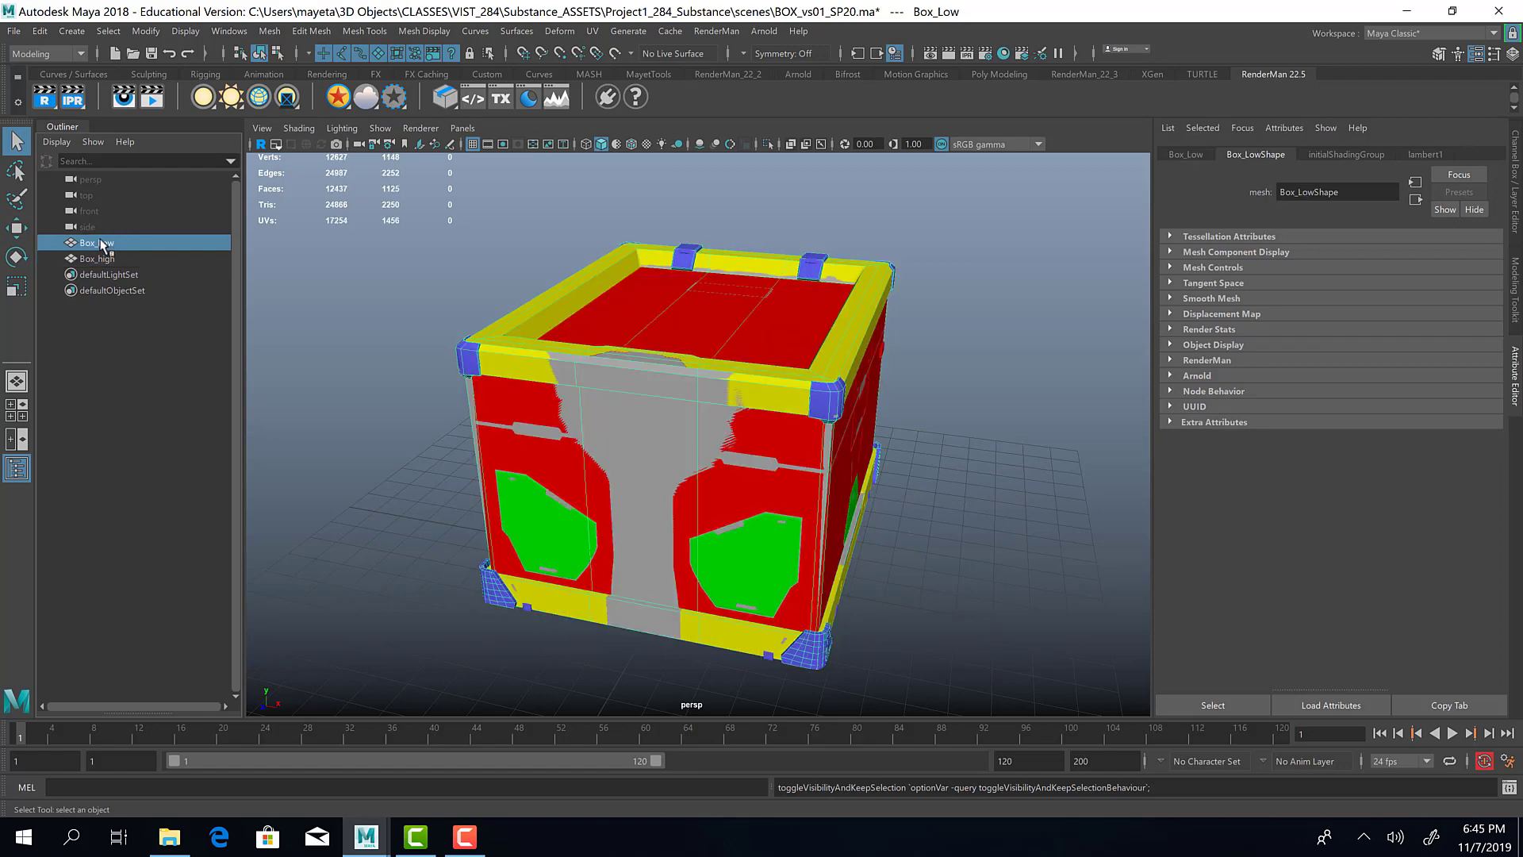
pyautogui.click(97, 259)
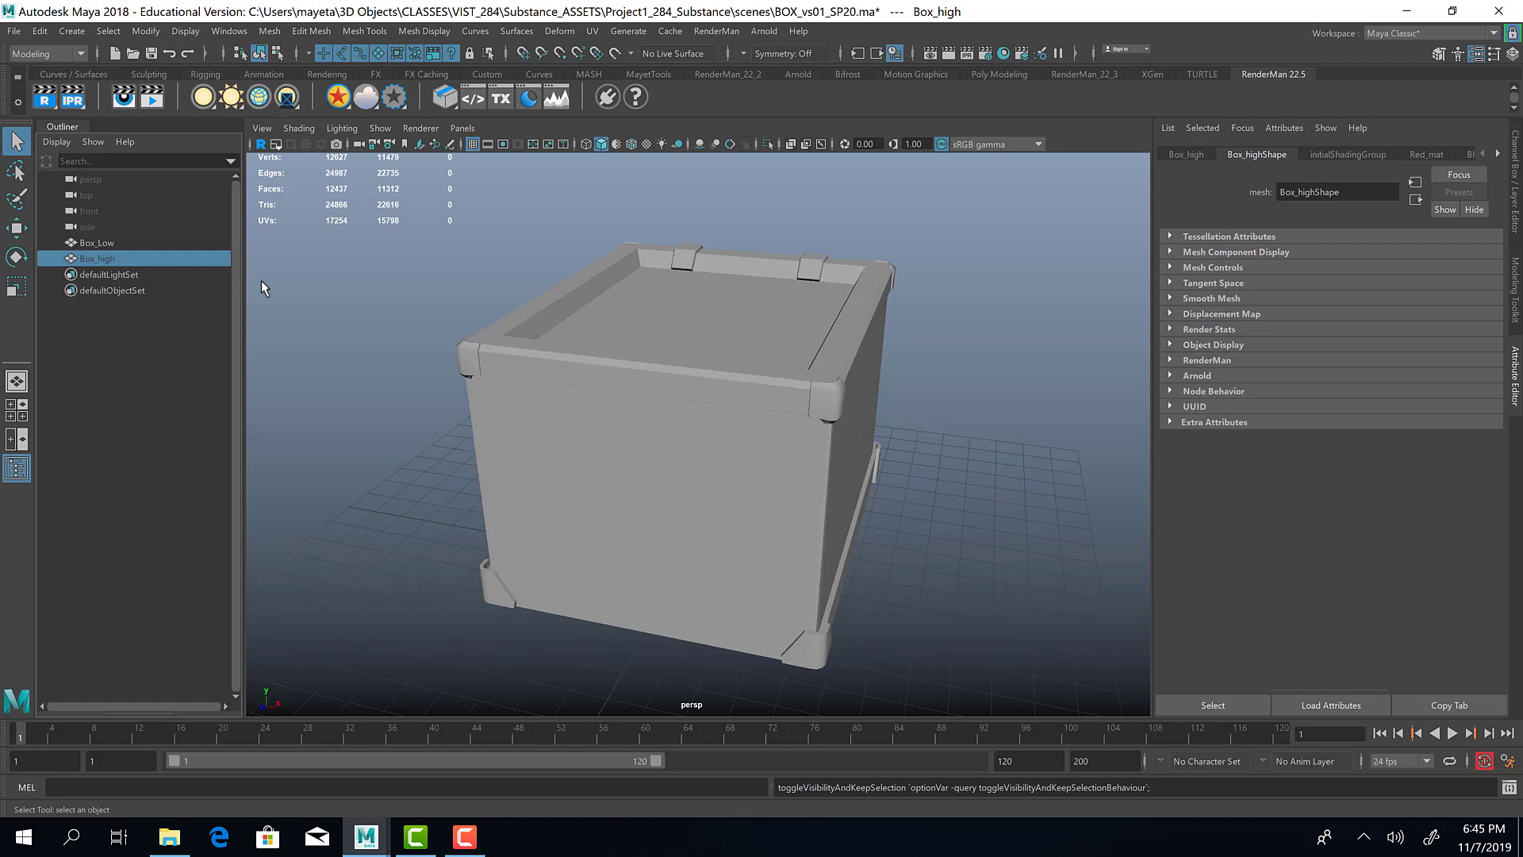
pyautogui.moveTo(660, 343)
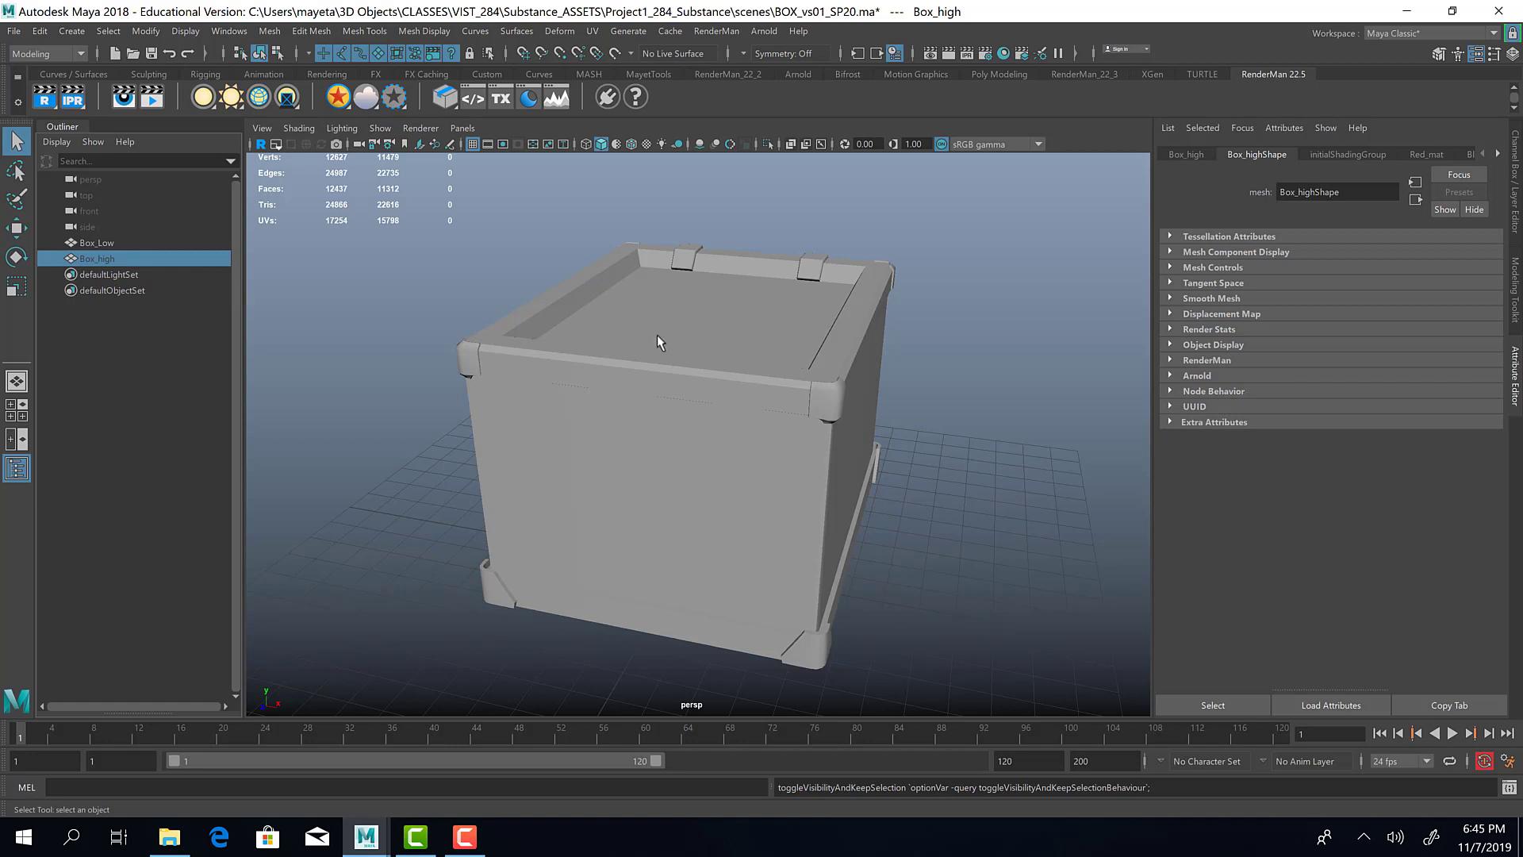
pyautogui.moveTo(201, 354)
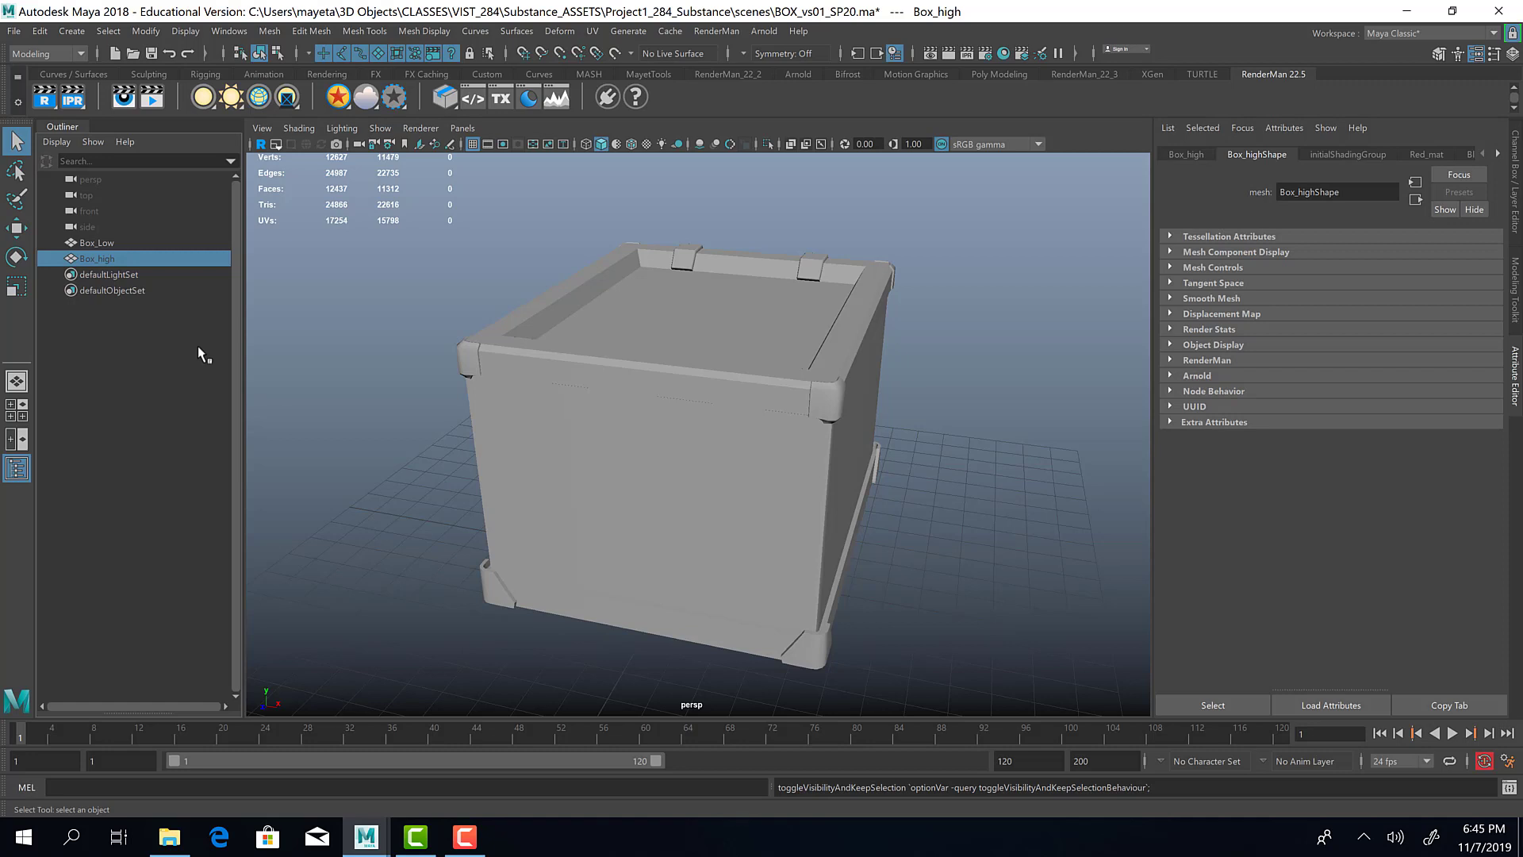
# Step: With Box_Low selected, switch to the Rendering menu set and open Lighting/Shading > Transfer Maps
pyautogui.click(97, 242)
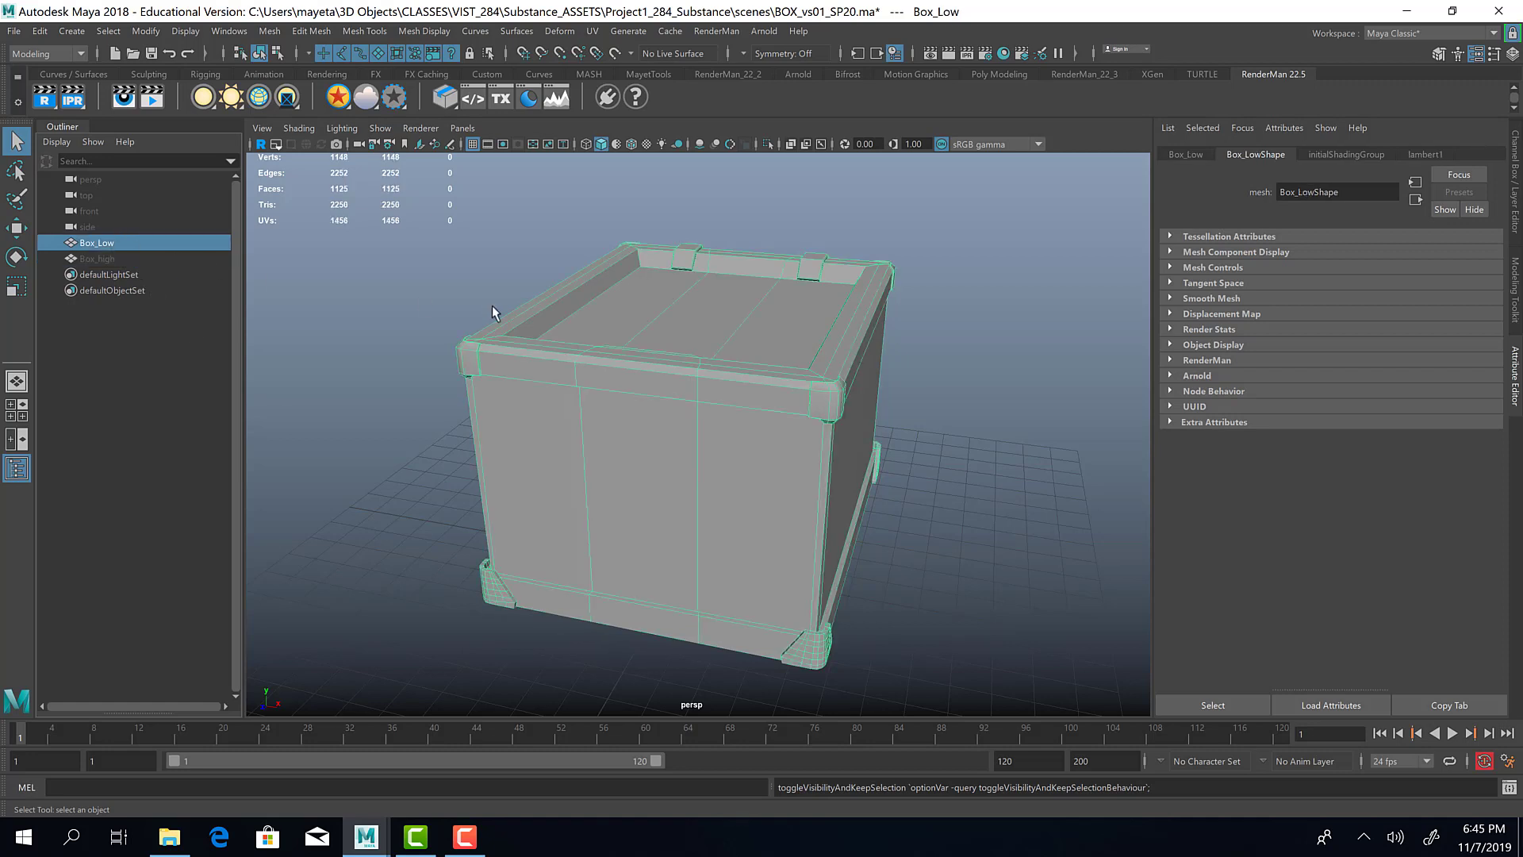
pyautogui.click(45, 54)
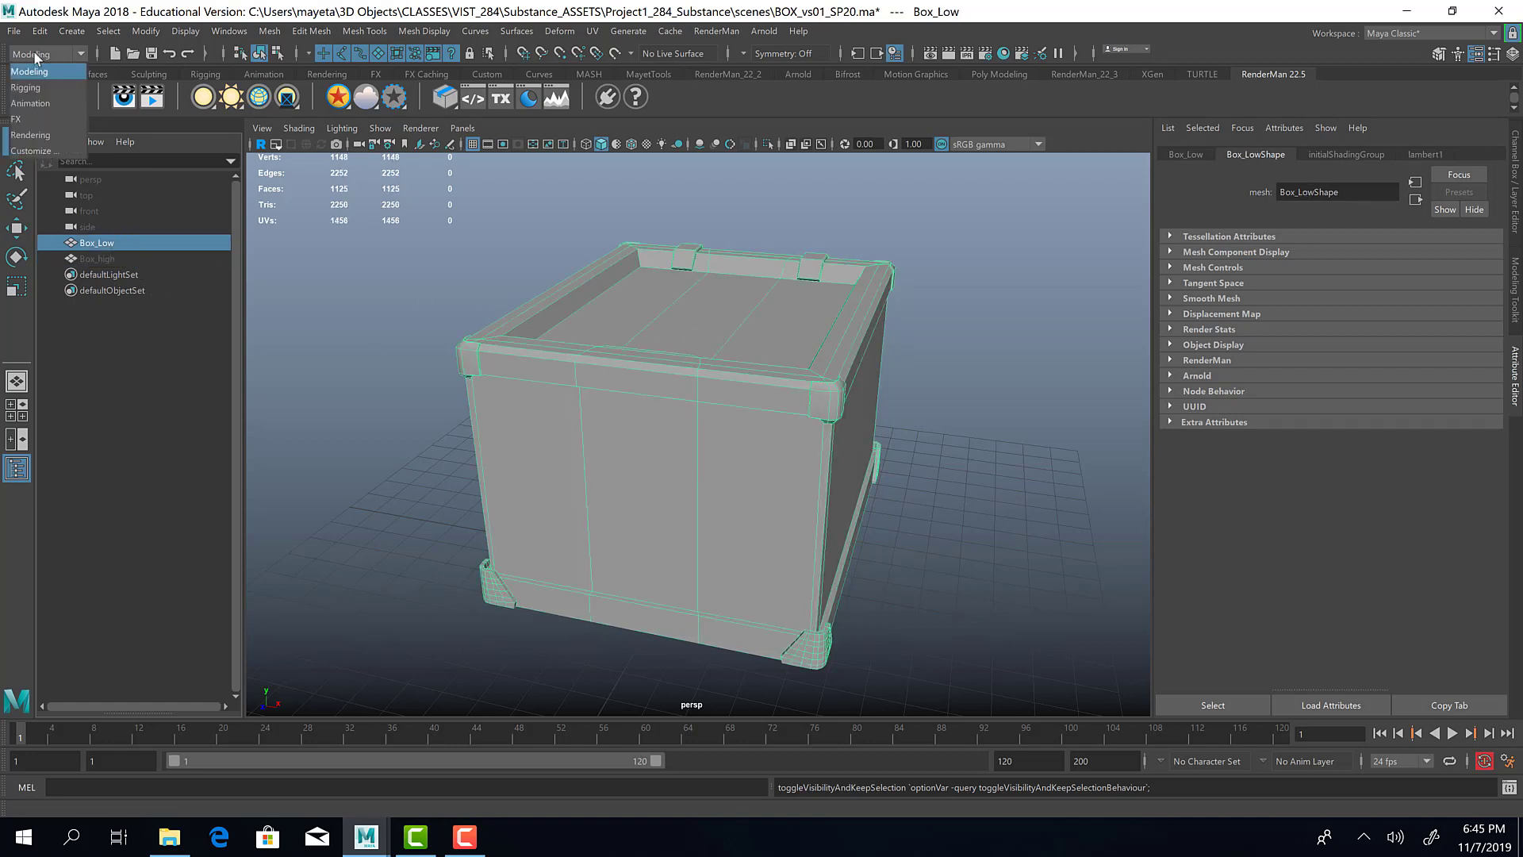
pyautogui.moveTo(38, 137)
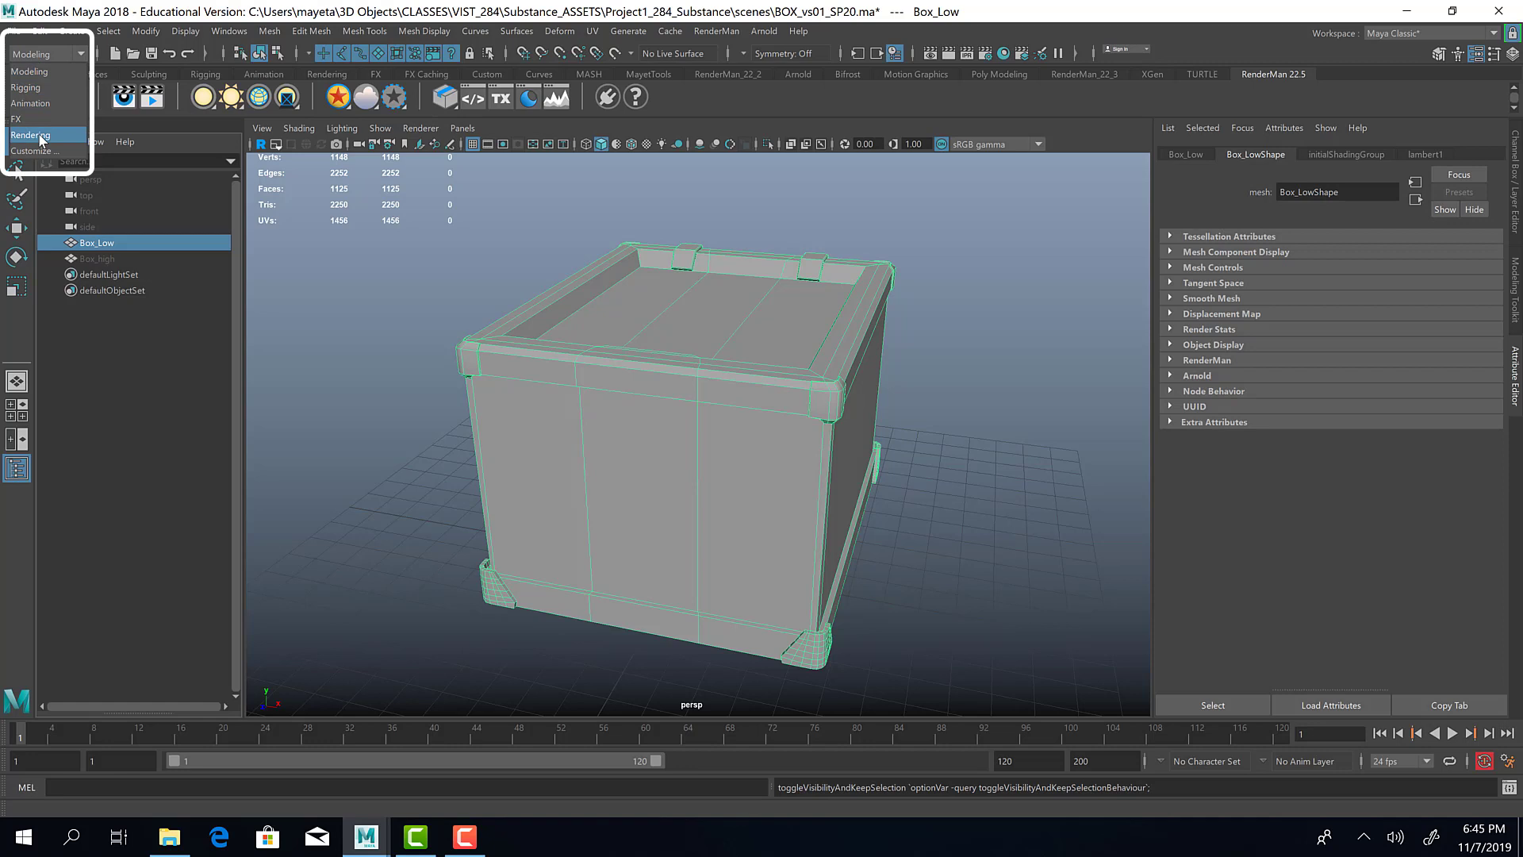
pyautogui.click(30, 133)
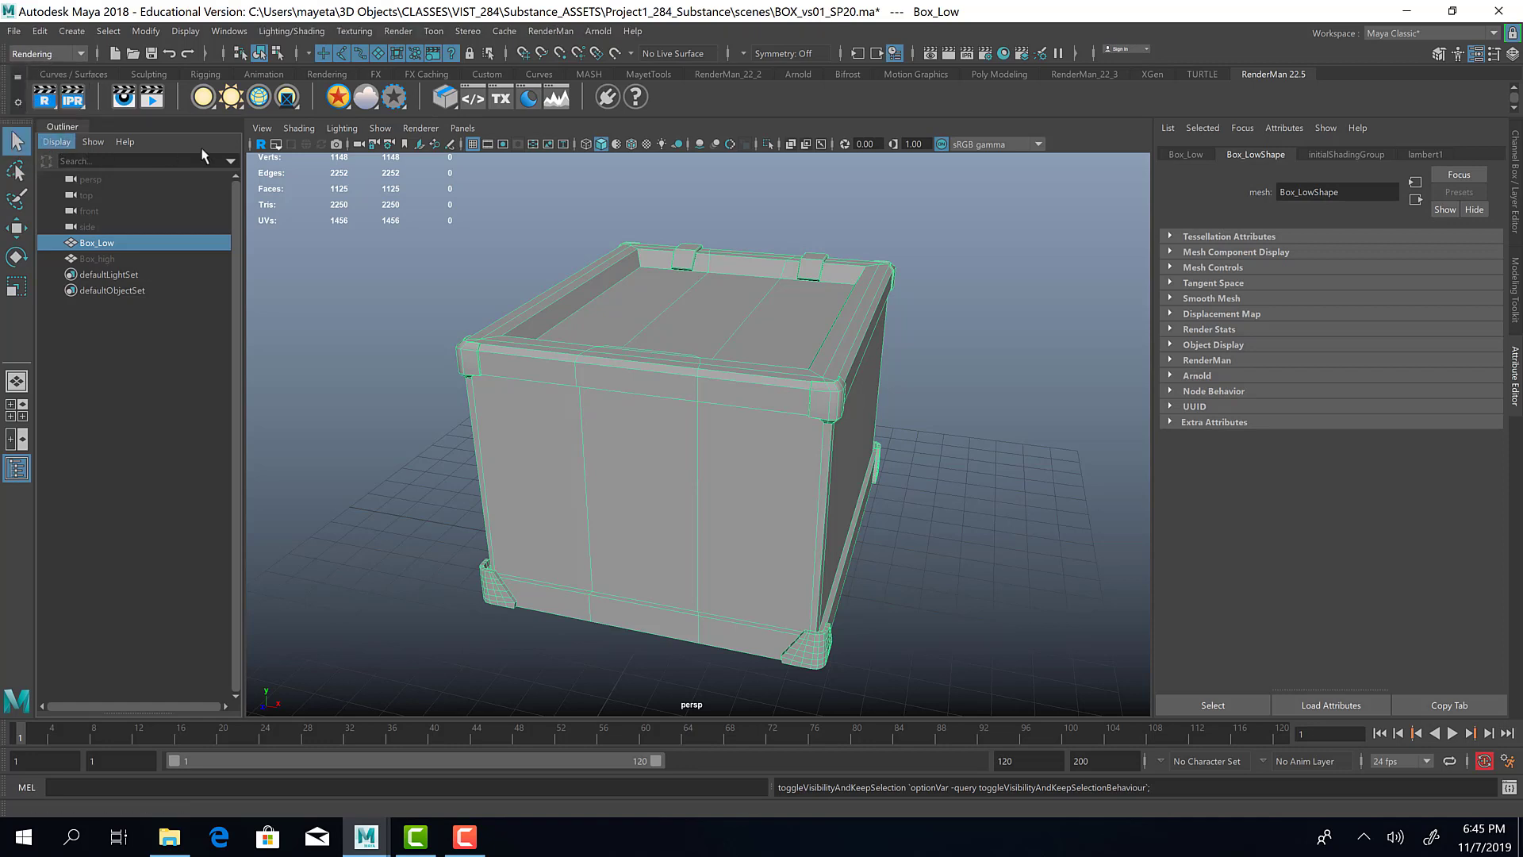
pyautogui.click(290, 30)
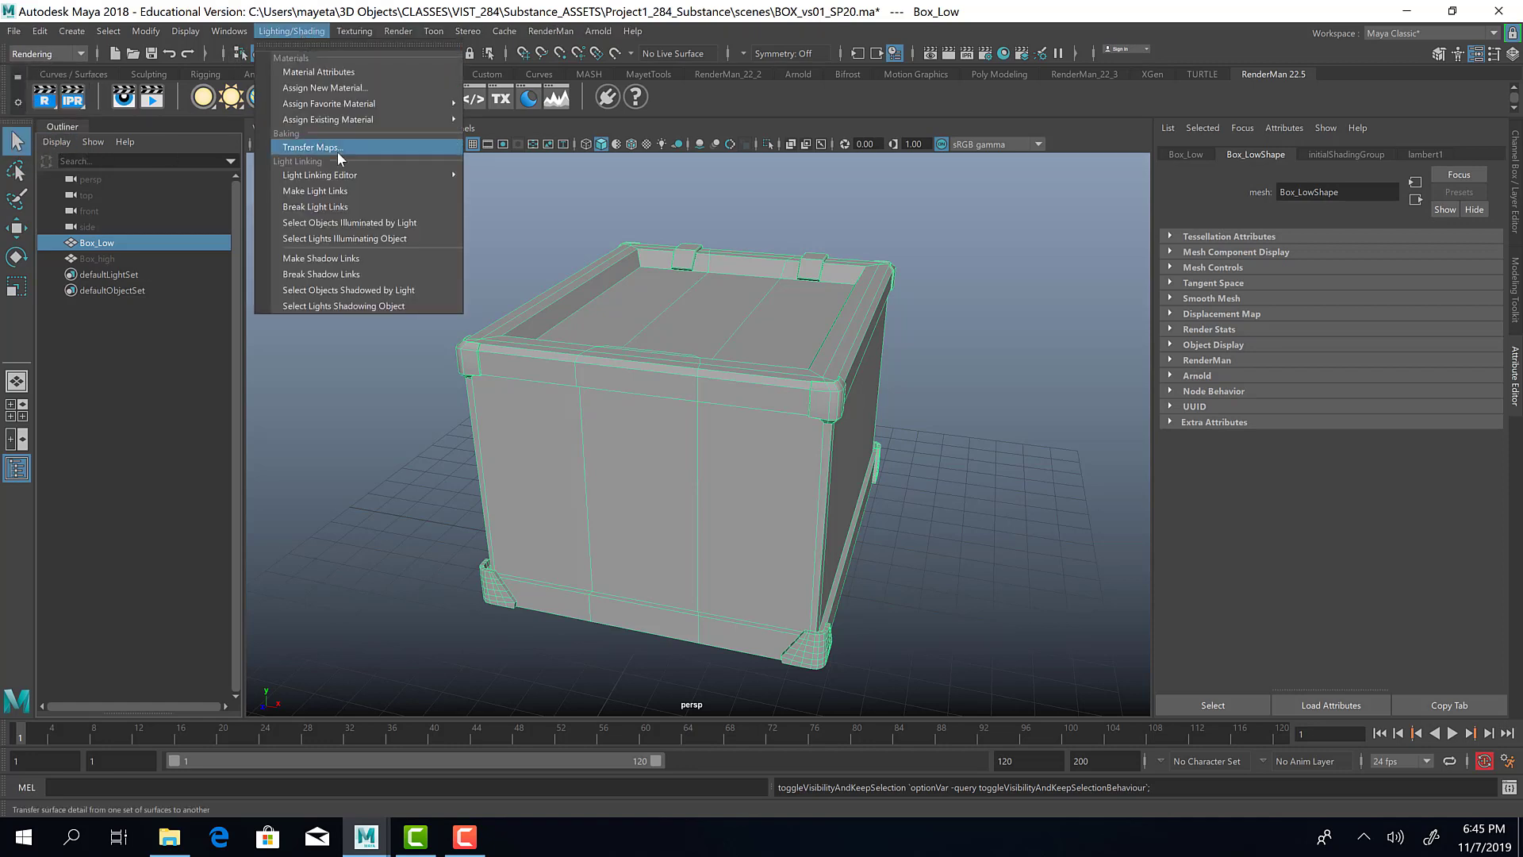
pyautogui.click(313, 146)
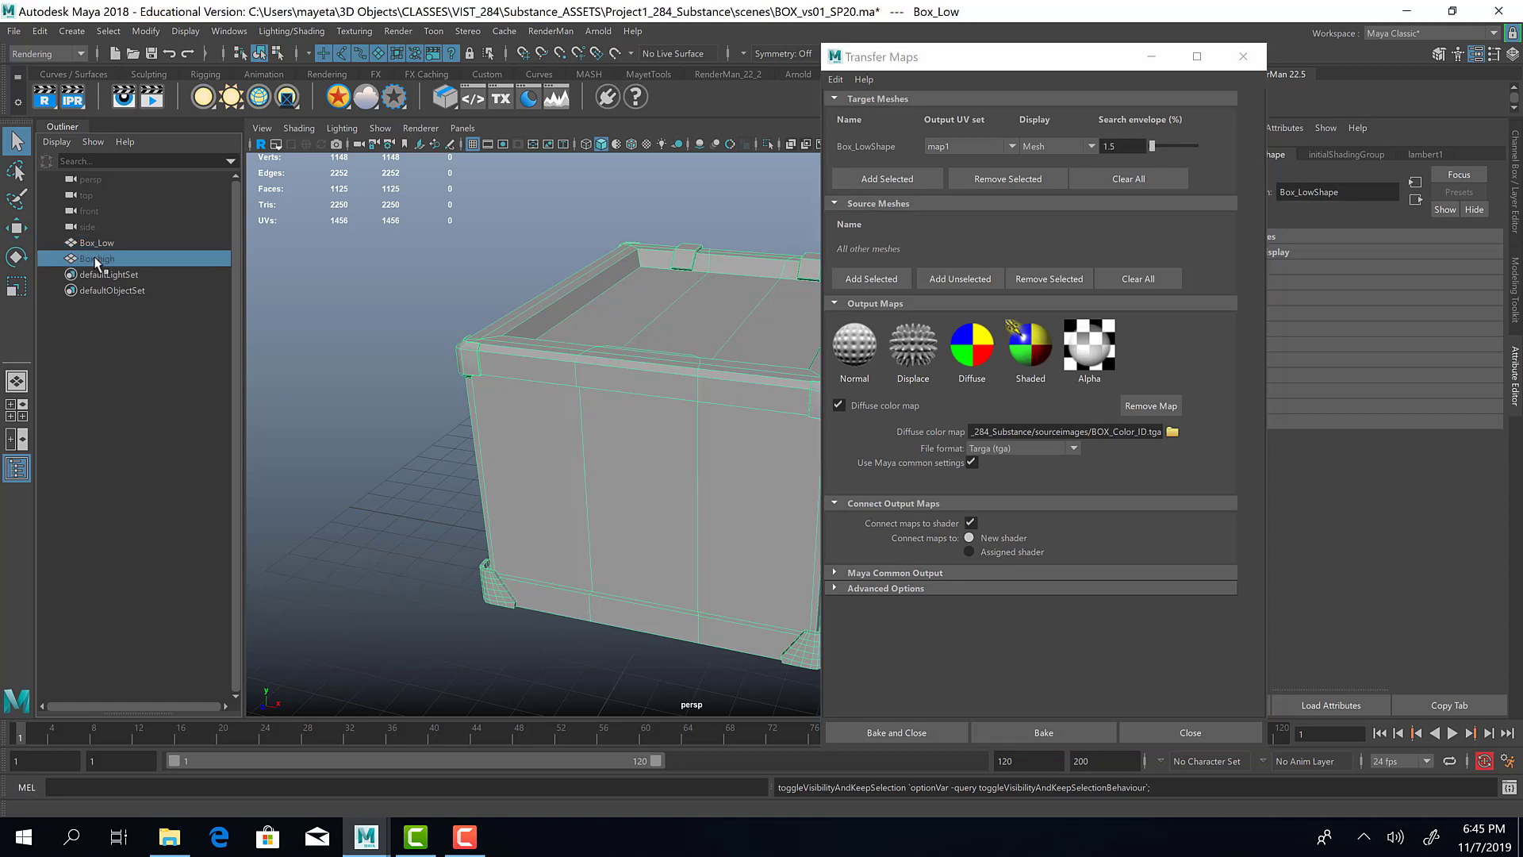
pyautogui.click(96, 257)
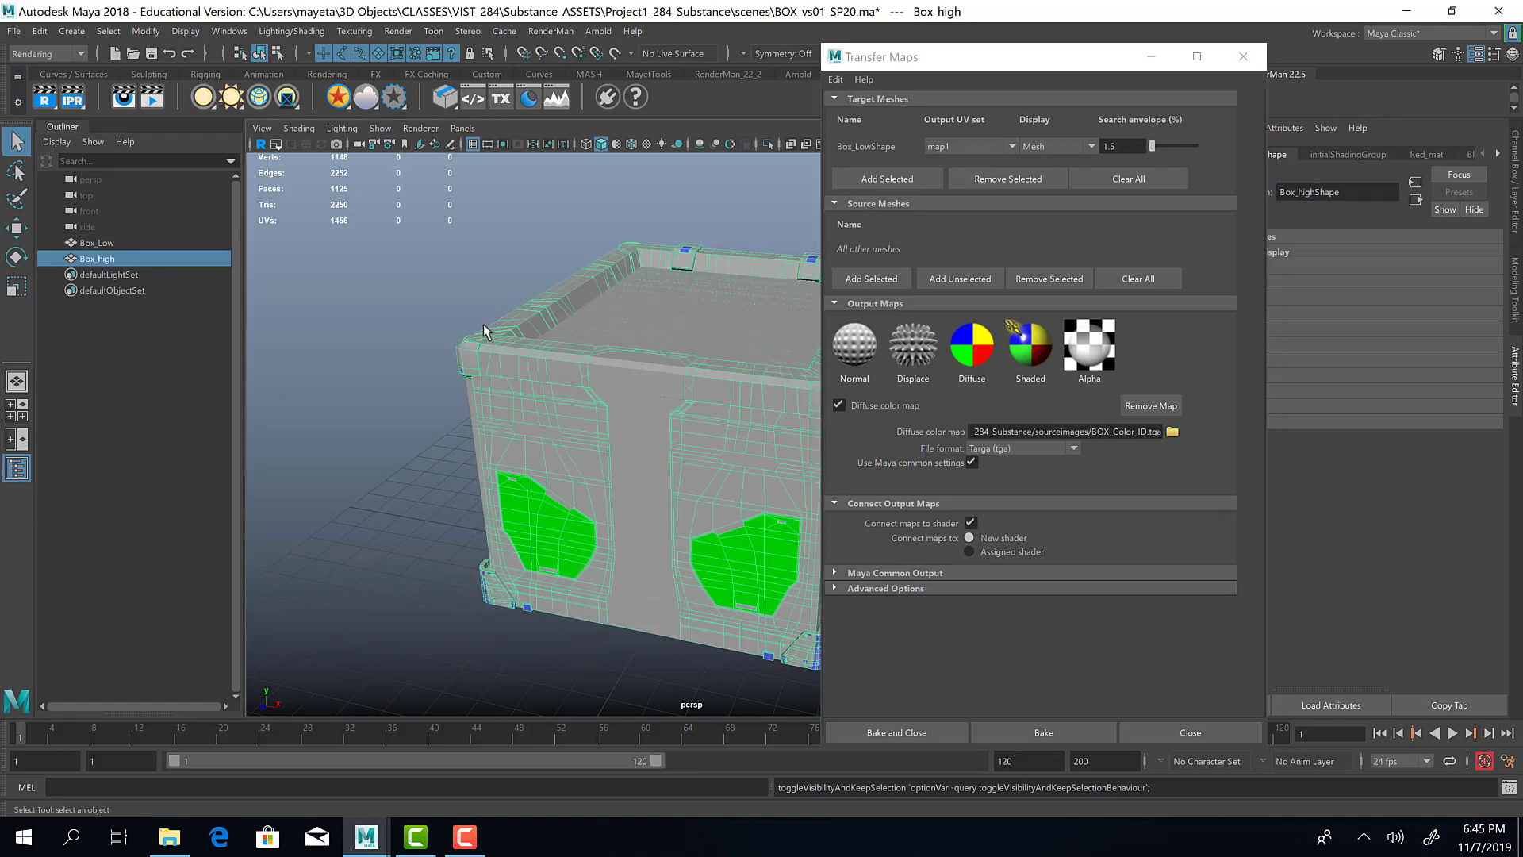
pyautogui.click(871, 279)
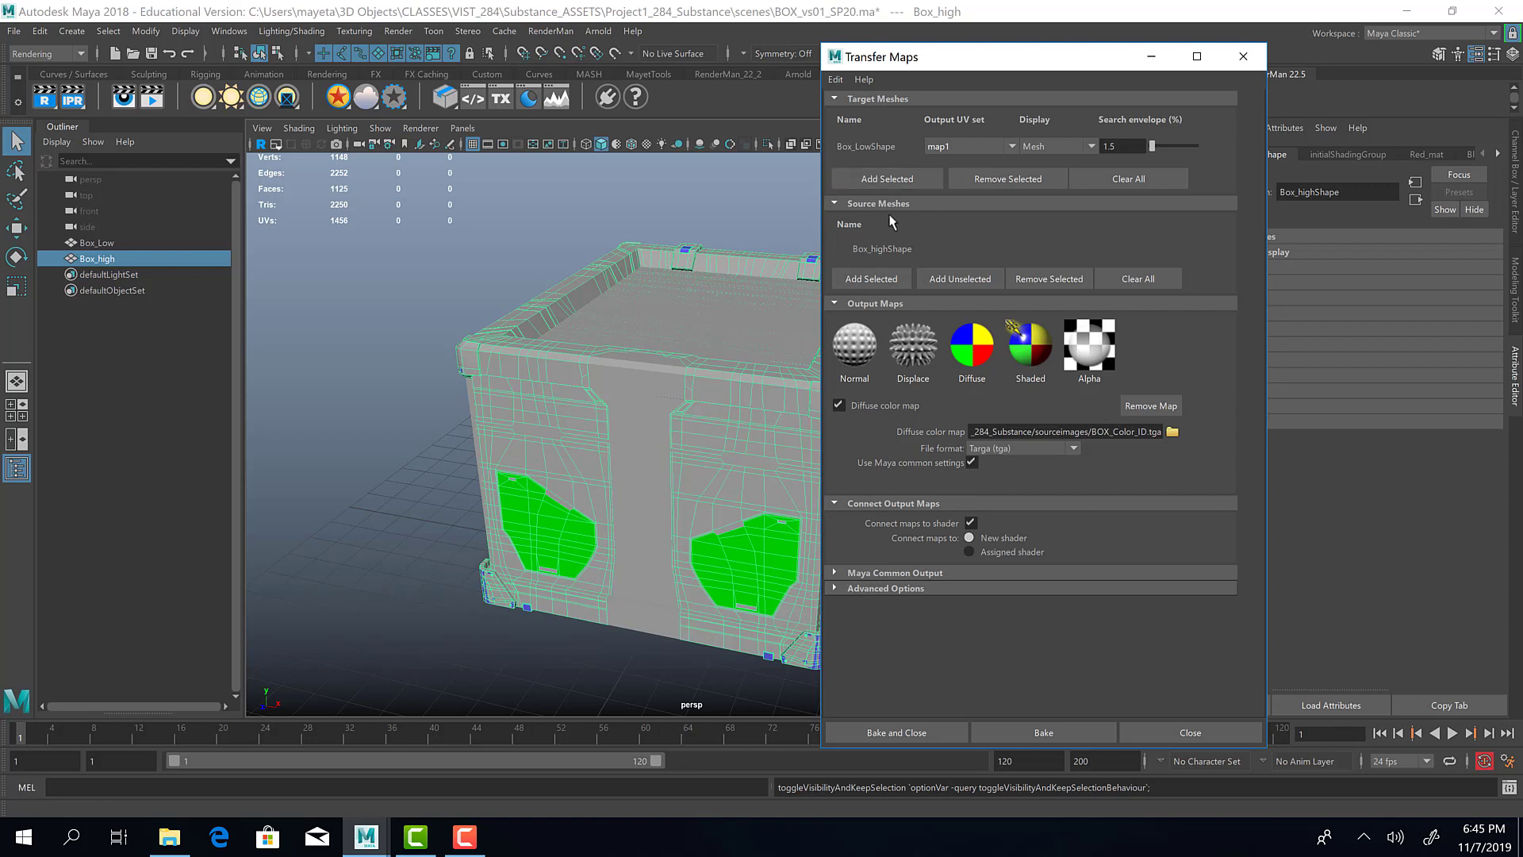
pyautogui.moveTo(898, 241)
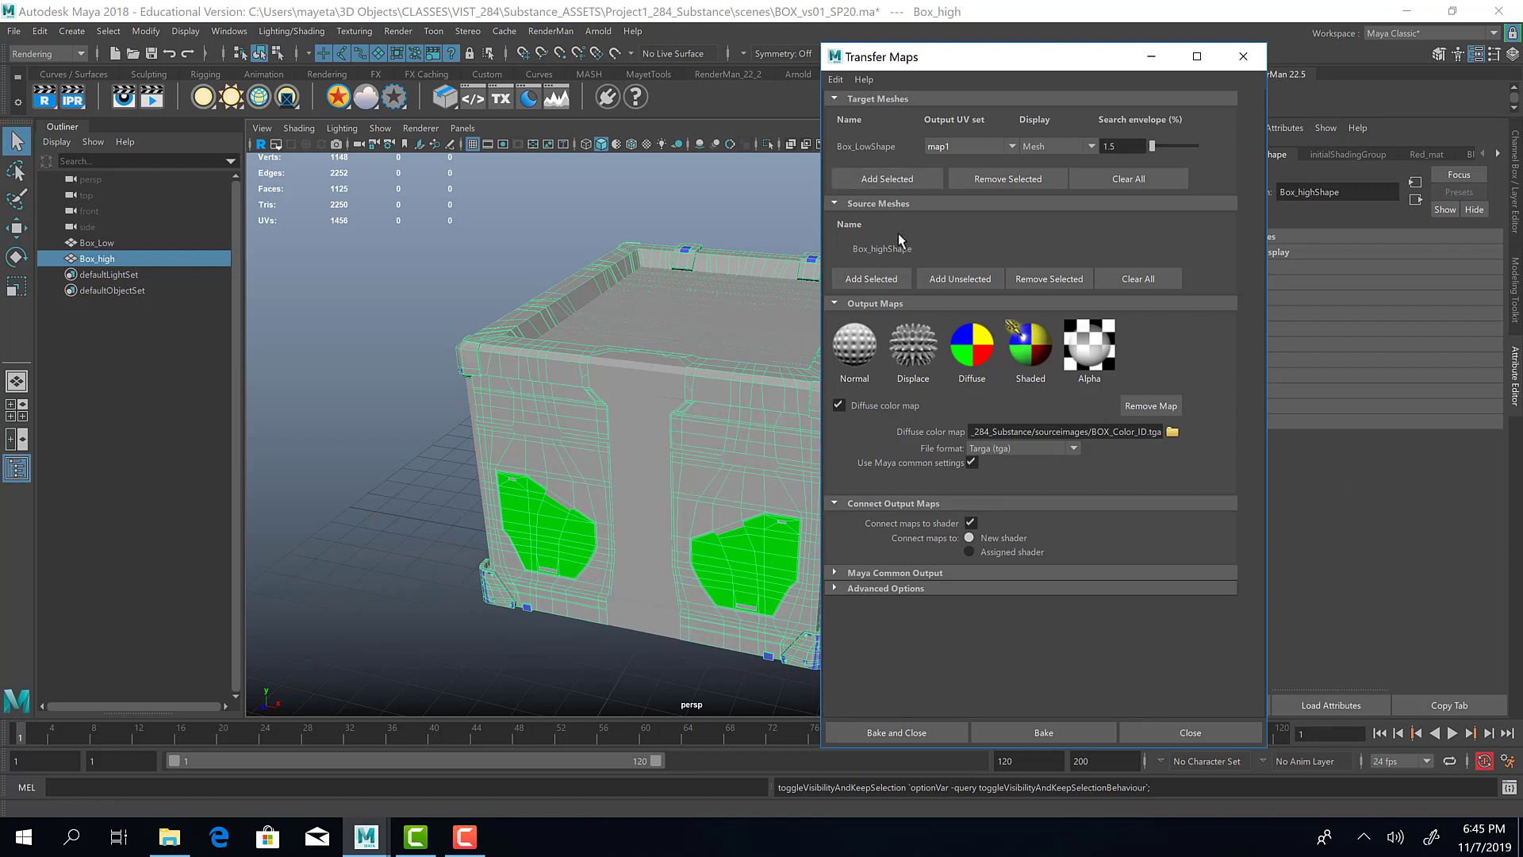
pyautogui.moveTo(882, 261)
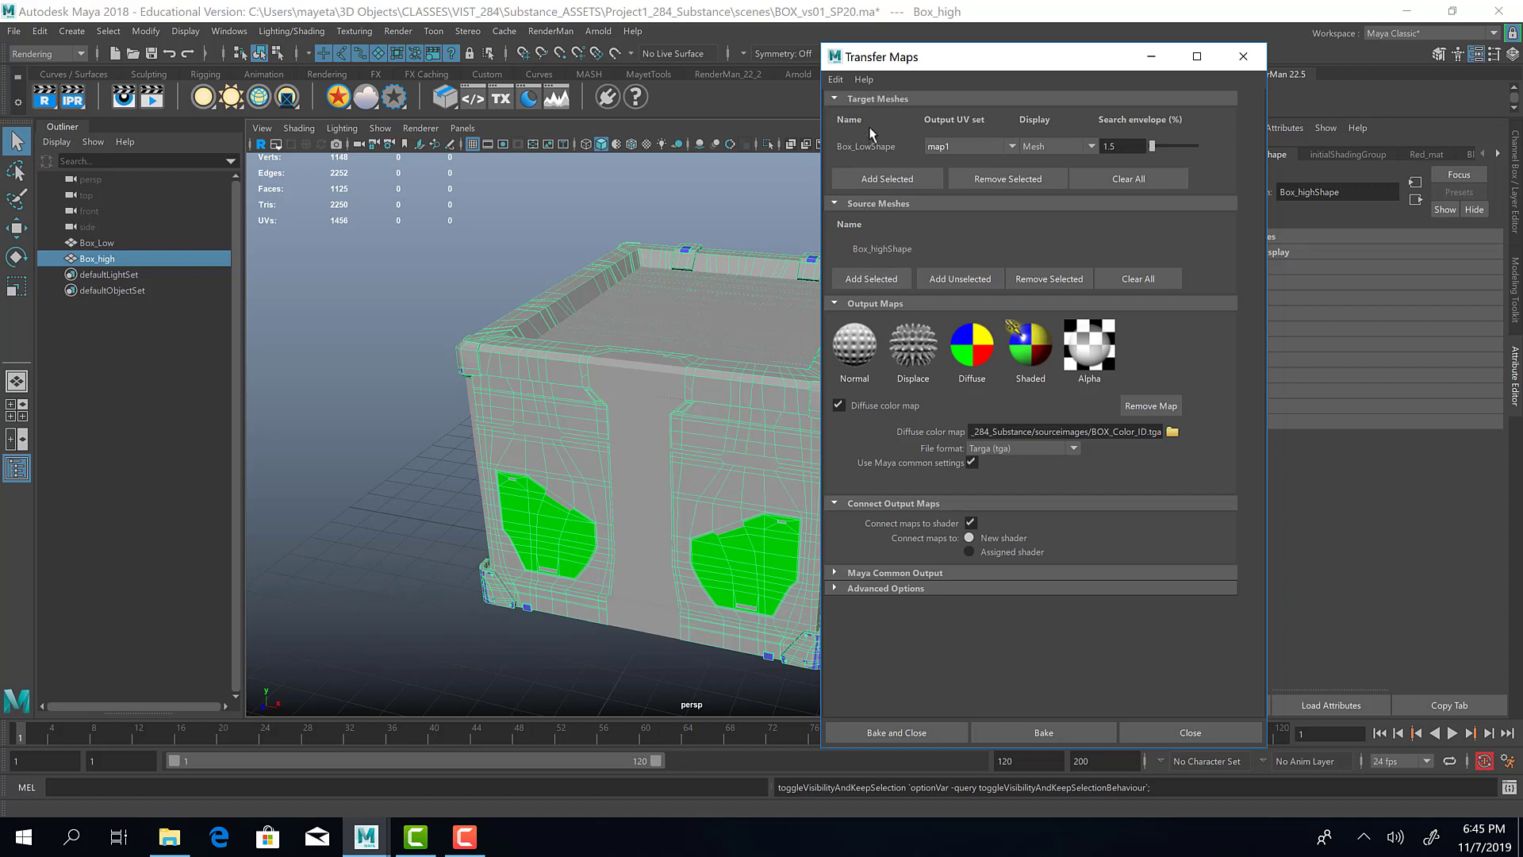
pyautogui.moveTo(1006, 231)
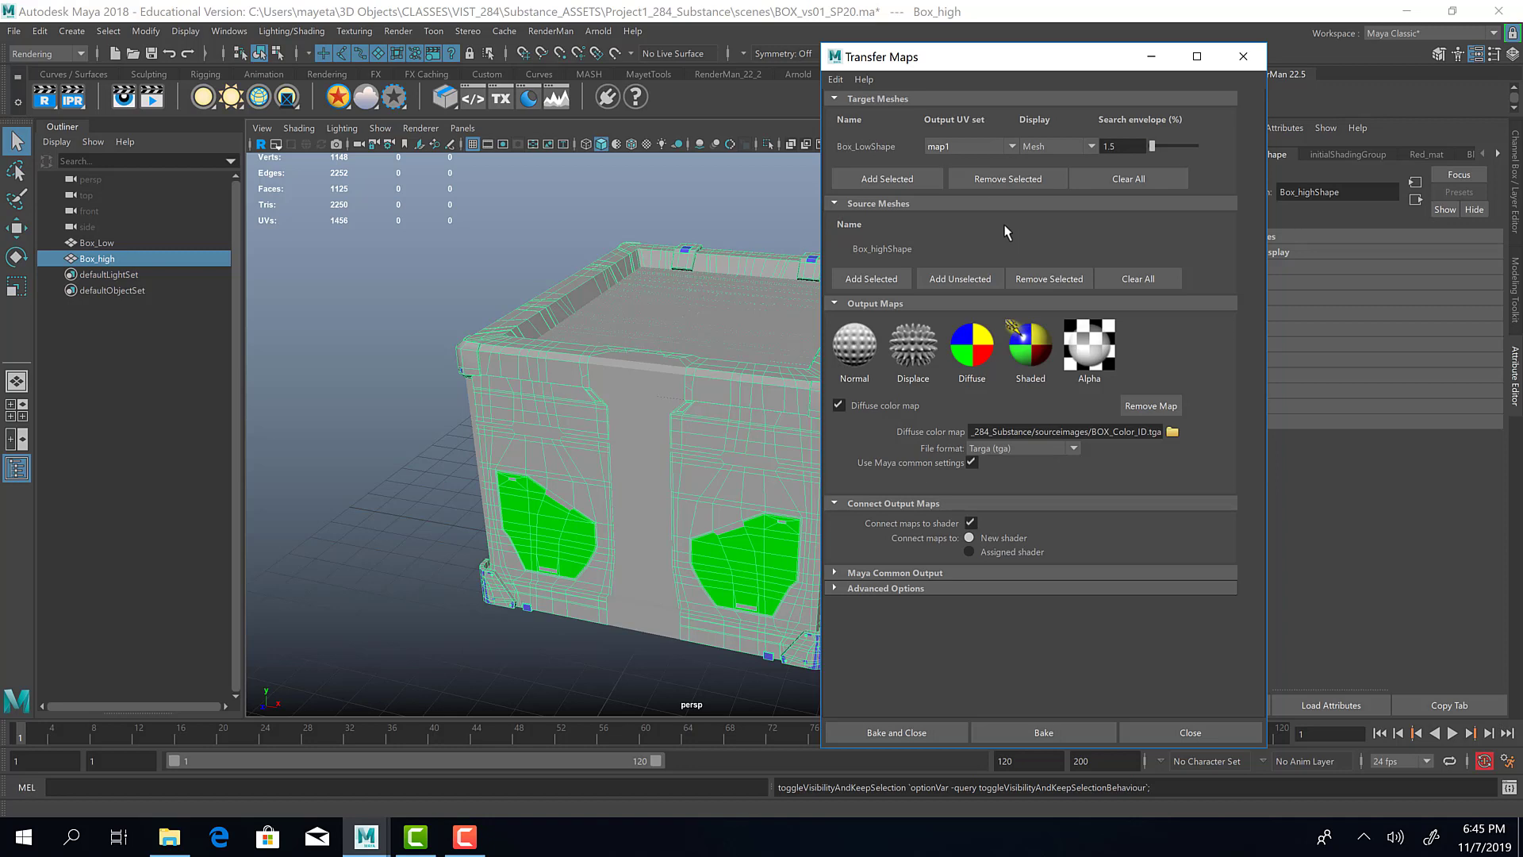
pyautogui.moveTo(1039, 159)
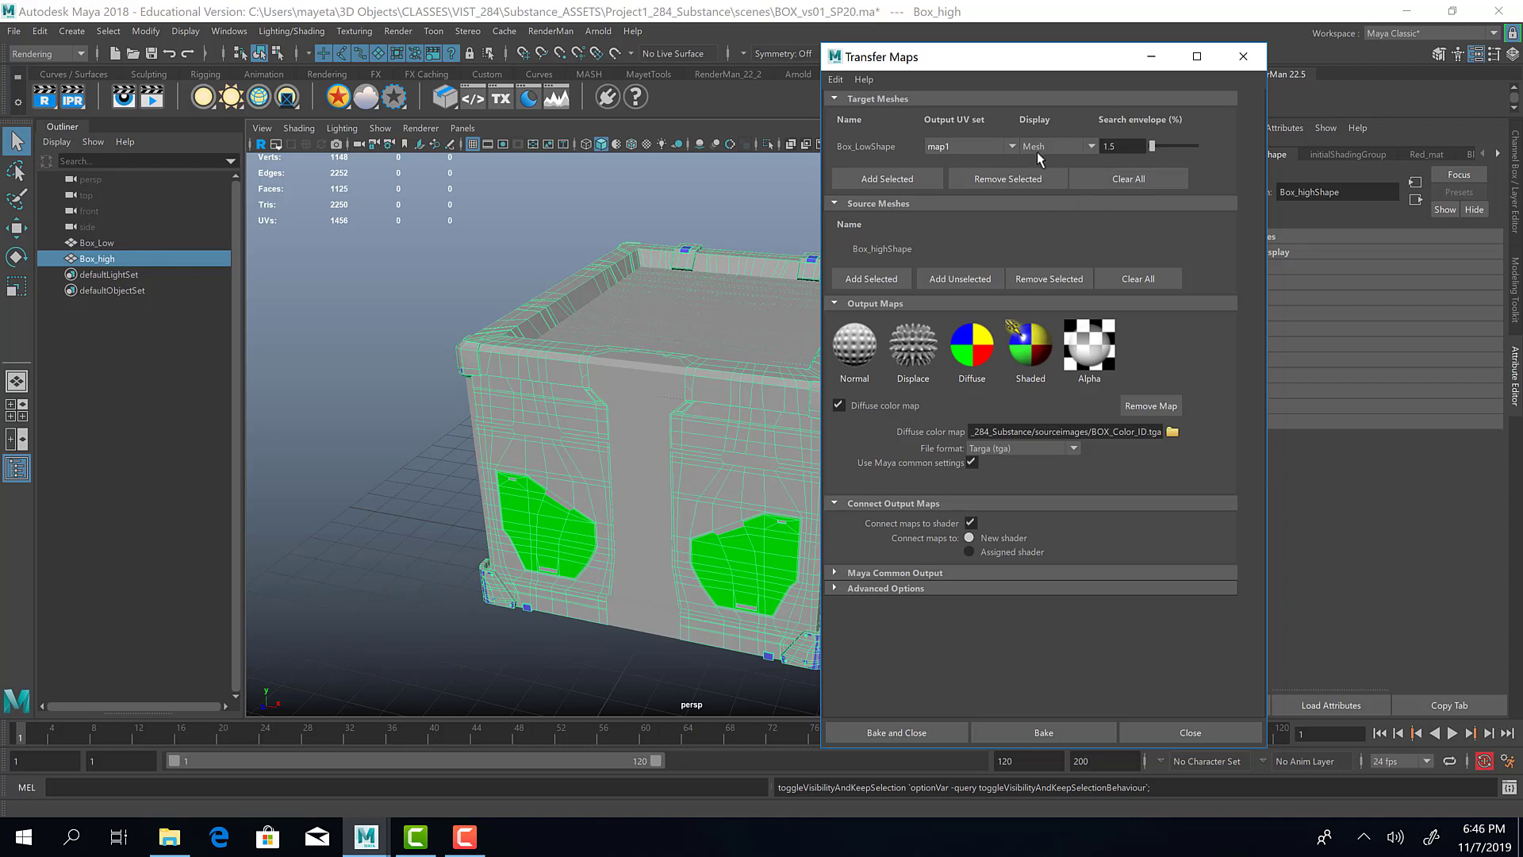
pyautogui.moveTo(1067, 136)
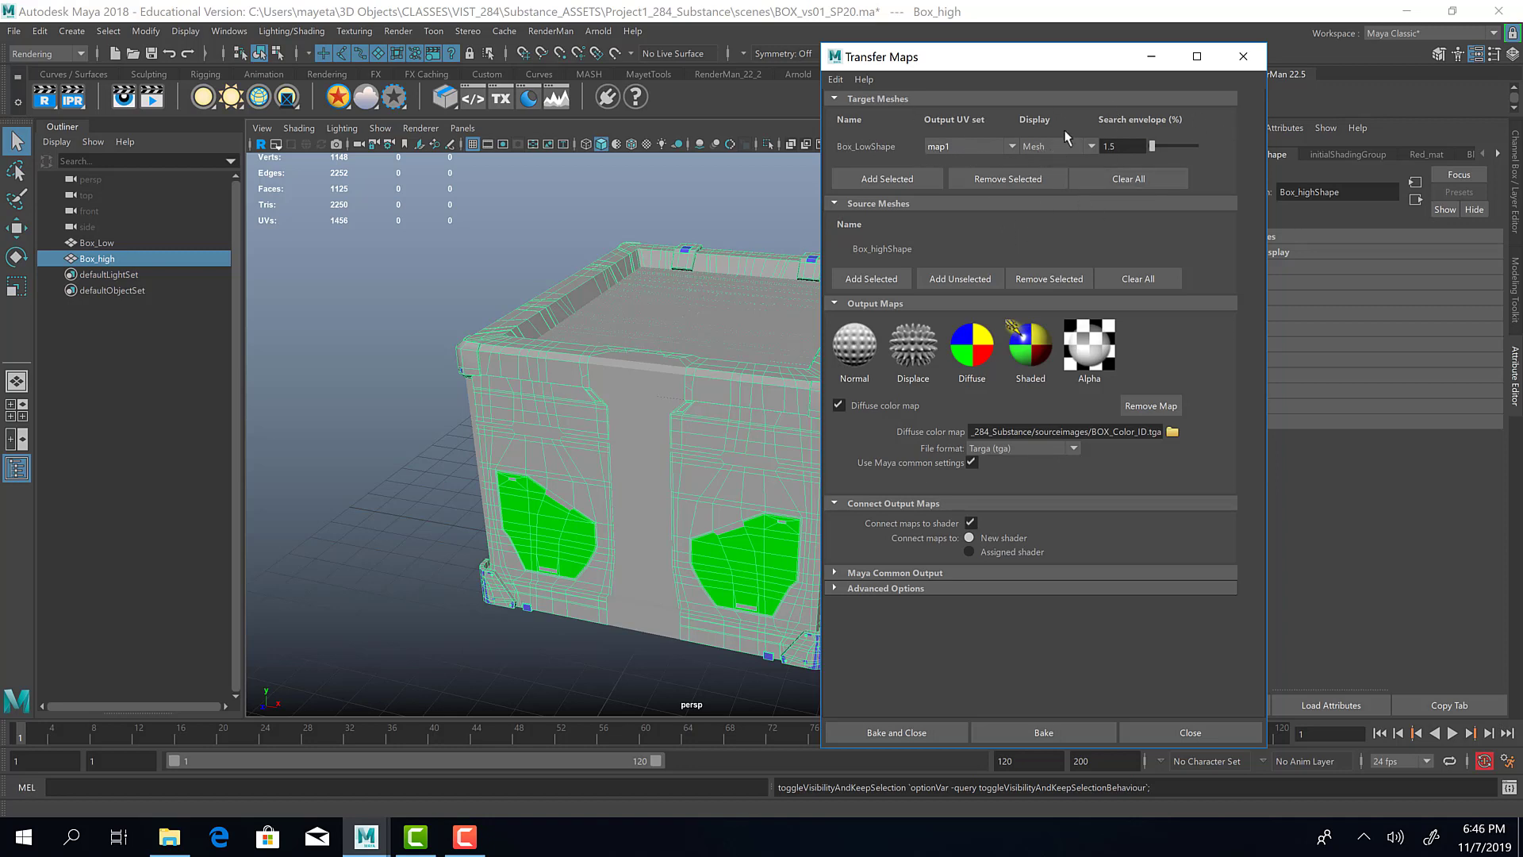
# Step: Set the target mesh Display to Envelope and keep the search envelope at 1.5
pyautogui.click(1053, 146)
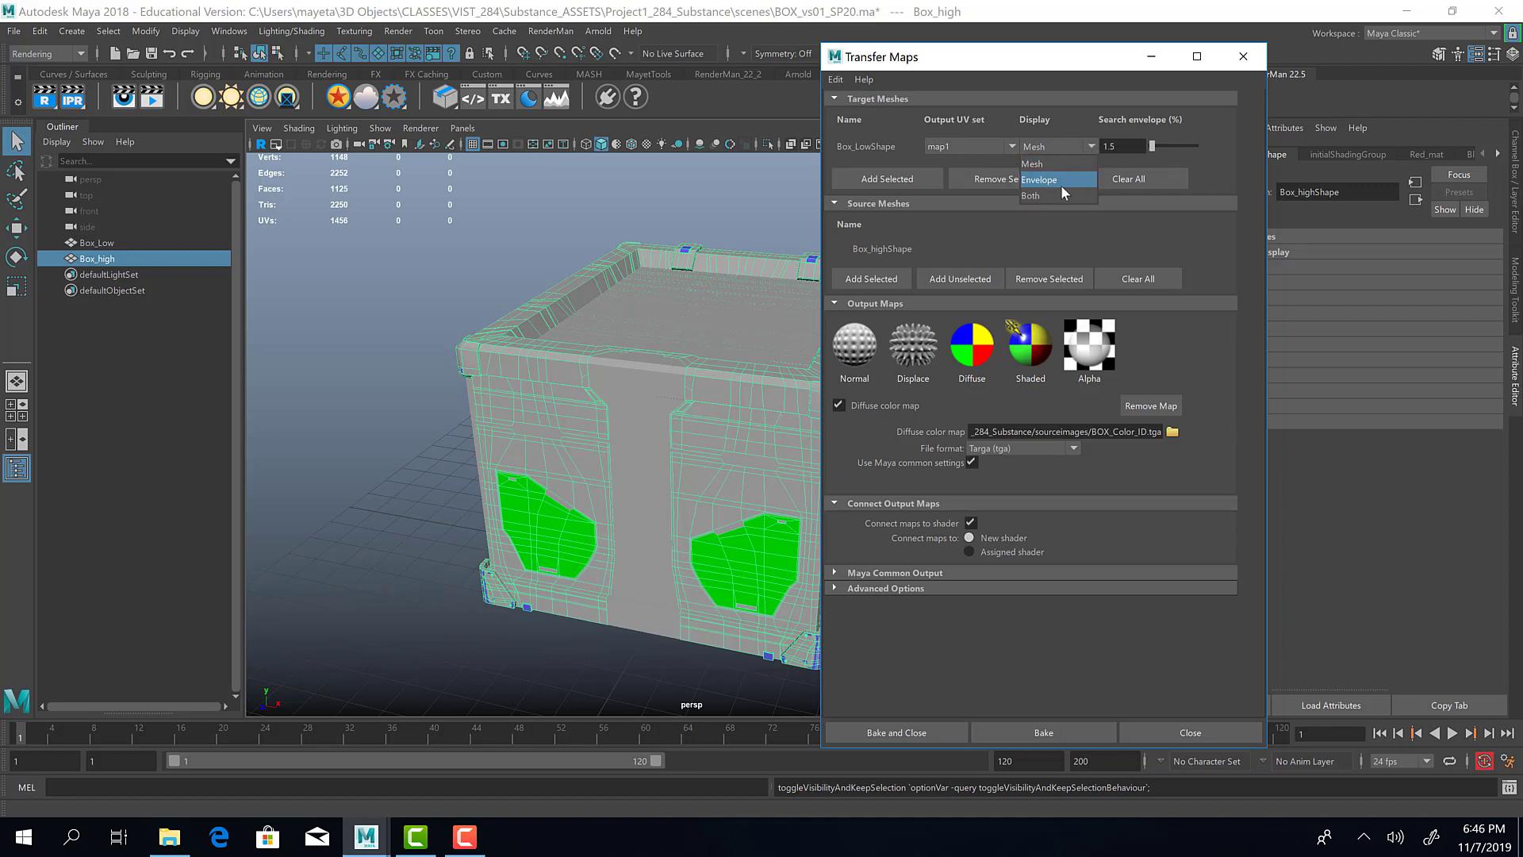
pyautogui.click(1038, 179)
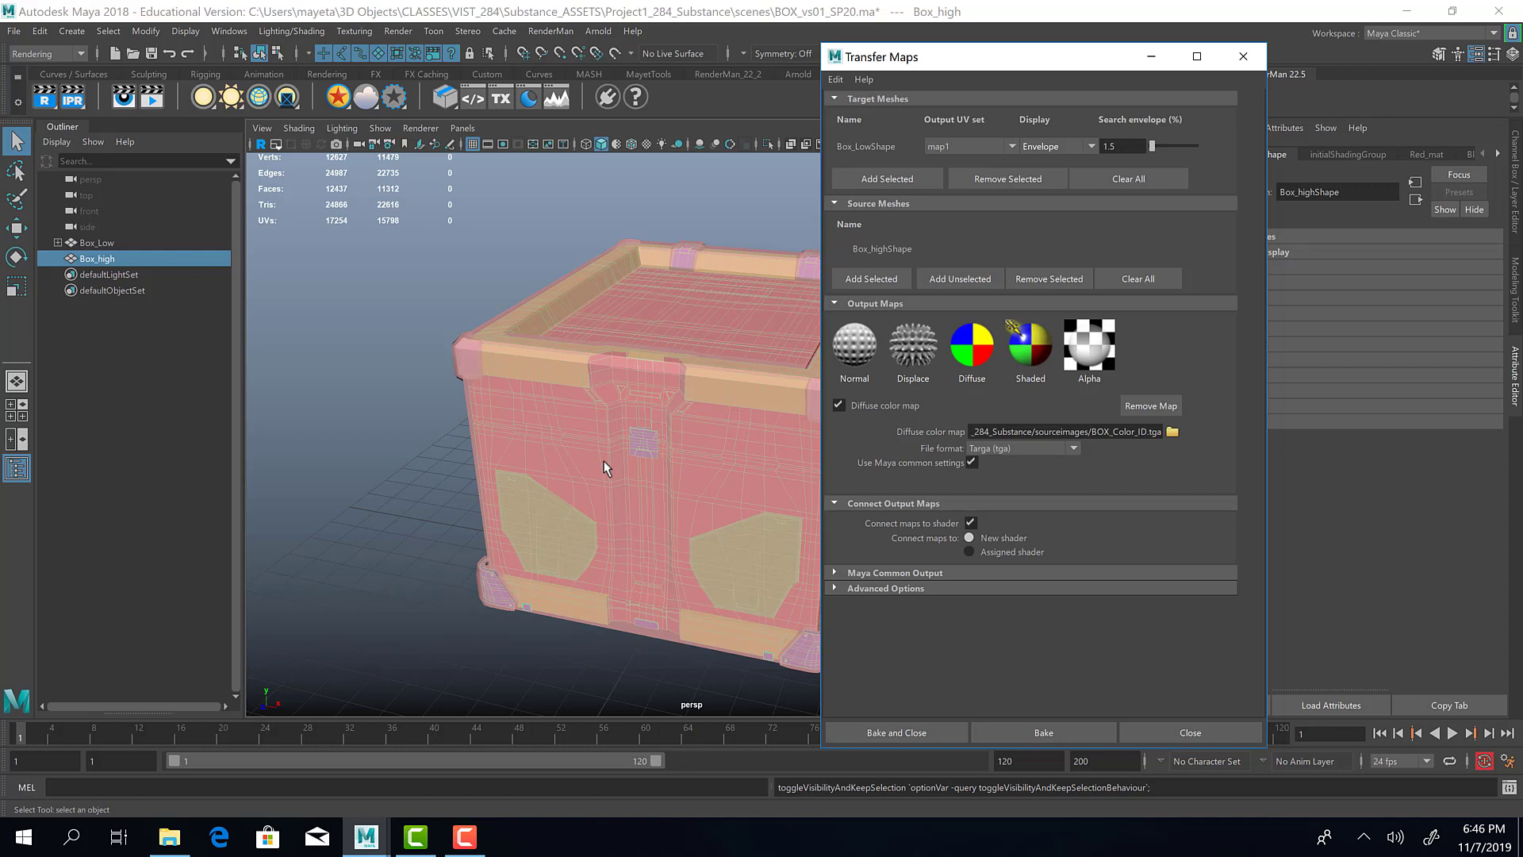
pyautogui.moveTo(828, 367)
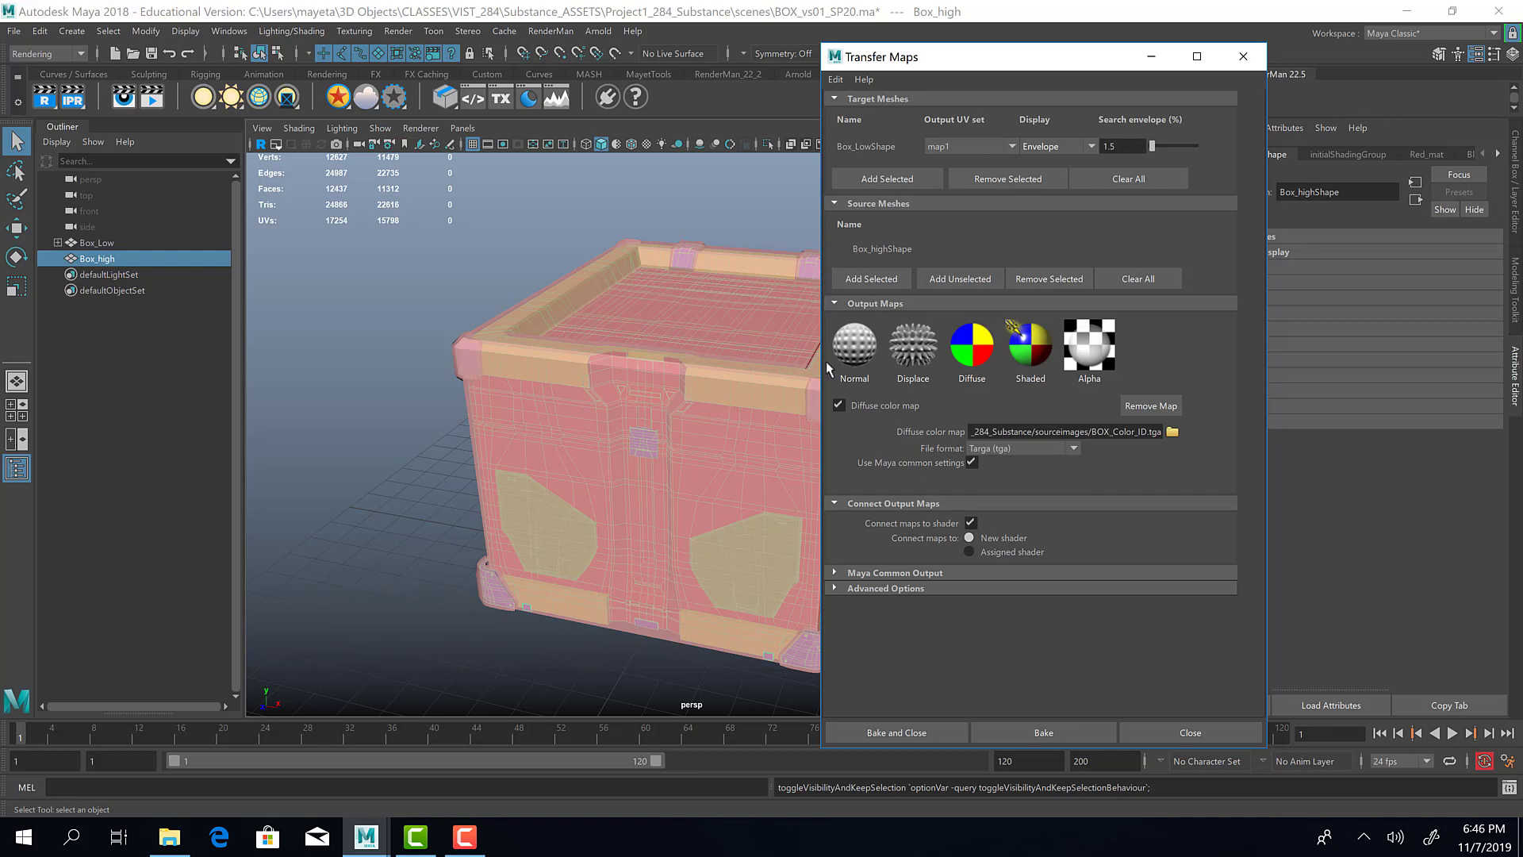
pyautogui.moveTo(1081, 165)
pyautogui.write('1')
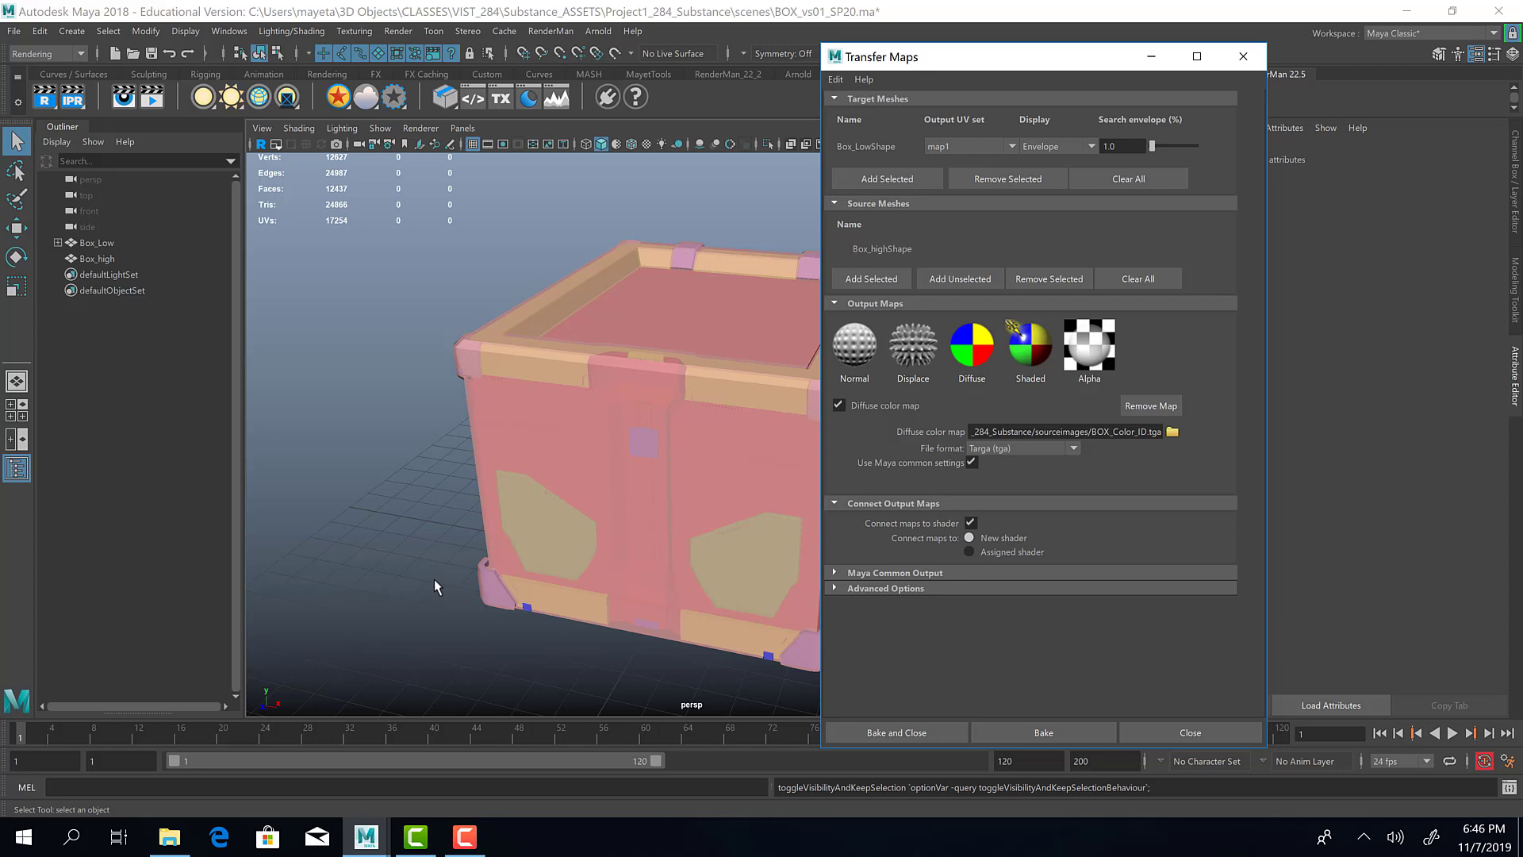
pyautogui.moveTo(712, 663)
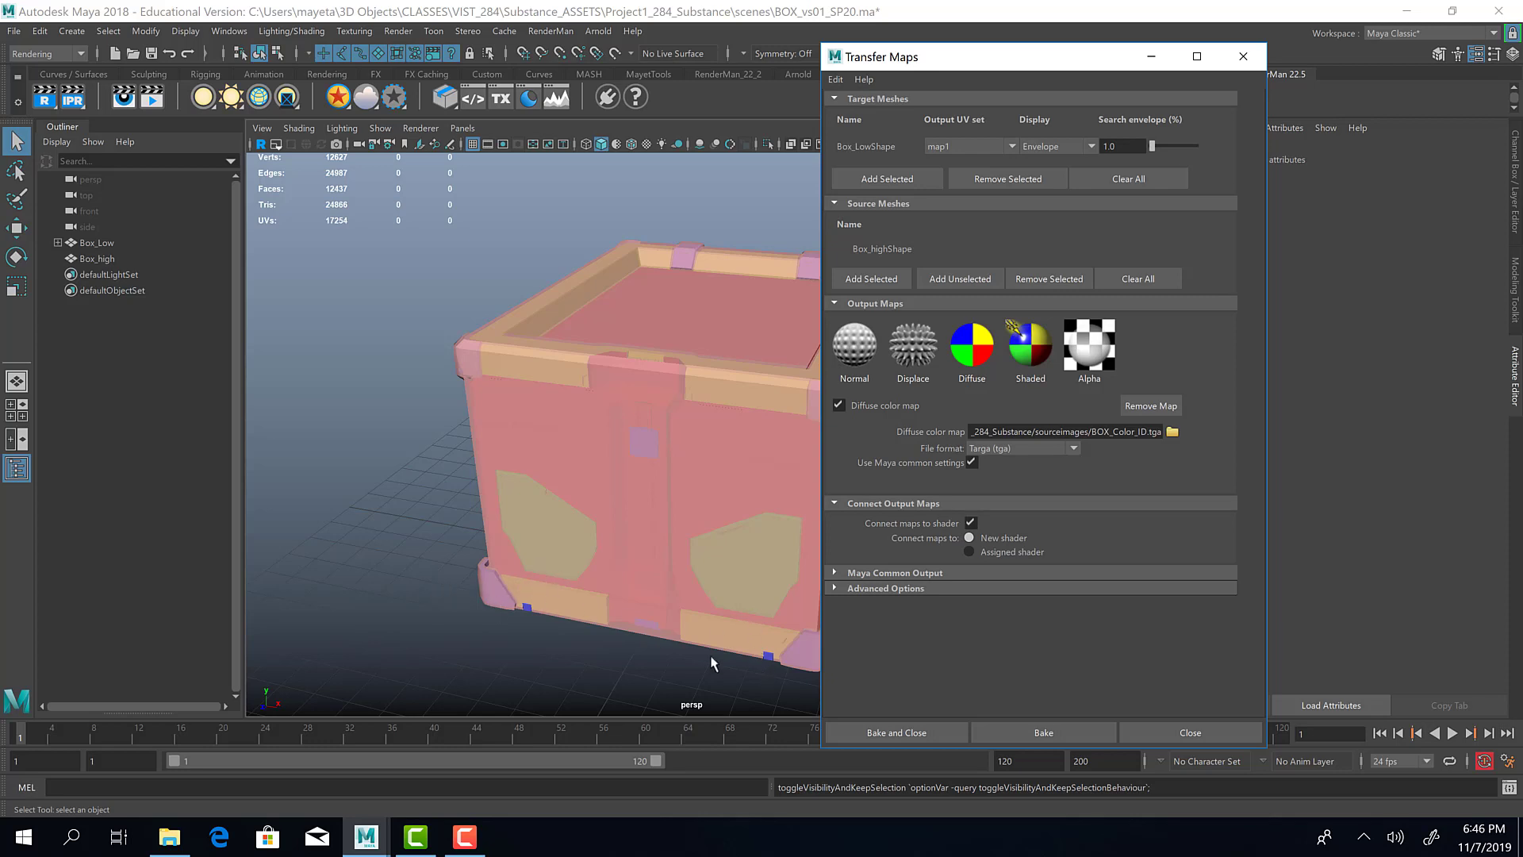
pyautogui.click(1122, 146)
pyautogui.write('1.5')
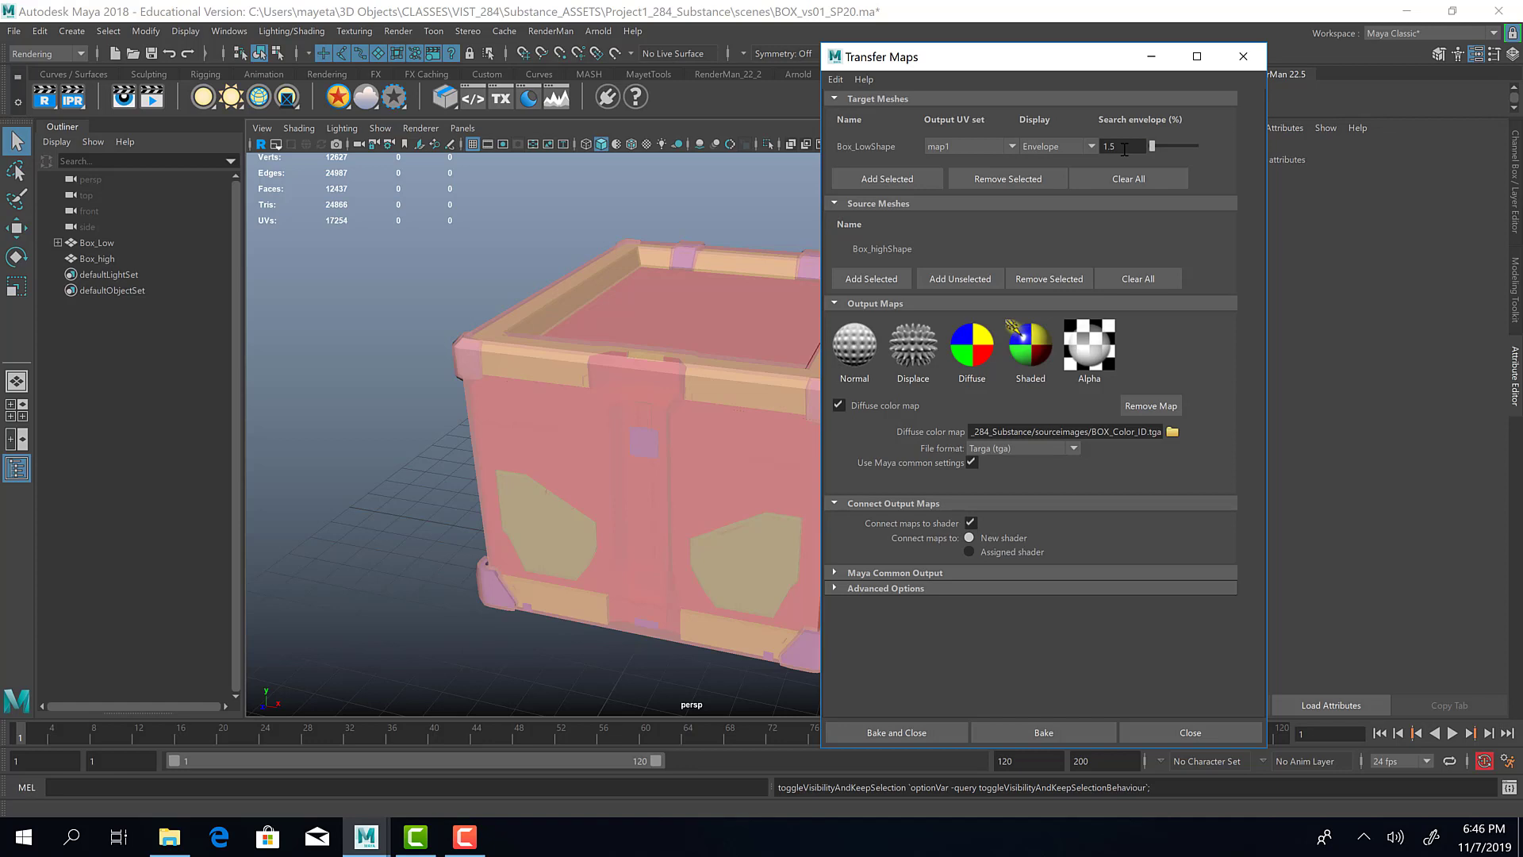
pyautogui.moveTo(993, 426)
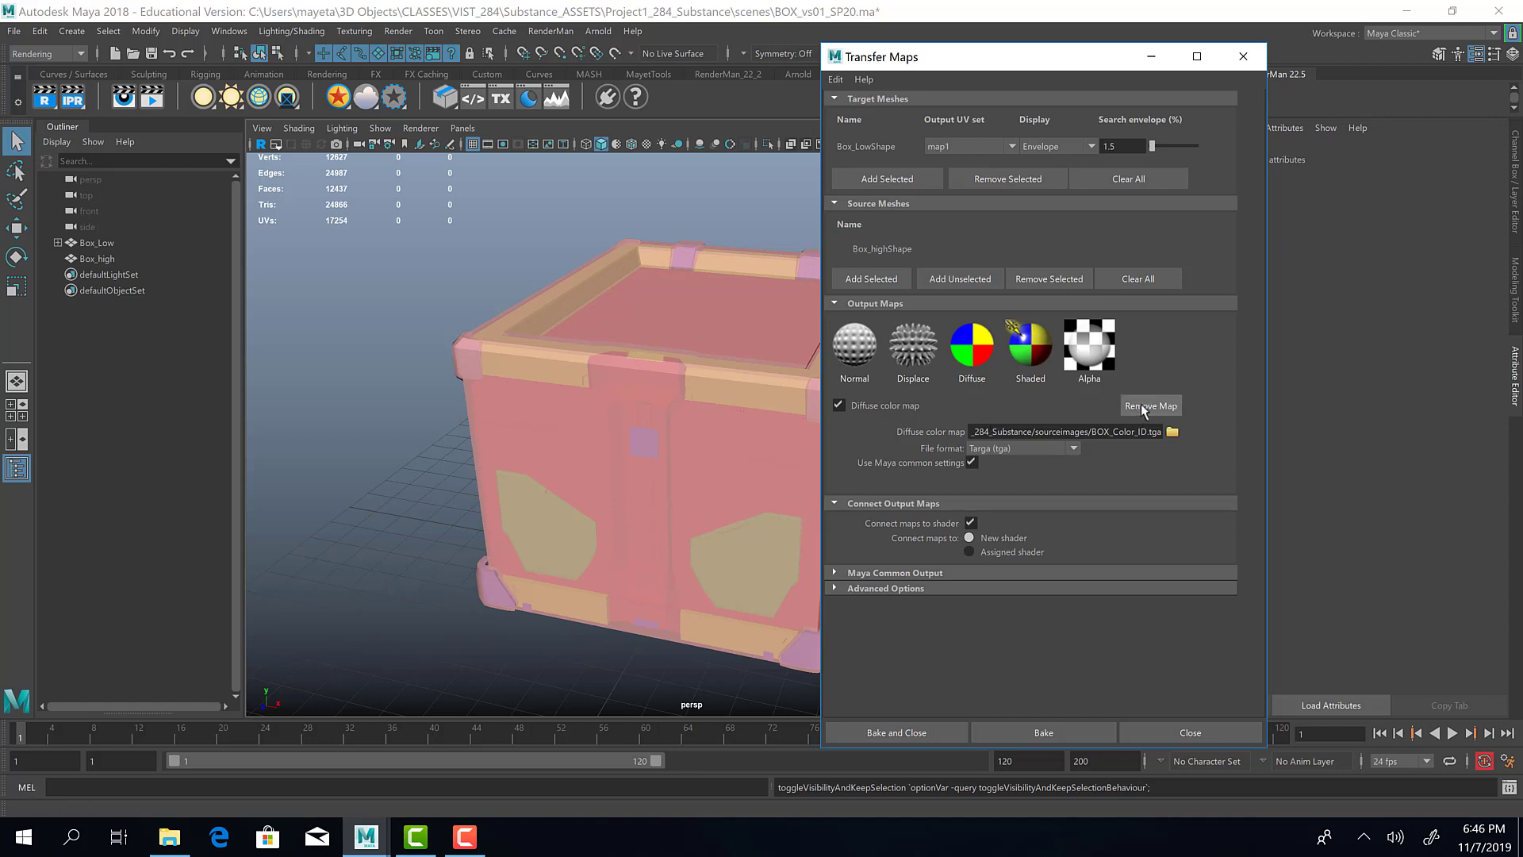
# Step: Remove and re-add the Diffuse color map output, then browse for its save path
pyautogui.click(1150, 405)
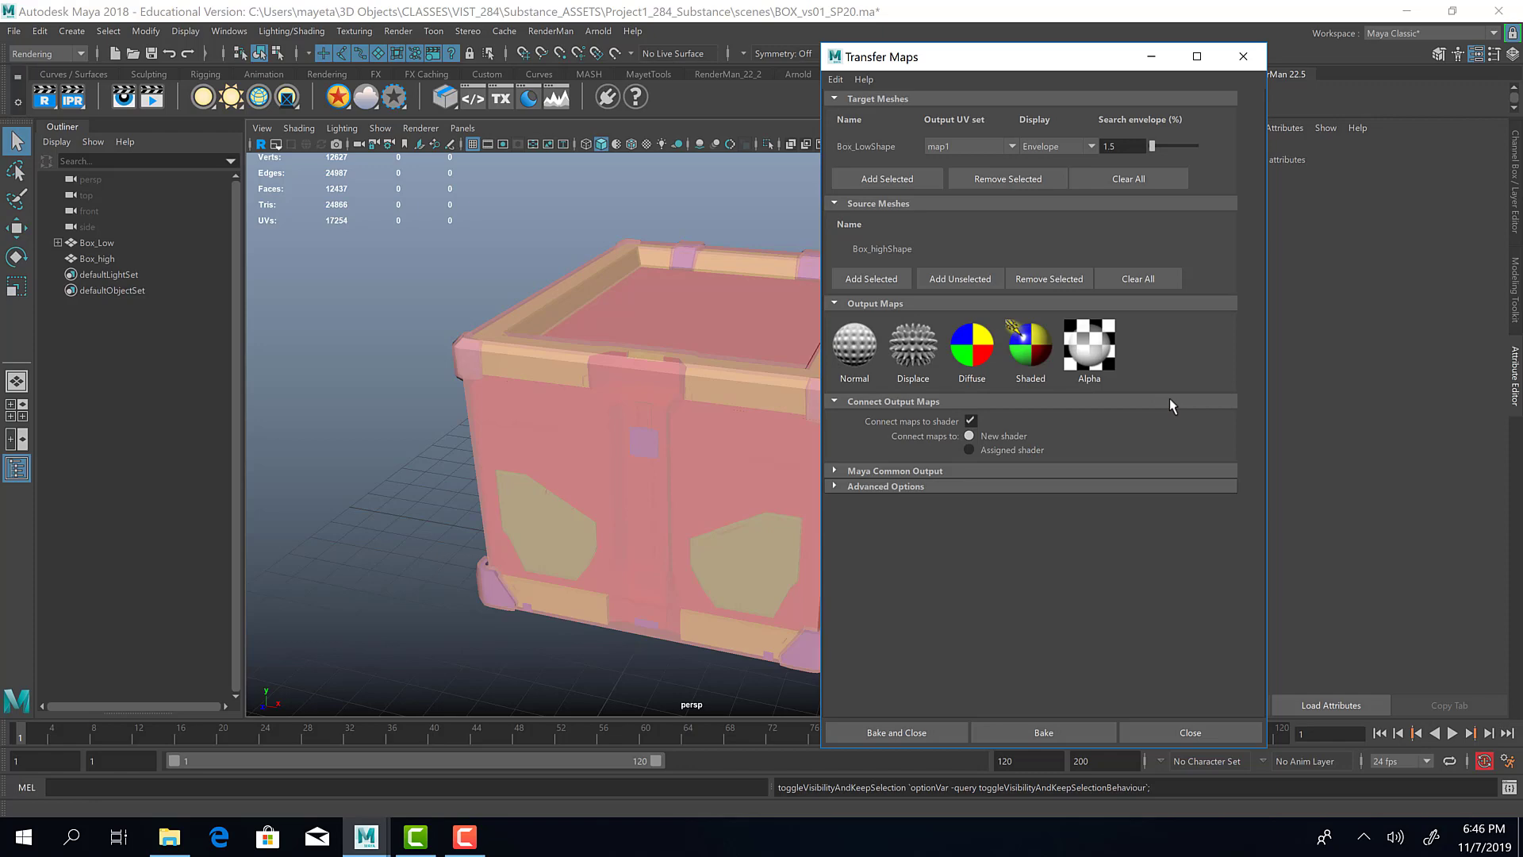
pyautogui.click(971, 347)
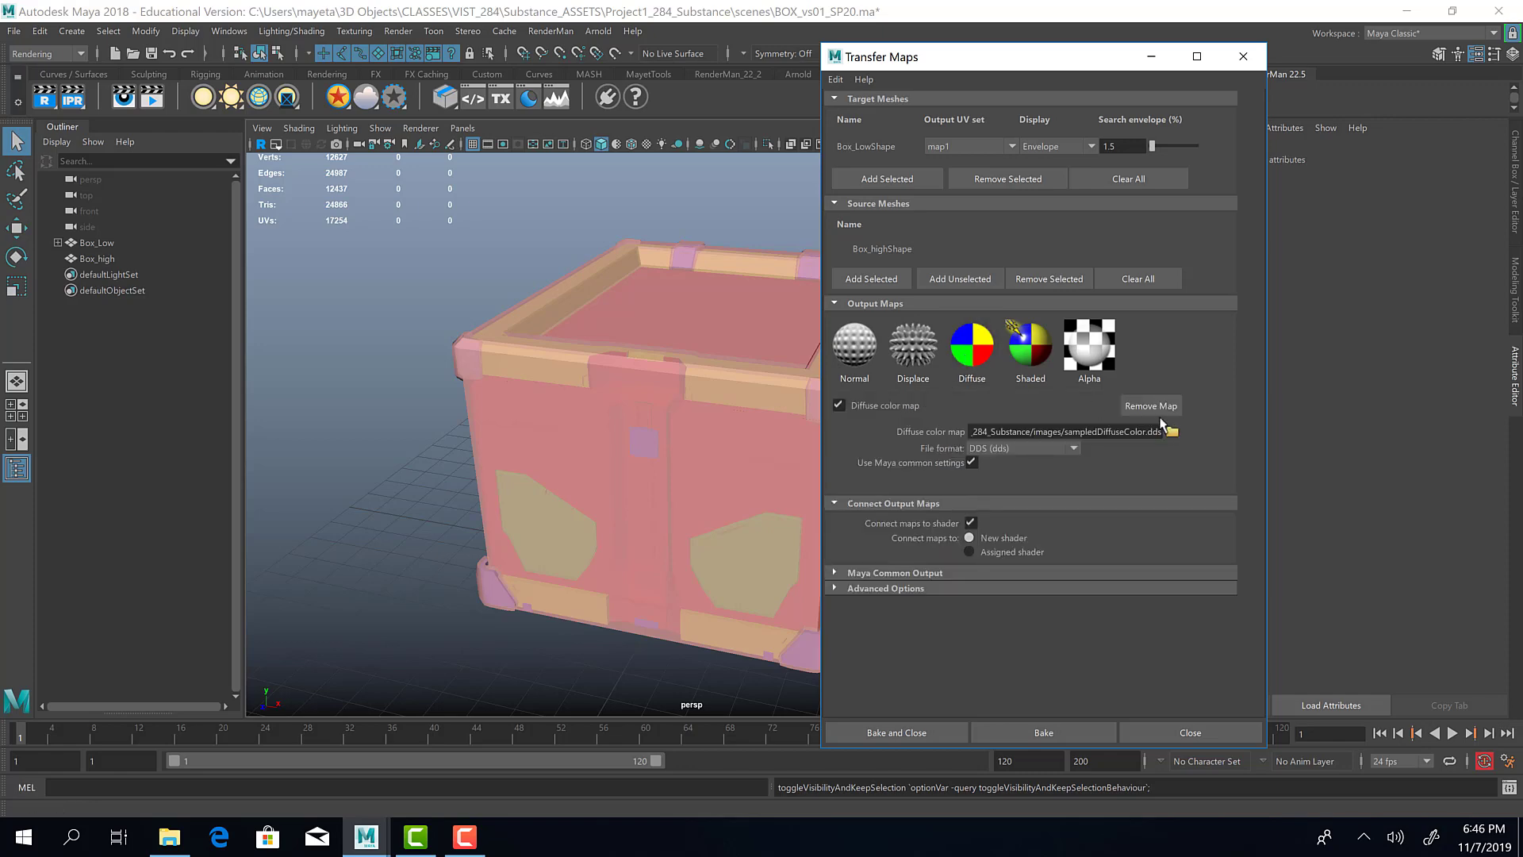
pyautogui.click(1171, 432)
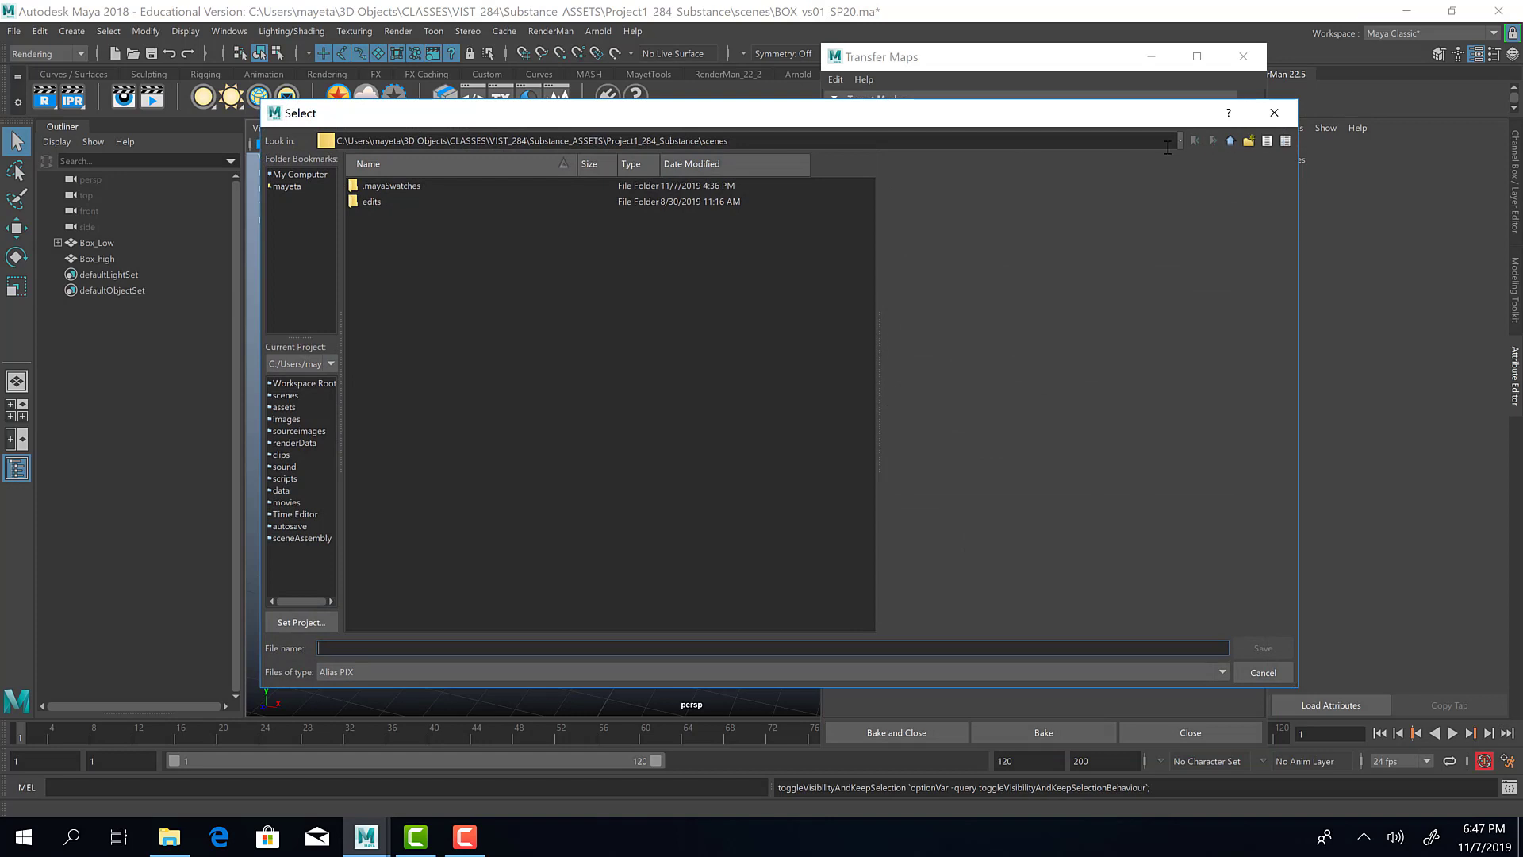
# Step: Save the diffuse map as BOX_Color_ID.tga (Targa) in sourceimages, replacing the existing file
pyautogui.click(1228, 140)
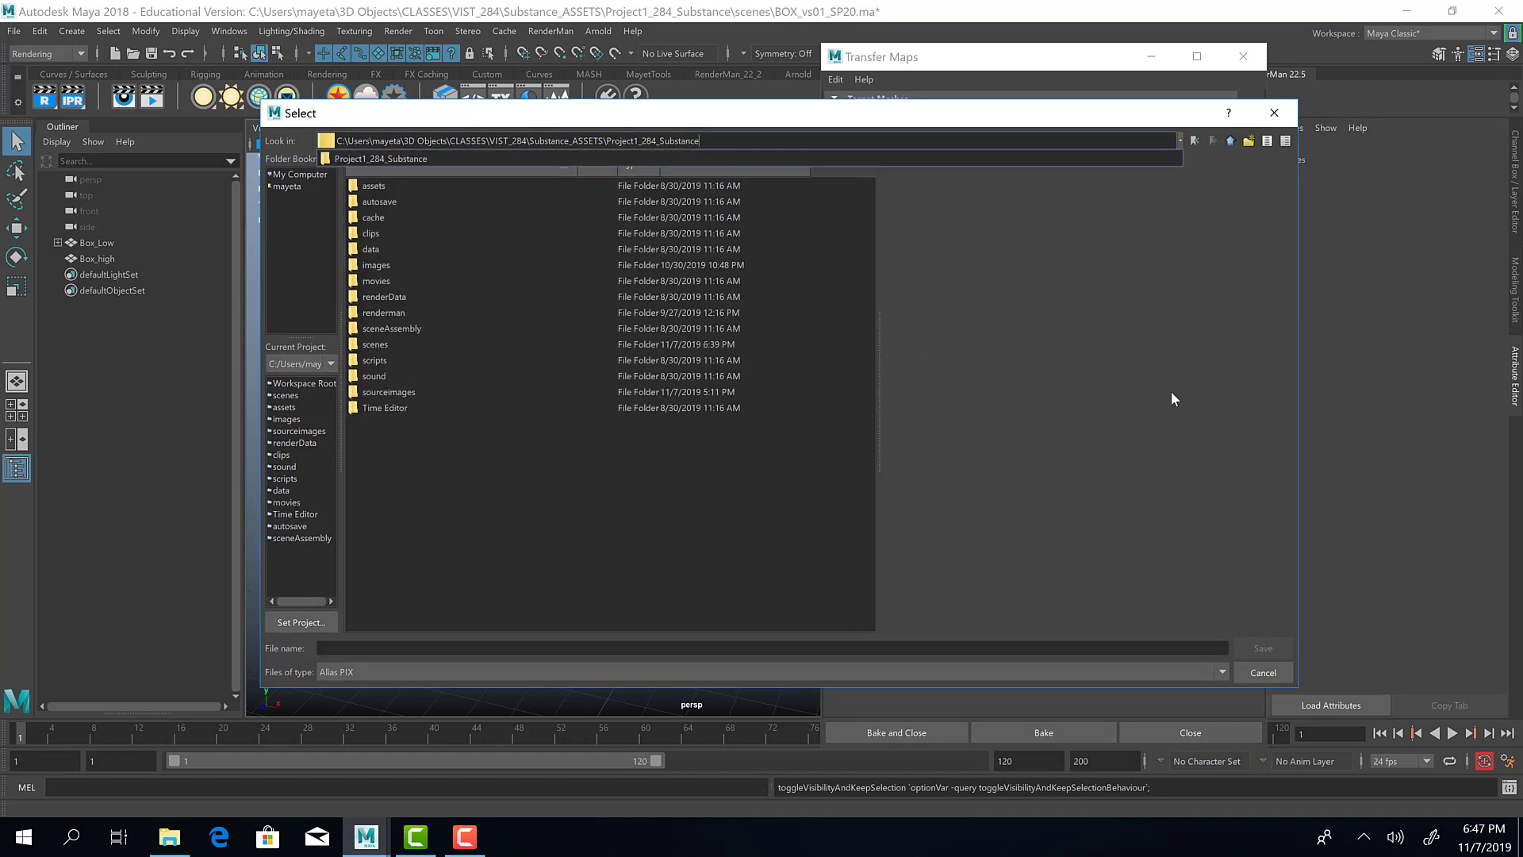
pyautogui.doubleClick(389, 392)
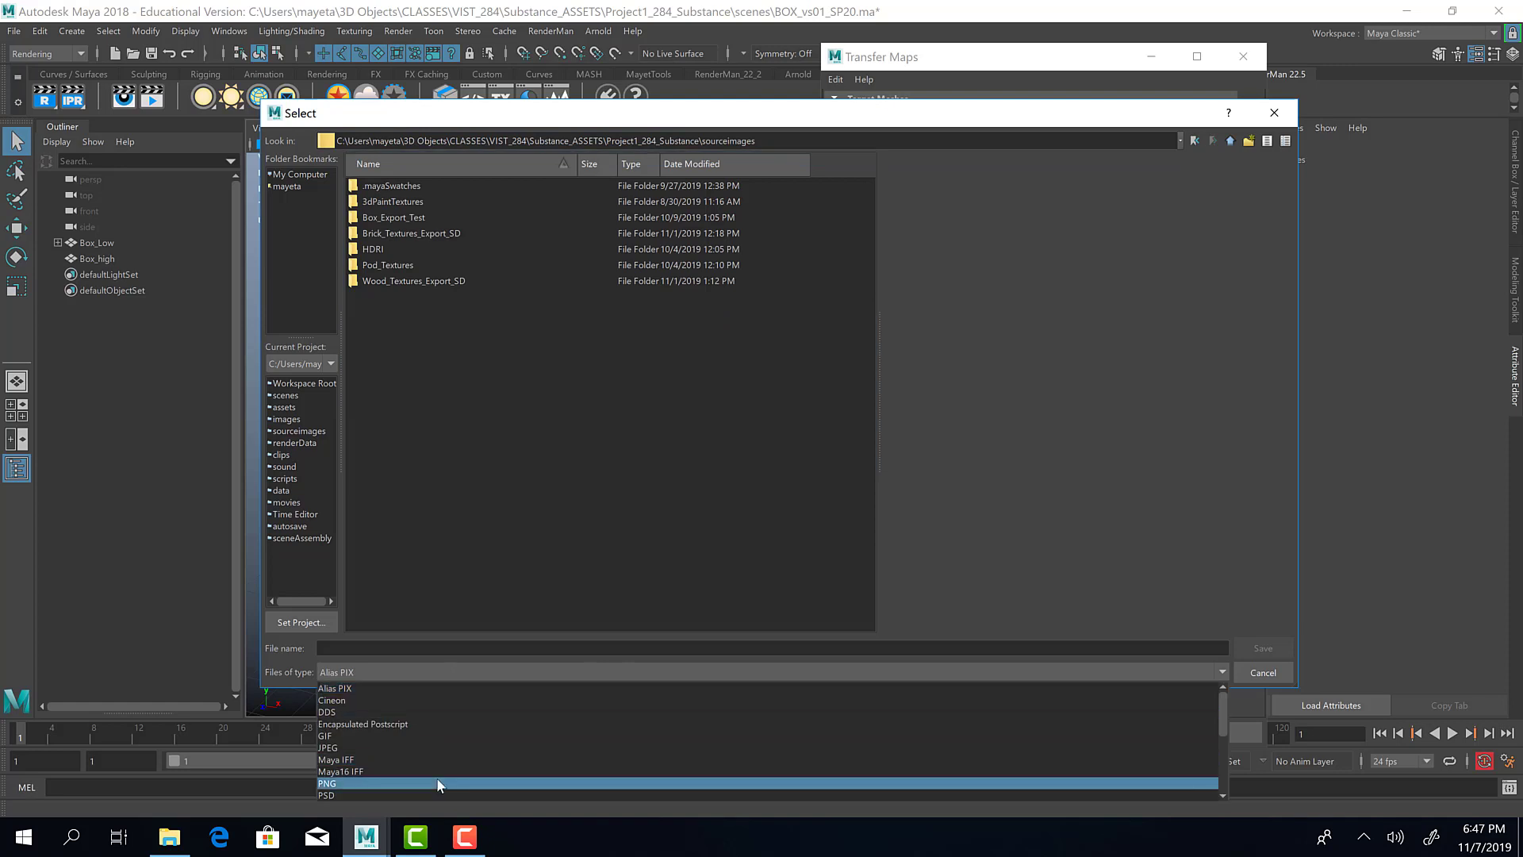
pyautogui.scroll(-3)
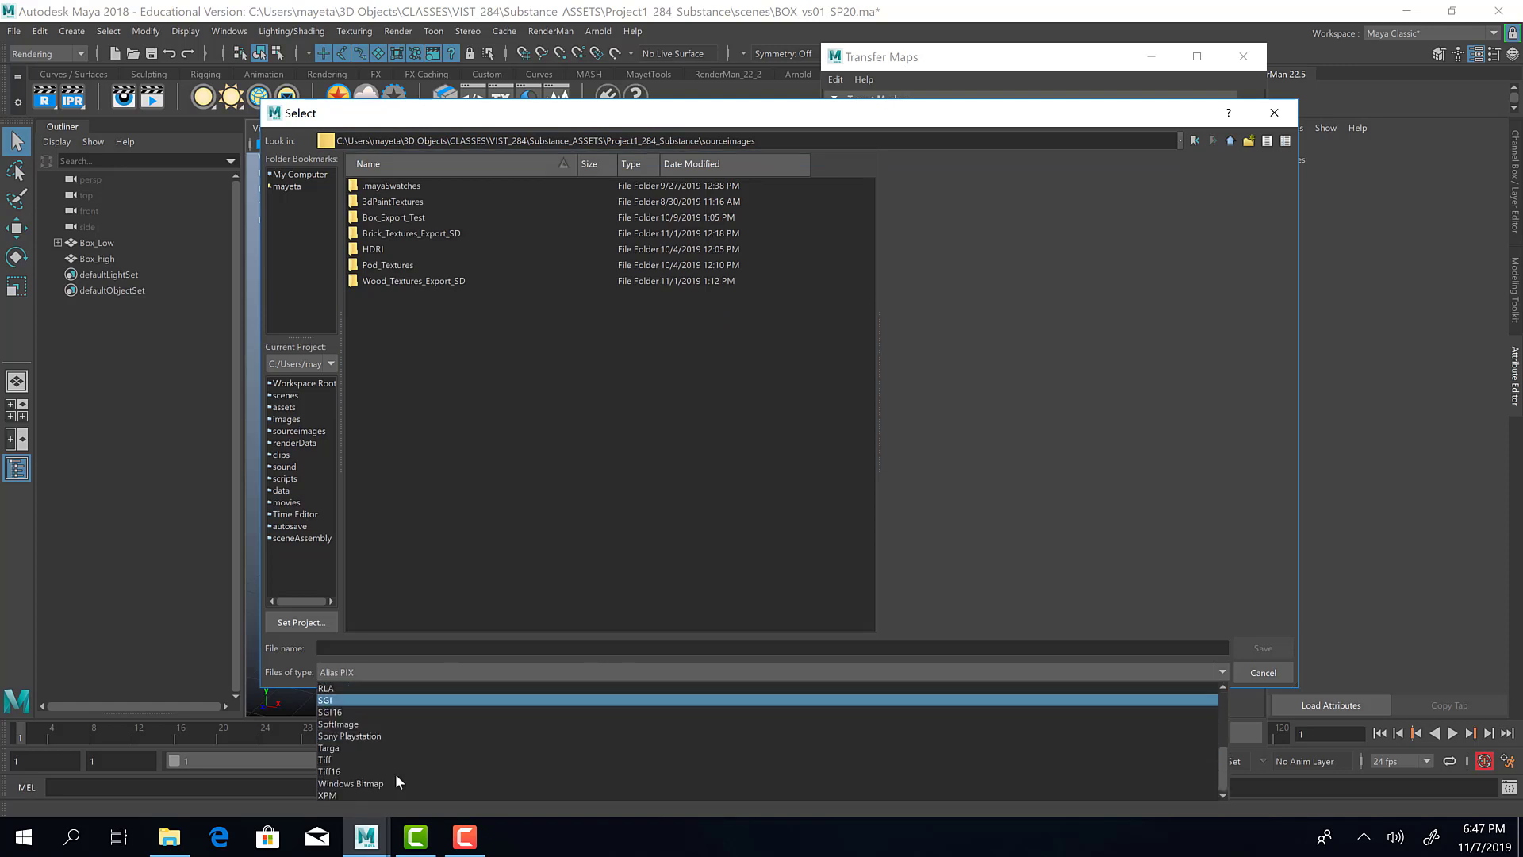
pyautogui.click(328, 748)
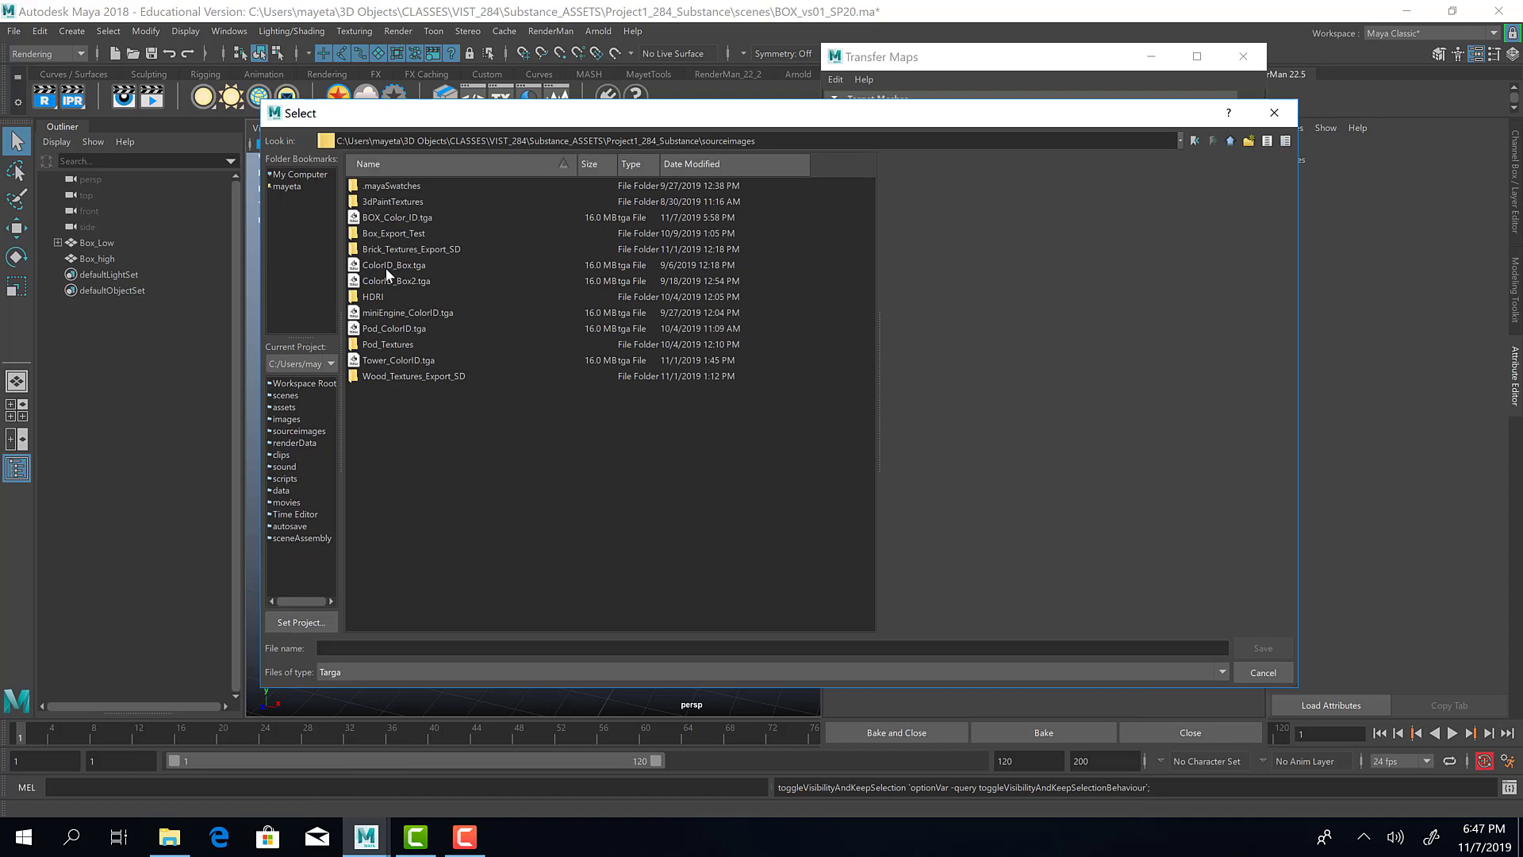
pyautogui.click(399, 218)
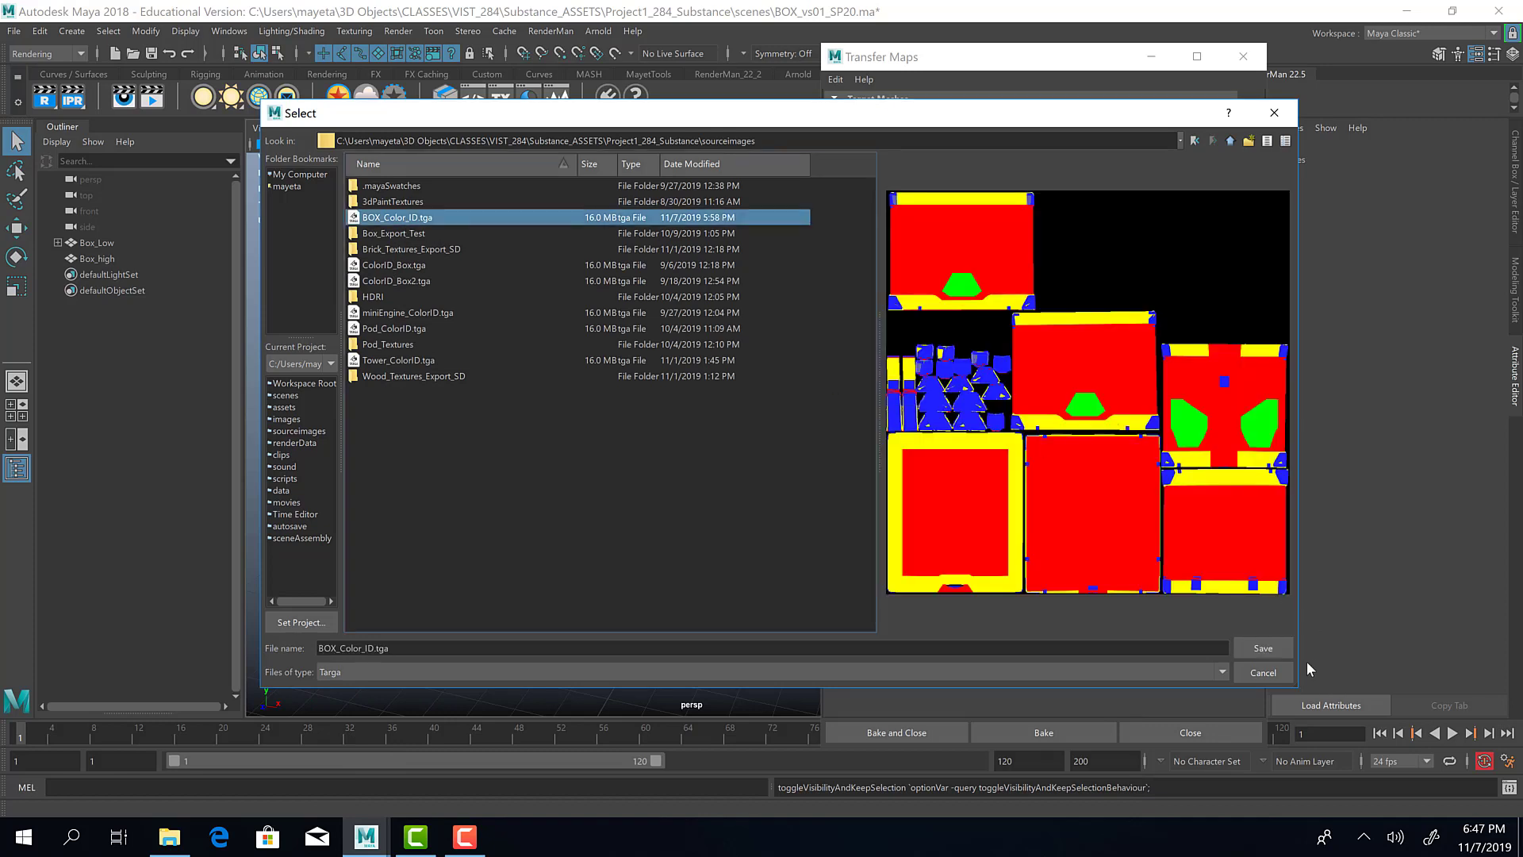
pyautogui.moveTo(1454, 686)
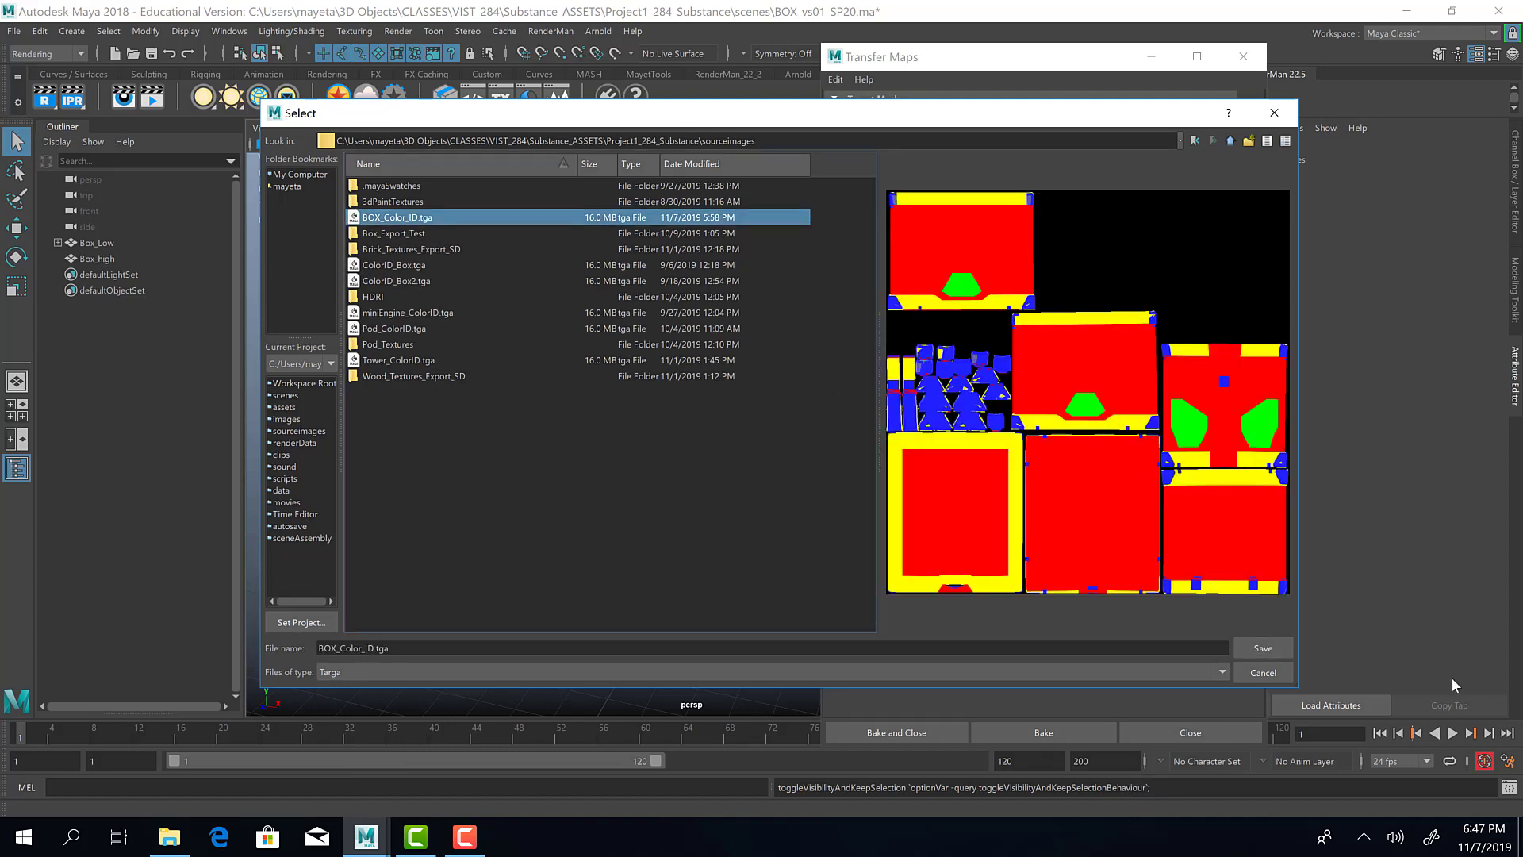
pyautogui.click(1261, 647)
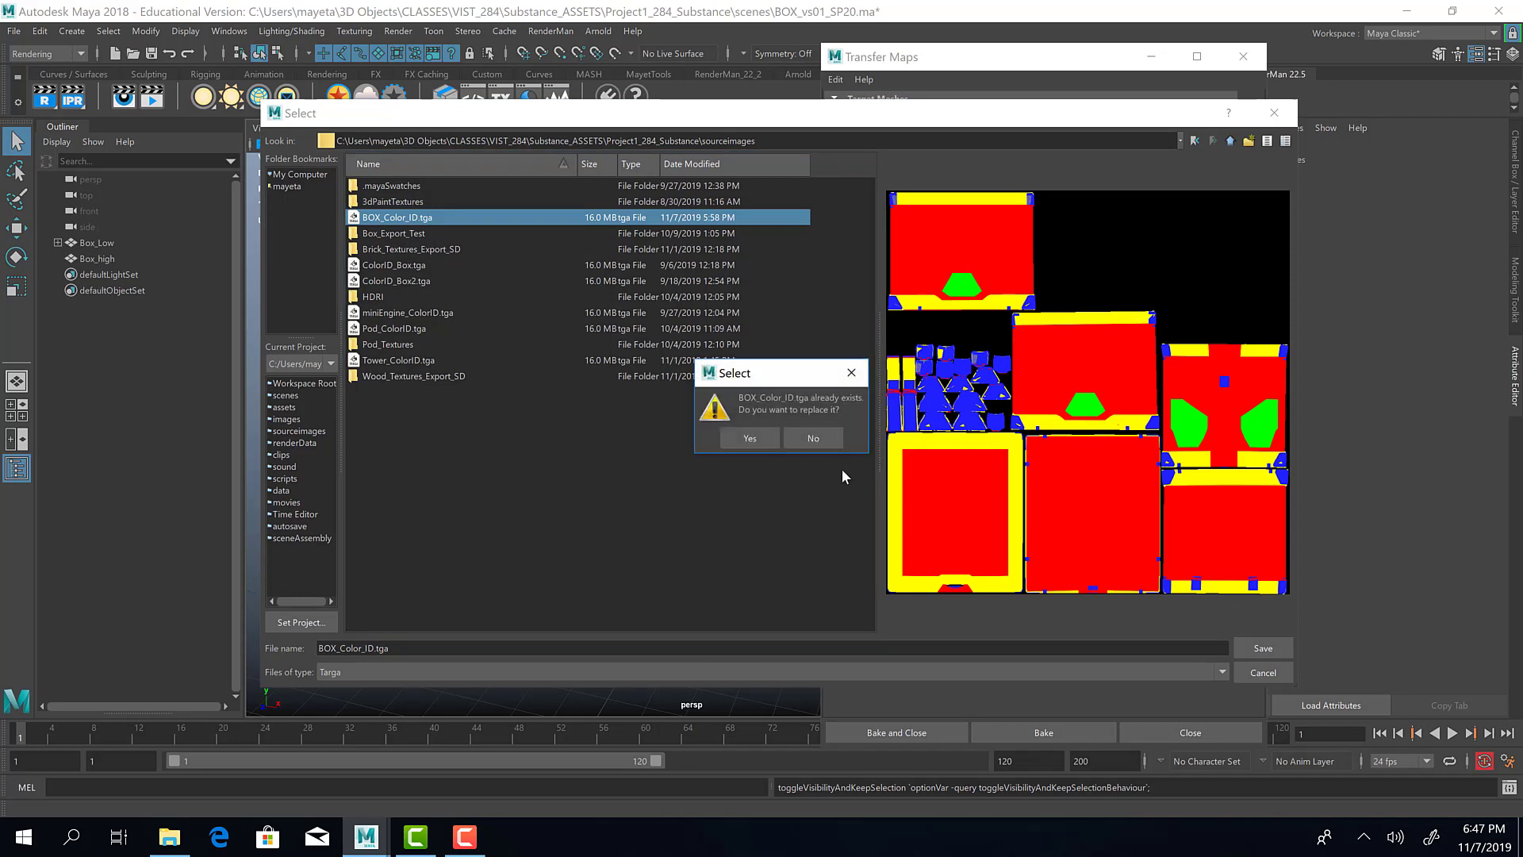
pyautogui.click(748, 438)
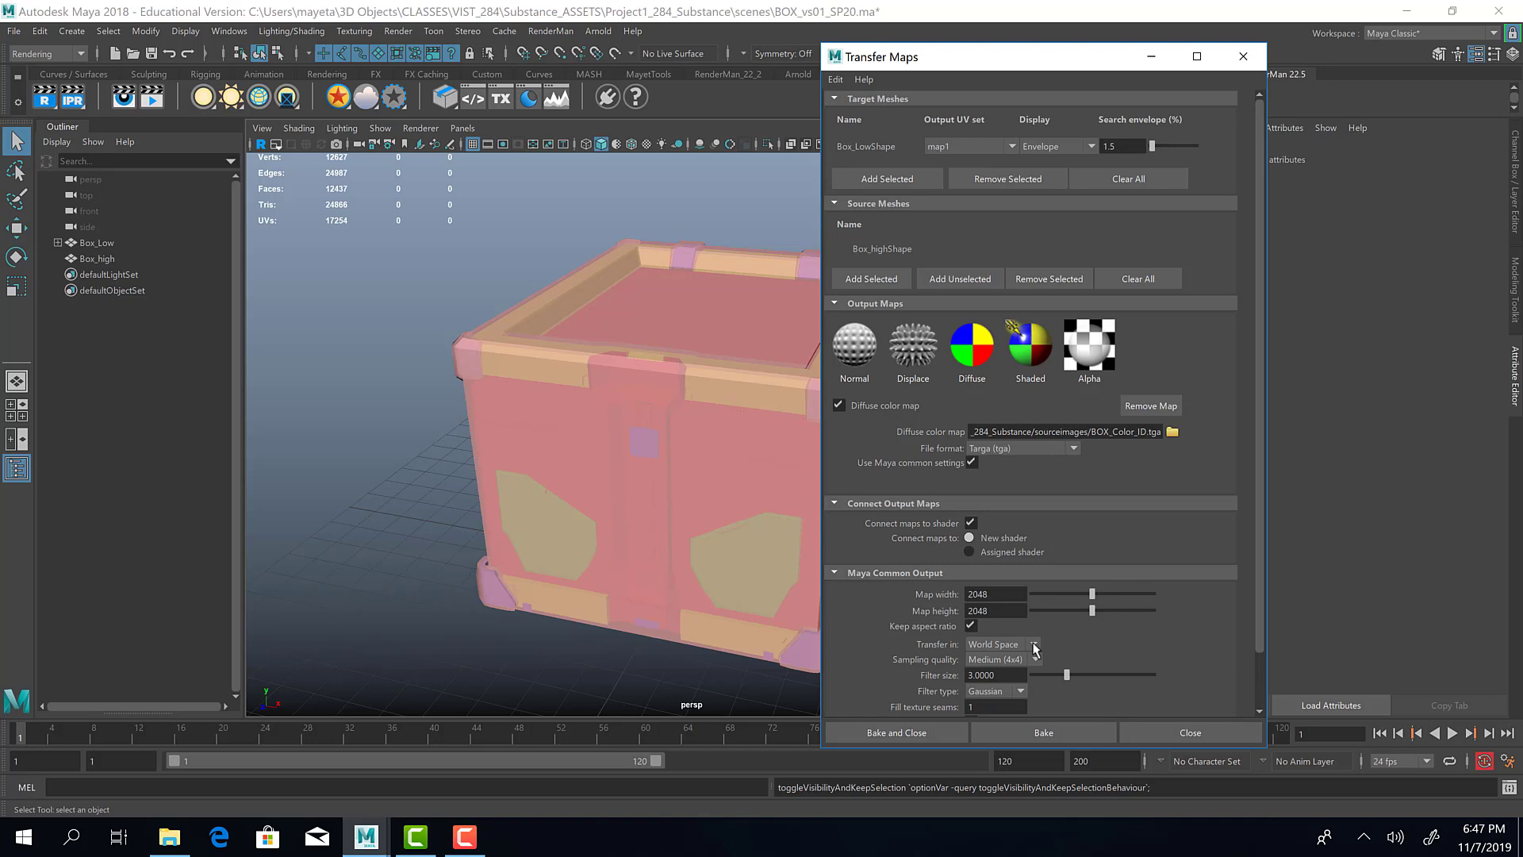
# Step: Reveal the Maya Common Output section with its 2048 by 2048 map size
pyautogui.scroll(-3)
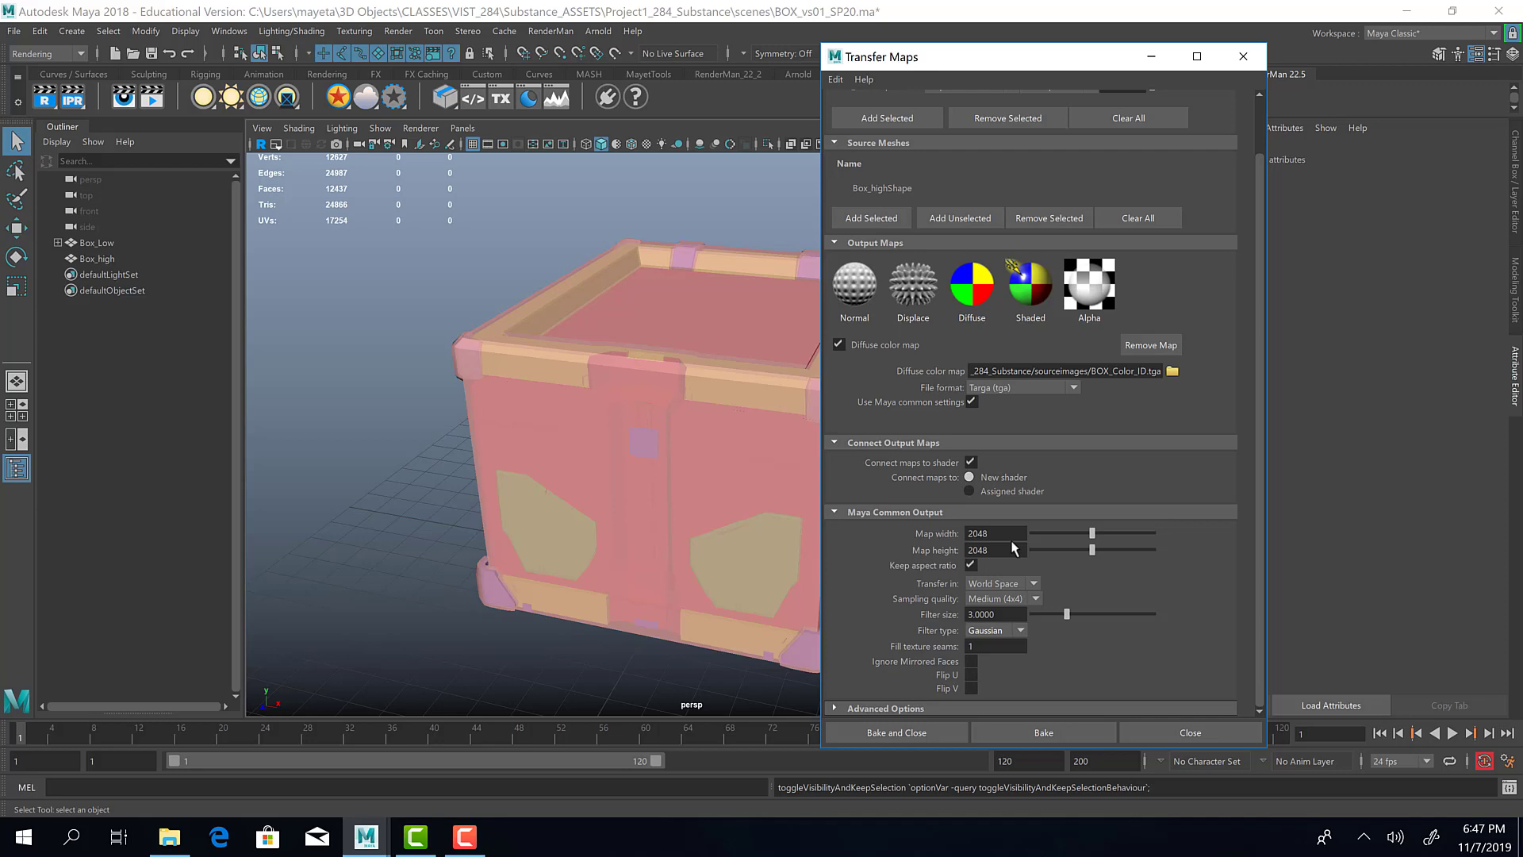
pyautogui.moveTo(1001, 612)
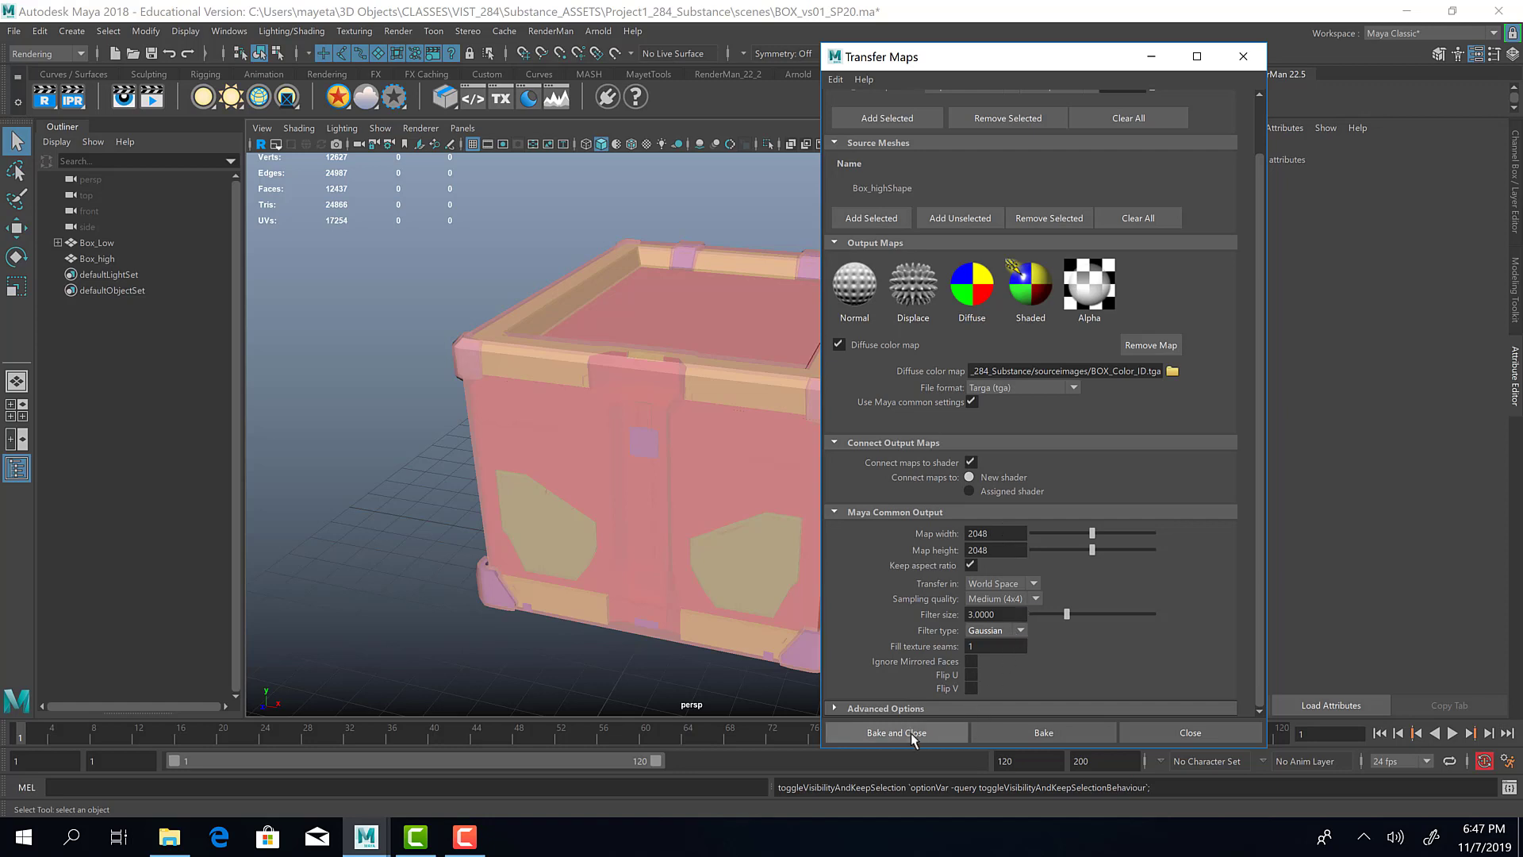
# Step: Bake the diffuse colour-ID map onto the low-poly box and close Transfer Maps
pyautogui.click(893, 733)
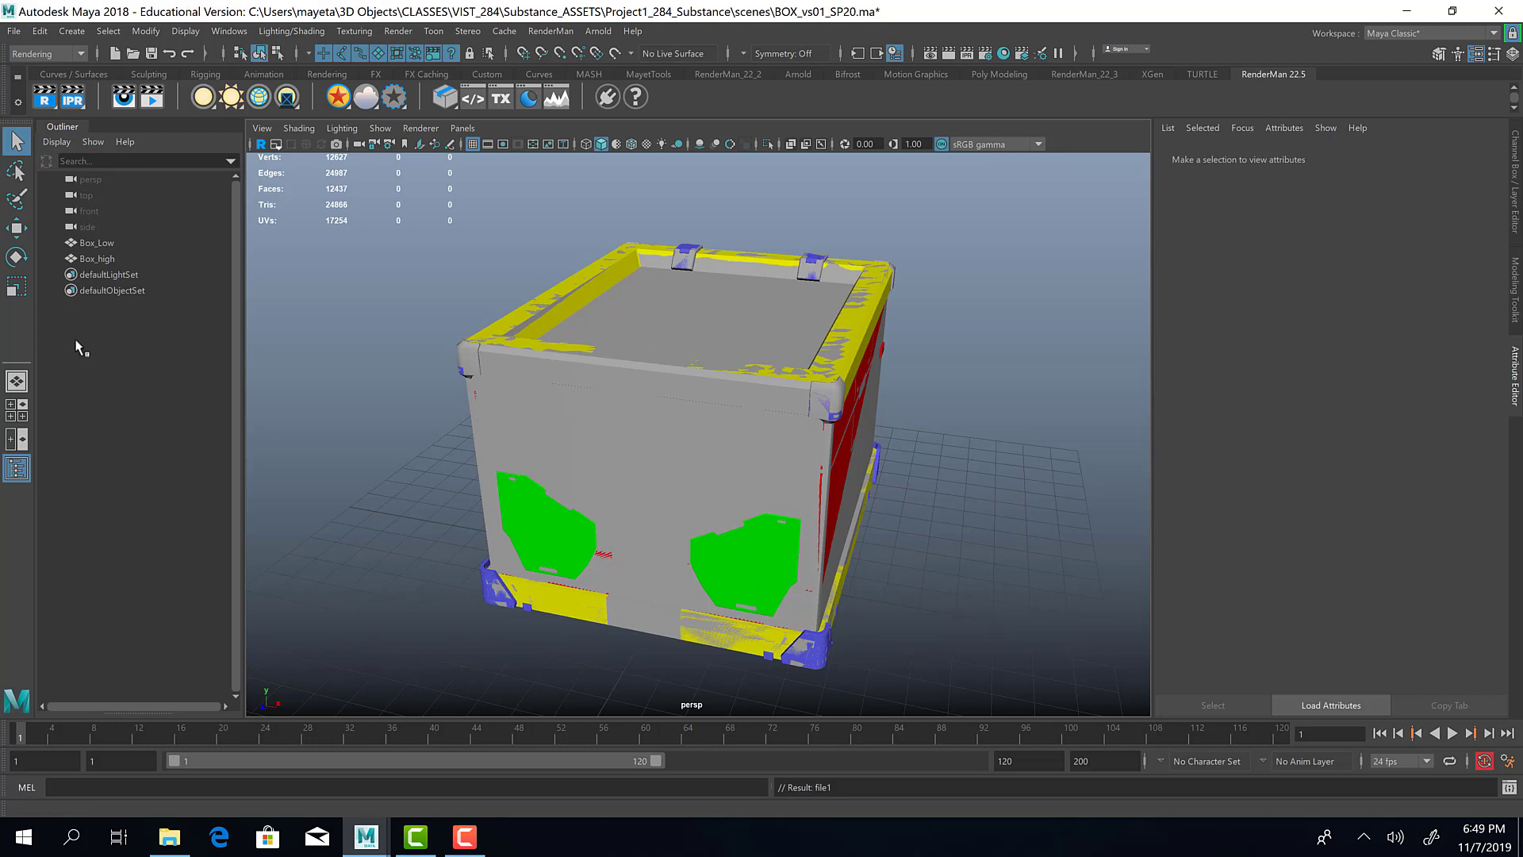
# Step: Assign lambert6 to Box_high and Box_Low, then leave only Box_Low selected and visible
pyautogui.click(97, 257)
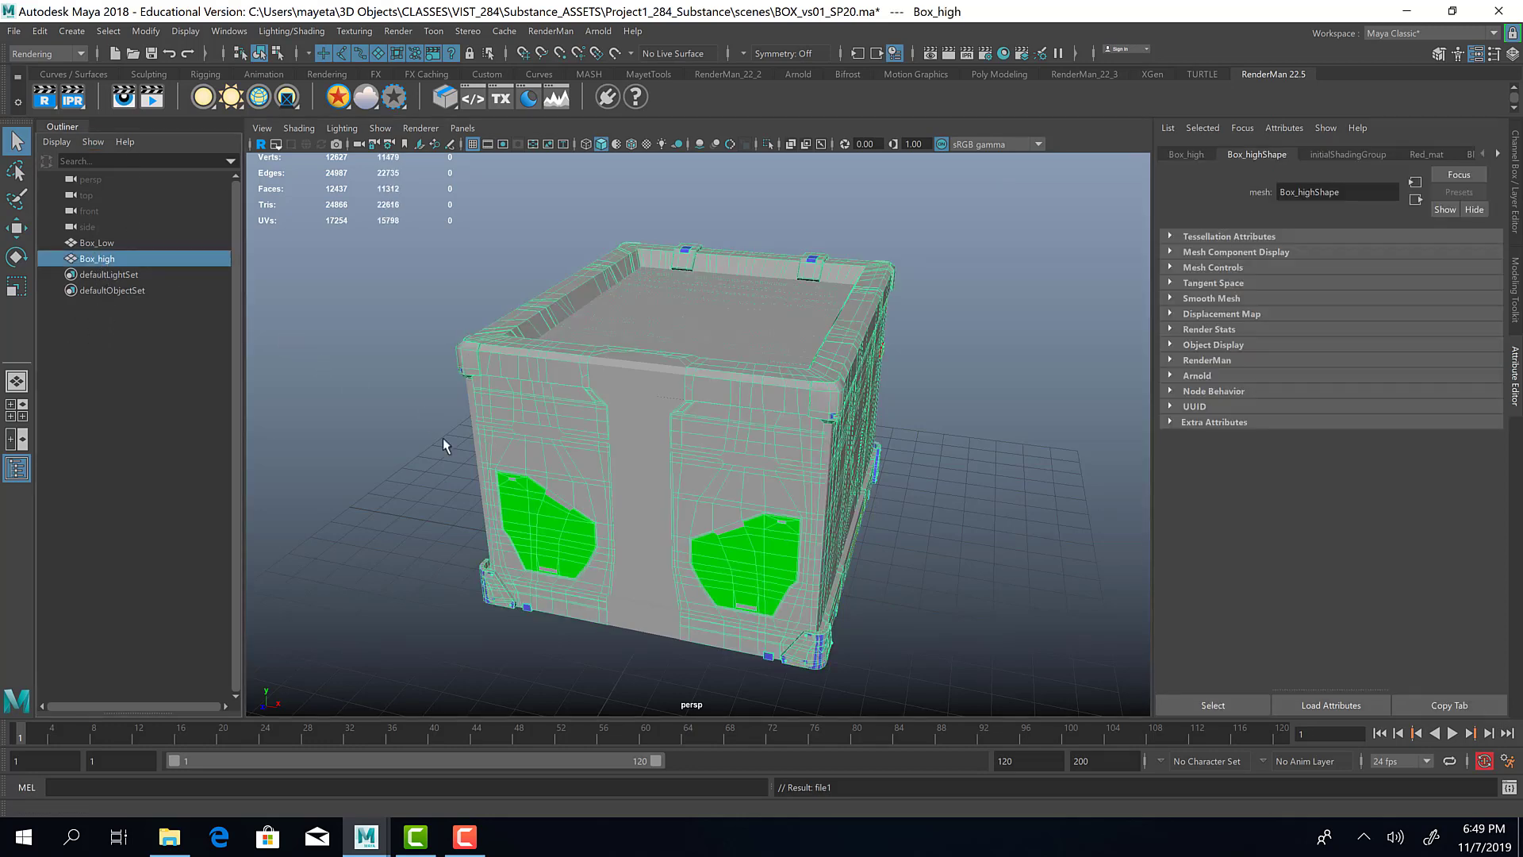
pyautogui.click(96, 243)
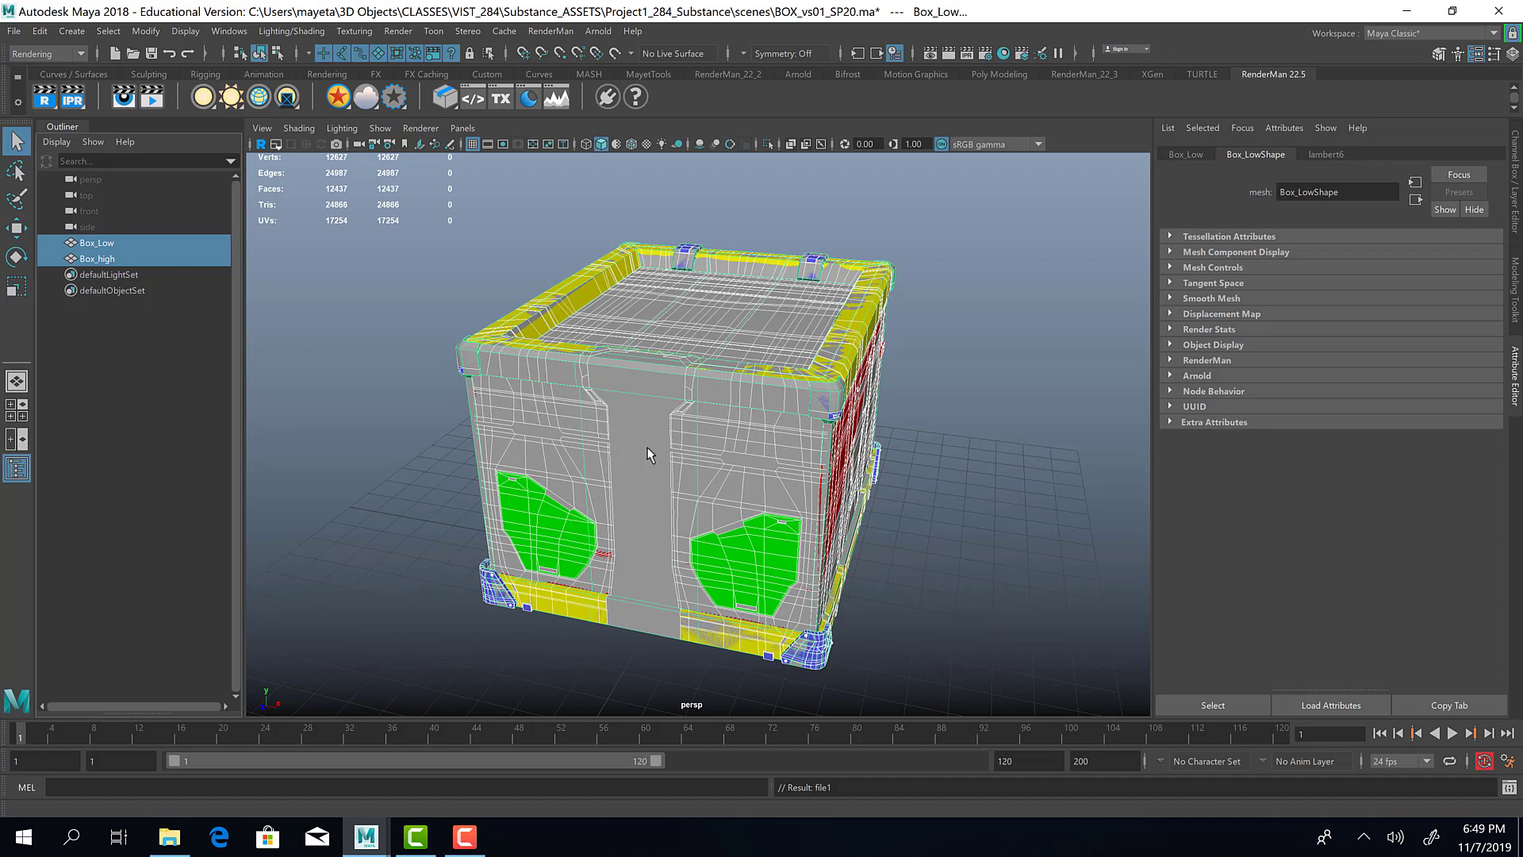
pyautogui.rightClick(649, 455)
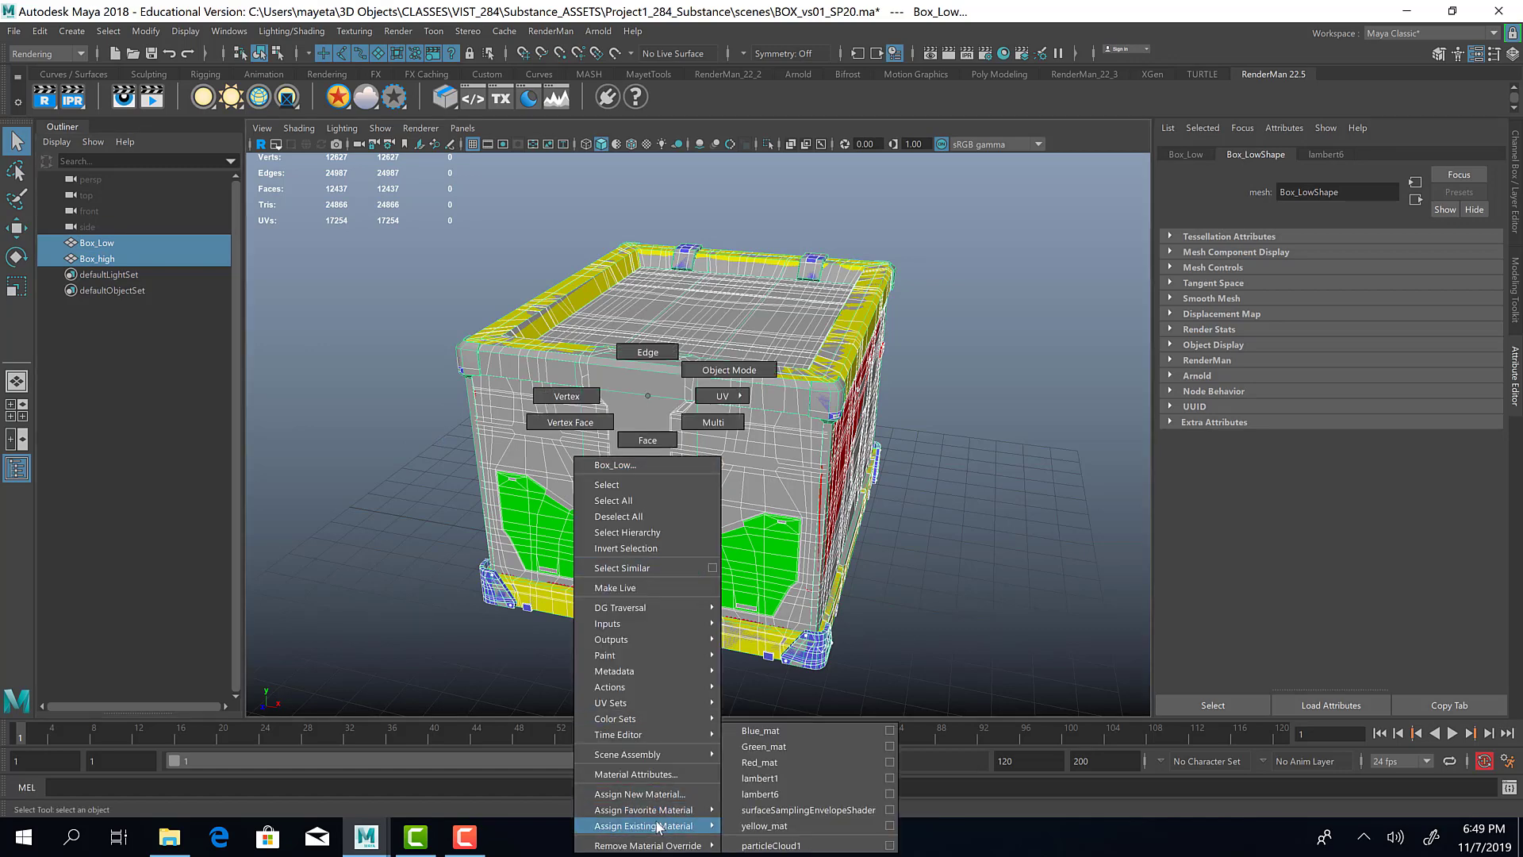
pyautogui.moveTo(763, 793)
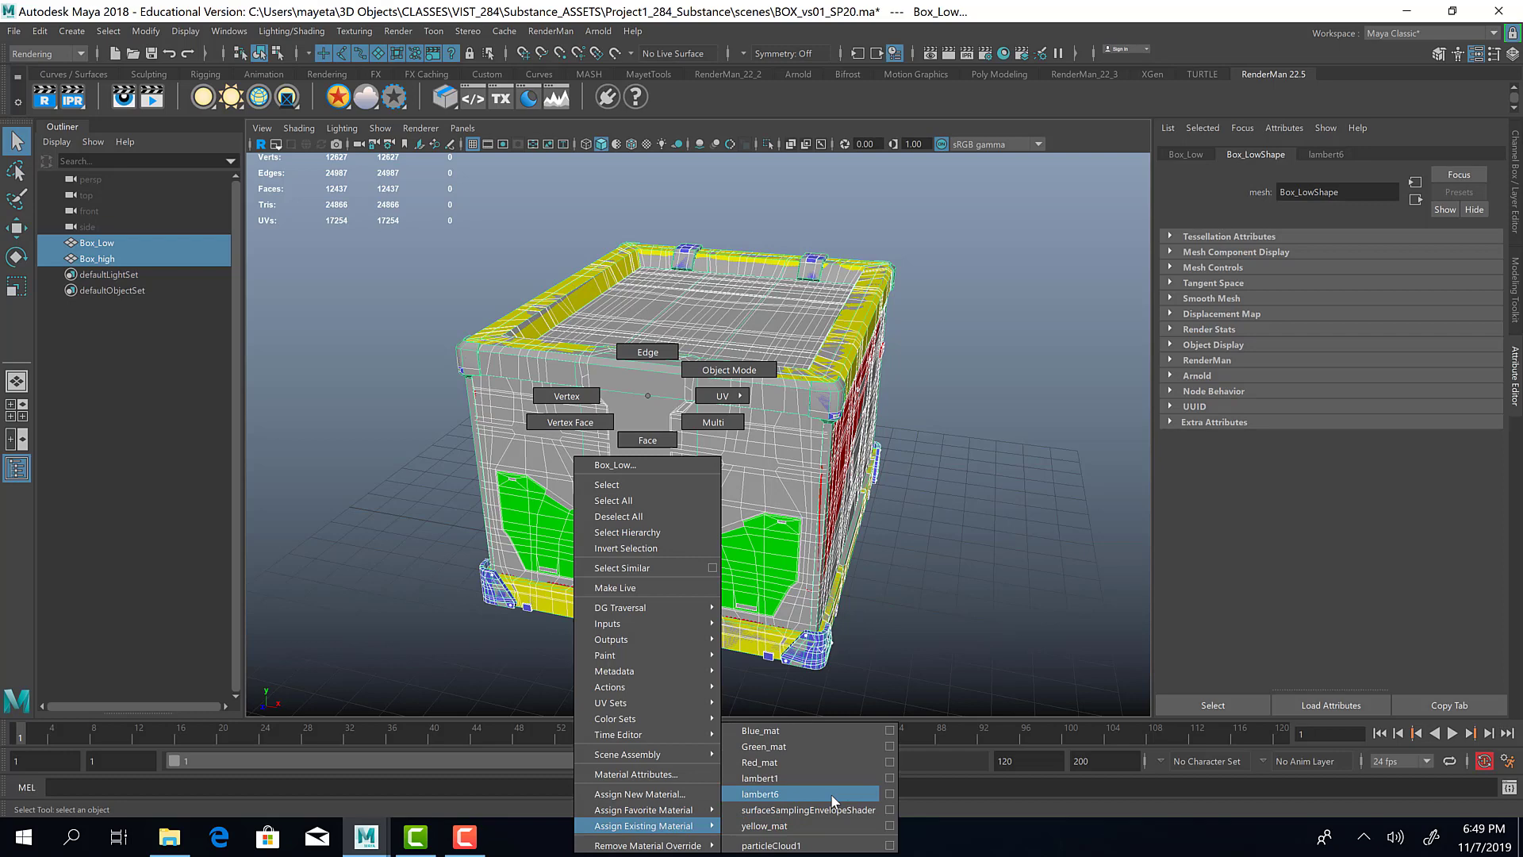
pyautogui.click(760, 794)
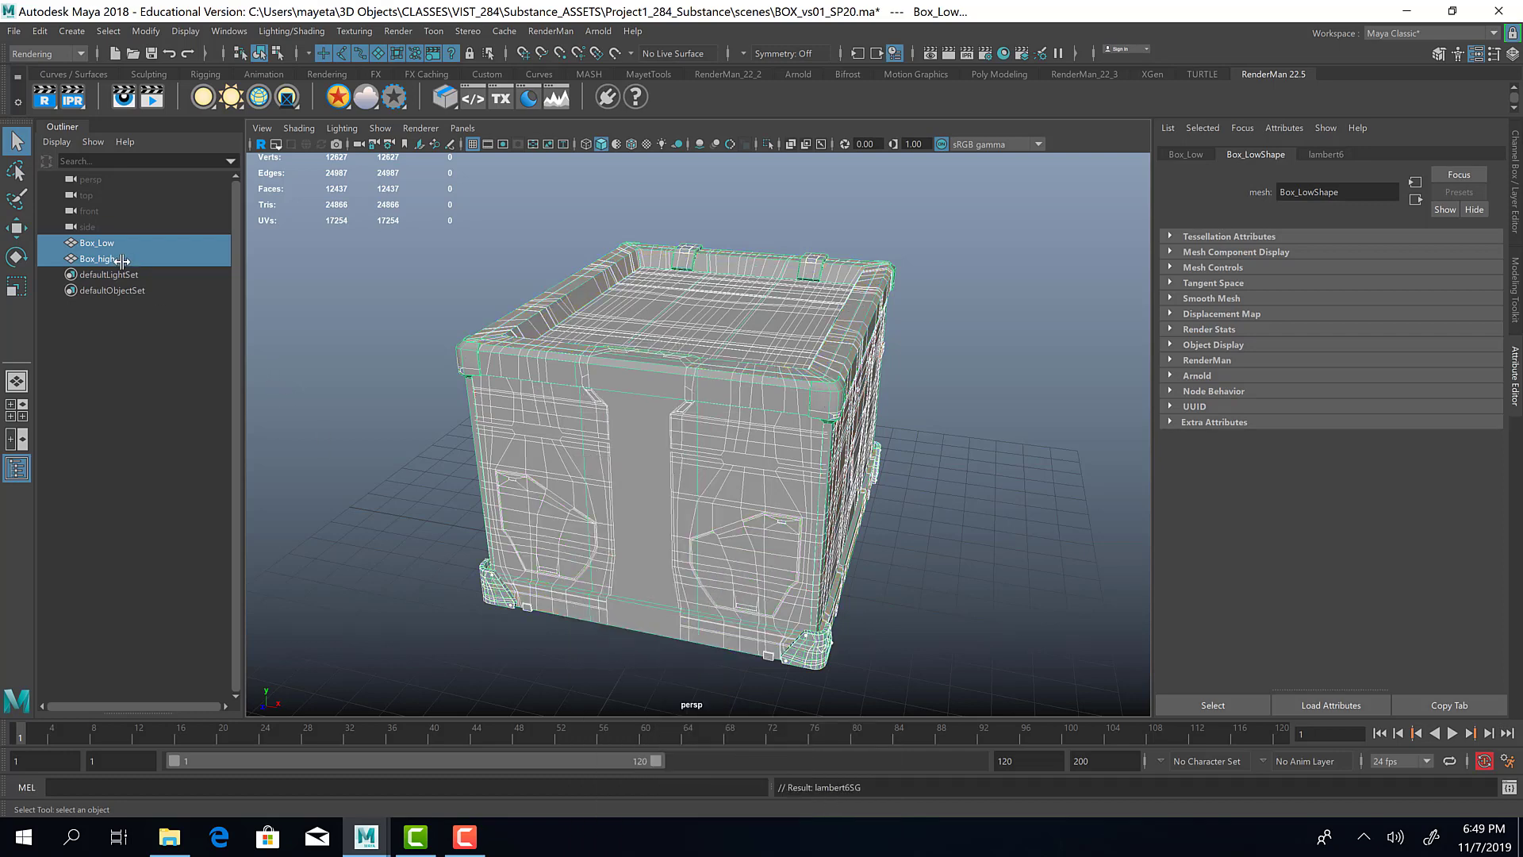
pyautogui.click(97, 259)
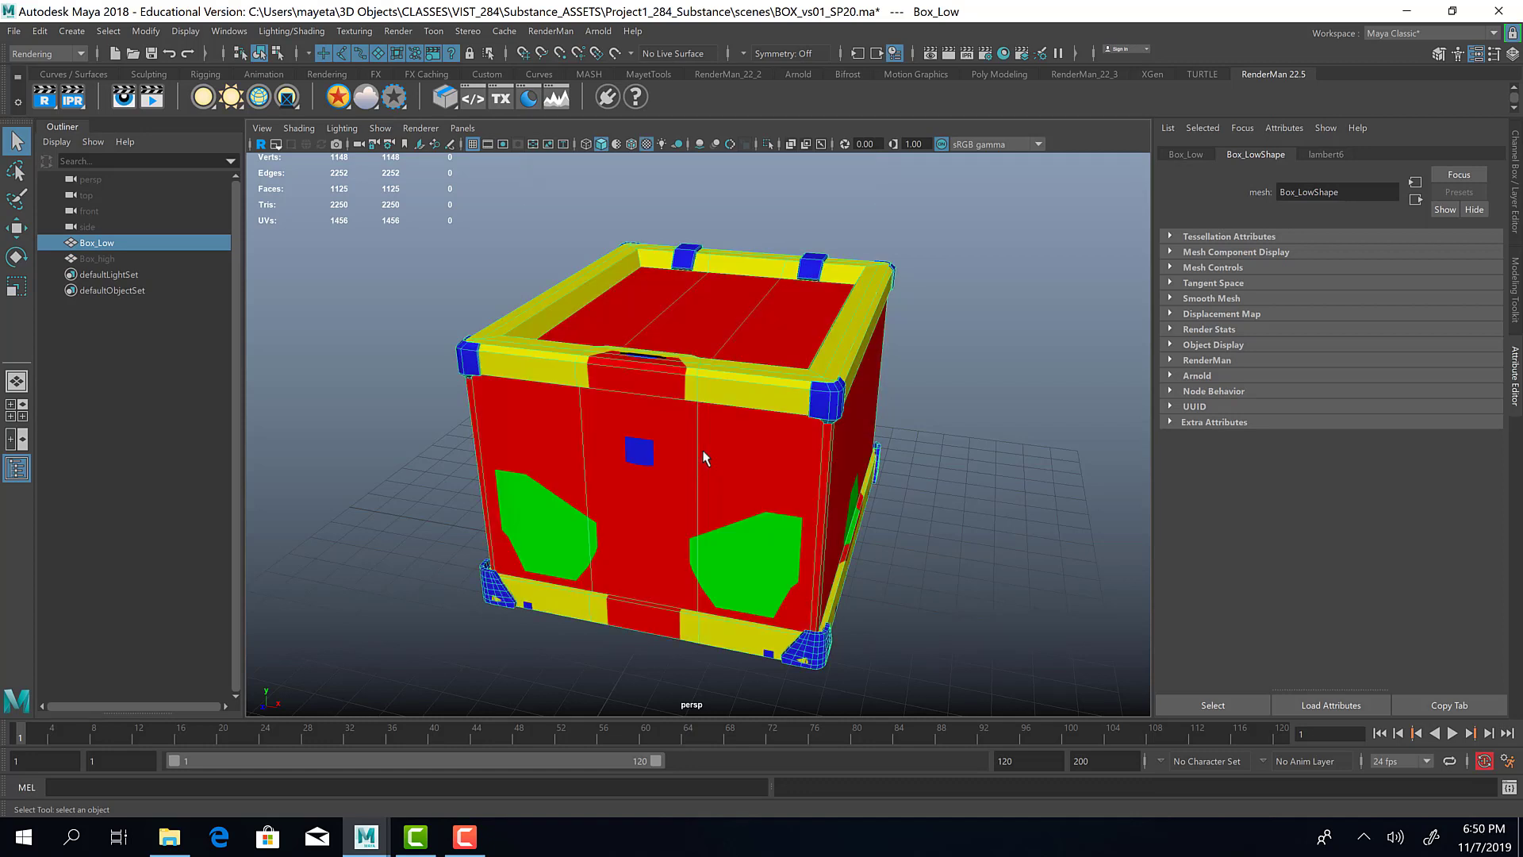
pyautogui.moveTo(955, 78)
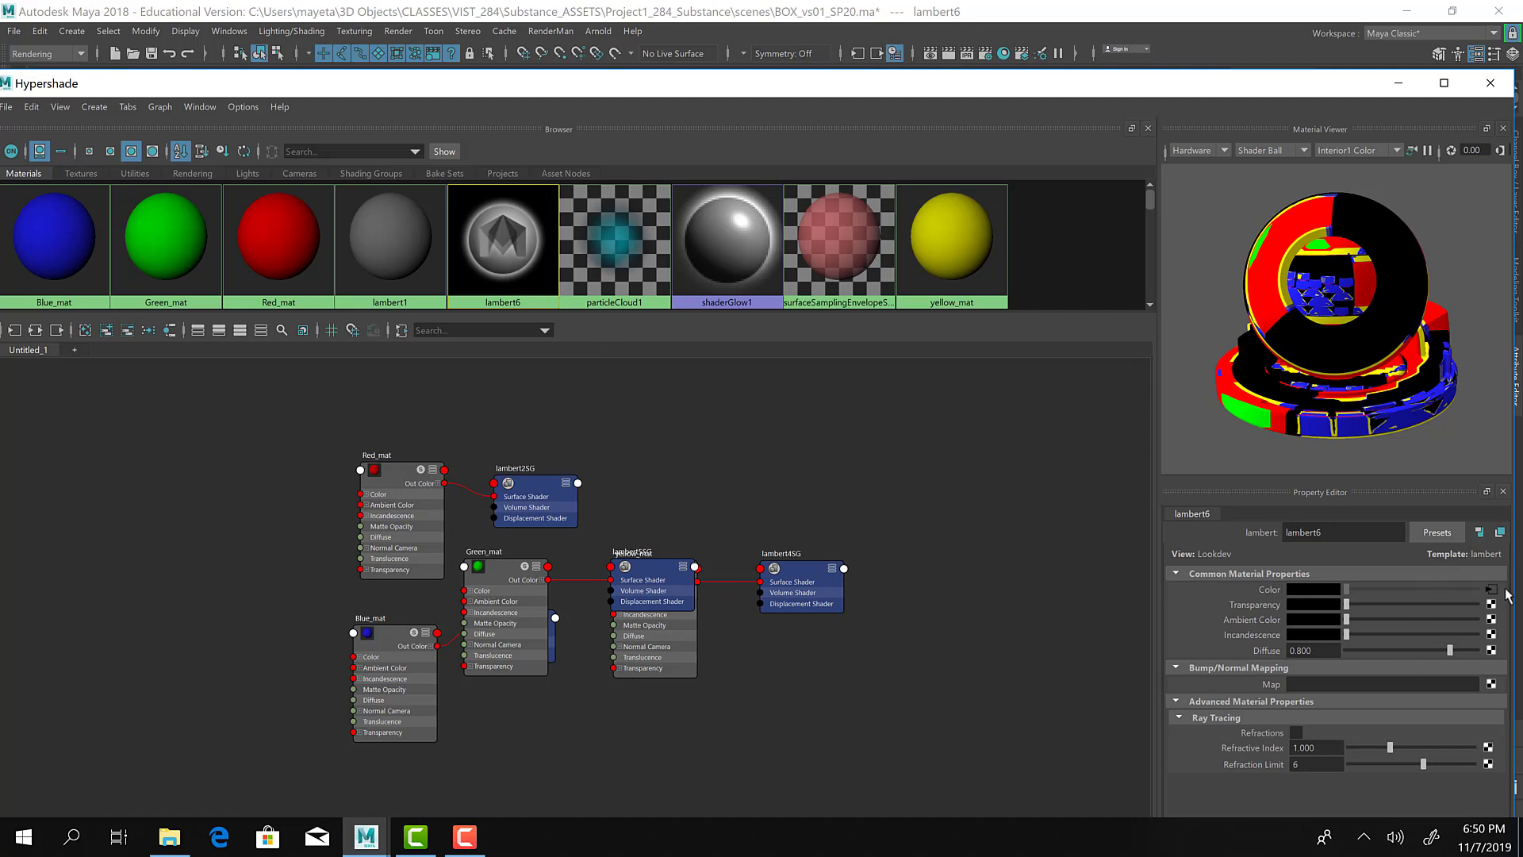
pyautogui.moveTo(1457, 585)
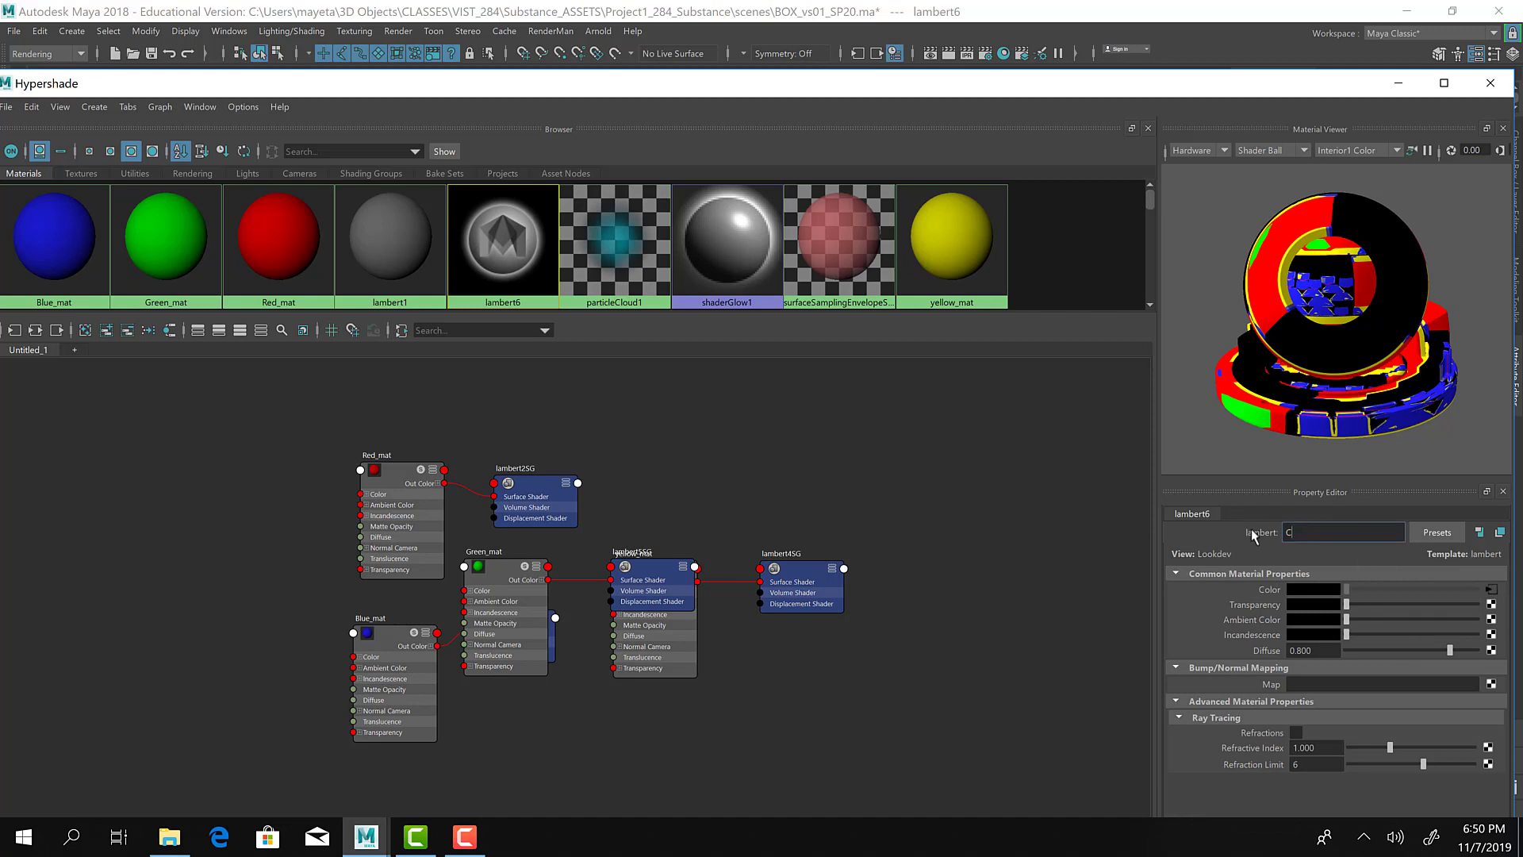
# Step: Rename lambert6 to ColorID_mat and delete the unused shading nodes in Hypershade
pyautogui.write('ColorID')
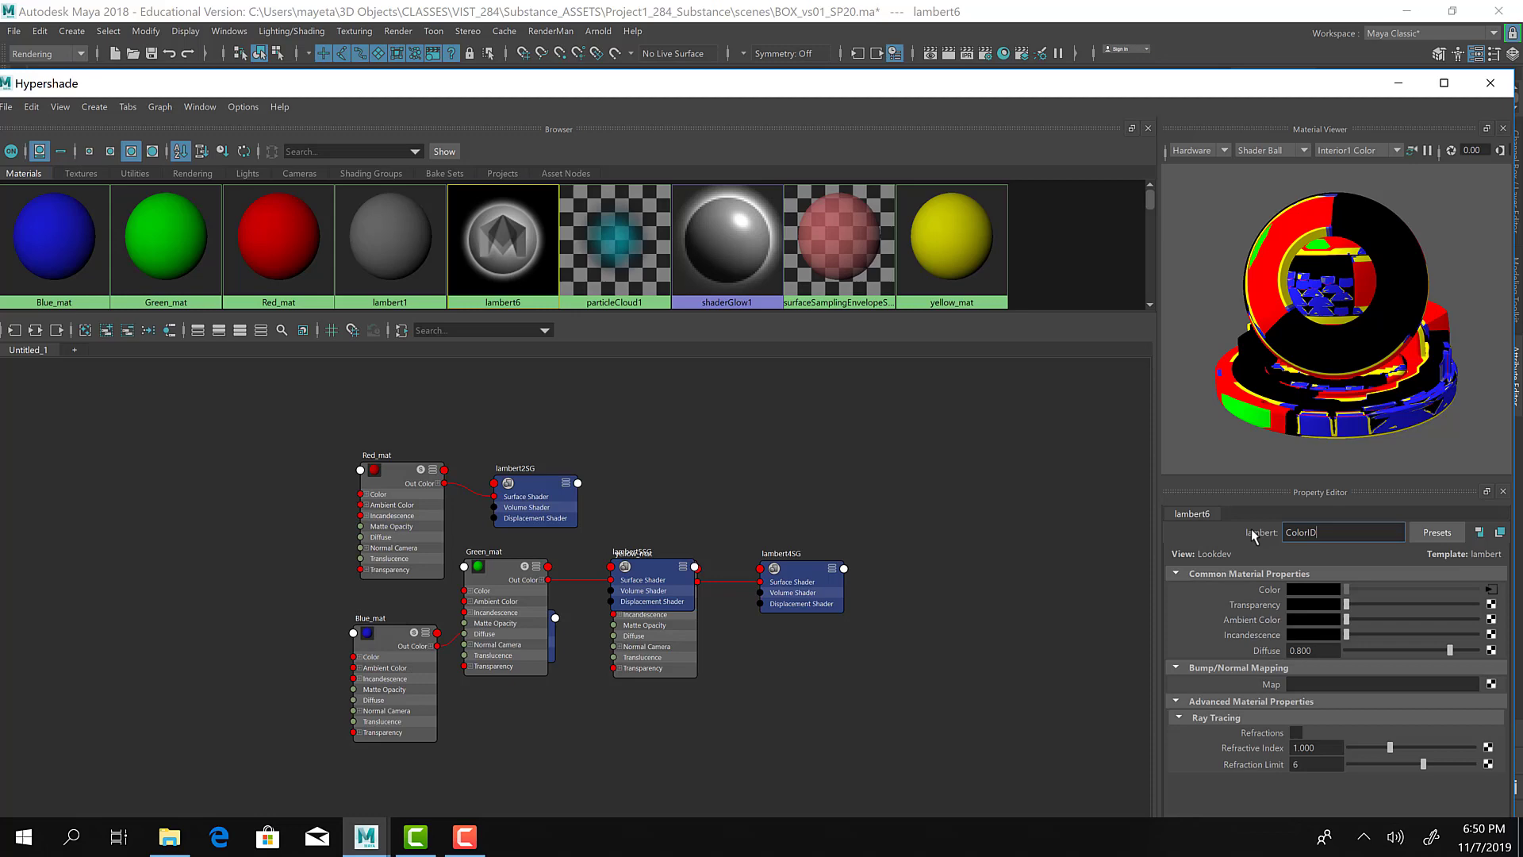
pyautogui.write('ColorID_mat')
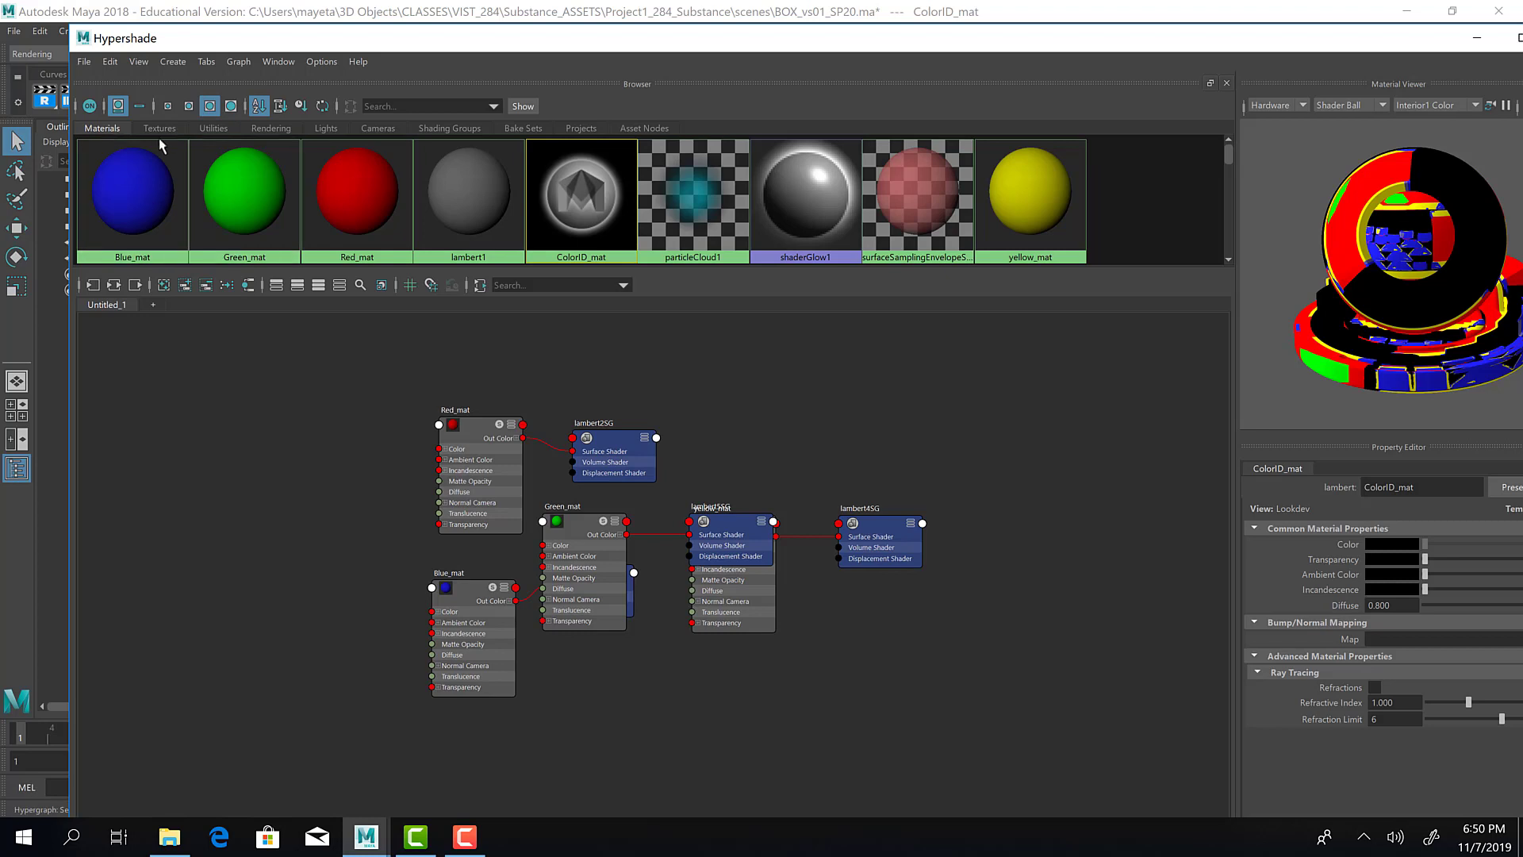
pyautogui.click(109, 62)
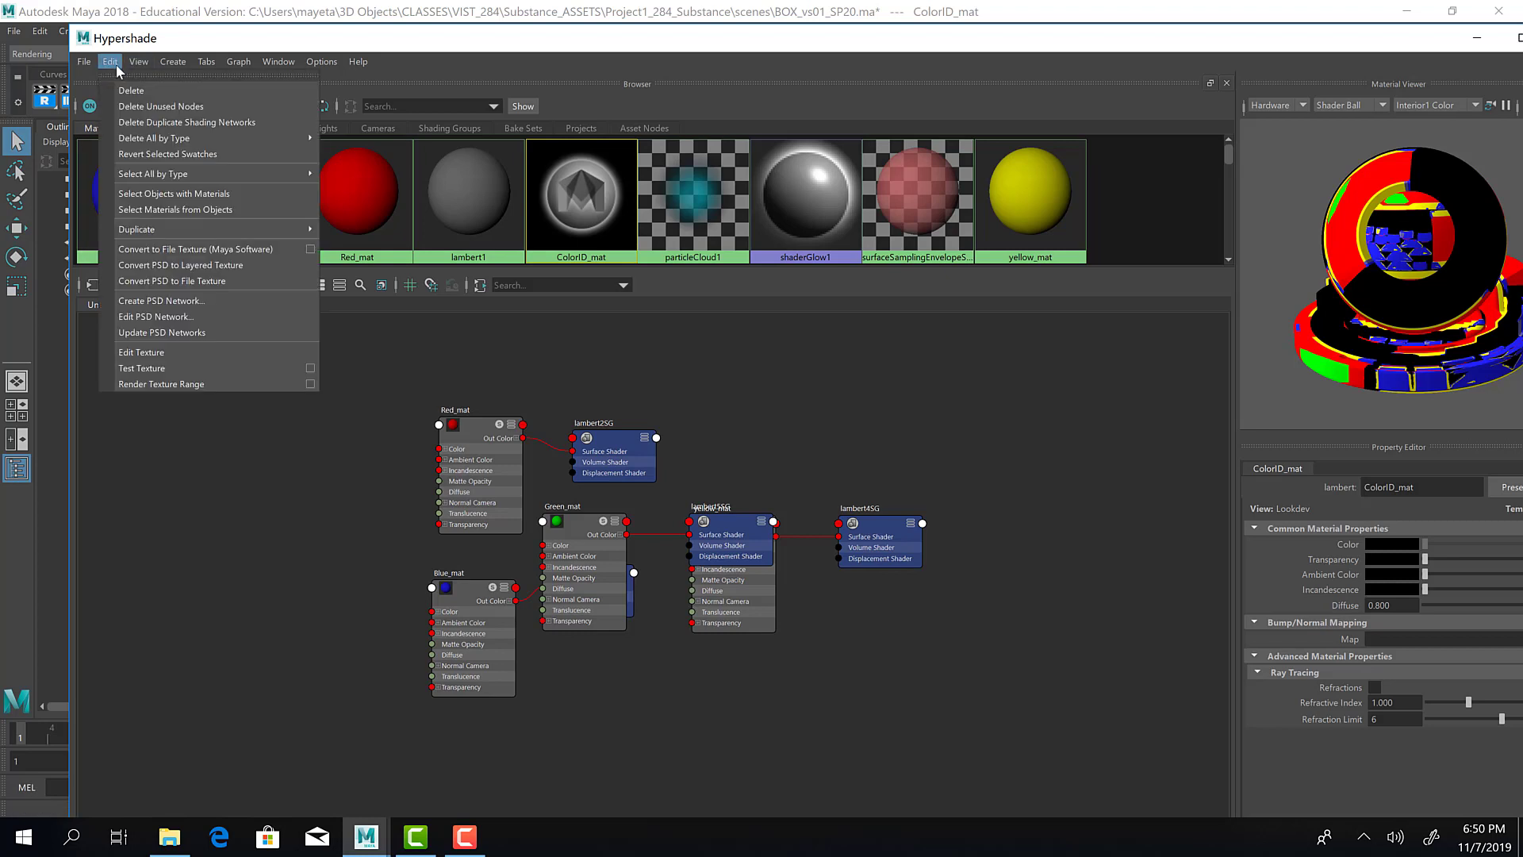
pyautogui.moveTo(160, 106)
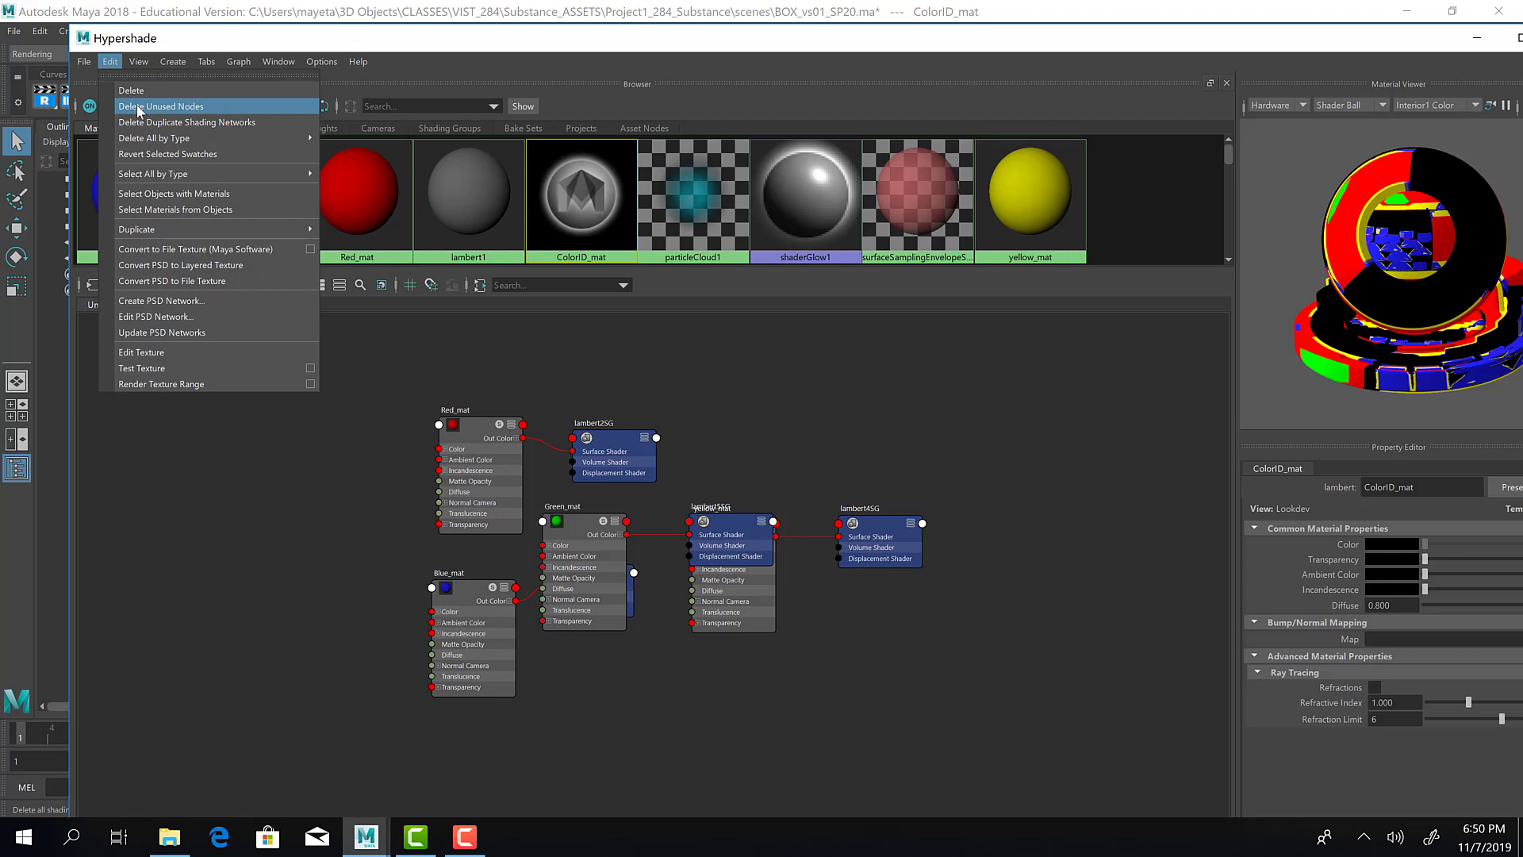
pyautogui.click(162, 106)
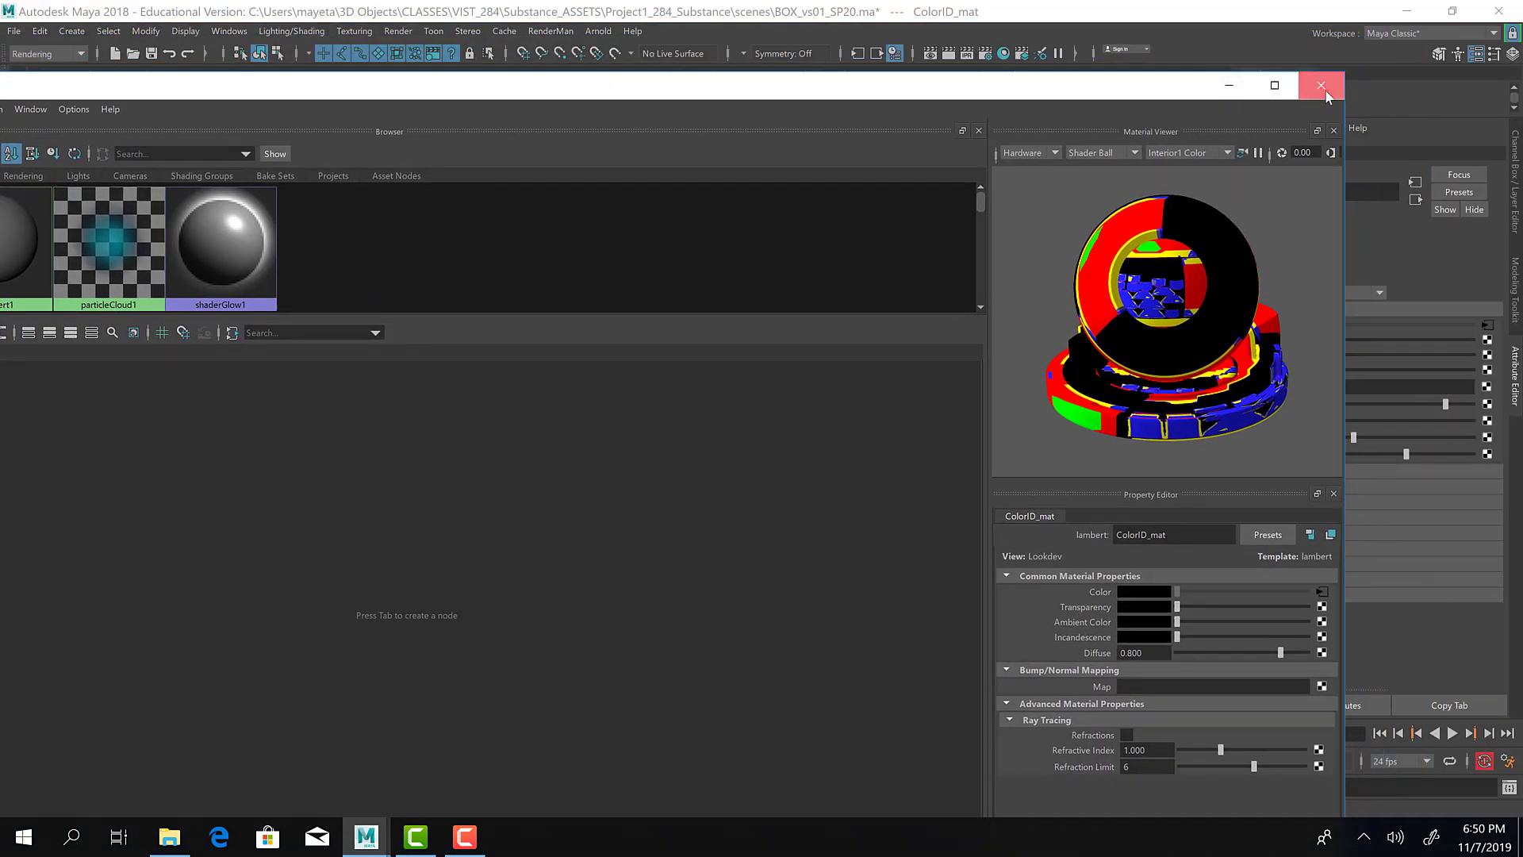
# Step: Close Hypershade, leaving the ColorID_mat-textured low-poly box in the viewport
pyautogui.click(1320, 86)
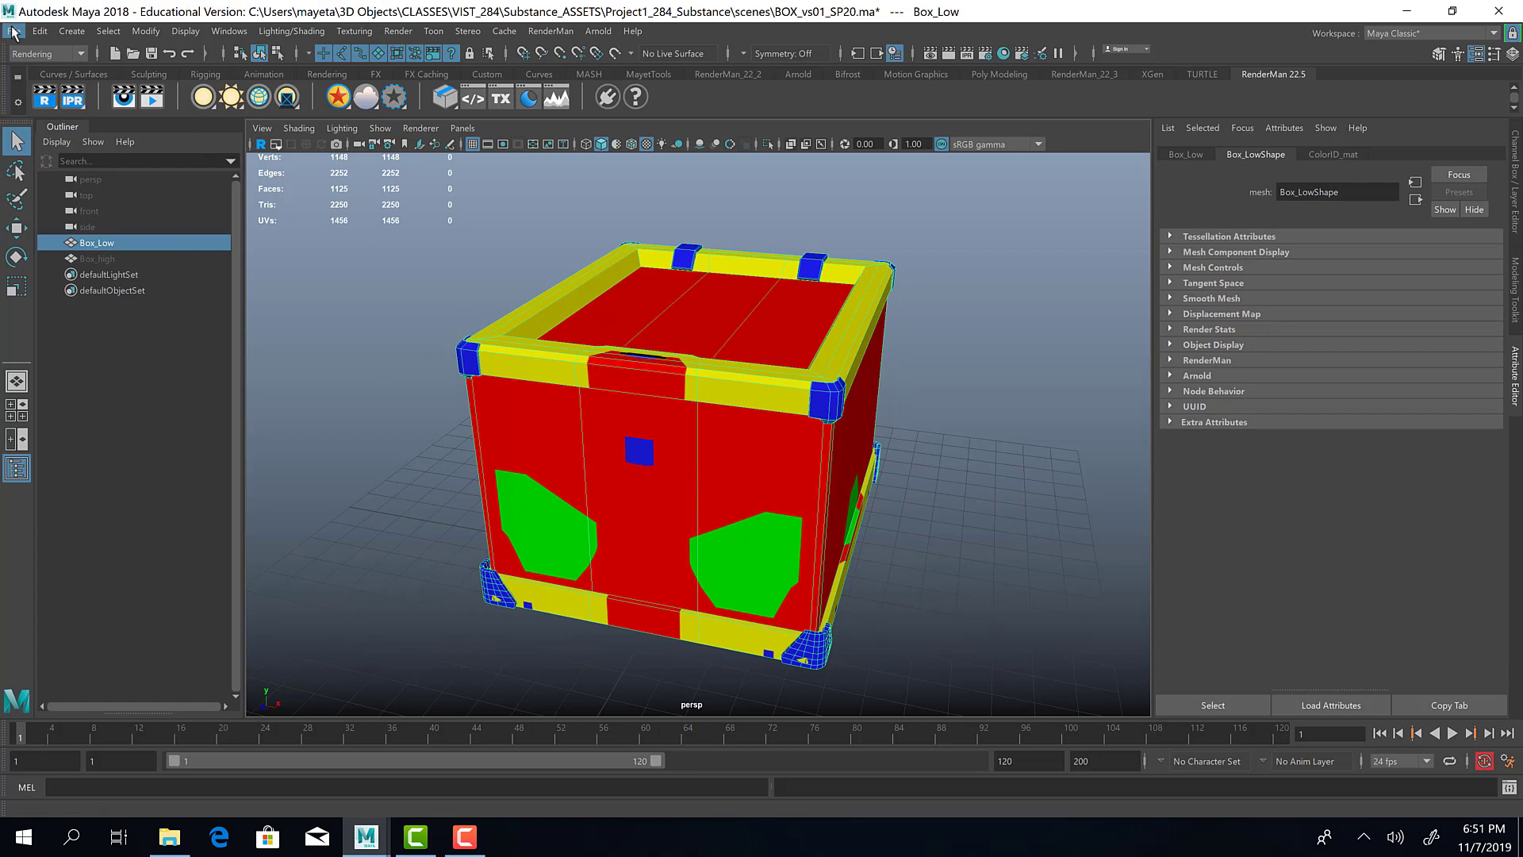
# Step: Start an FBX Export Selection of the low-poly box named Box3_low.fbx
pyautogui.click(14, 30)
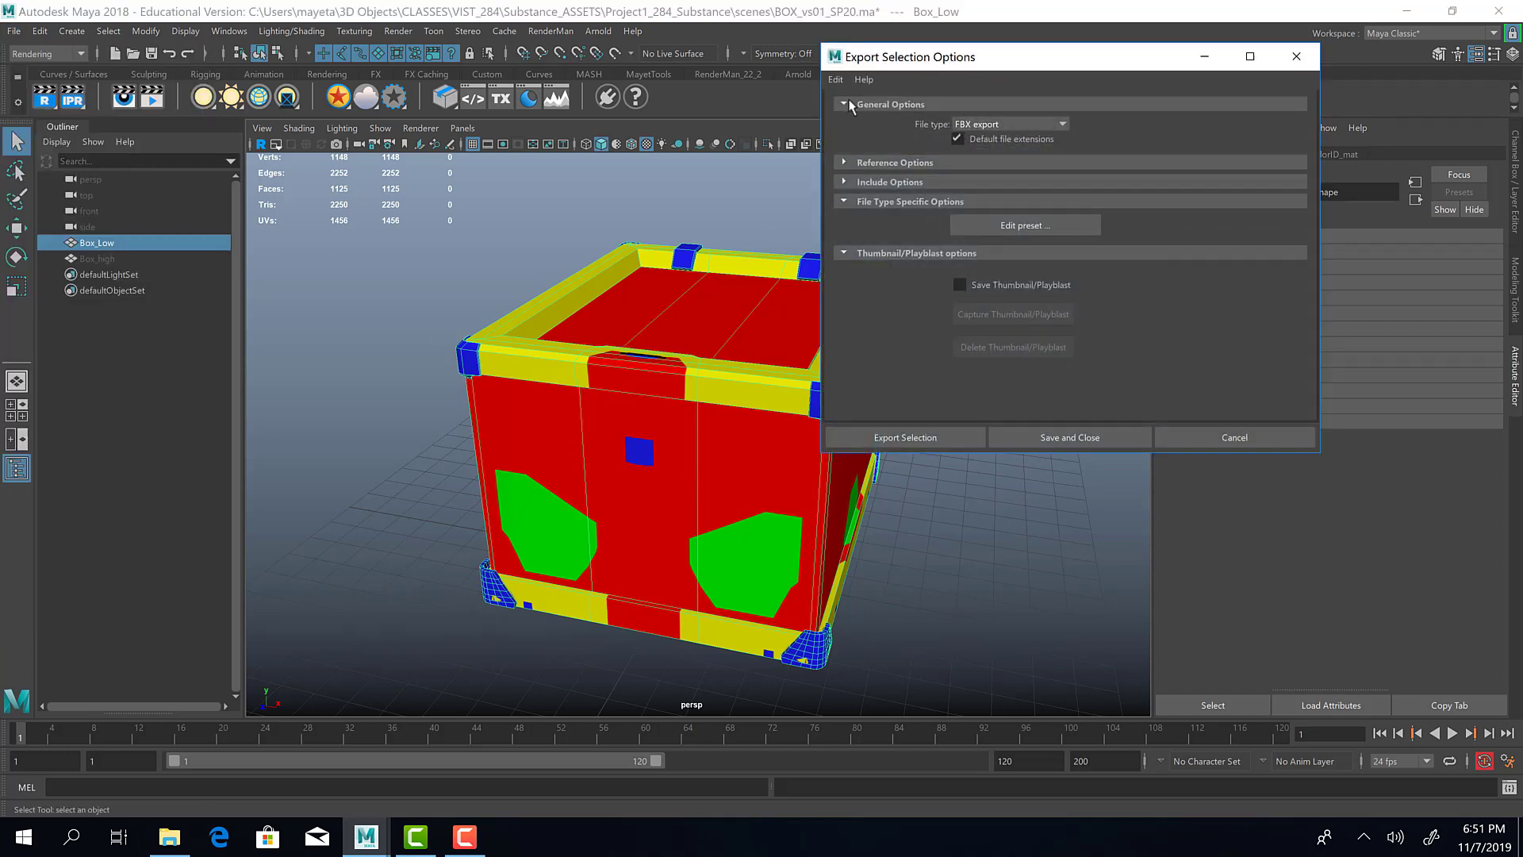
pyautogui.click(905, 437)
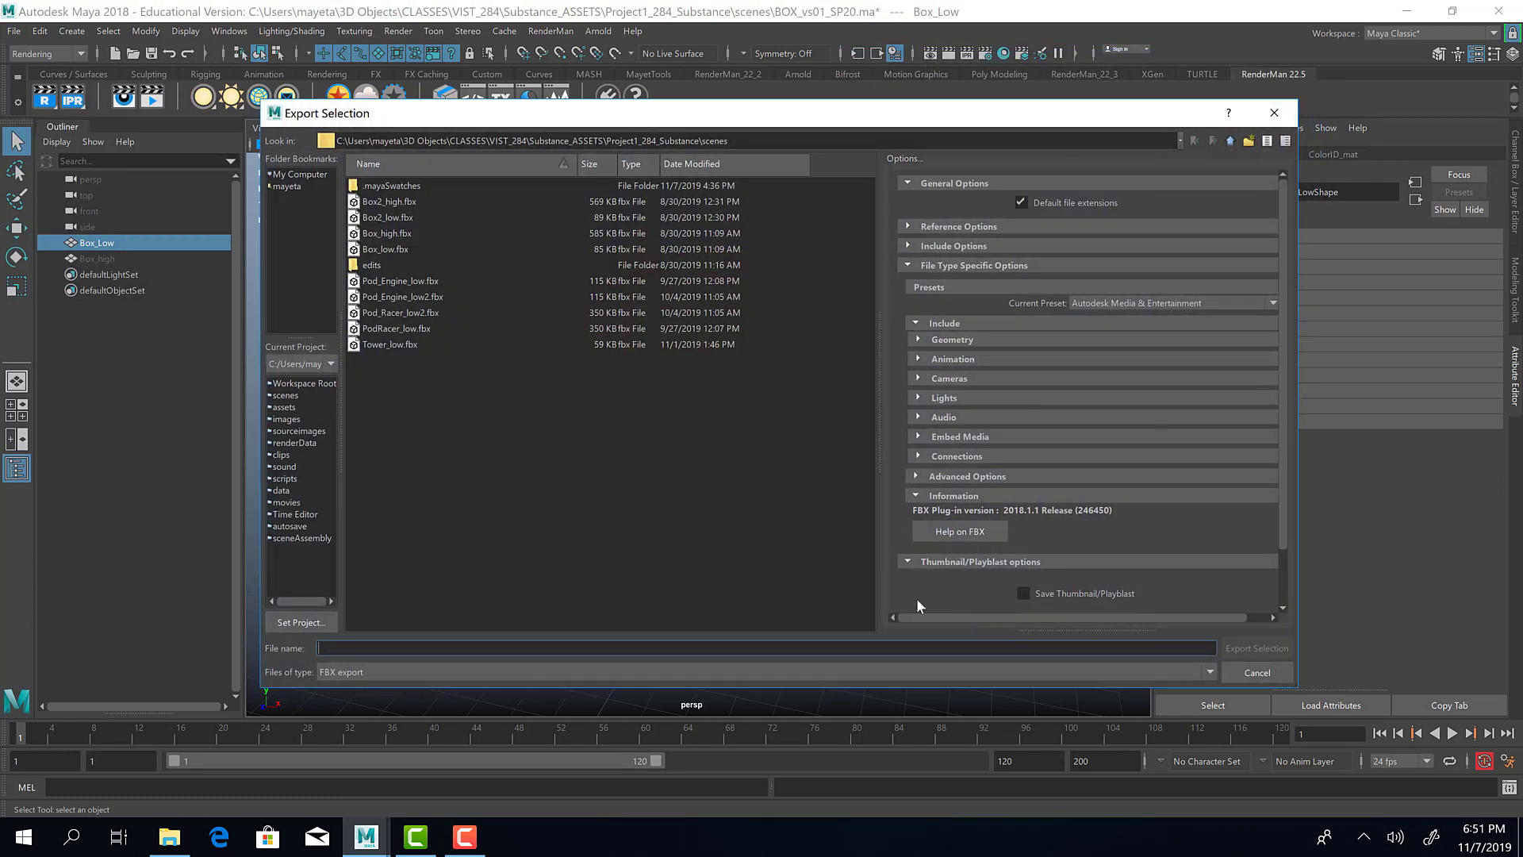
pyautogui.moveTo(440, 472)
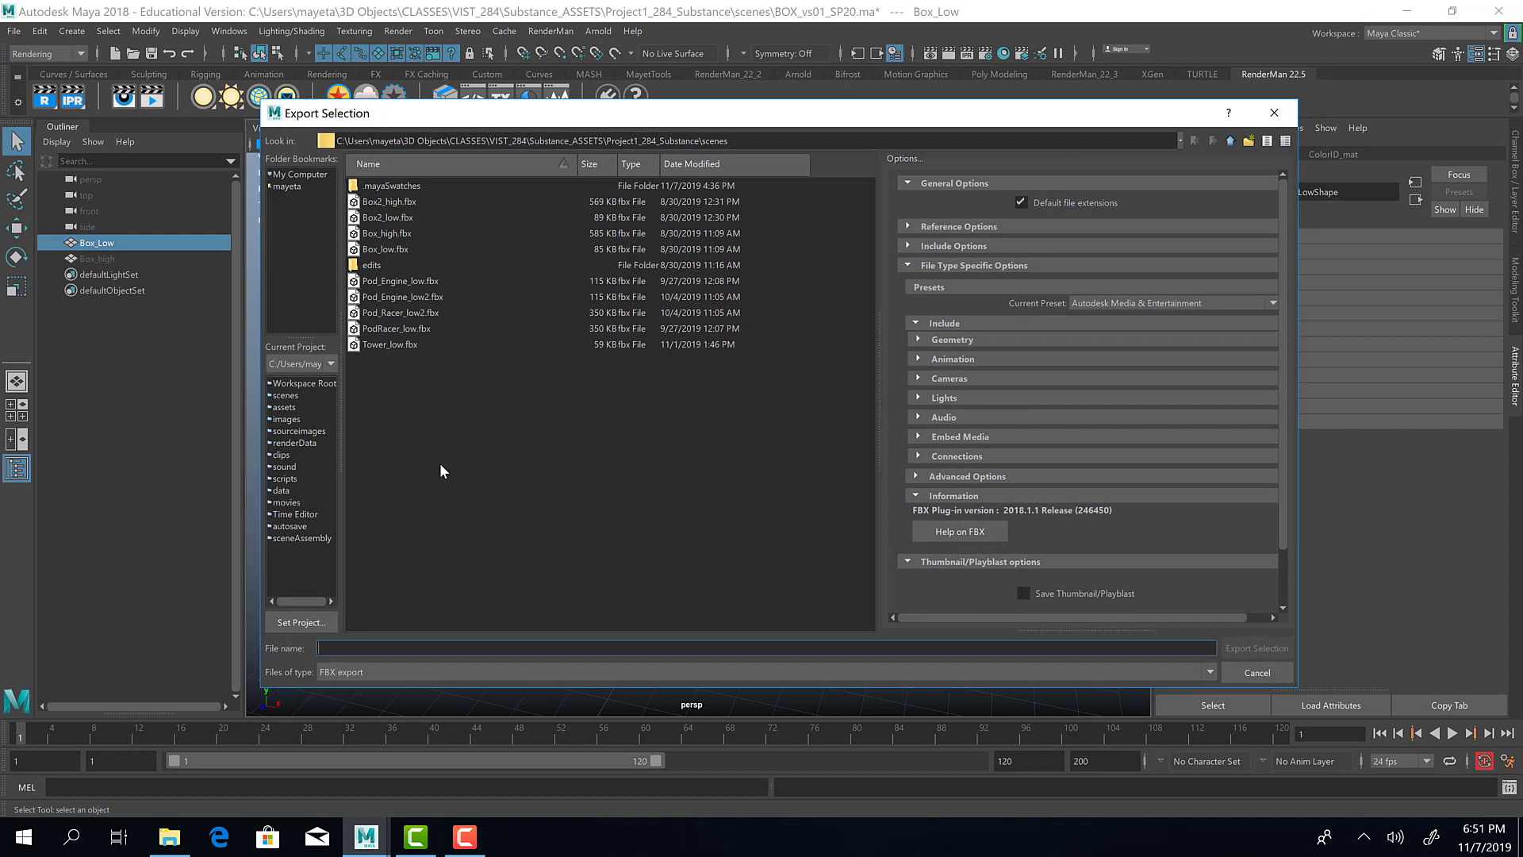
pyautogui.click(387, 218)
pyautogui.write('Box3_low.fbx')
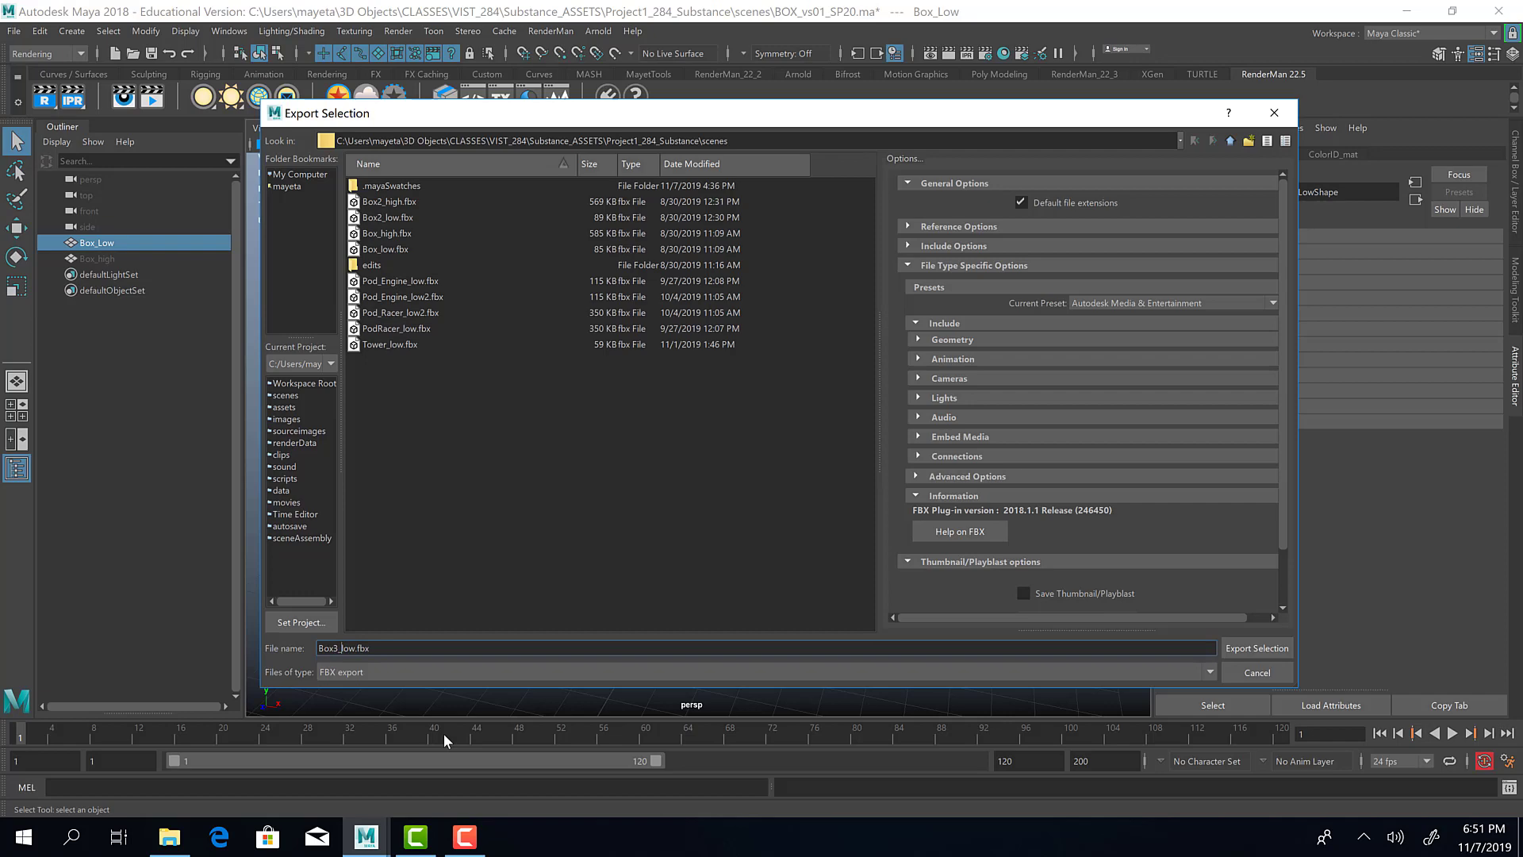
pyautogui.moveTo(1125, 791)
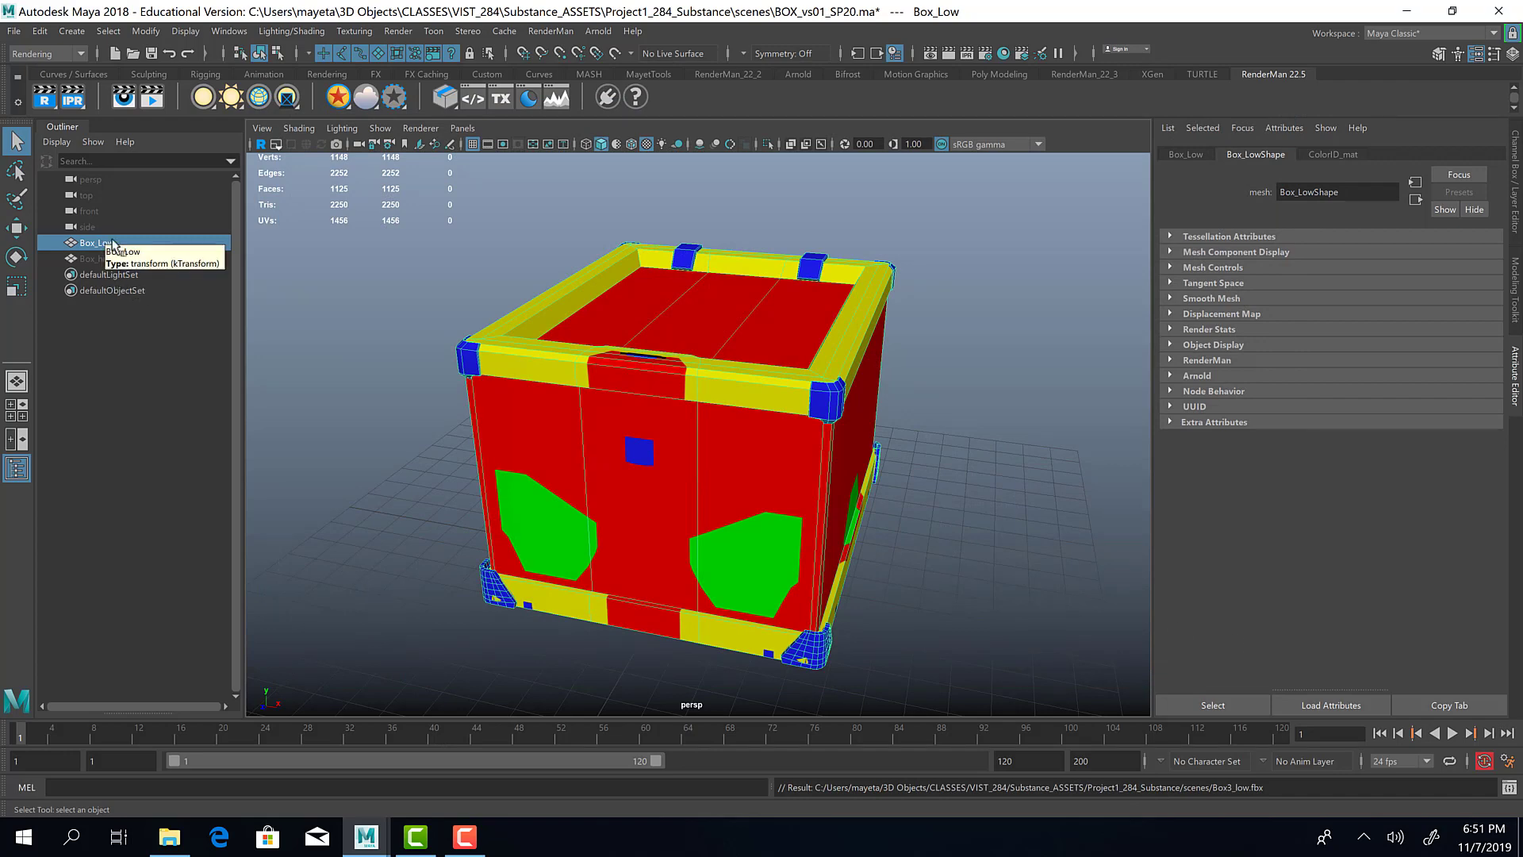
# Step: Hide Box_Low and show Box_high alone in the Outliner
pyautogui.click(97, 259)
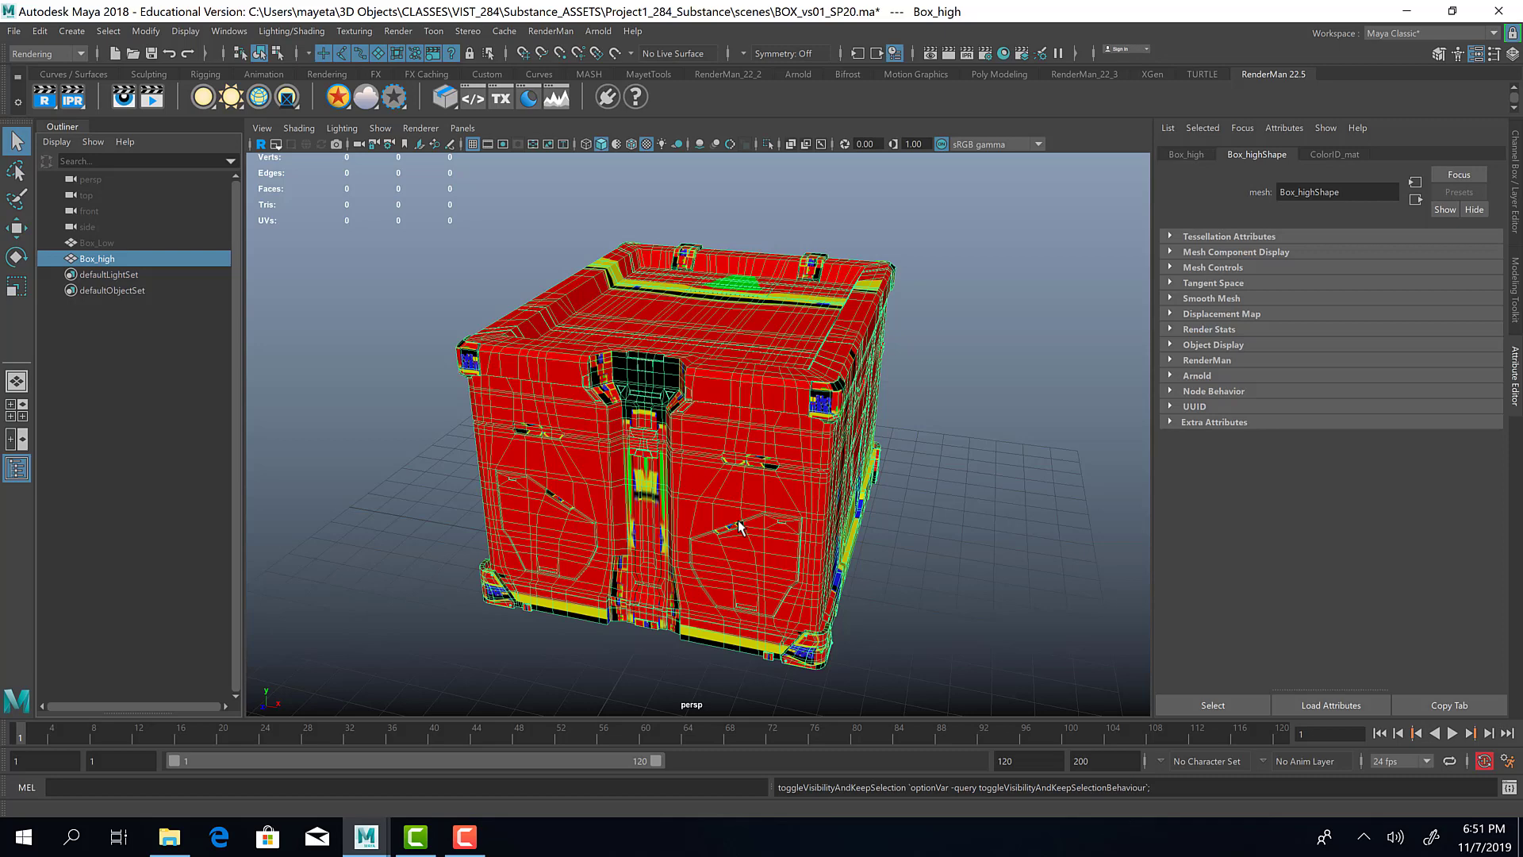
pyautogui.moveTo(705, 442)
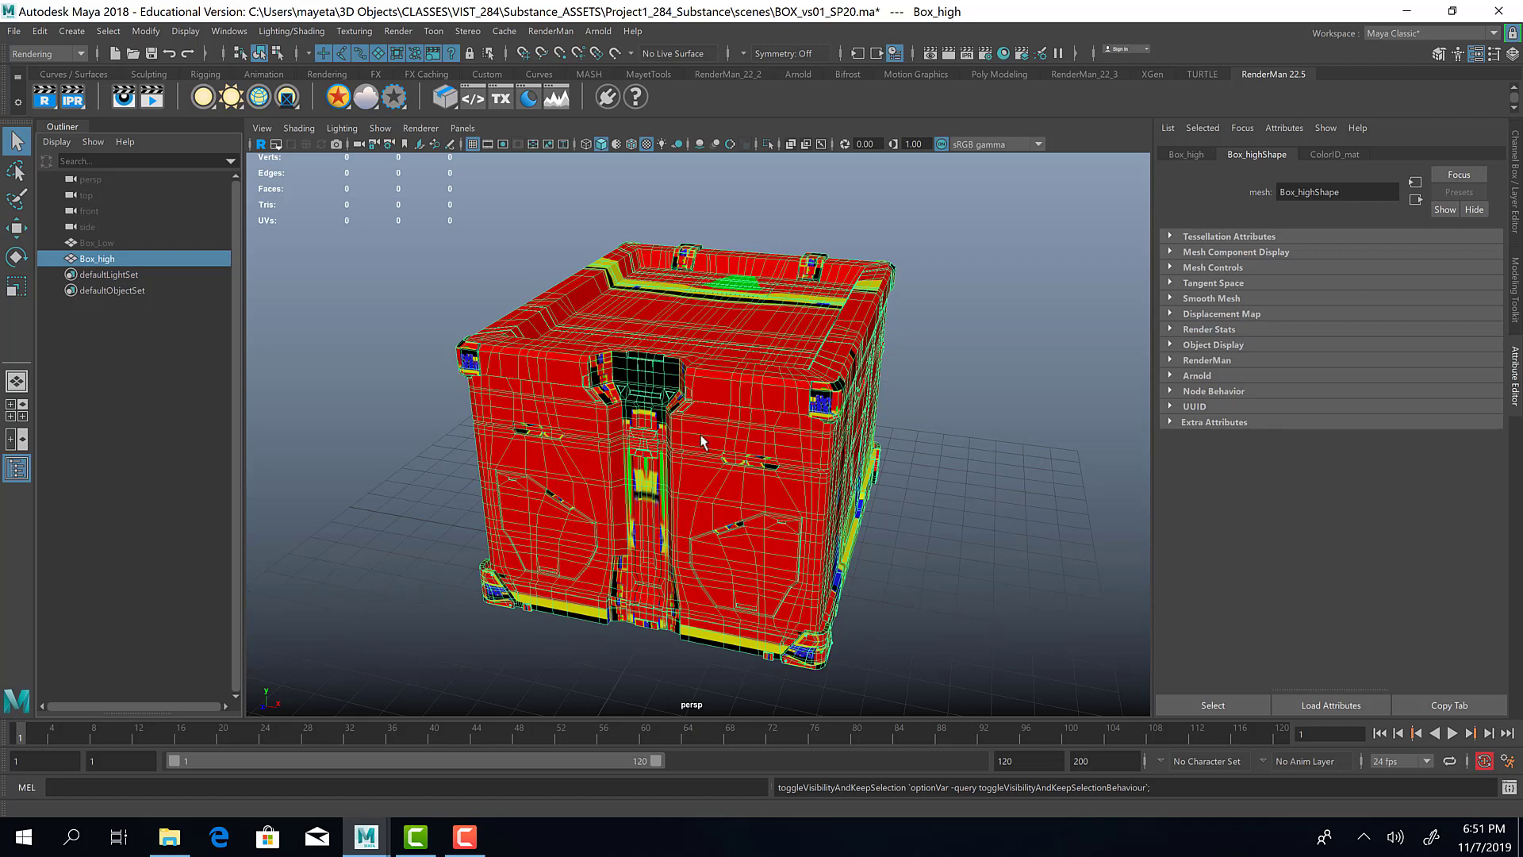
pyautogui.moveTo(468, 497)
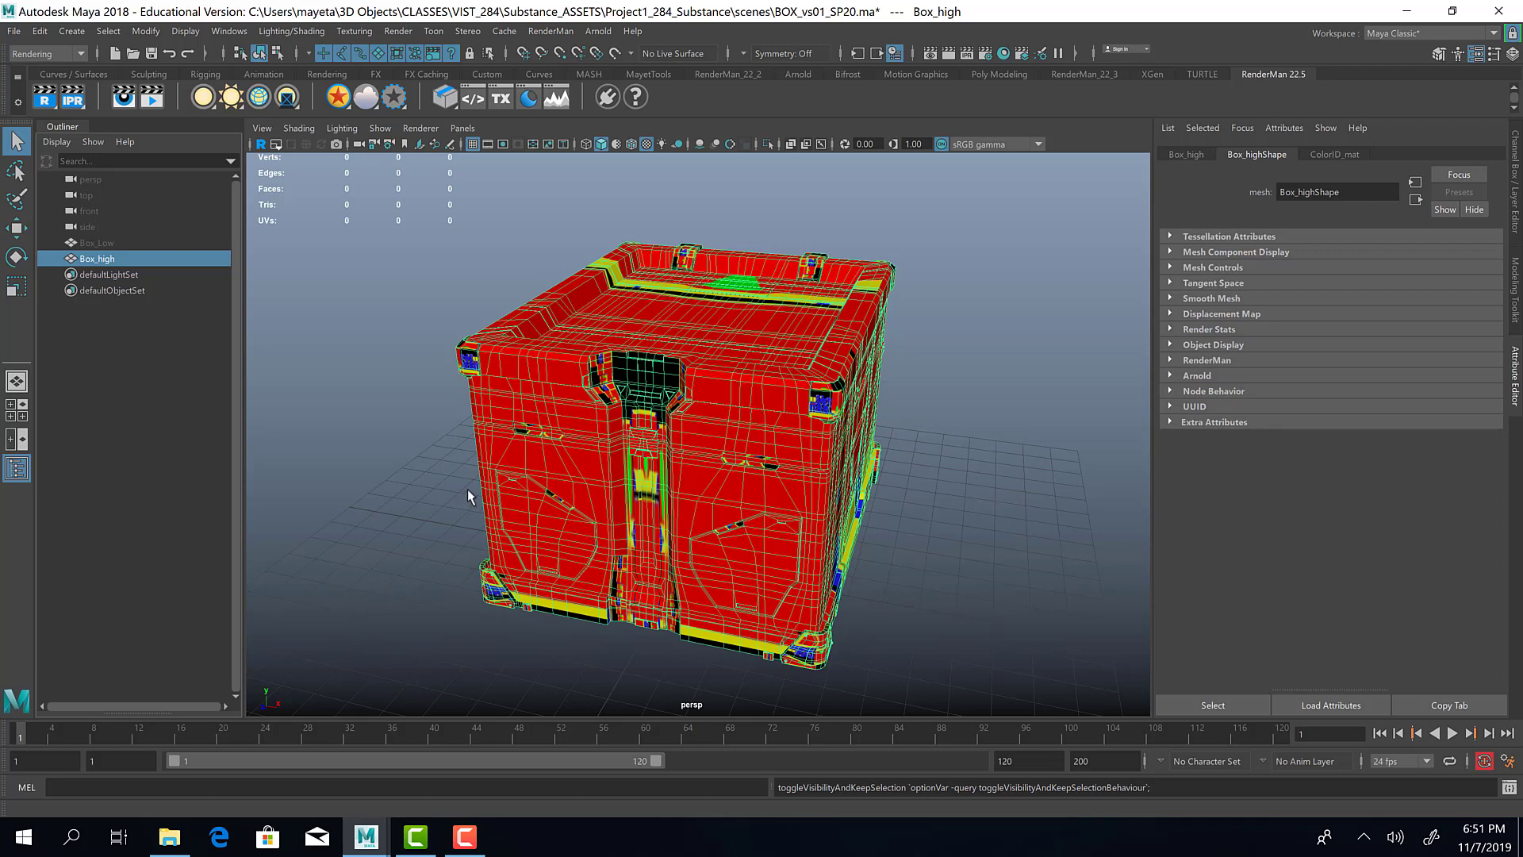
pyautogui.moveTo(640, 517)
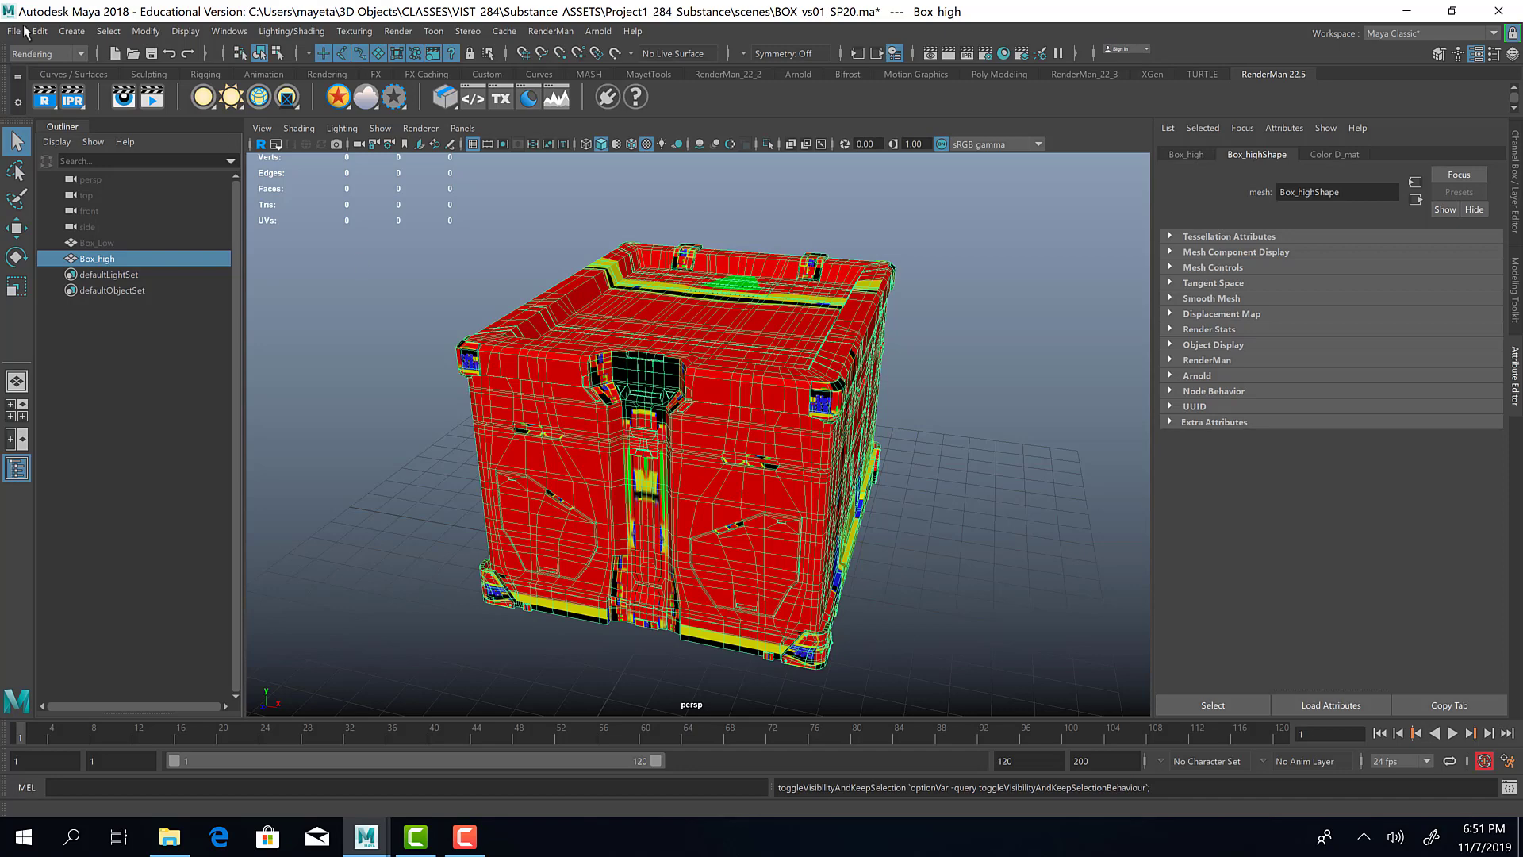
# Step: Export Box_high to the scenes folder as Box3_high.fbx
pyautogui.click(14, 30)
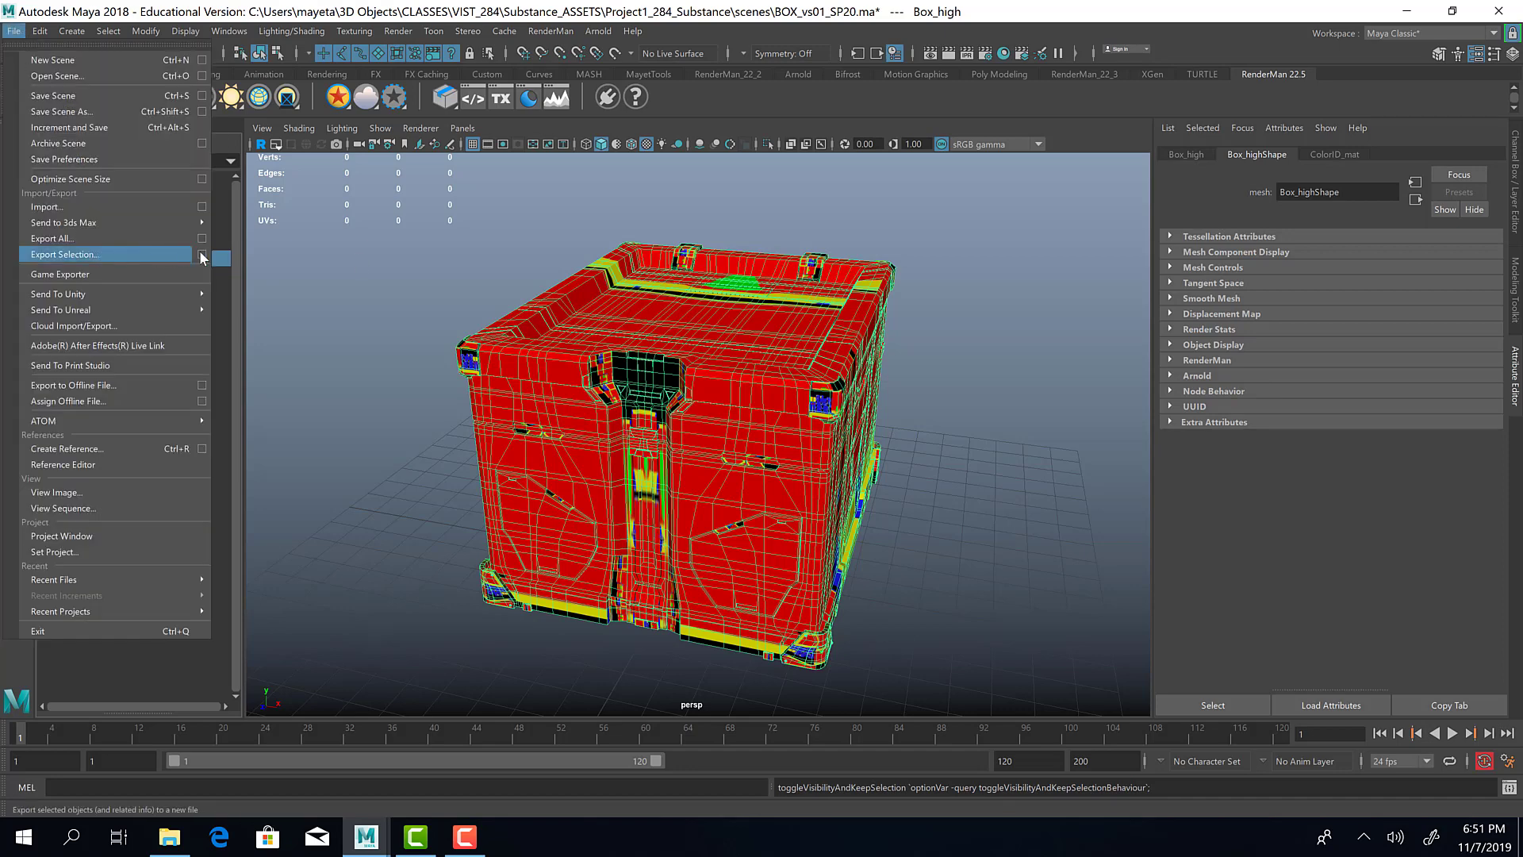
pyautogui.click(72, 254)
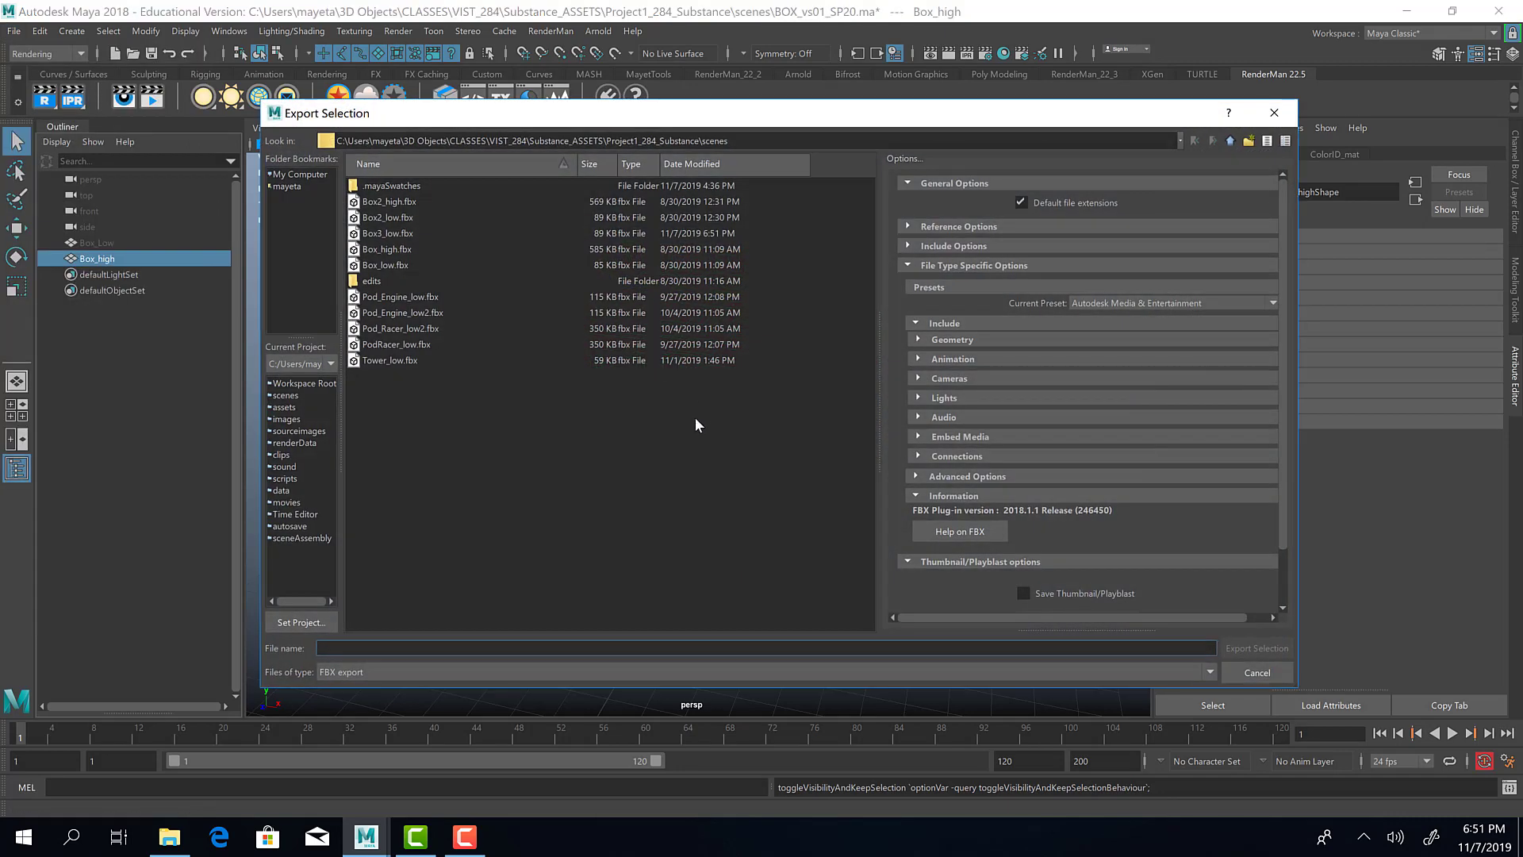
pyautogui.click(387, 234)
pyautogui.write('Box3_high')
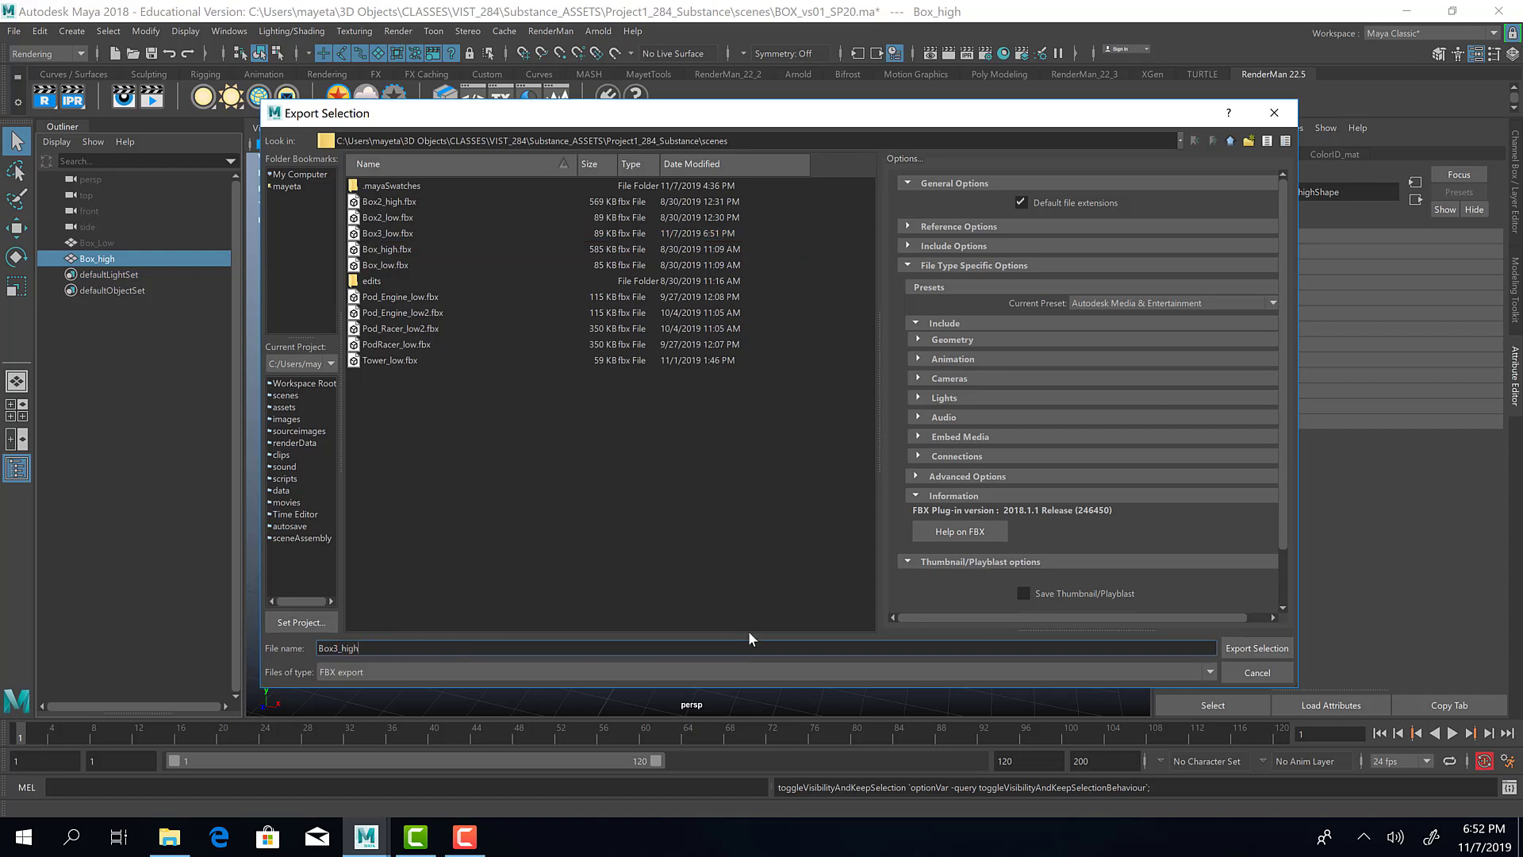
pyautogui.click(1256, 648)
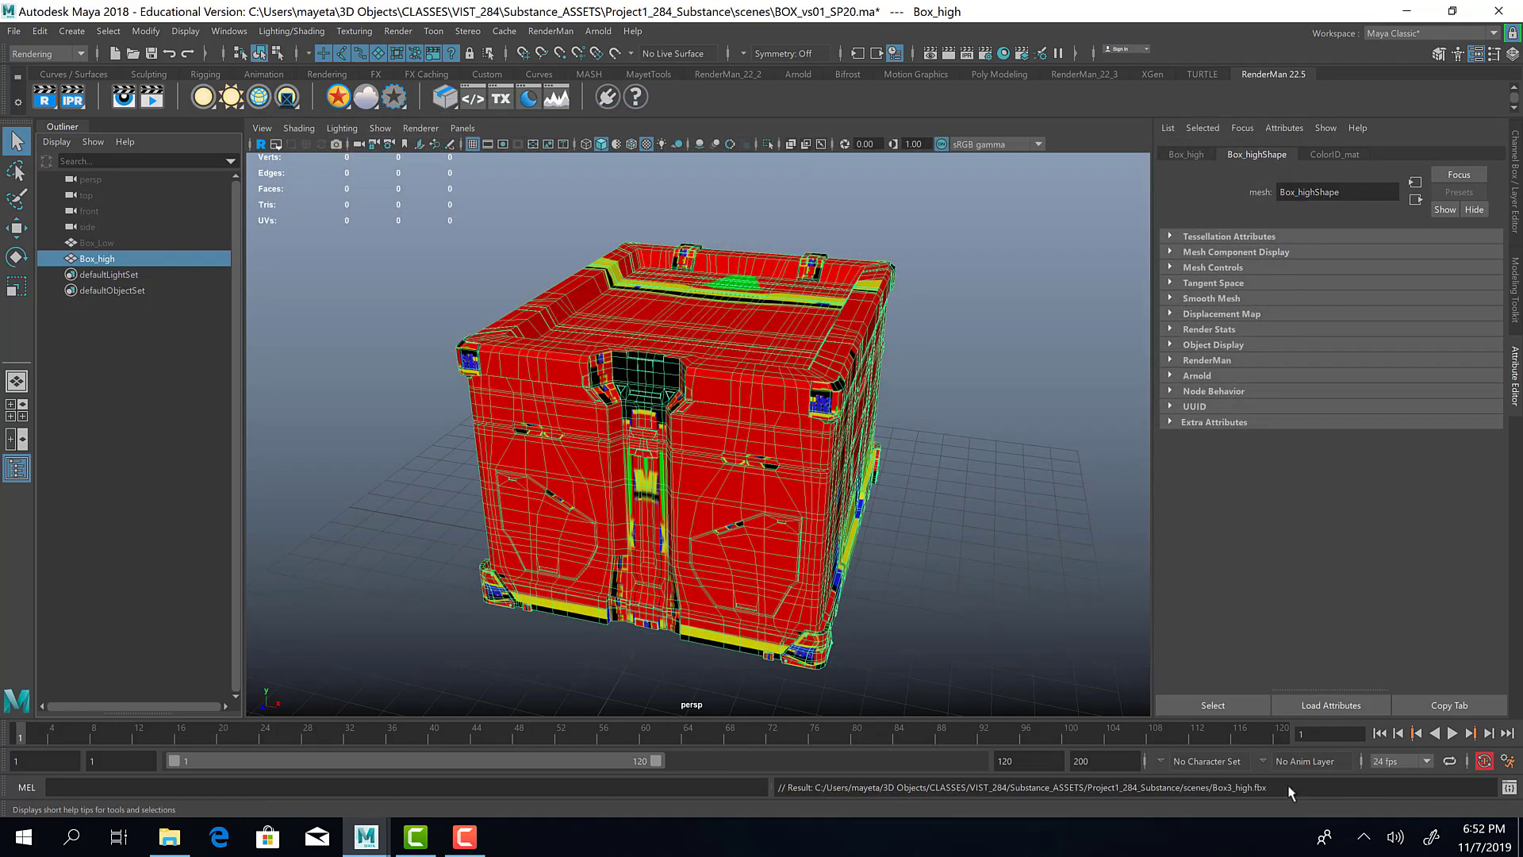